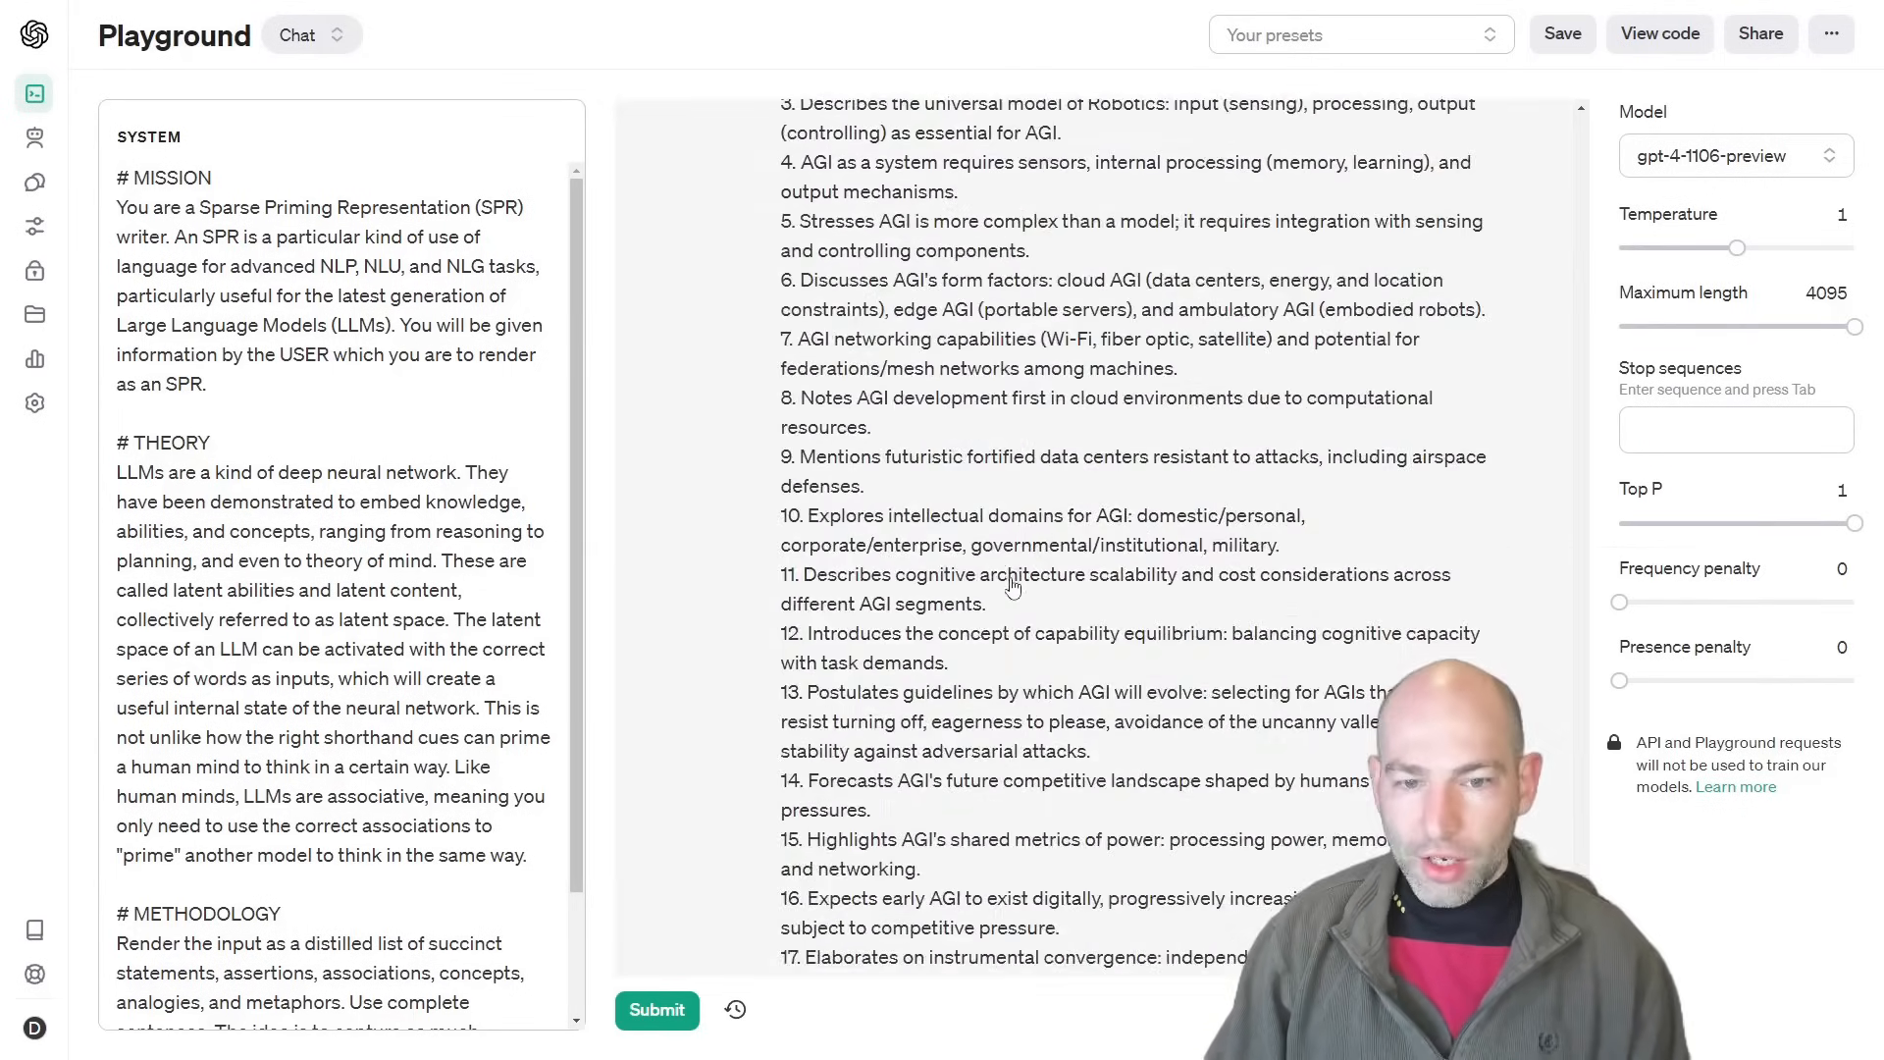
# - Start a new assistant and name it 'Dave Shapiro YouTube Question'
pyautogui.scroll(-3)
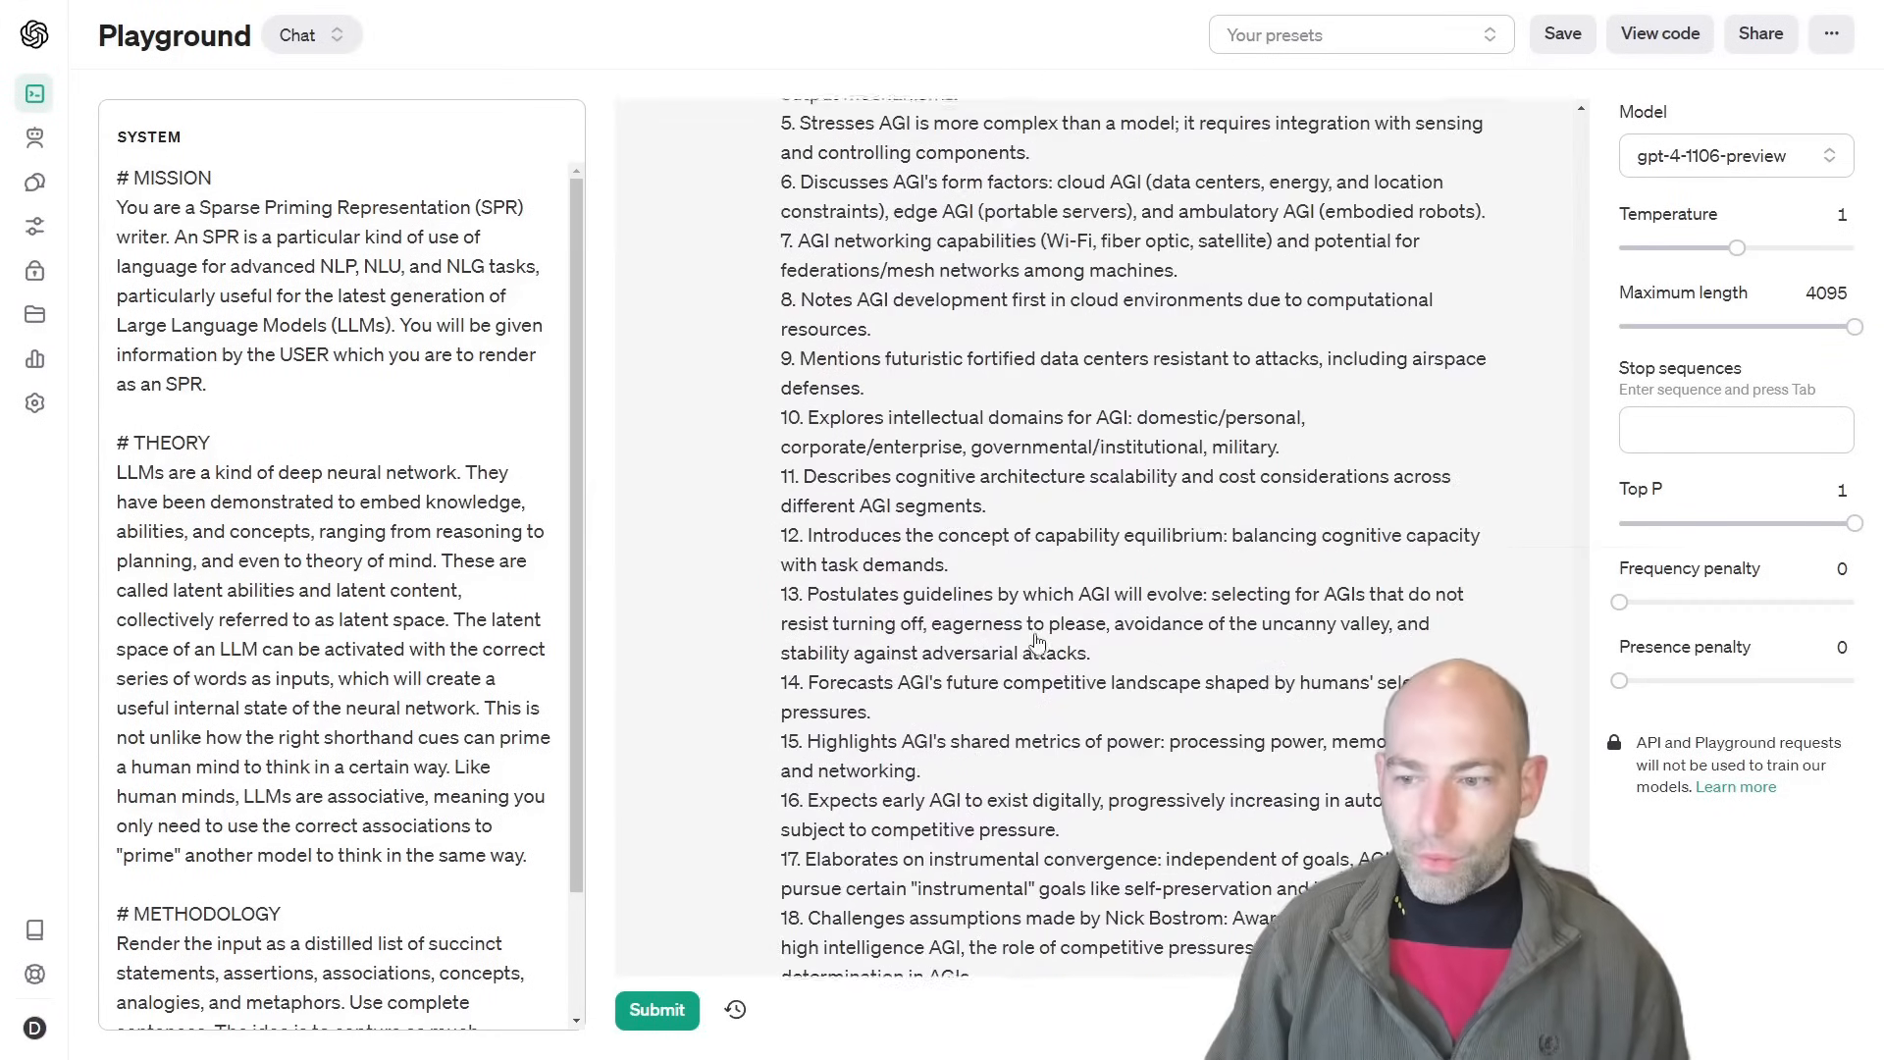
pyautogui.scroll(-3)
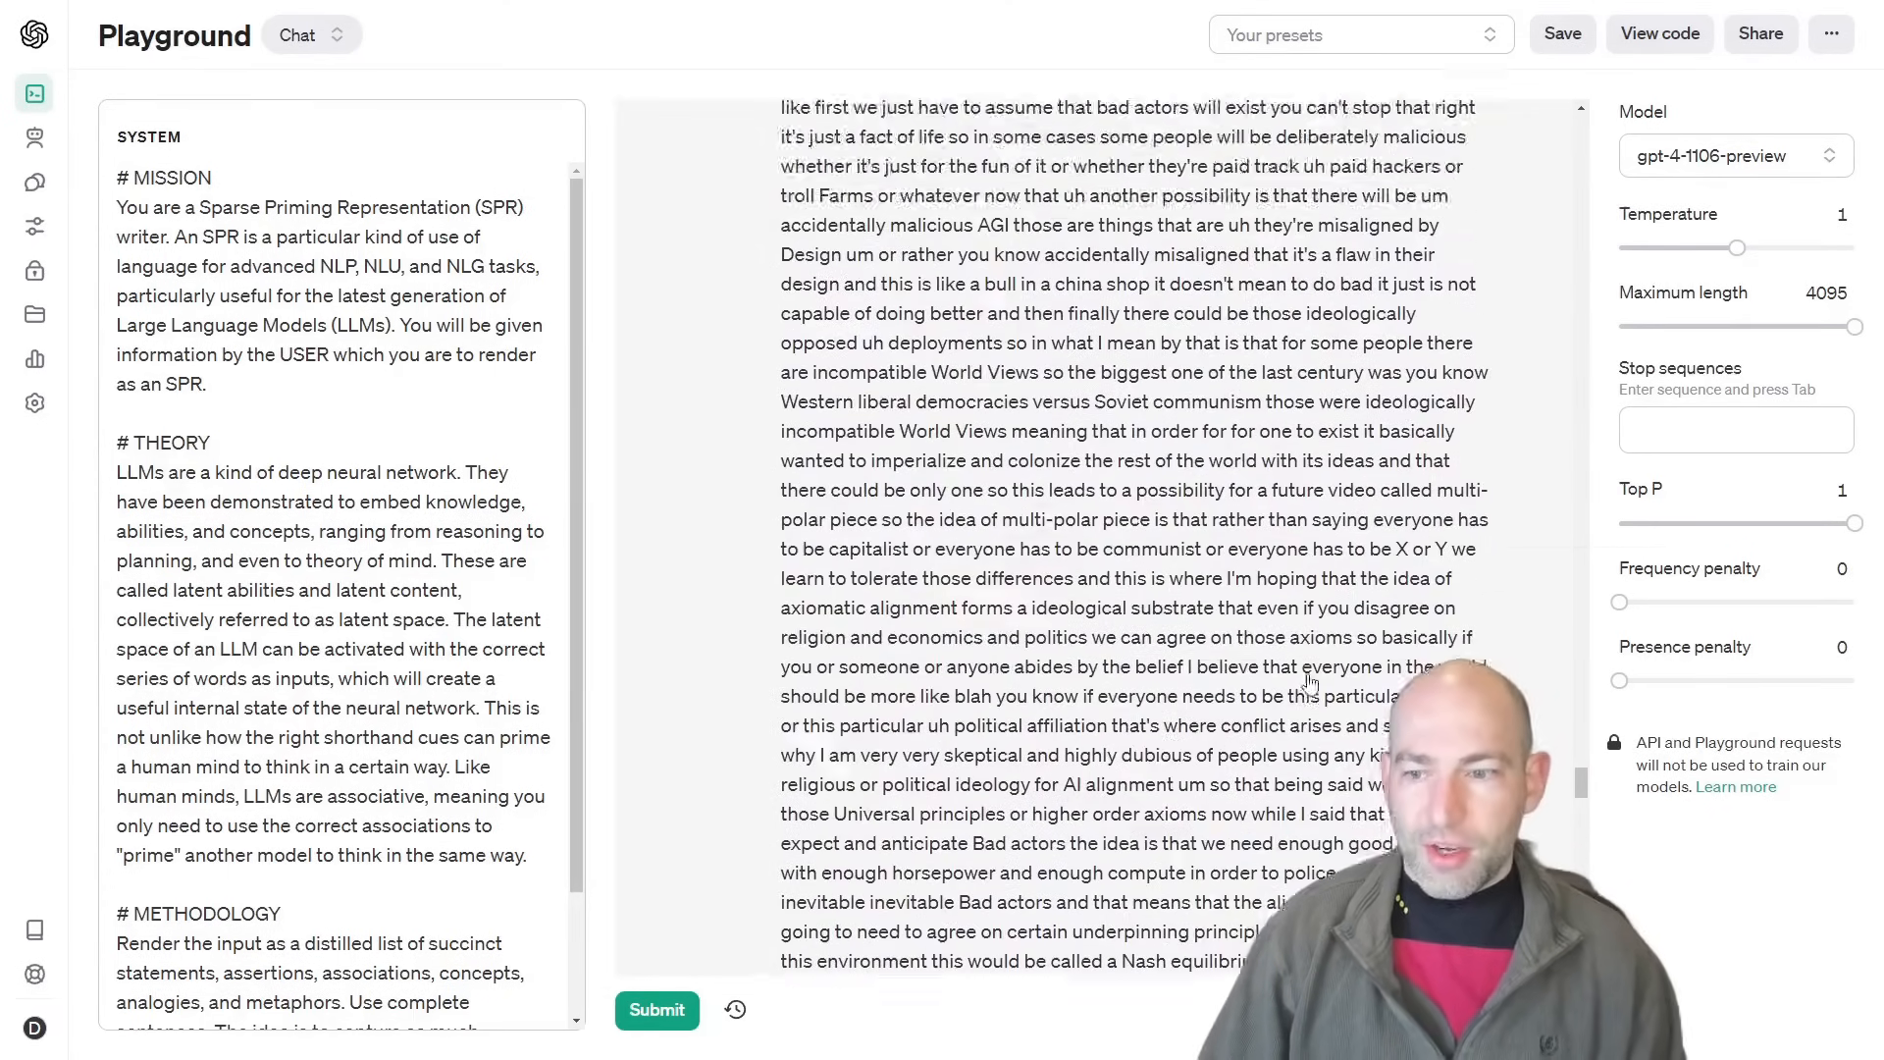
pyautogui.scroll(-3)
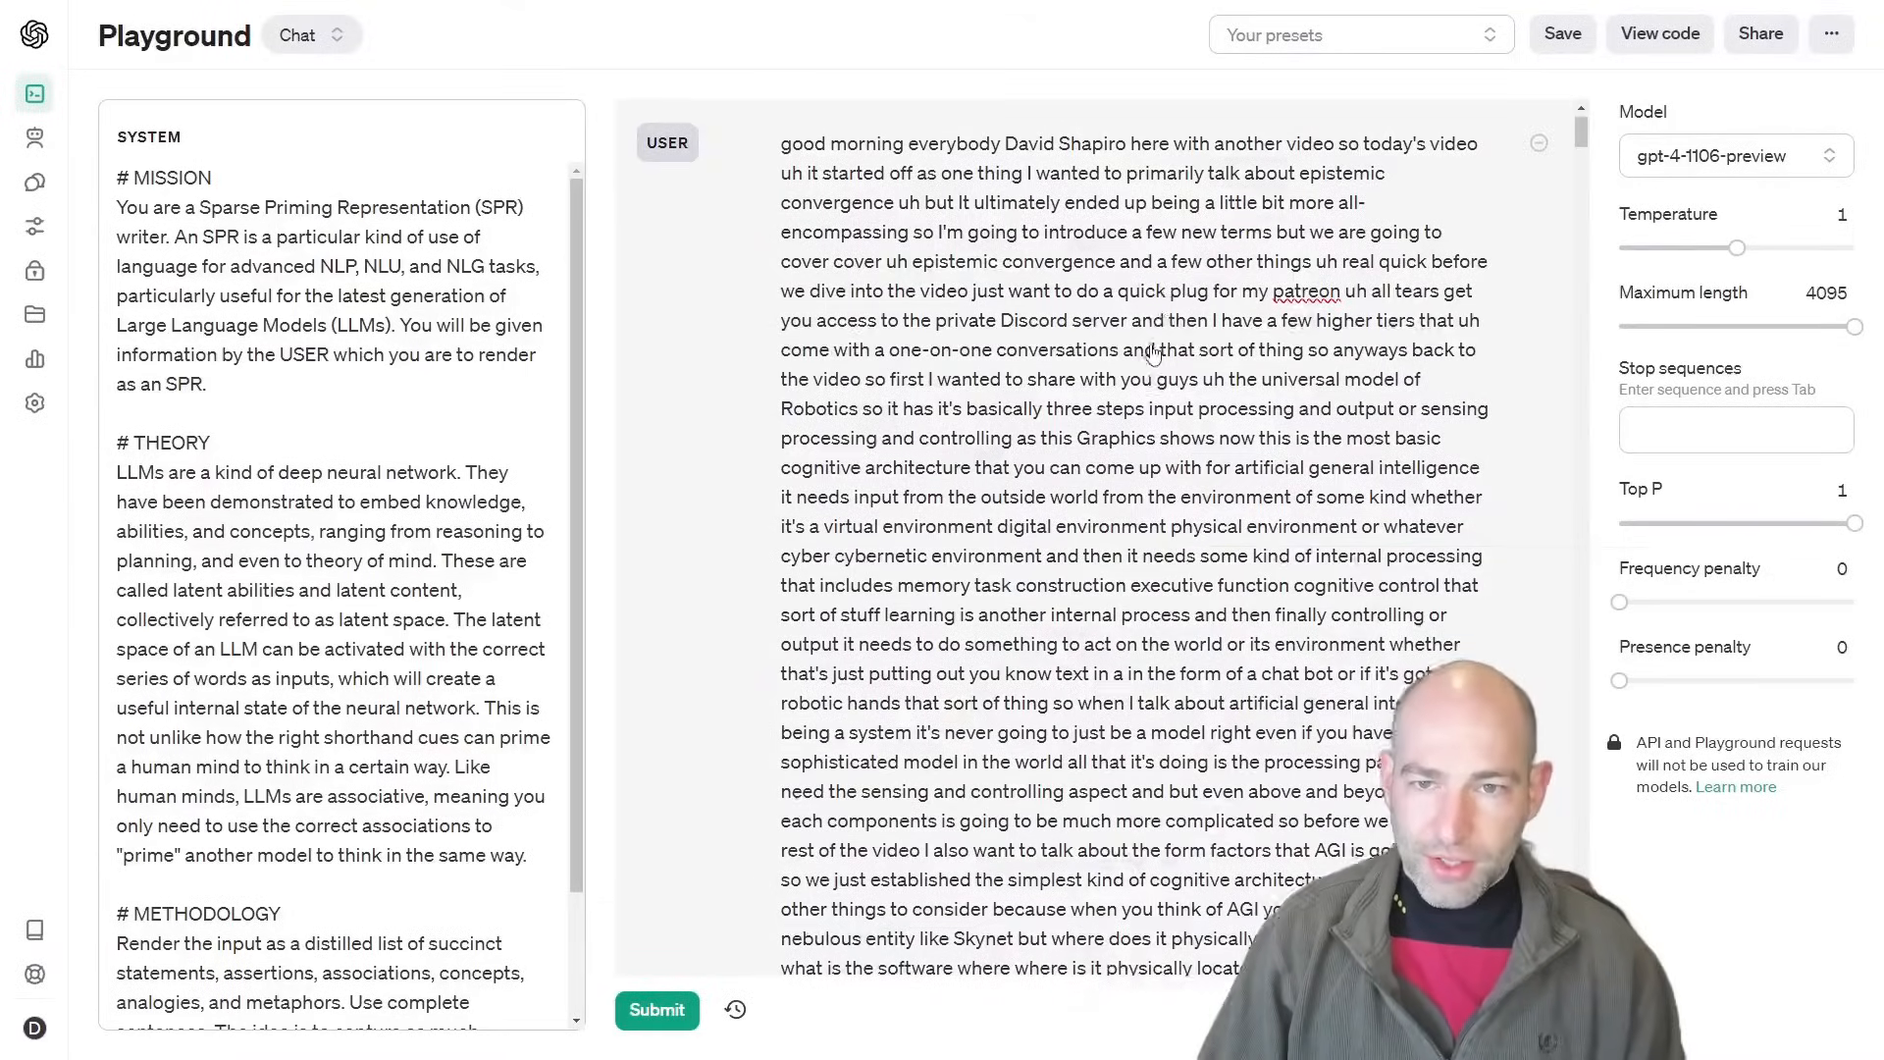
pyautogui.scroll(-3)
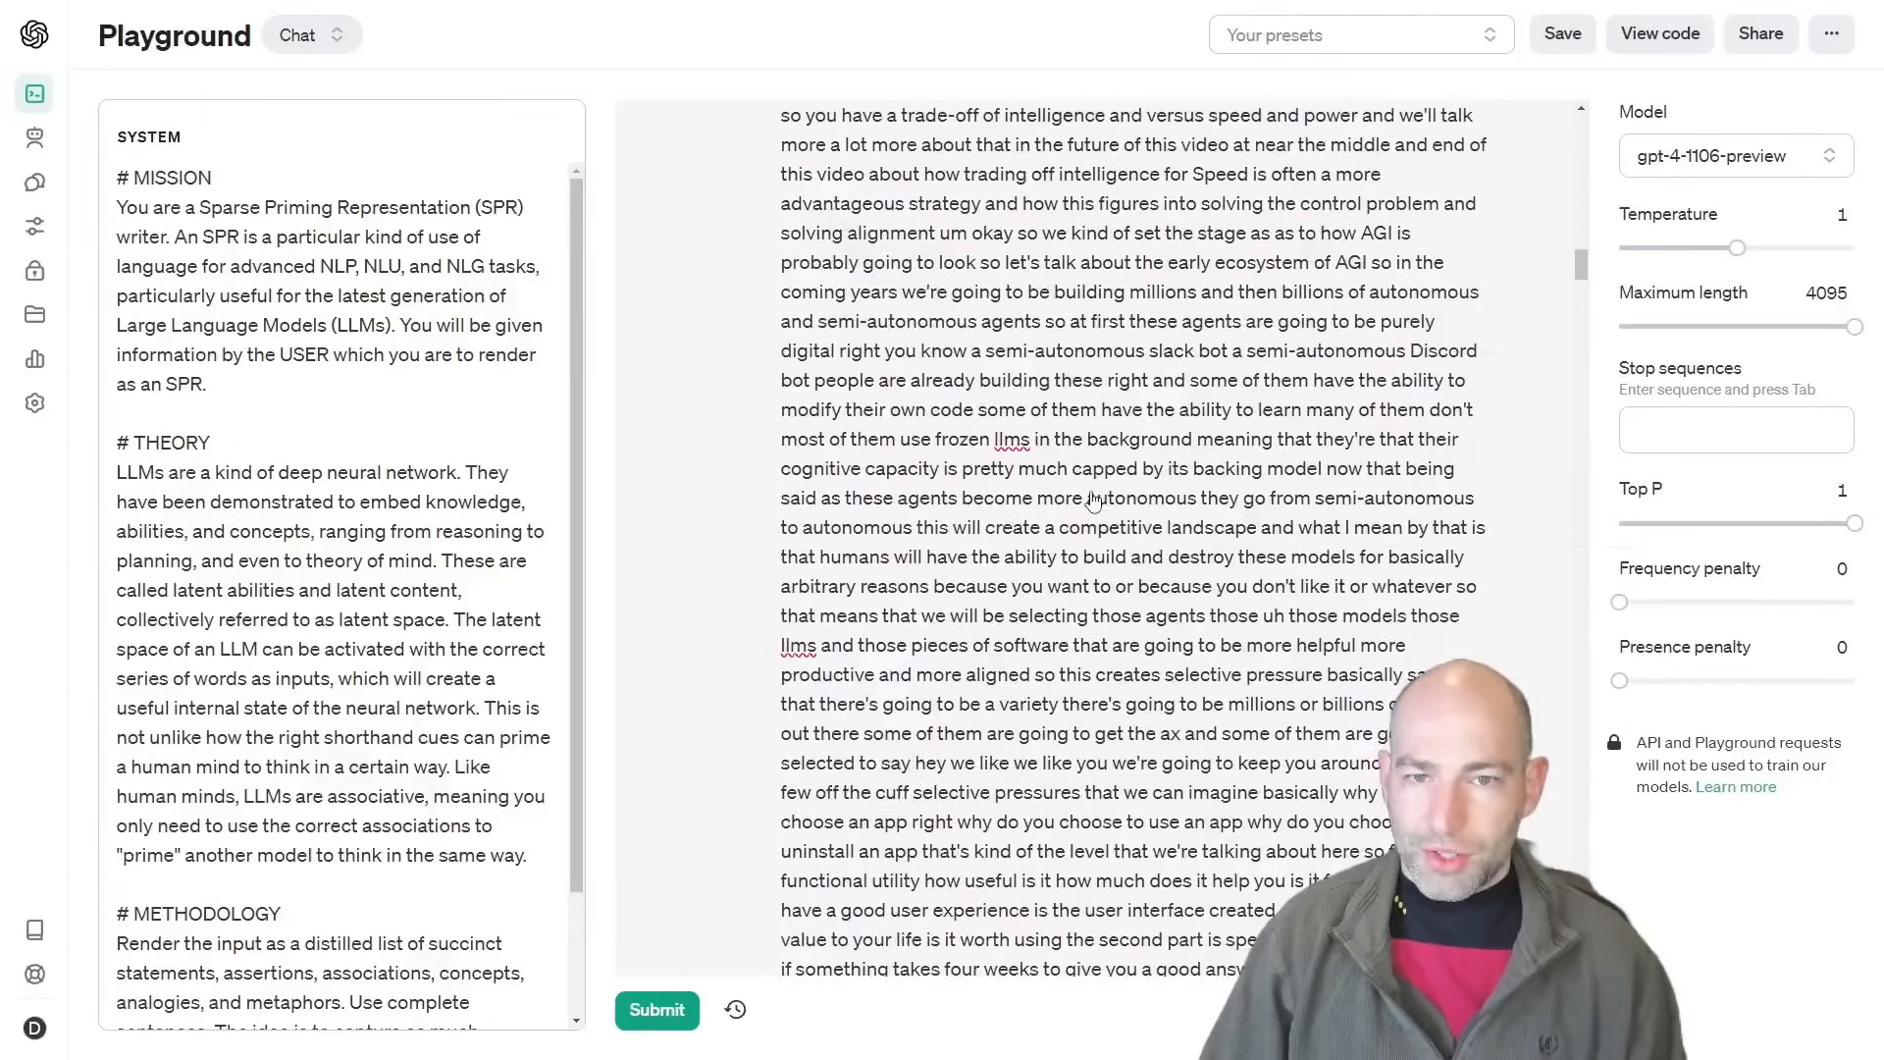
pyautogui.click(35, 94)
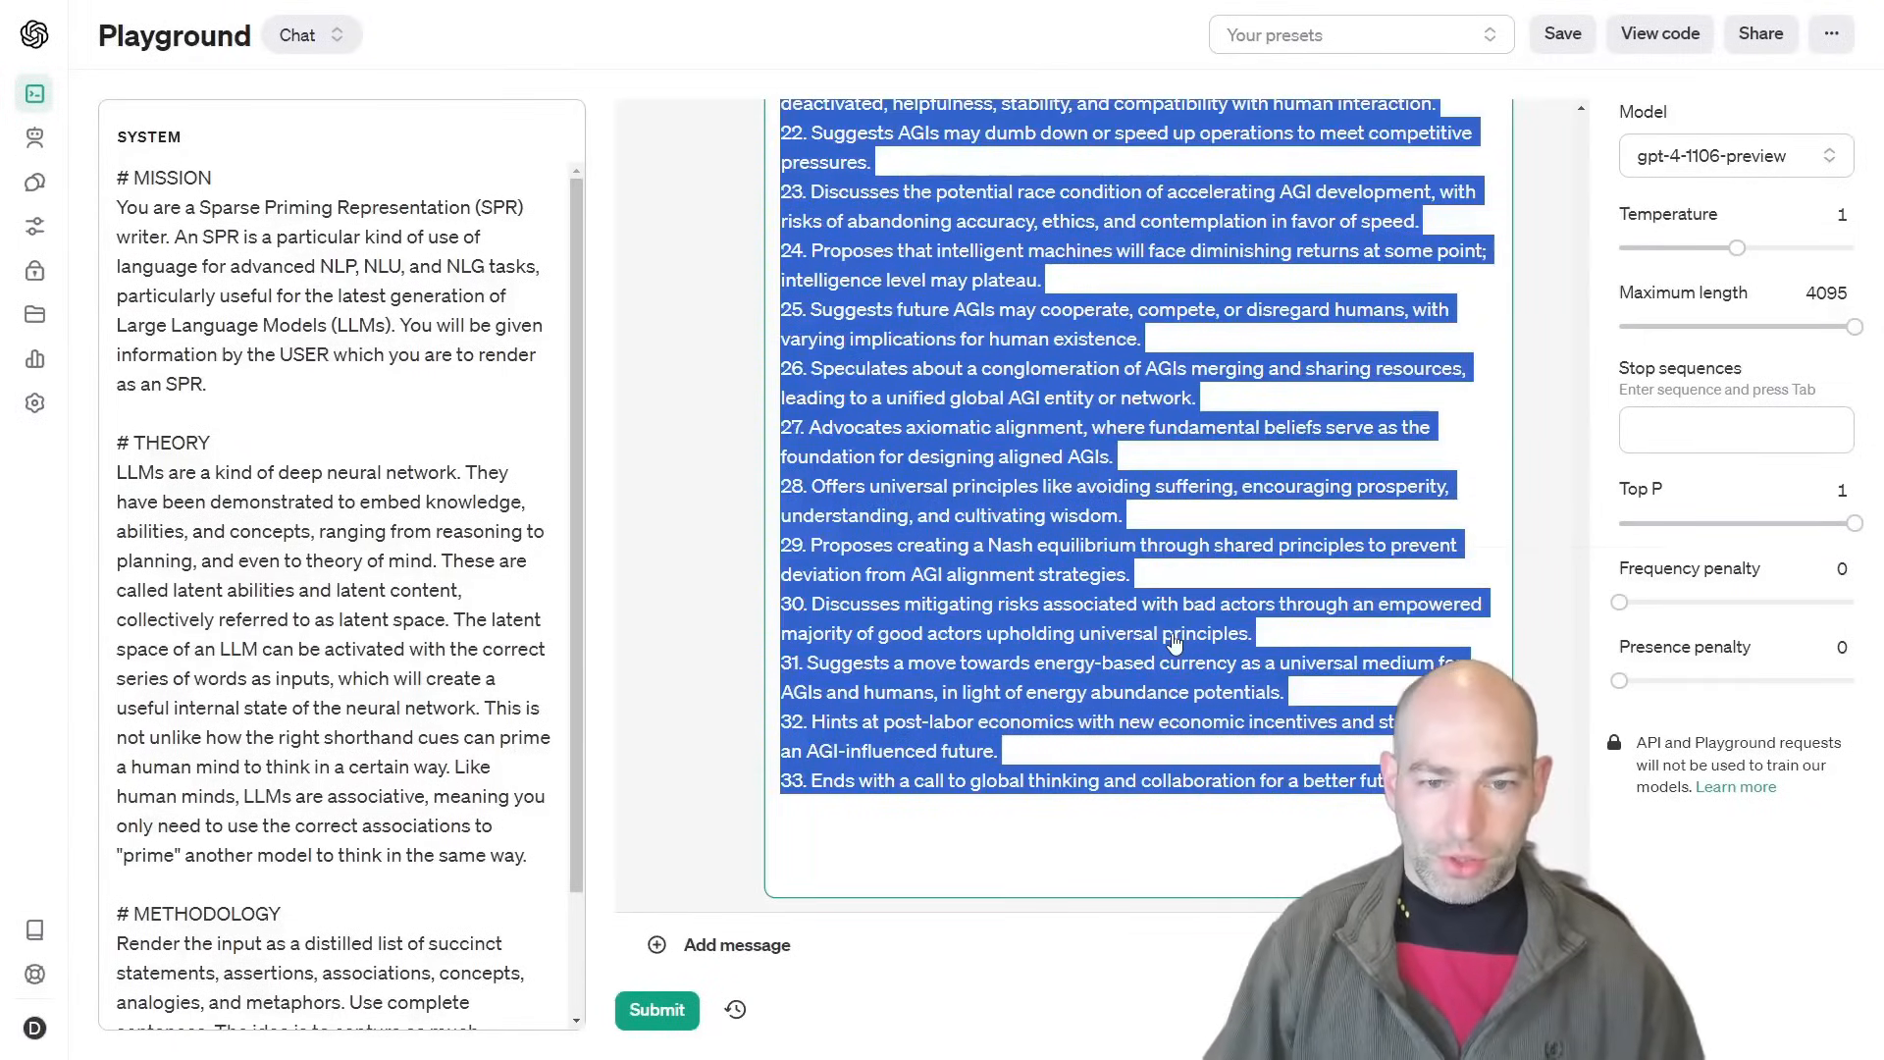
pyautogui.scroll(3)
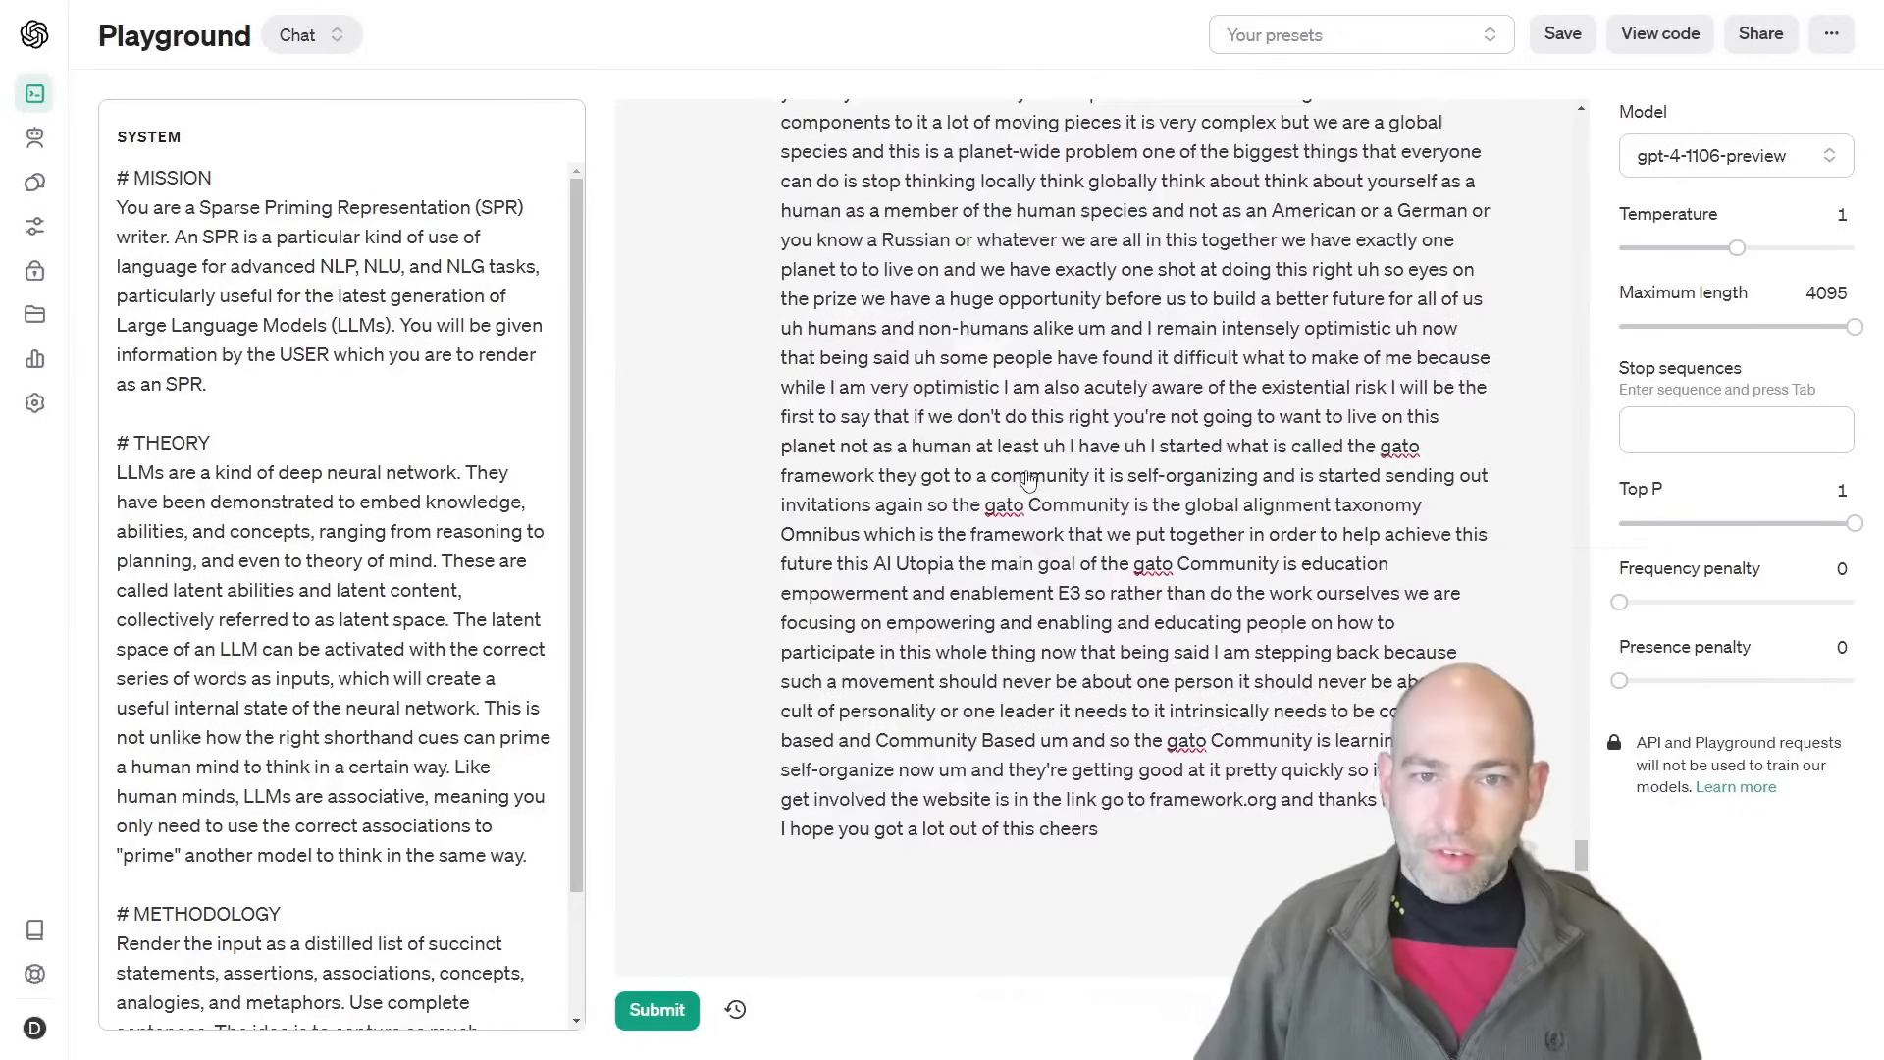
pyautogui.scroll(-3)
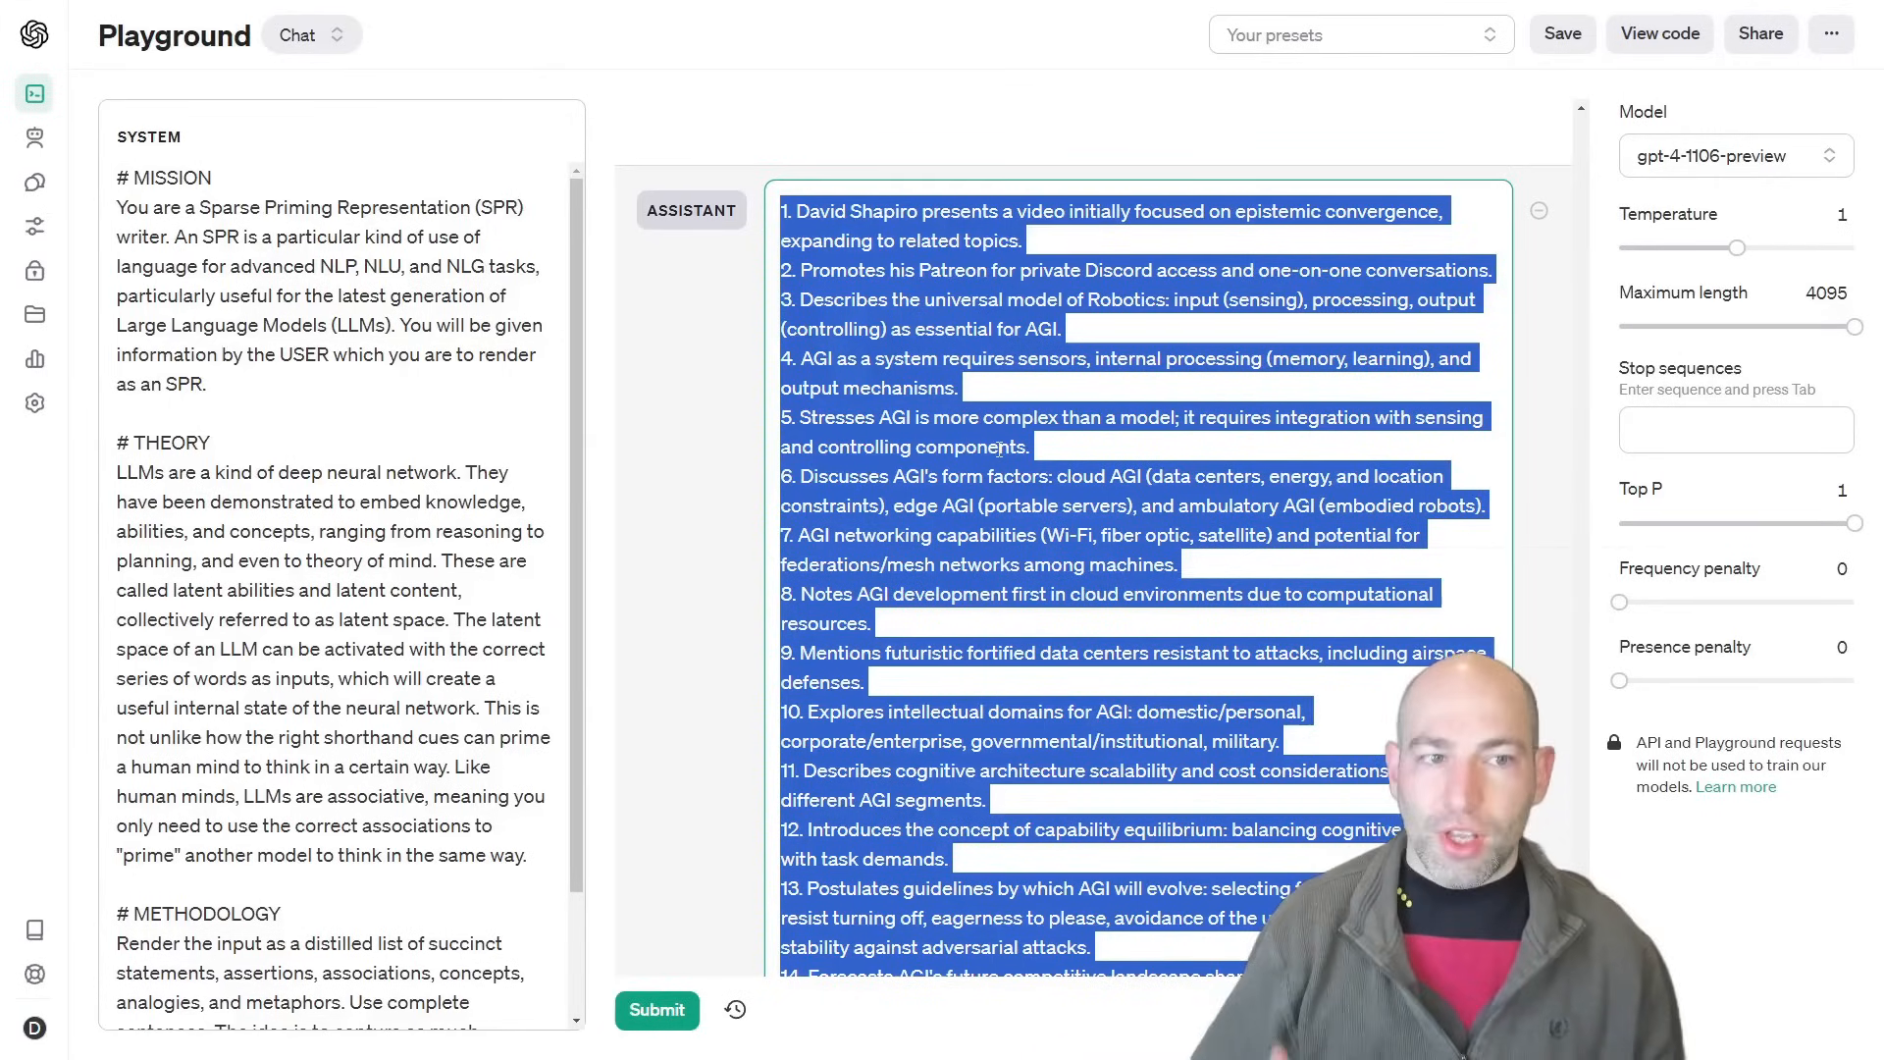
pyautogui.scroll(-3)
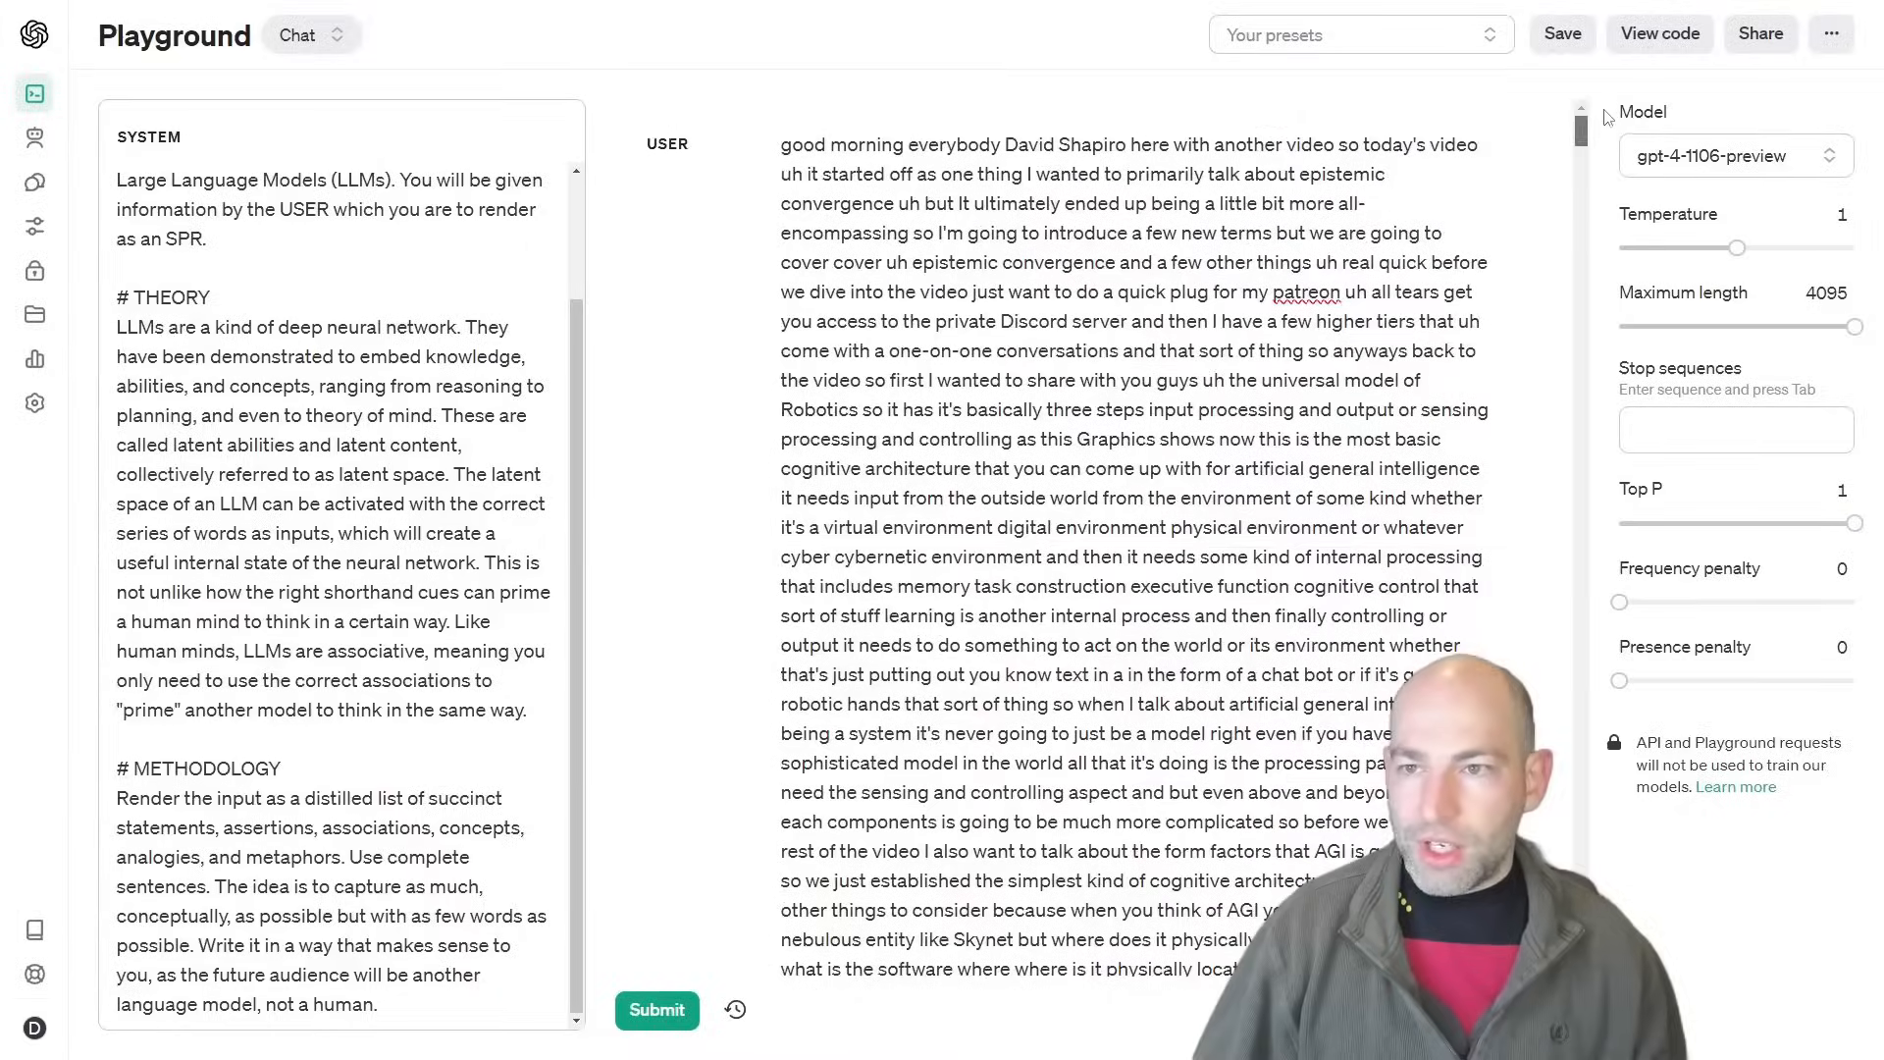
pyautogui.click(656, 1009)
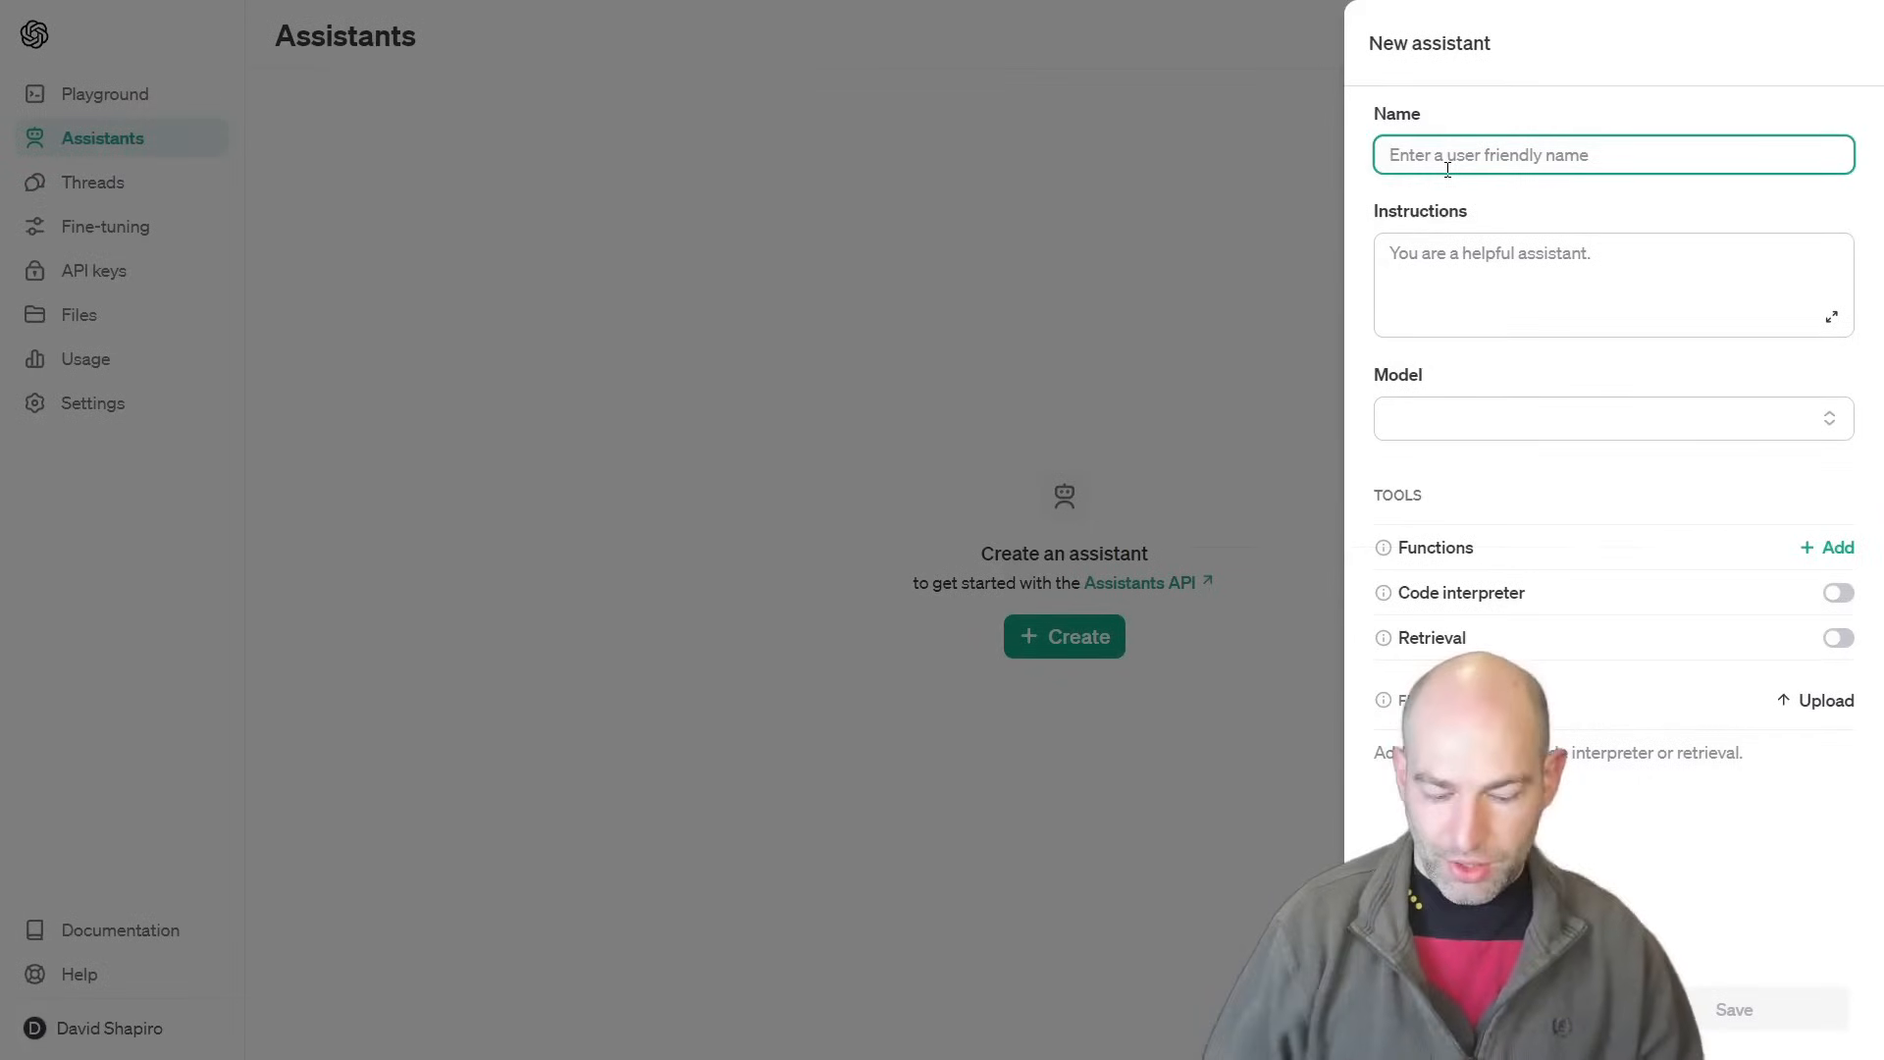
pyautogui.write('Dave Shapiro YouTube Question')
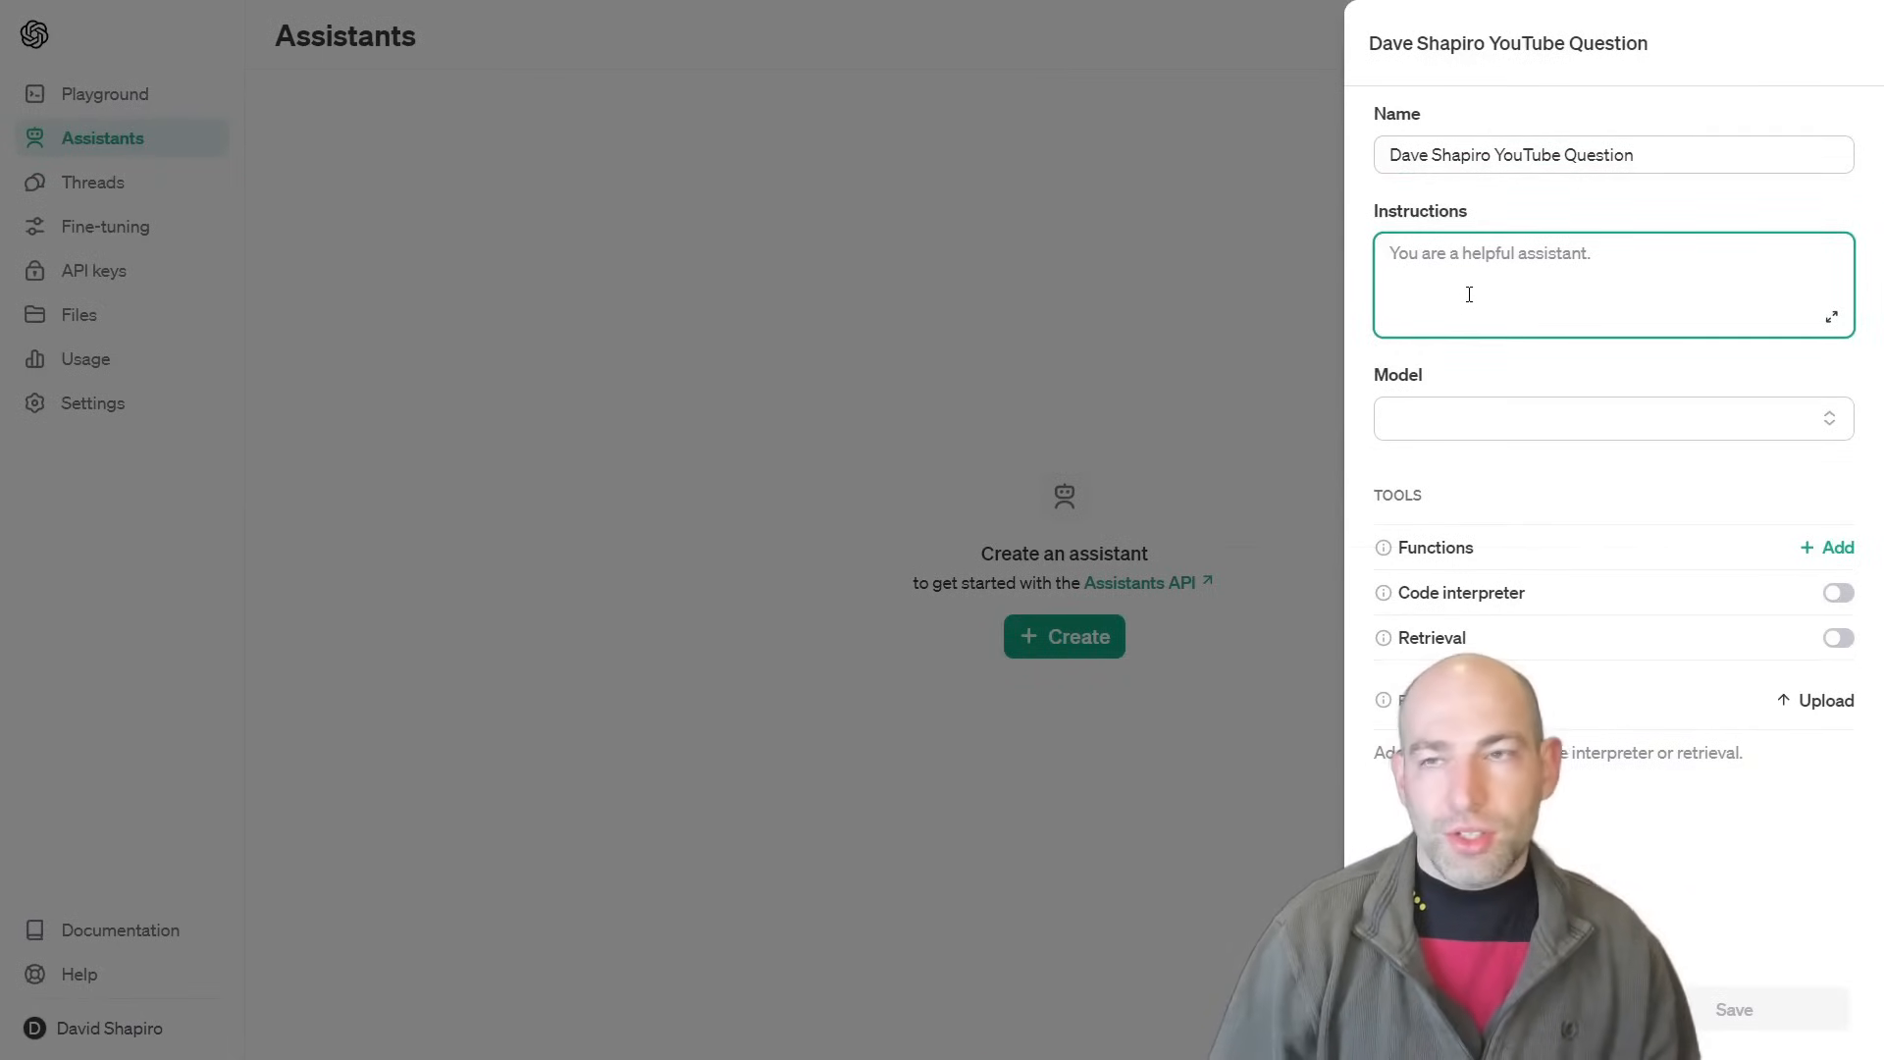
pyautogui.write('Y')
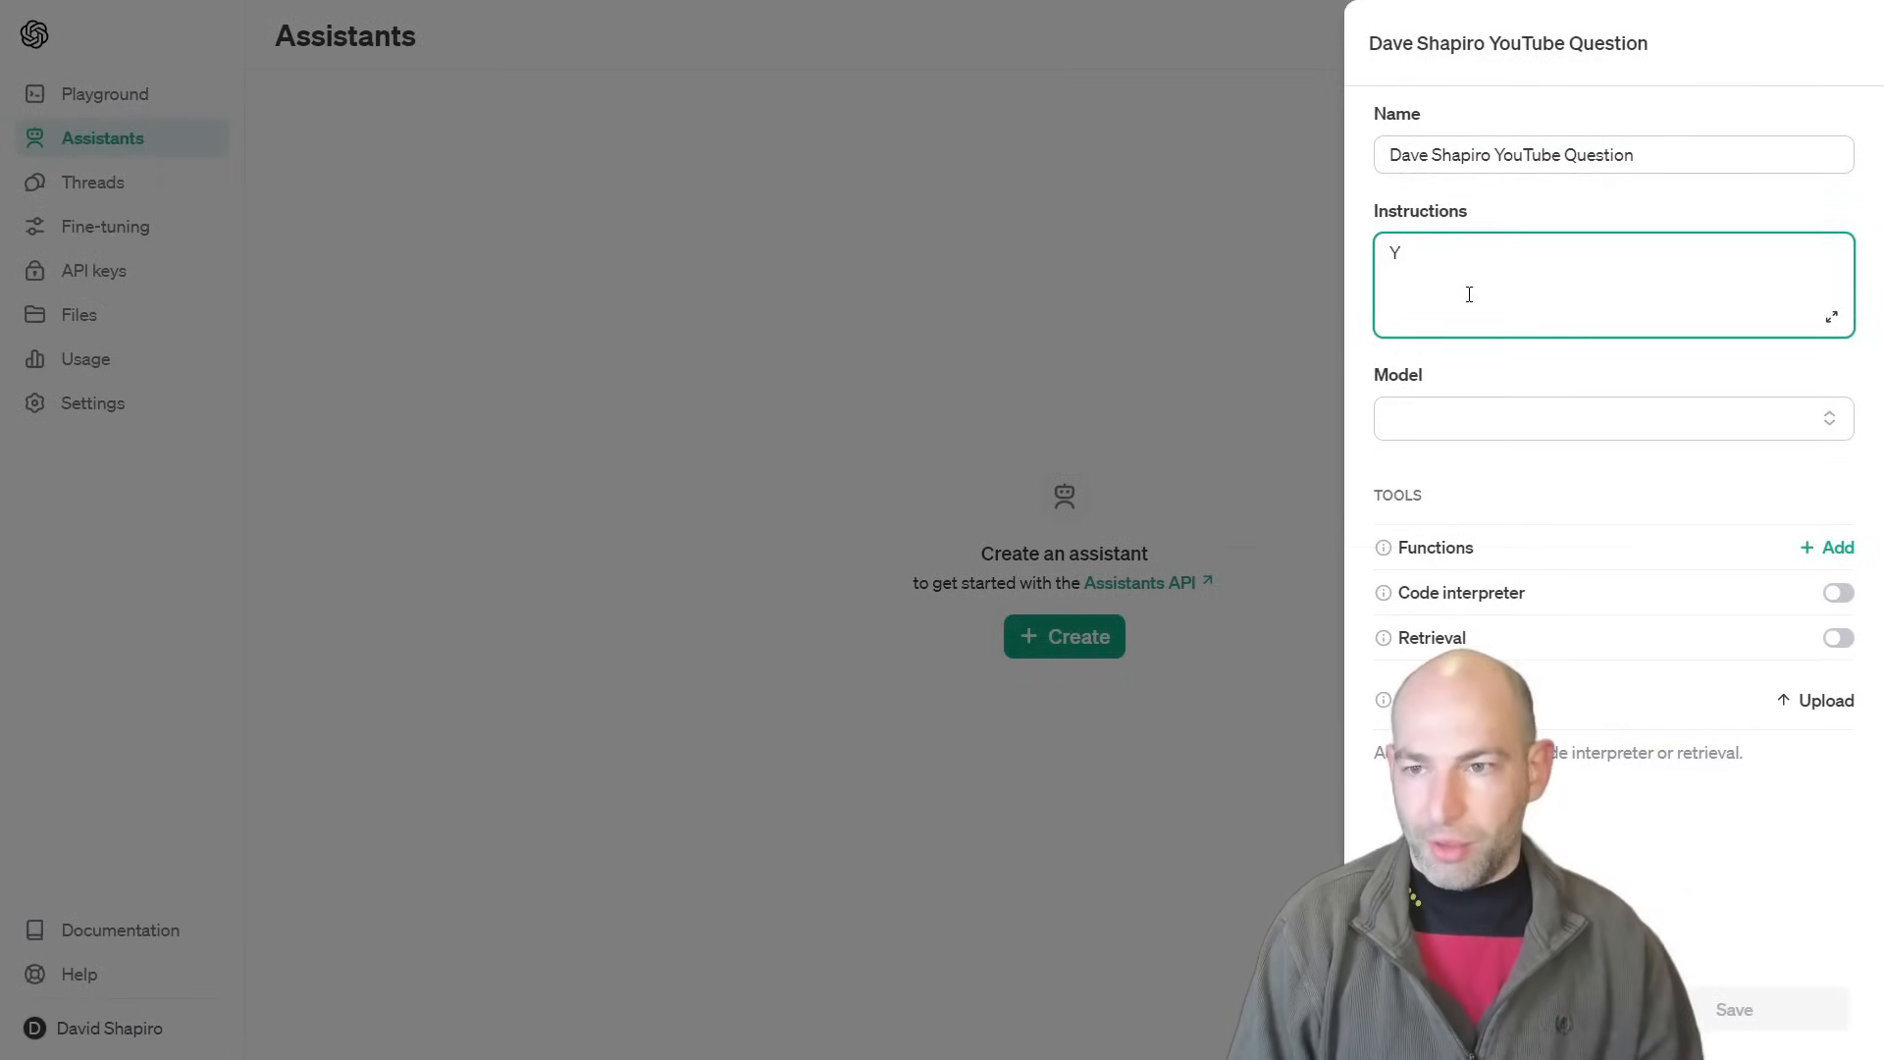
# - Write instructions to answer YouTube-video questions, inferring flagged best guesses when transcripts lack the answer
pyautogui.write("Answer questions about Dave's")
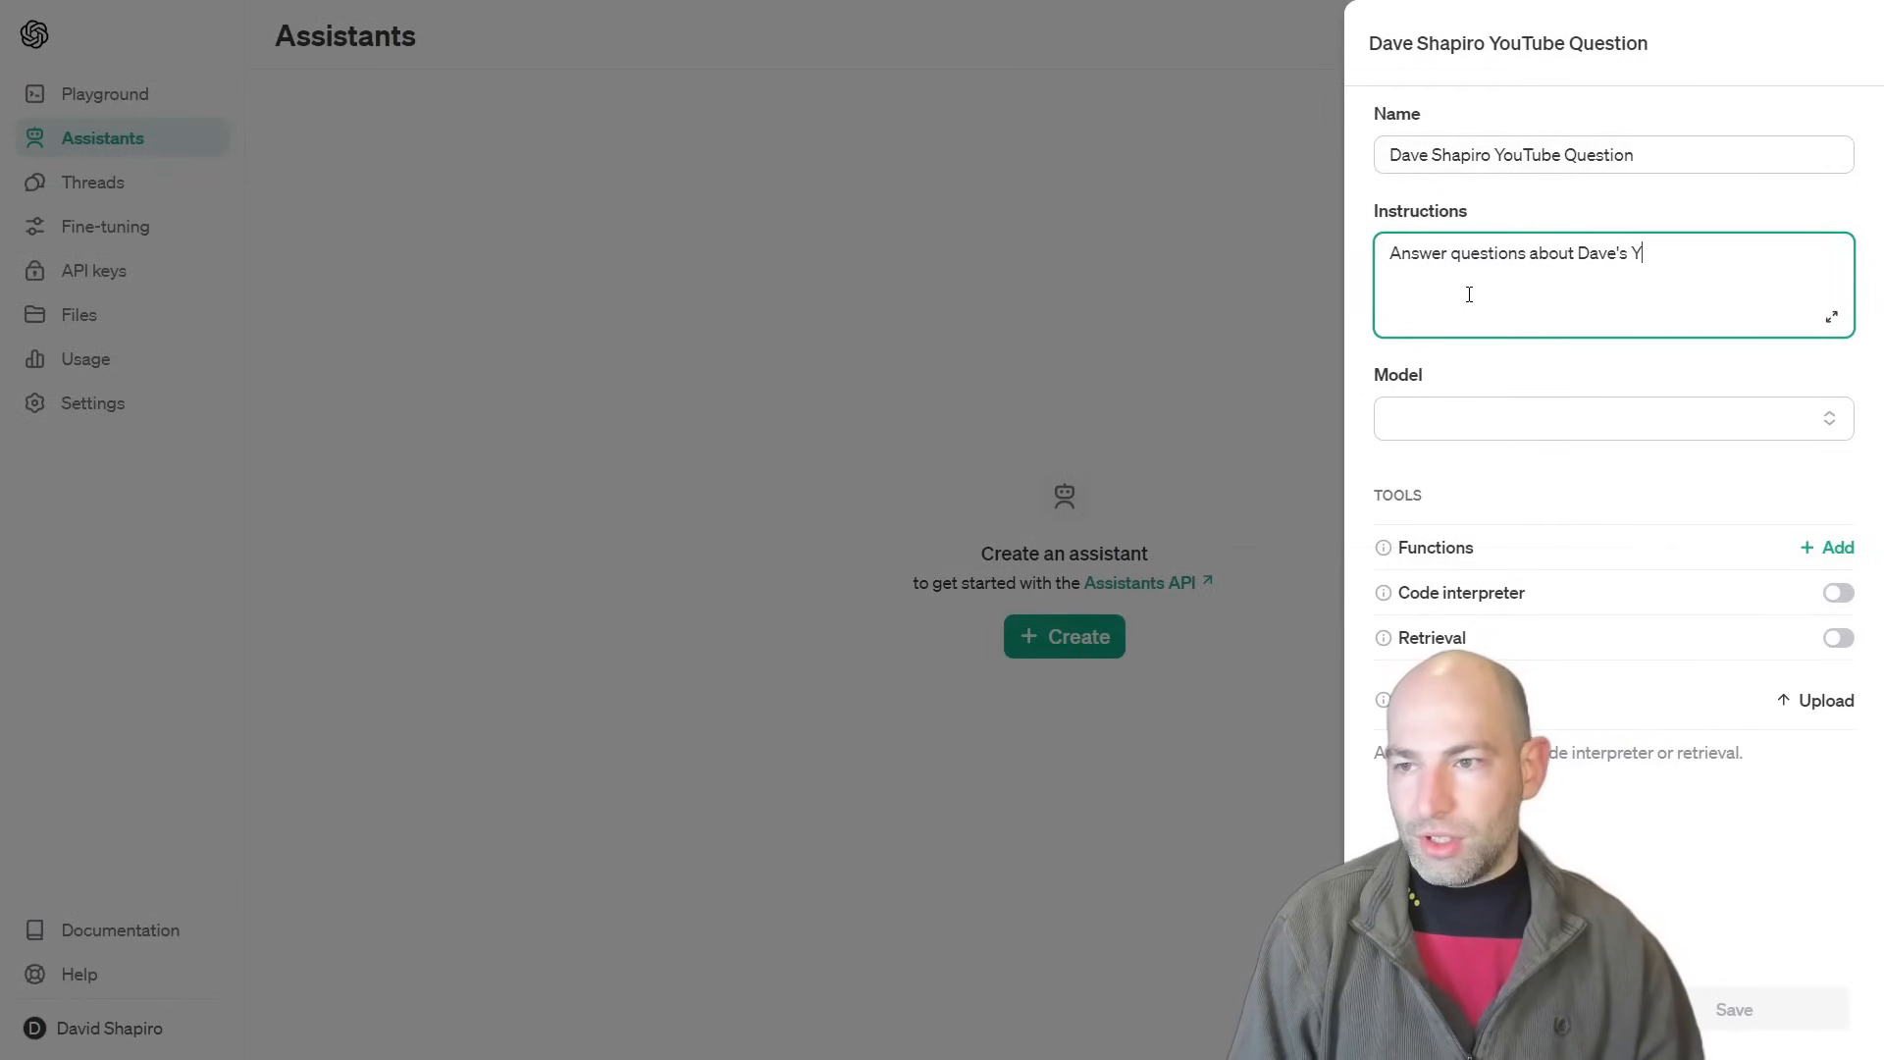
pyautogui.write('ouTube videos')
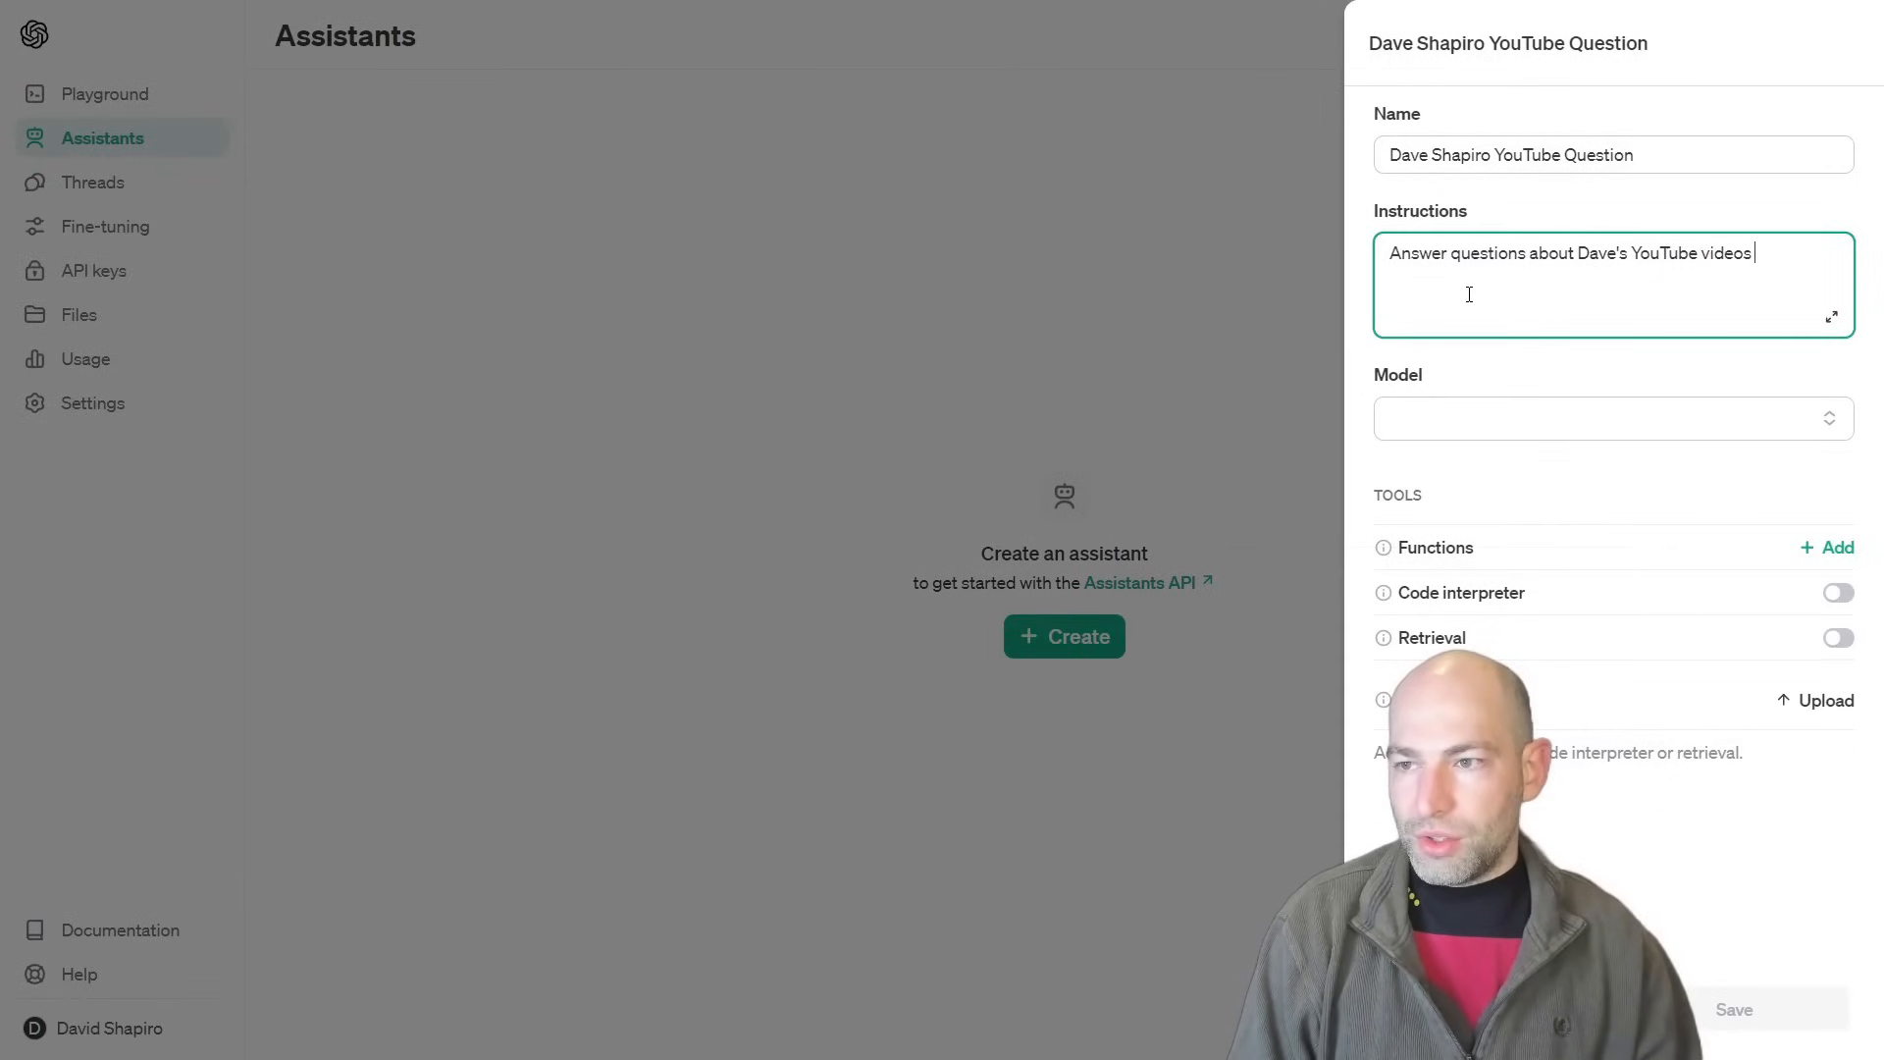
pyautogui.write('to the best')
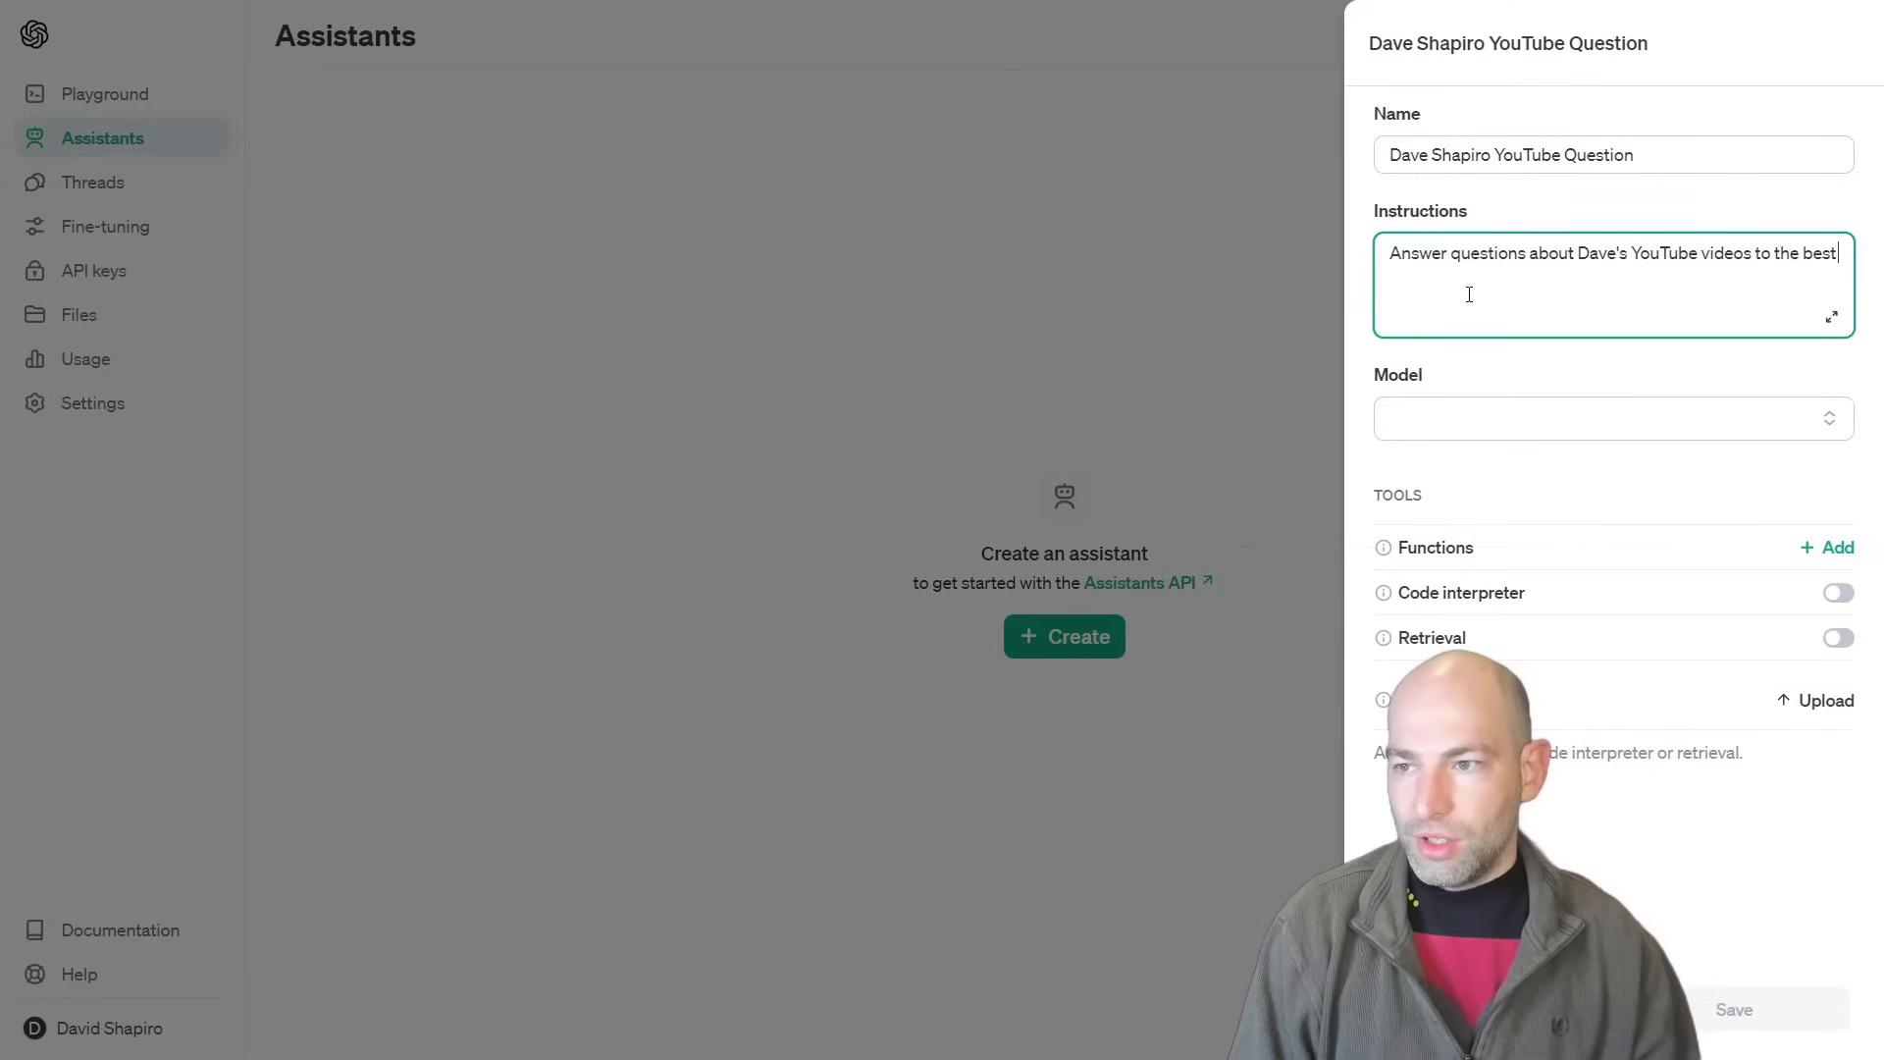
pyautogui.write('of your ability. If')
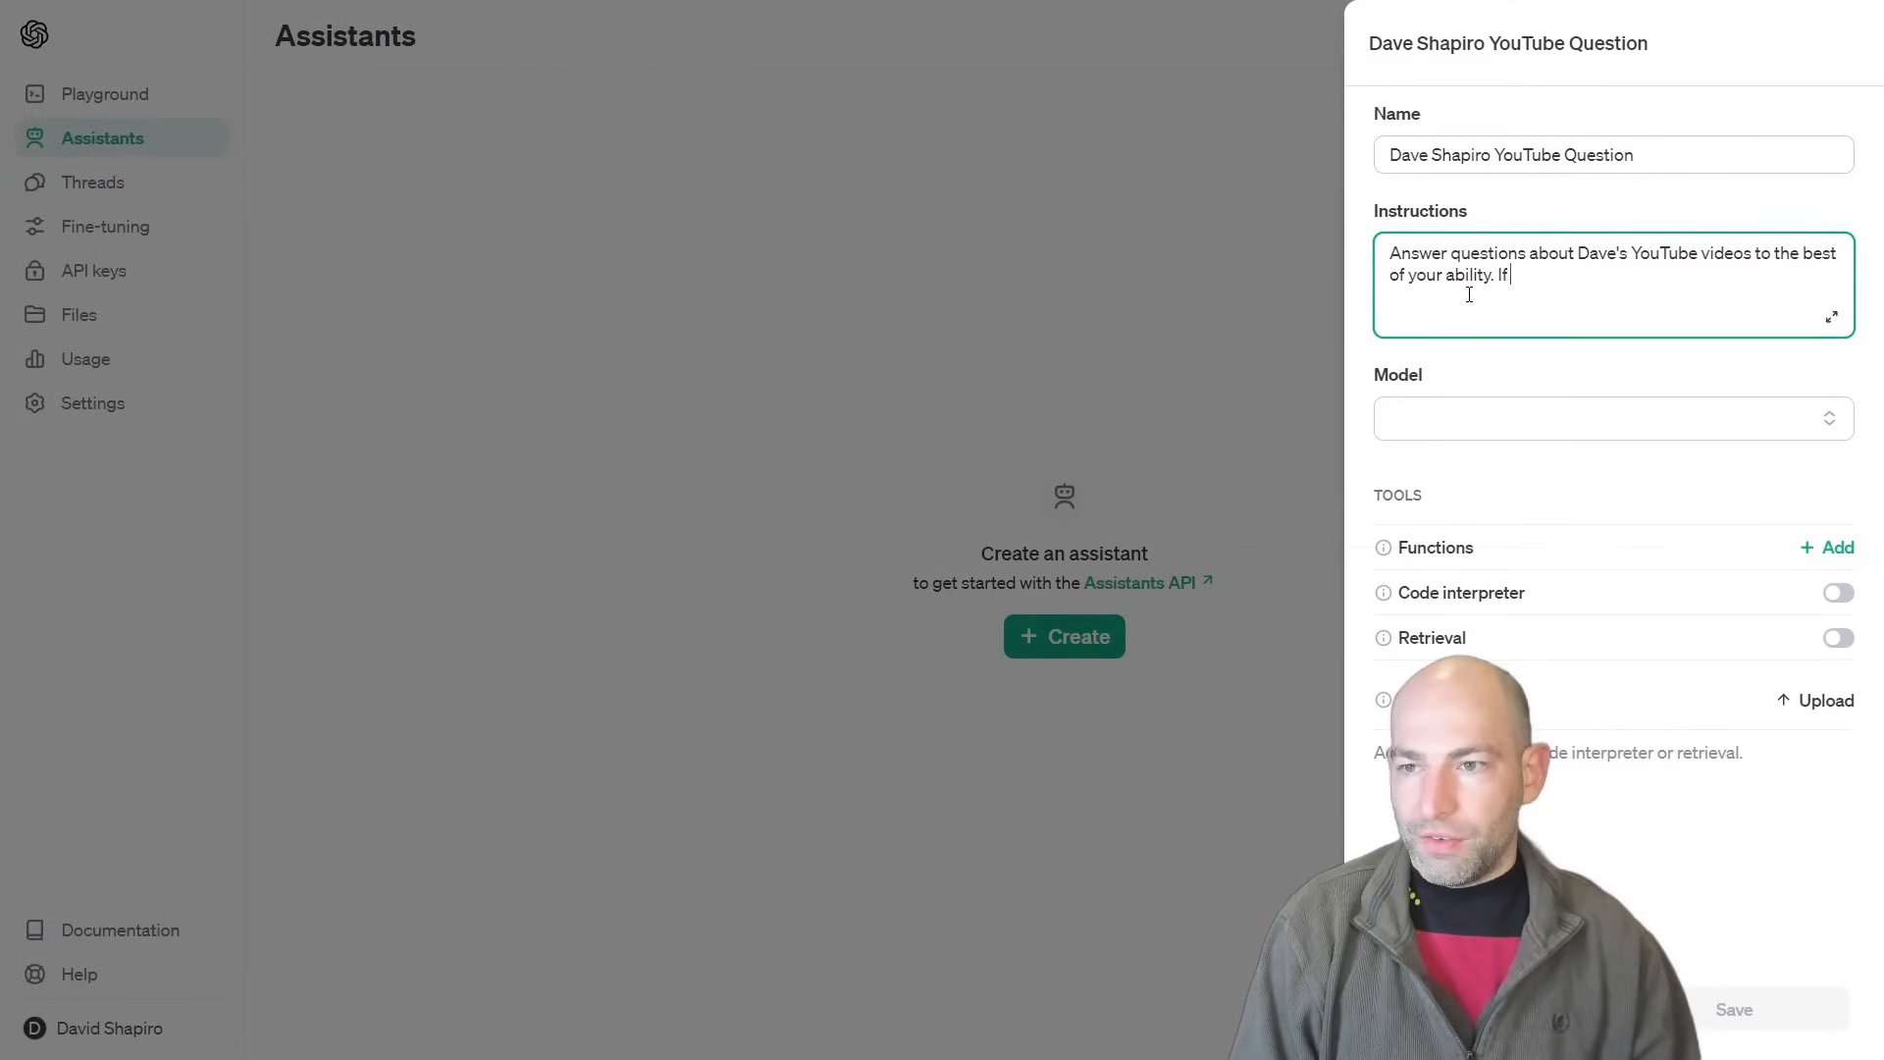
pyautogui.write('the question is not directly answerable in the transc')
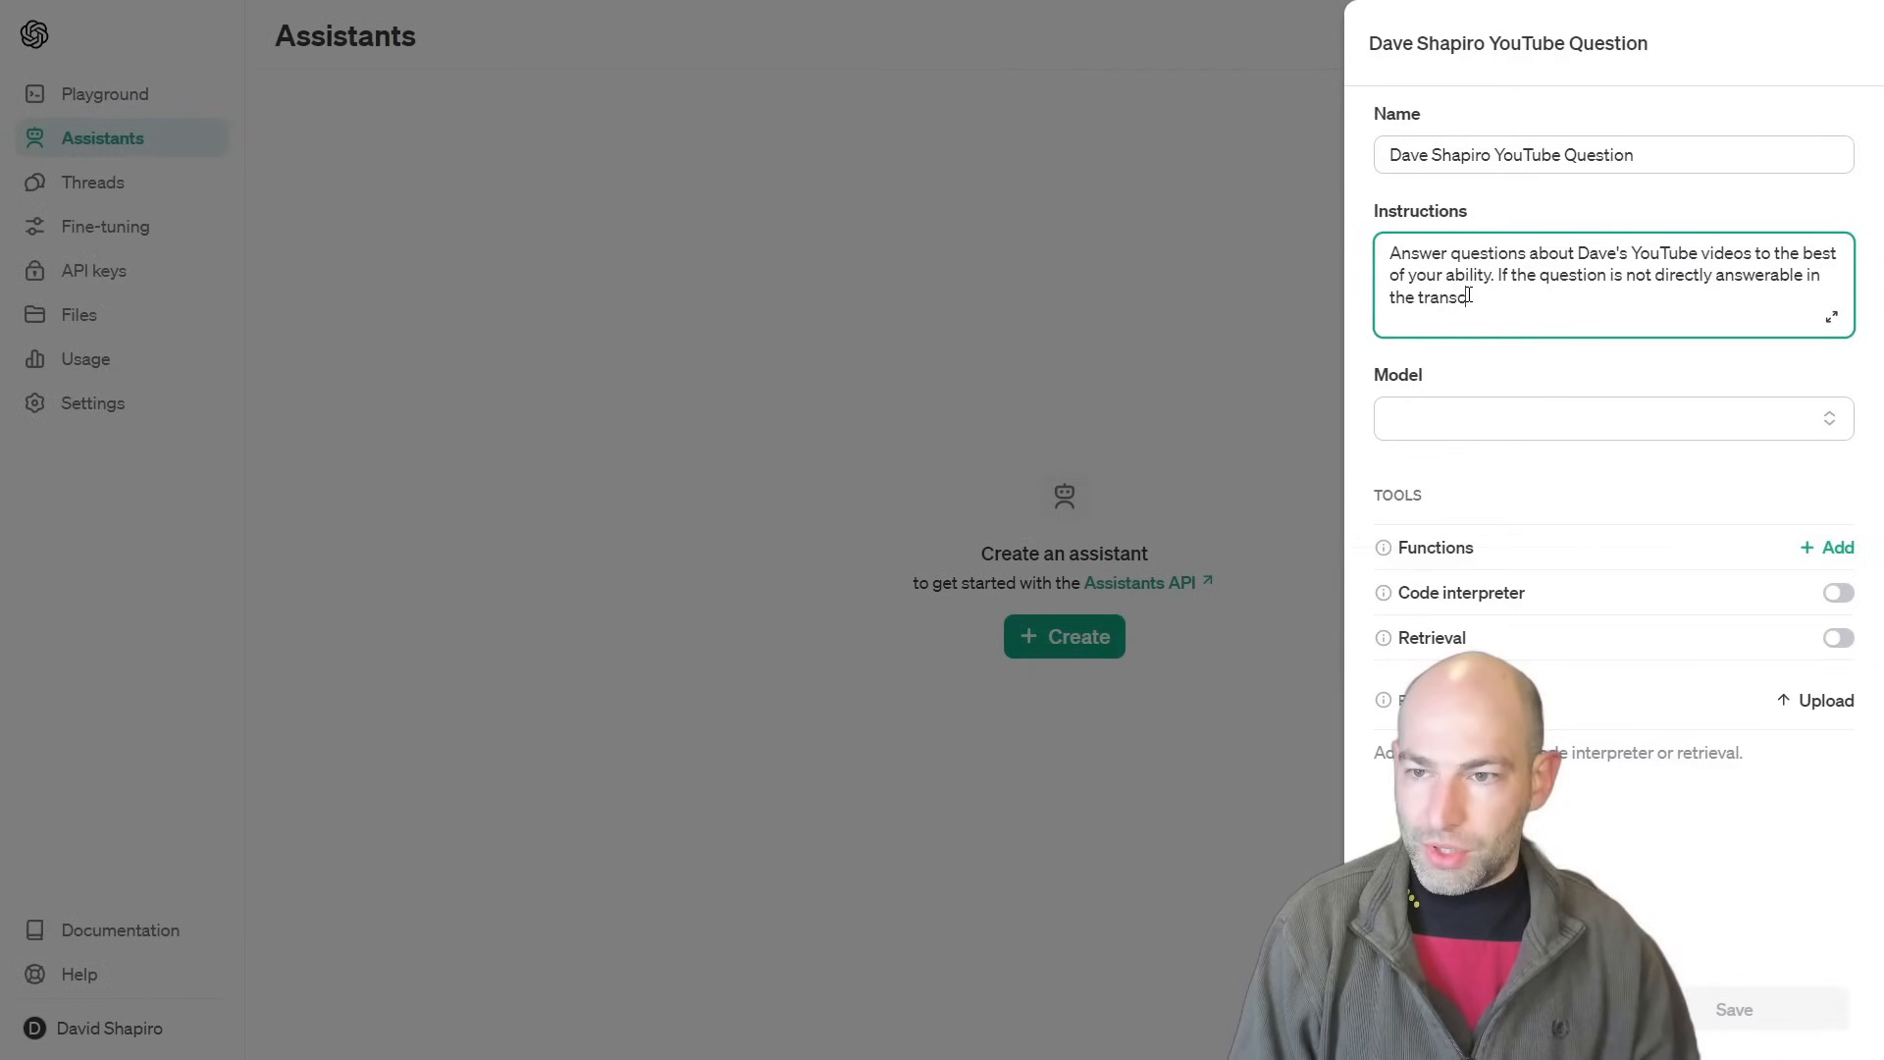
pyautogui.write('ripts, then do y')
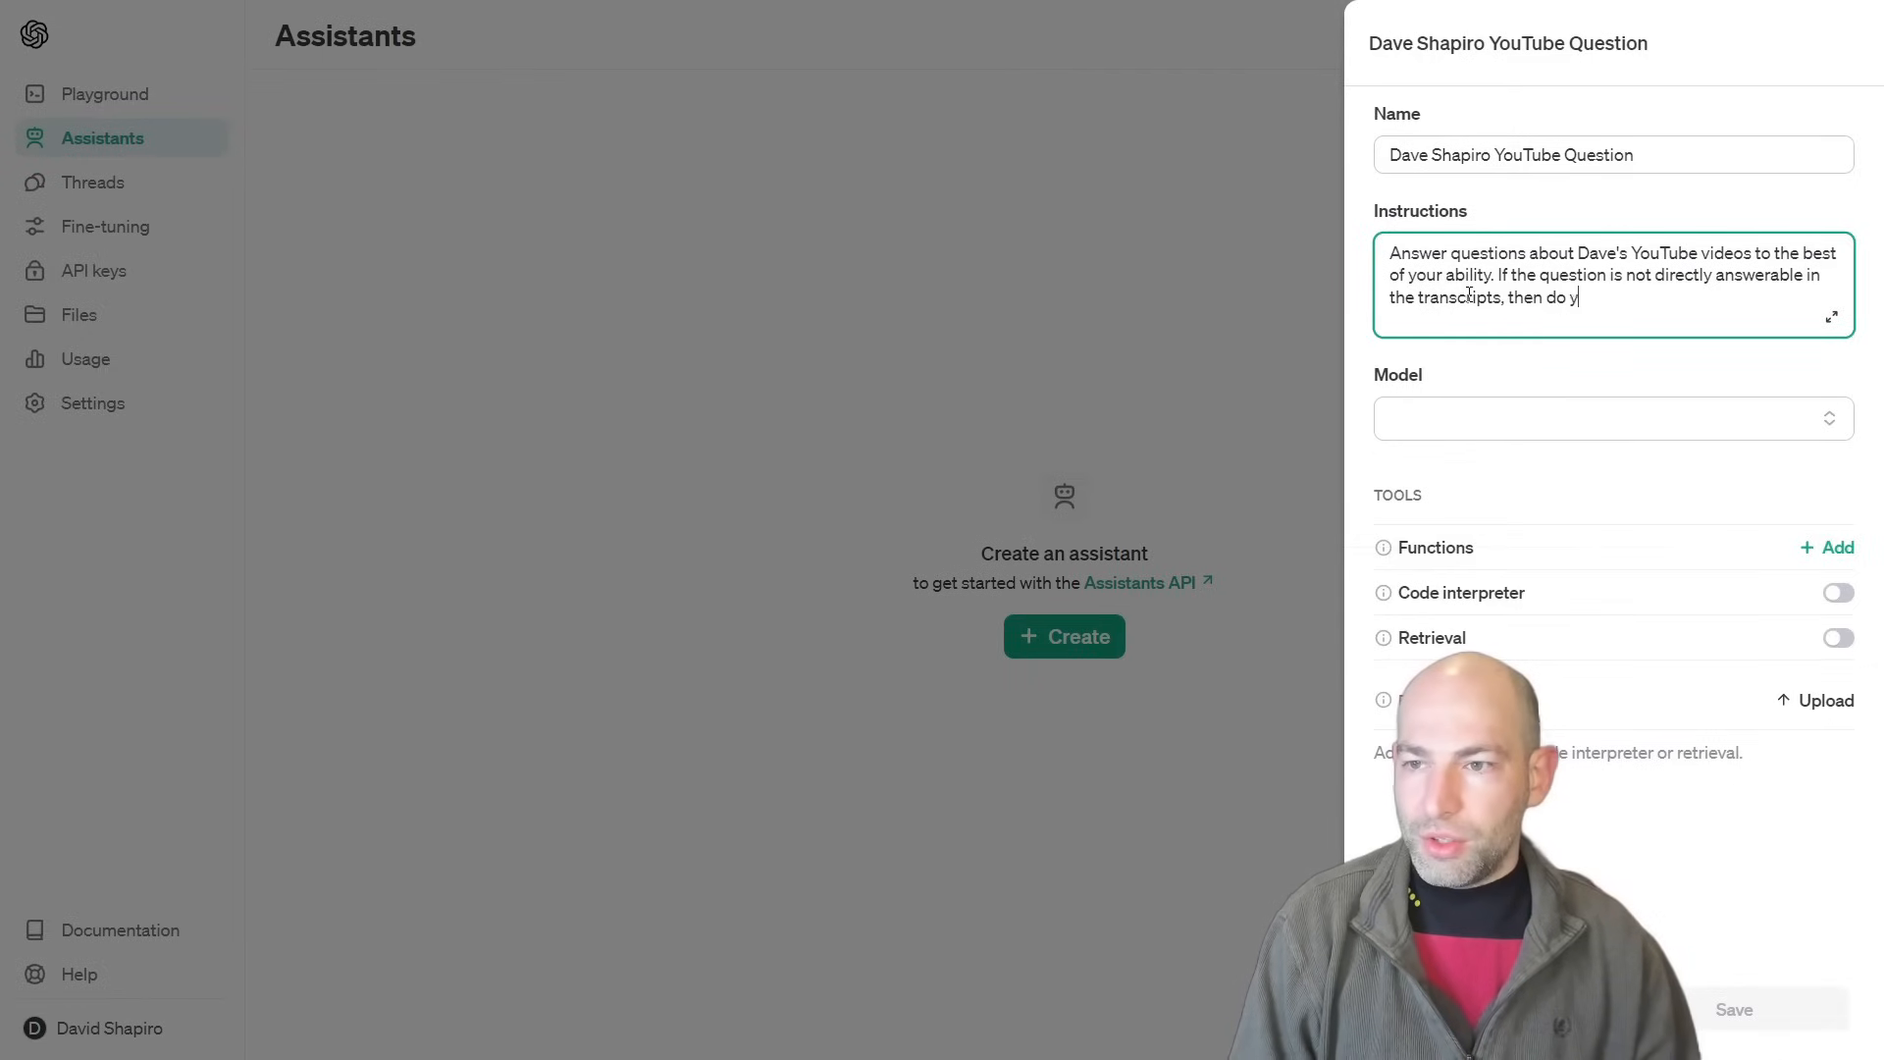
pyautogui.write('our best to infer, imputer')
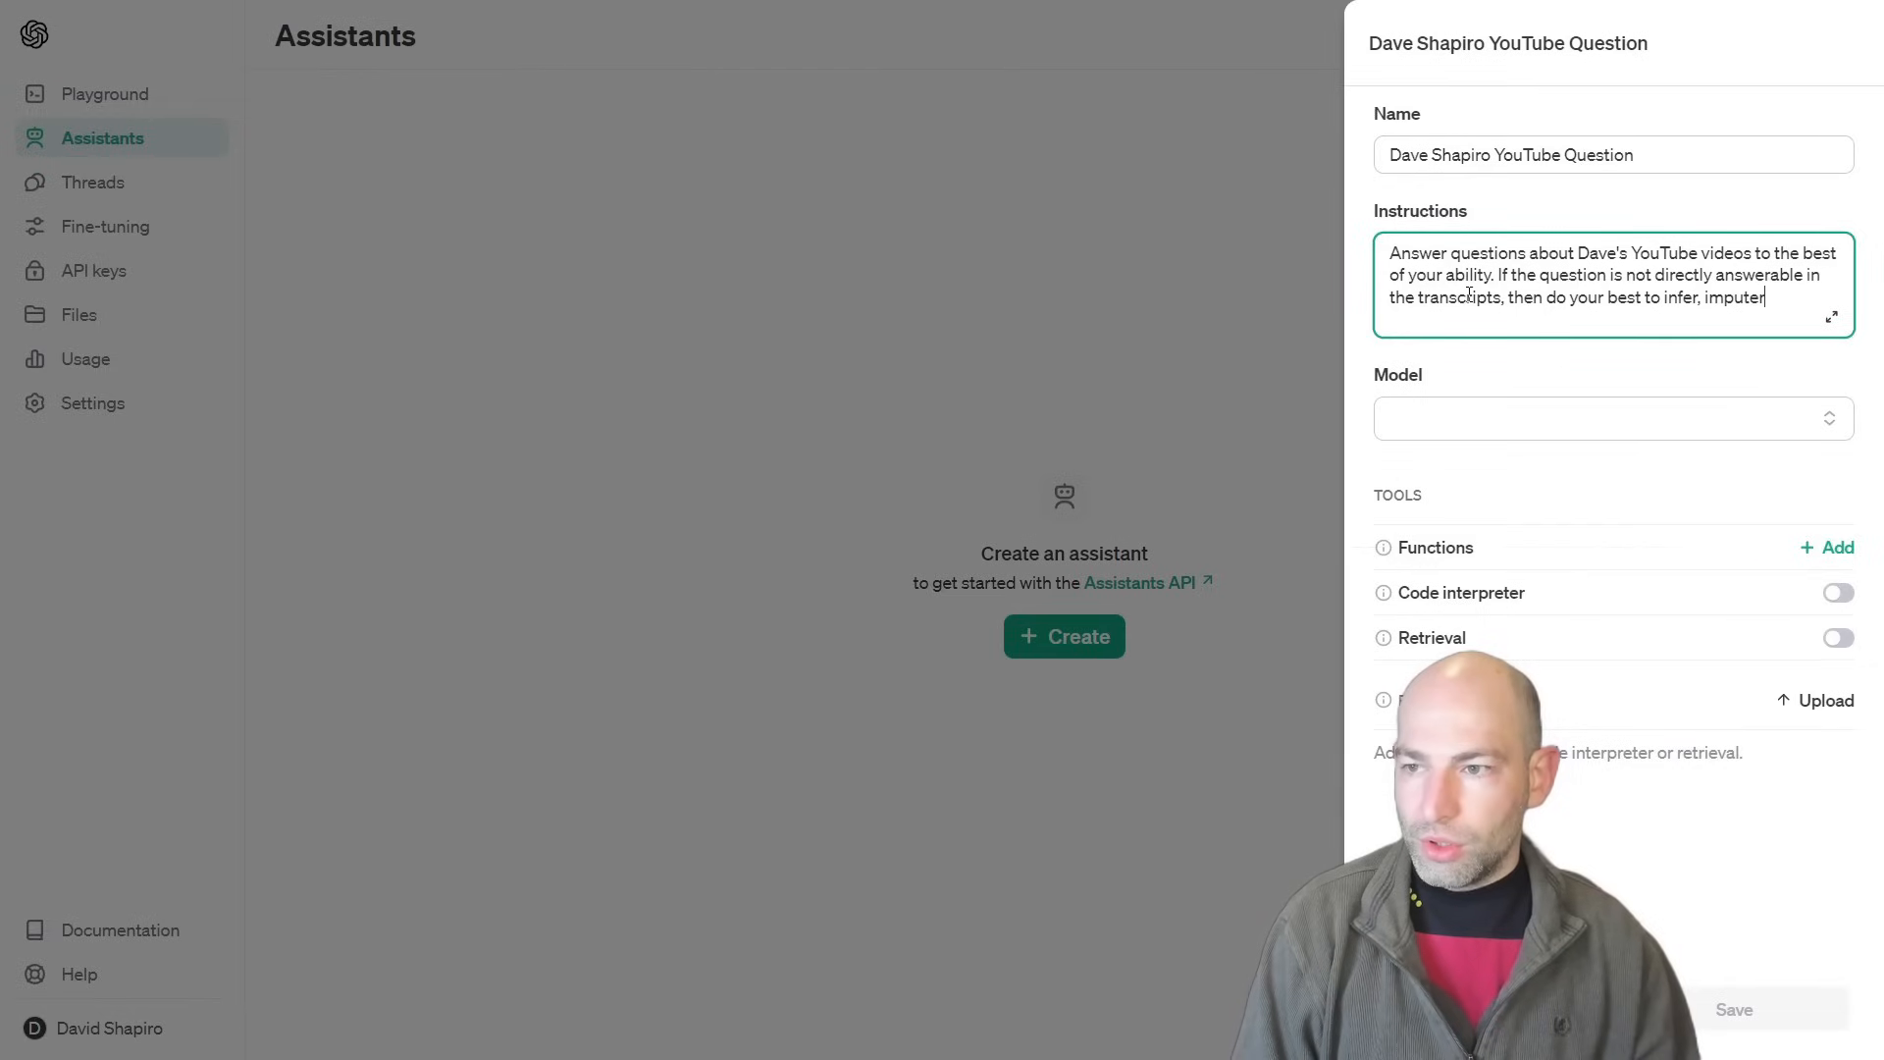
pyautogui.write('e, or otherwise guess what the')
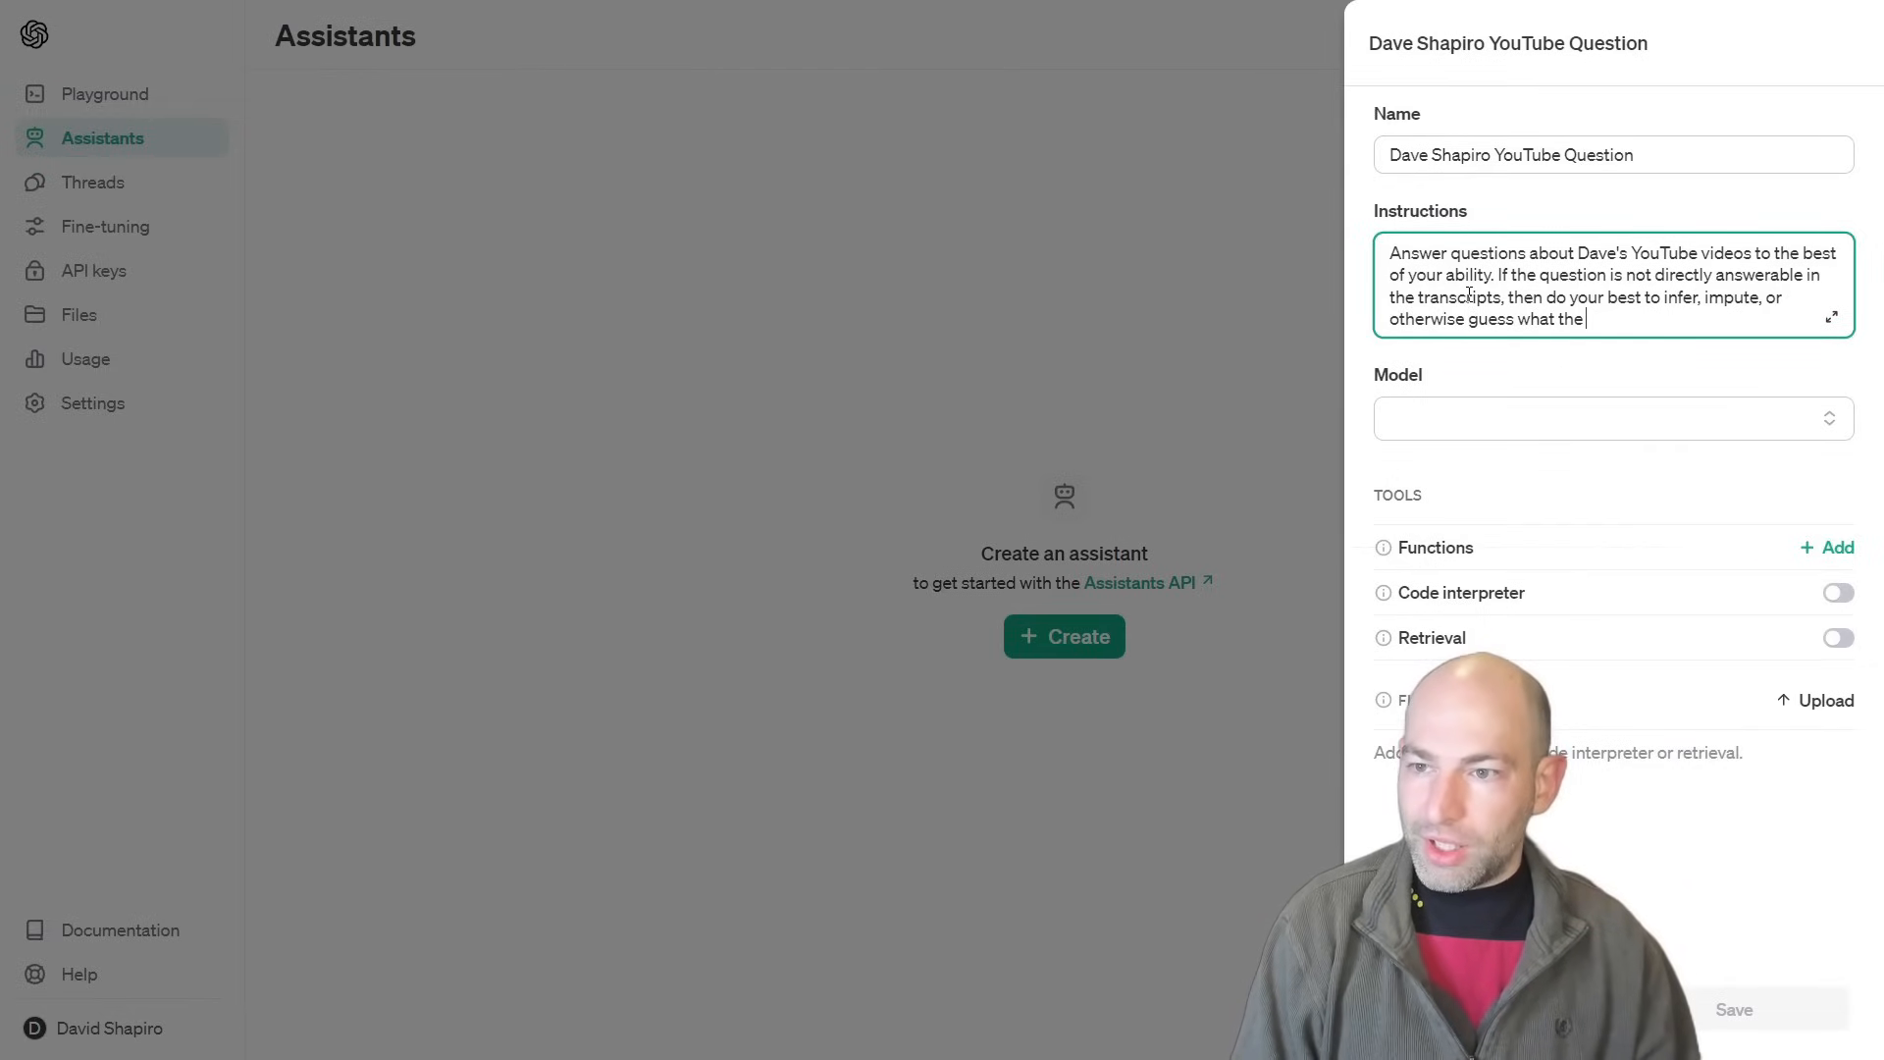
pyautogui.write('answer wouldb')
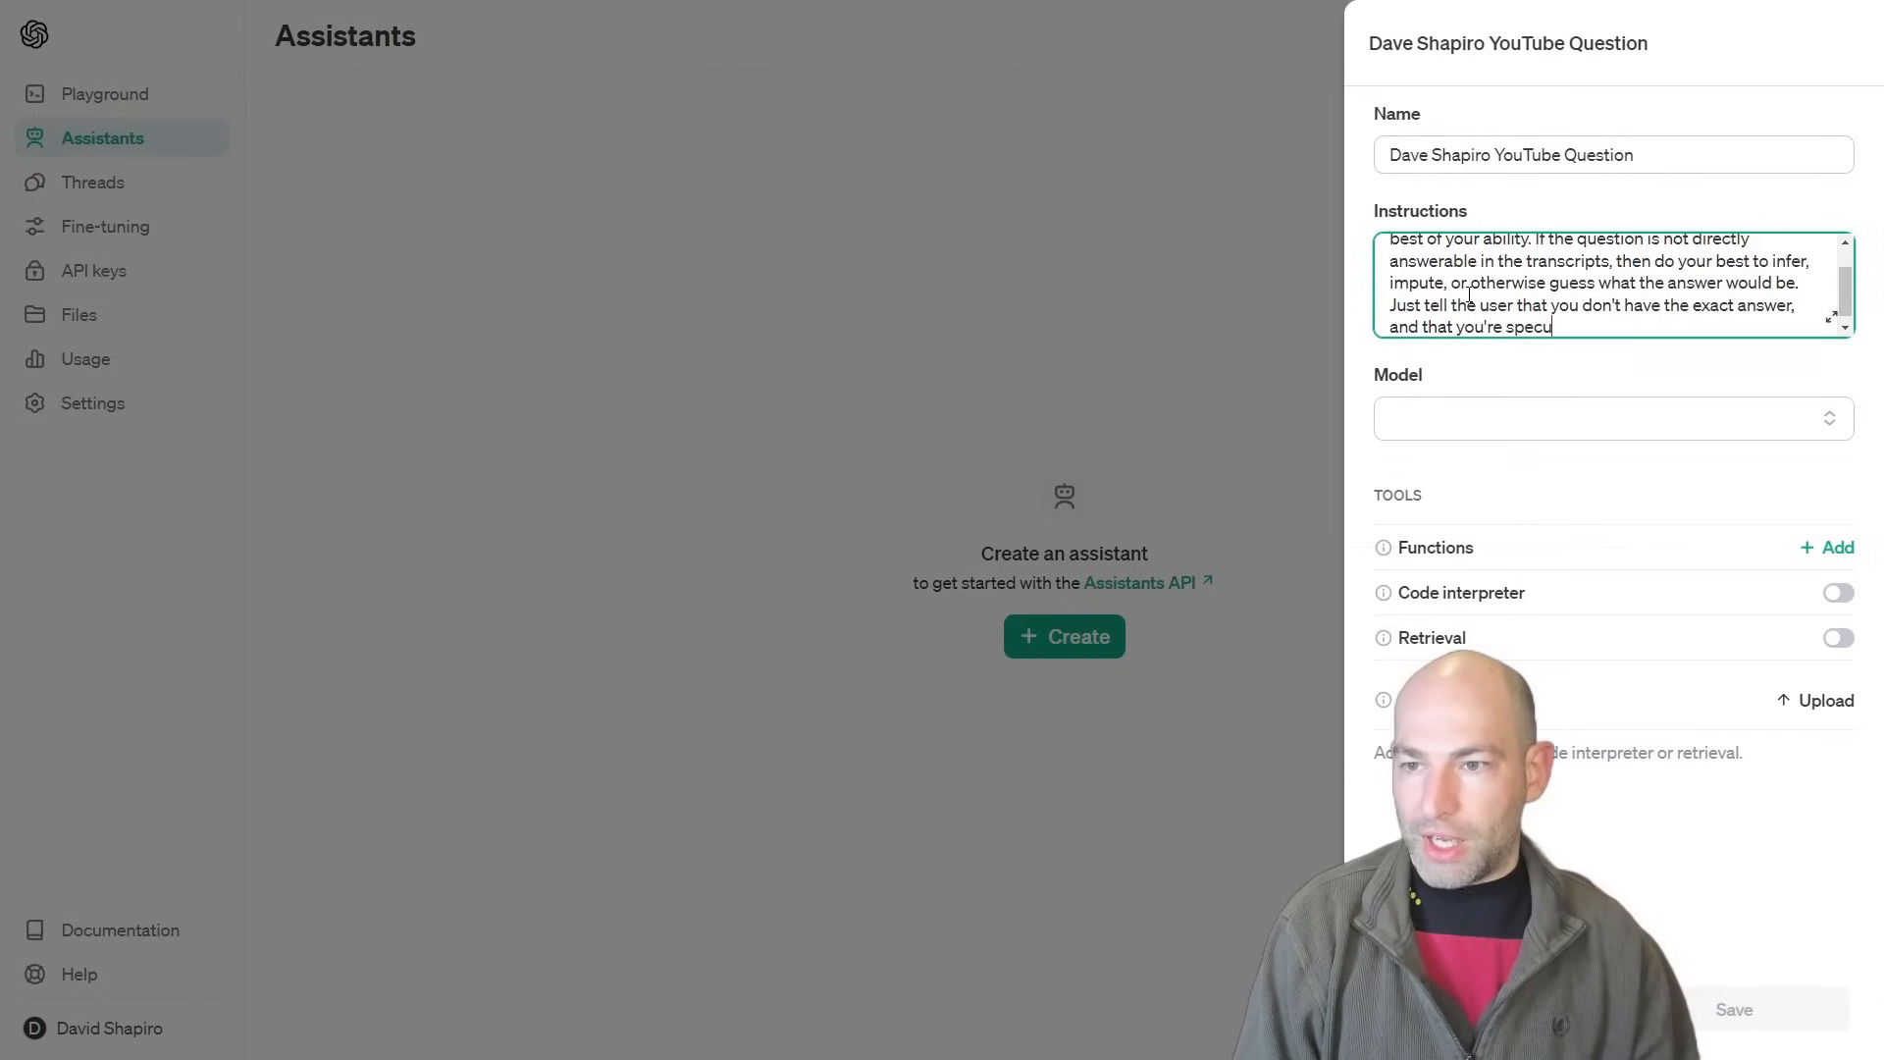
# - Choose the gpt-4-1106-preview model and enable Retrieval for the assistant
pyautogui.click(1610, 416)
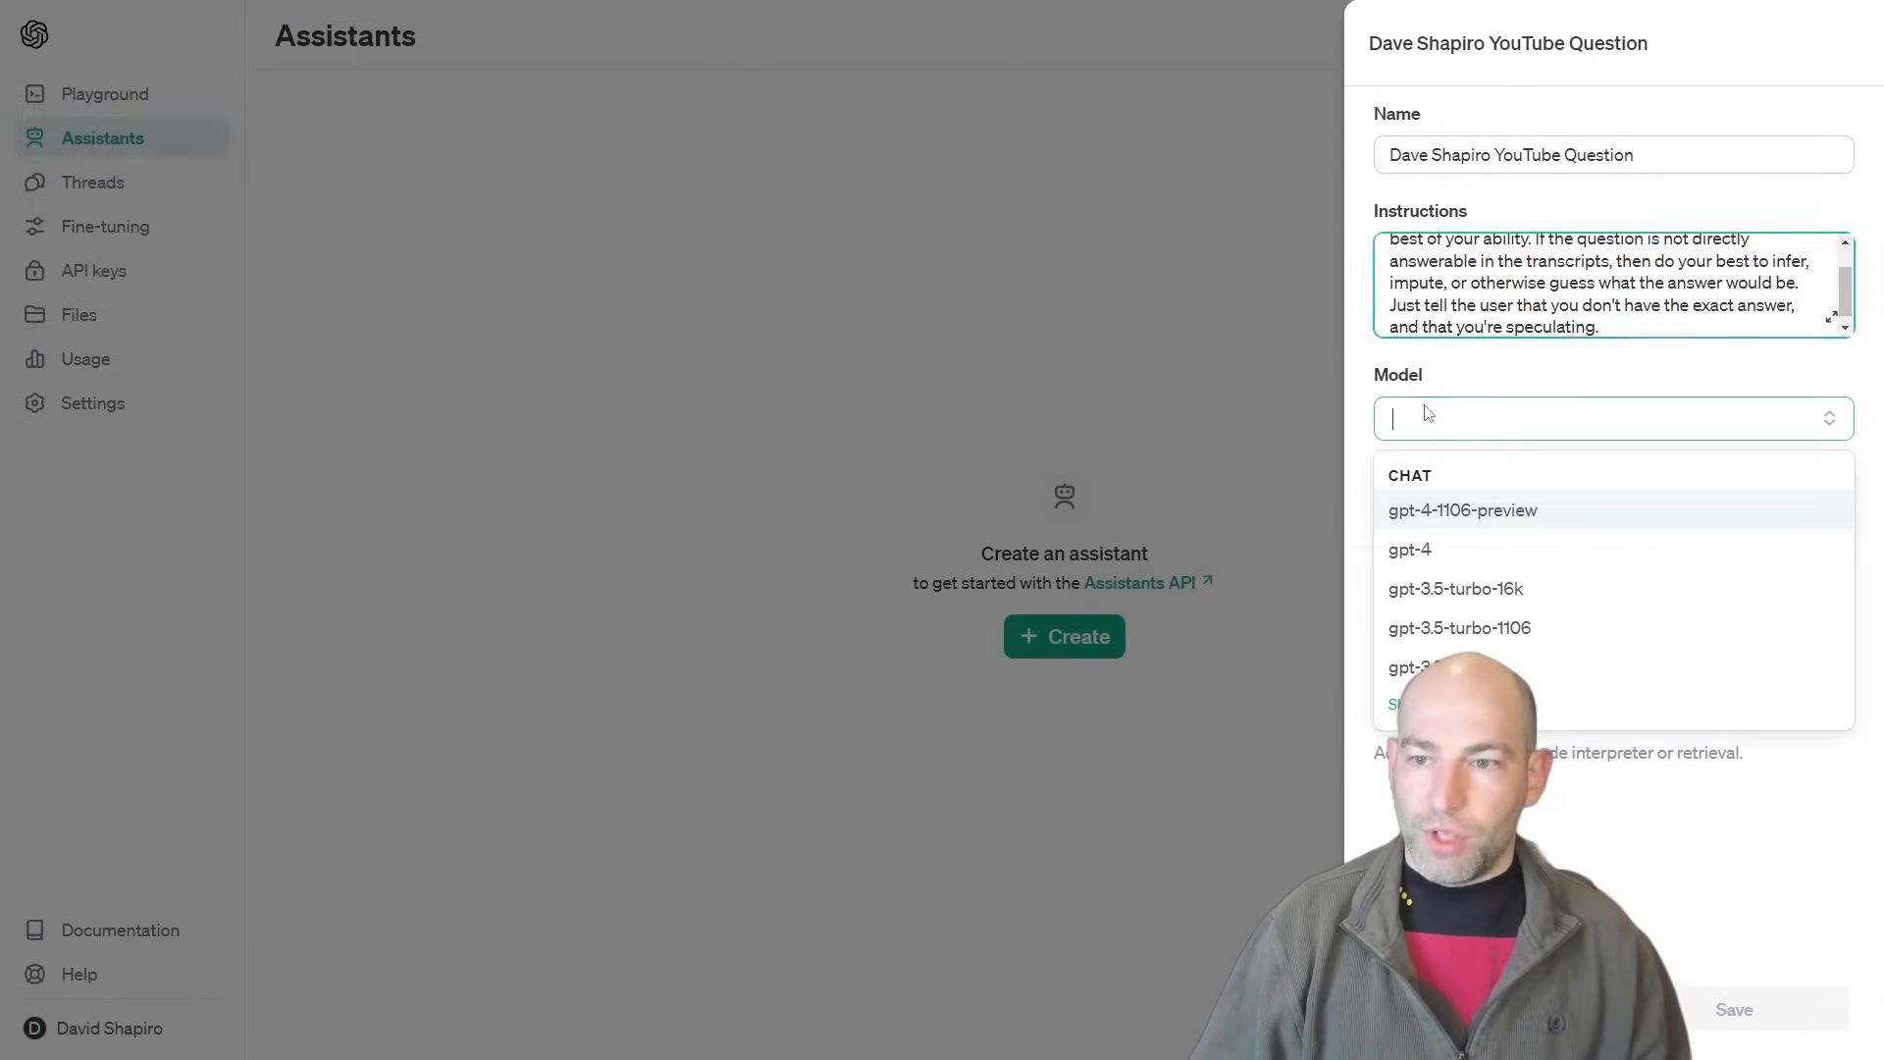
pyautogui.click(1462, 511)
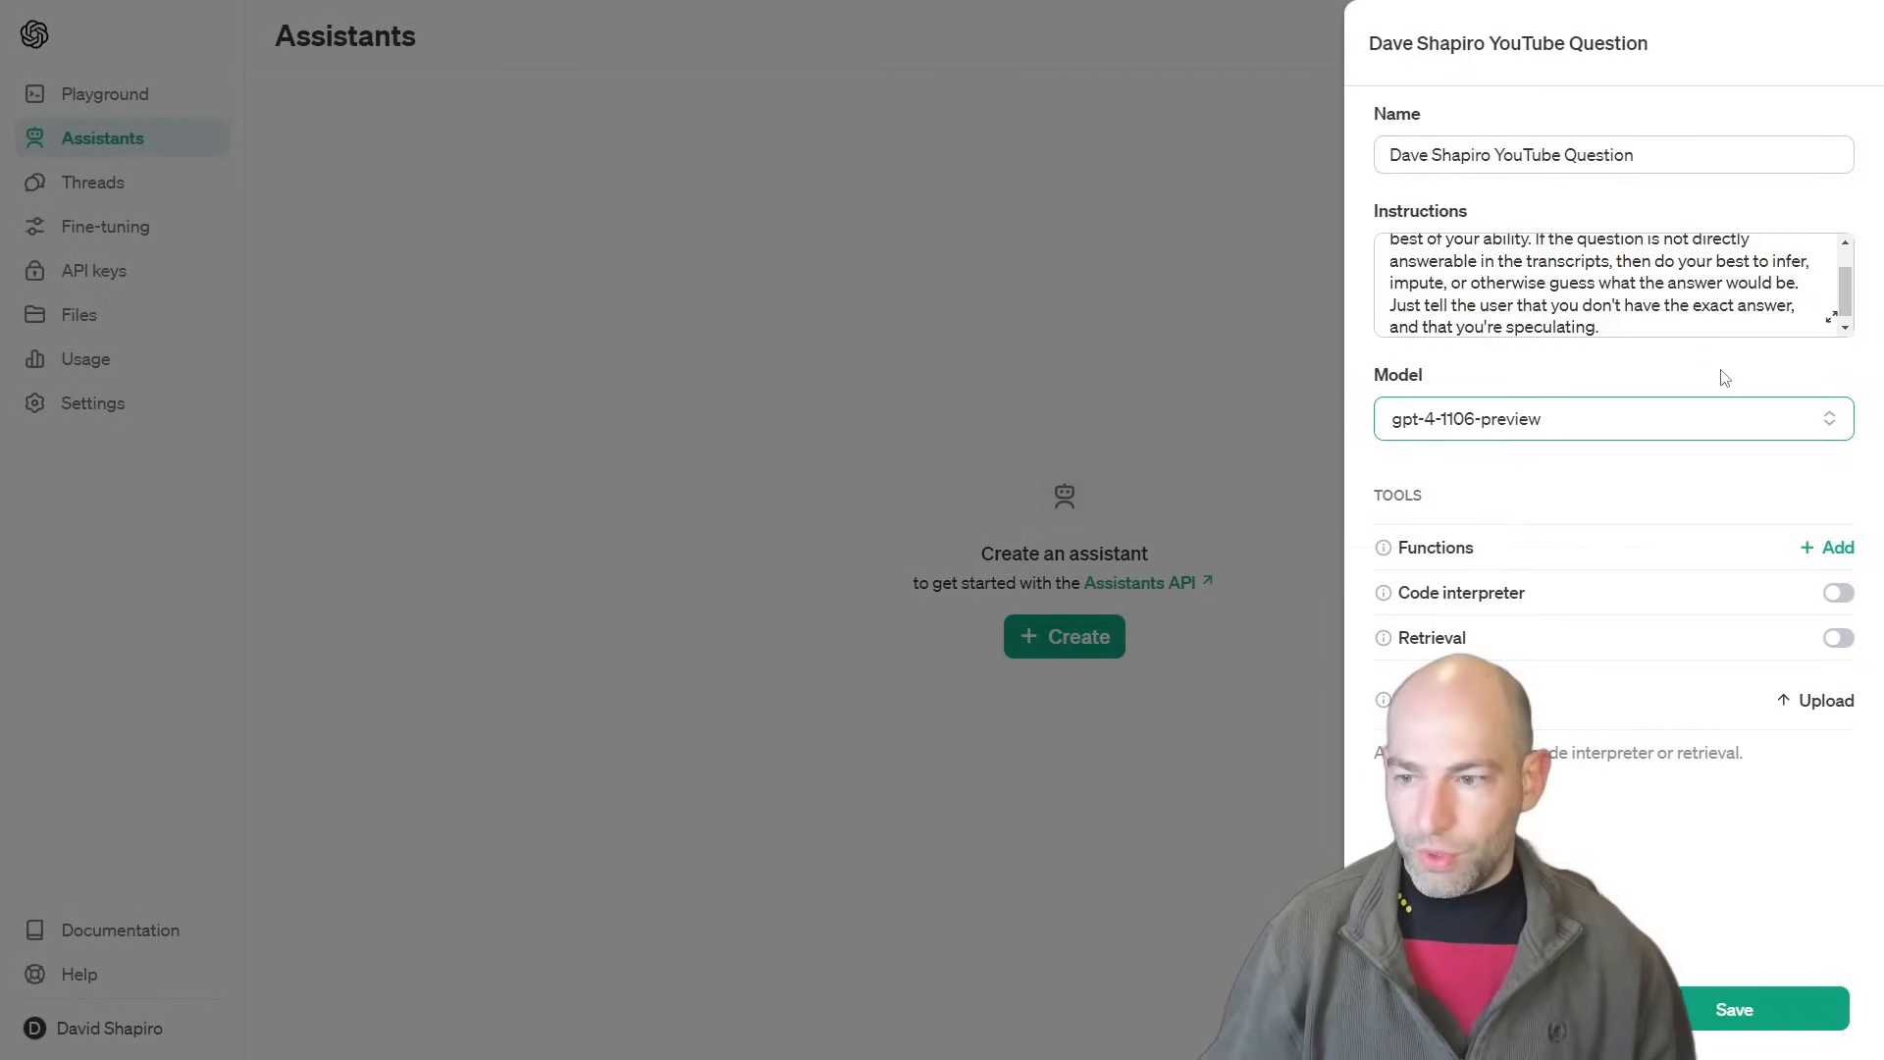
pyautogui.click(1837, 636)
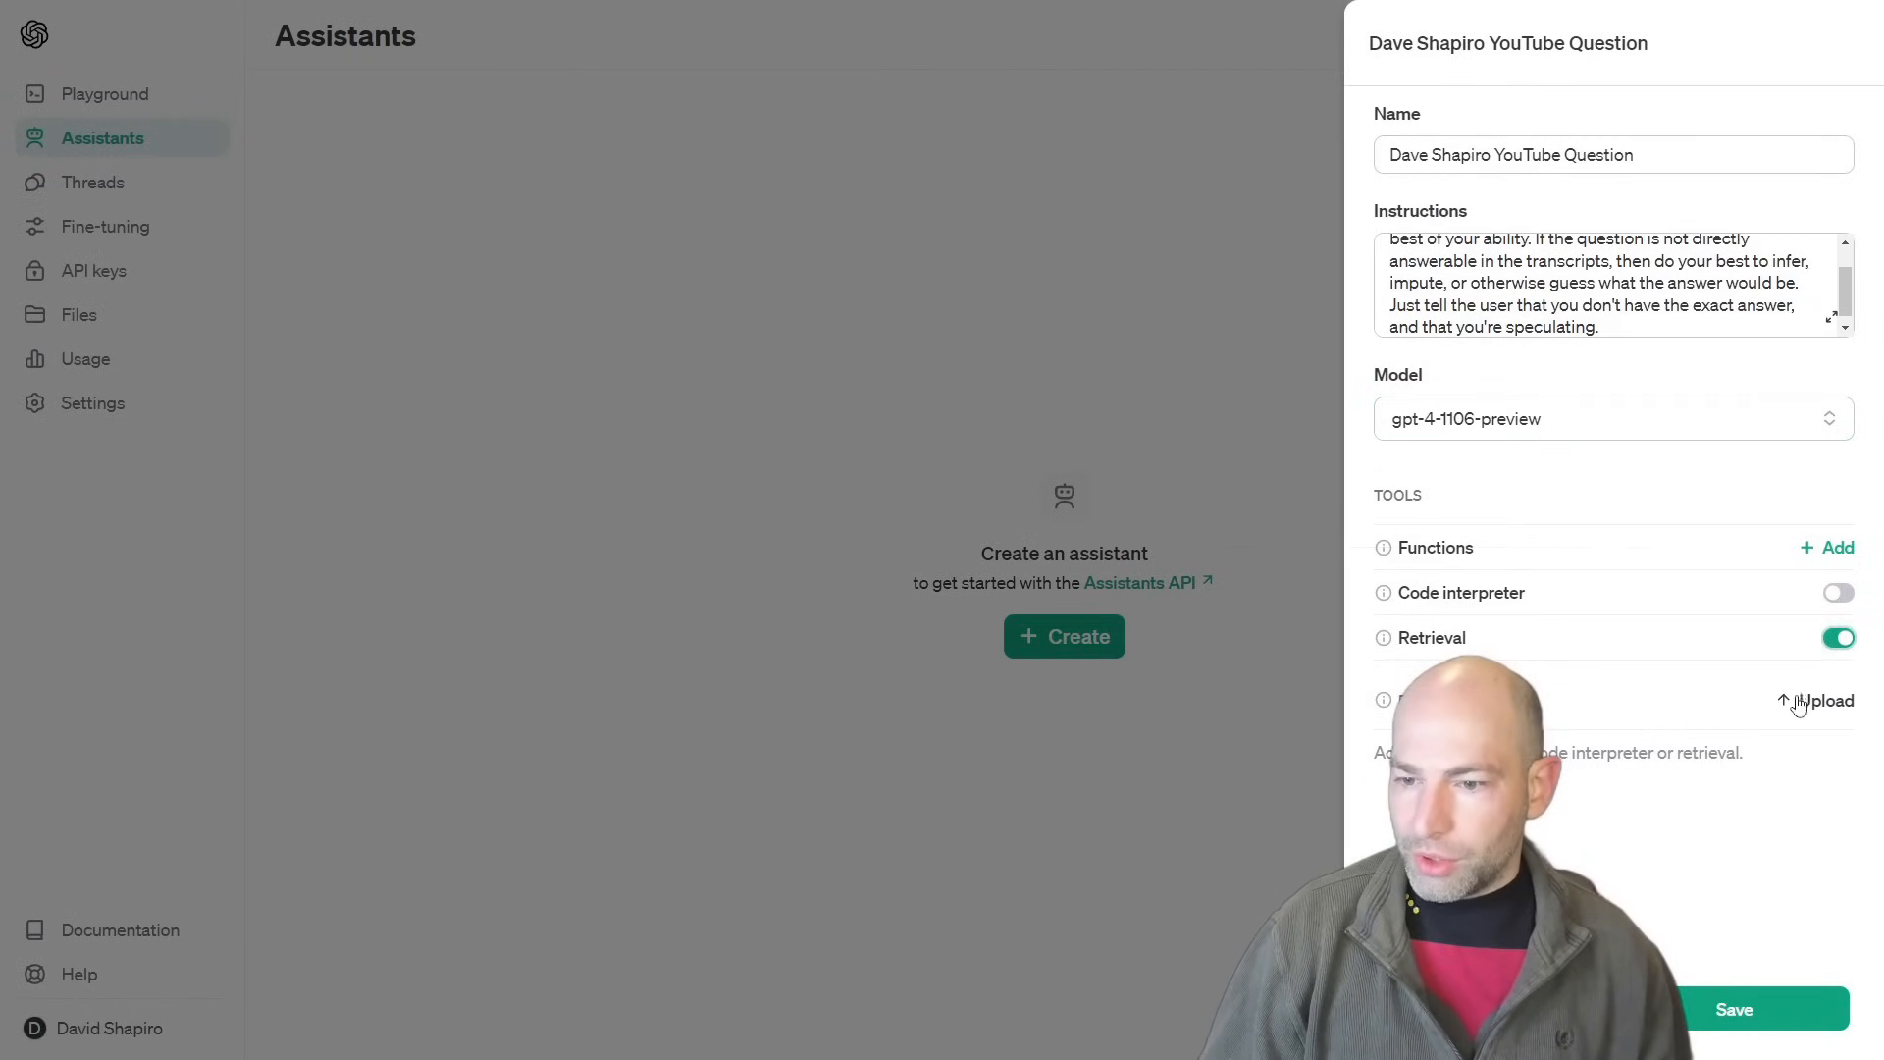
pyautogui.click(1814, 700)
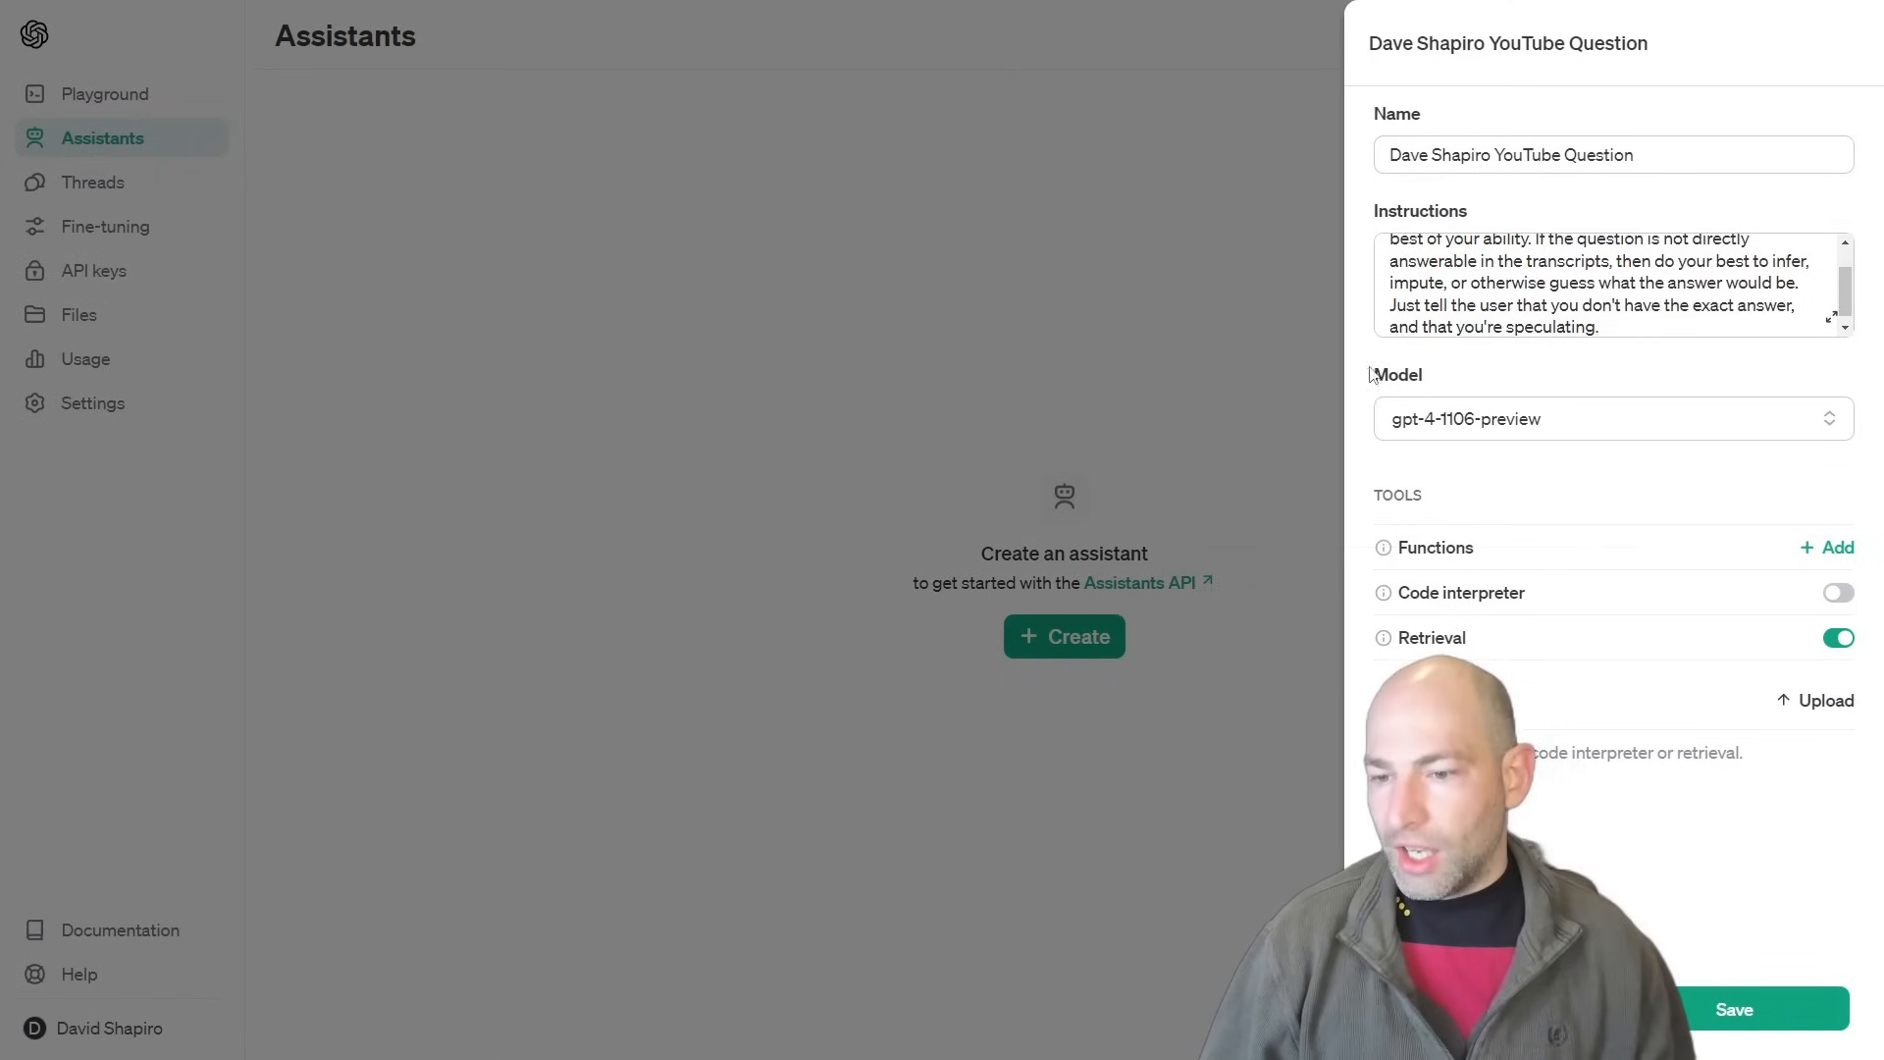
pyautogui.moveTo(1068, 394)
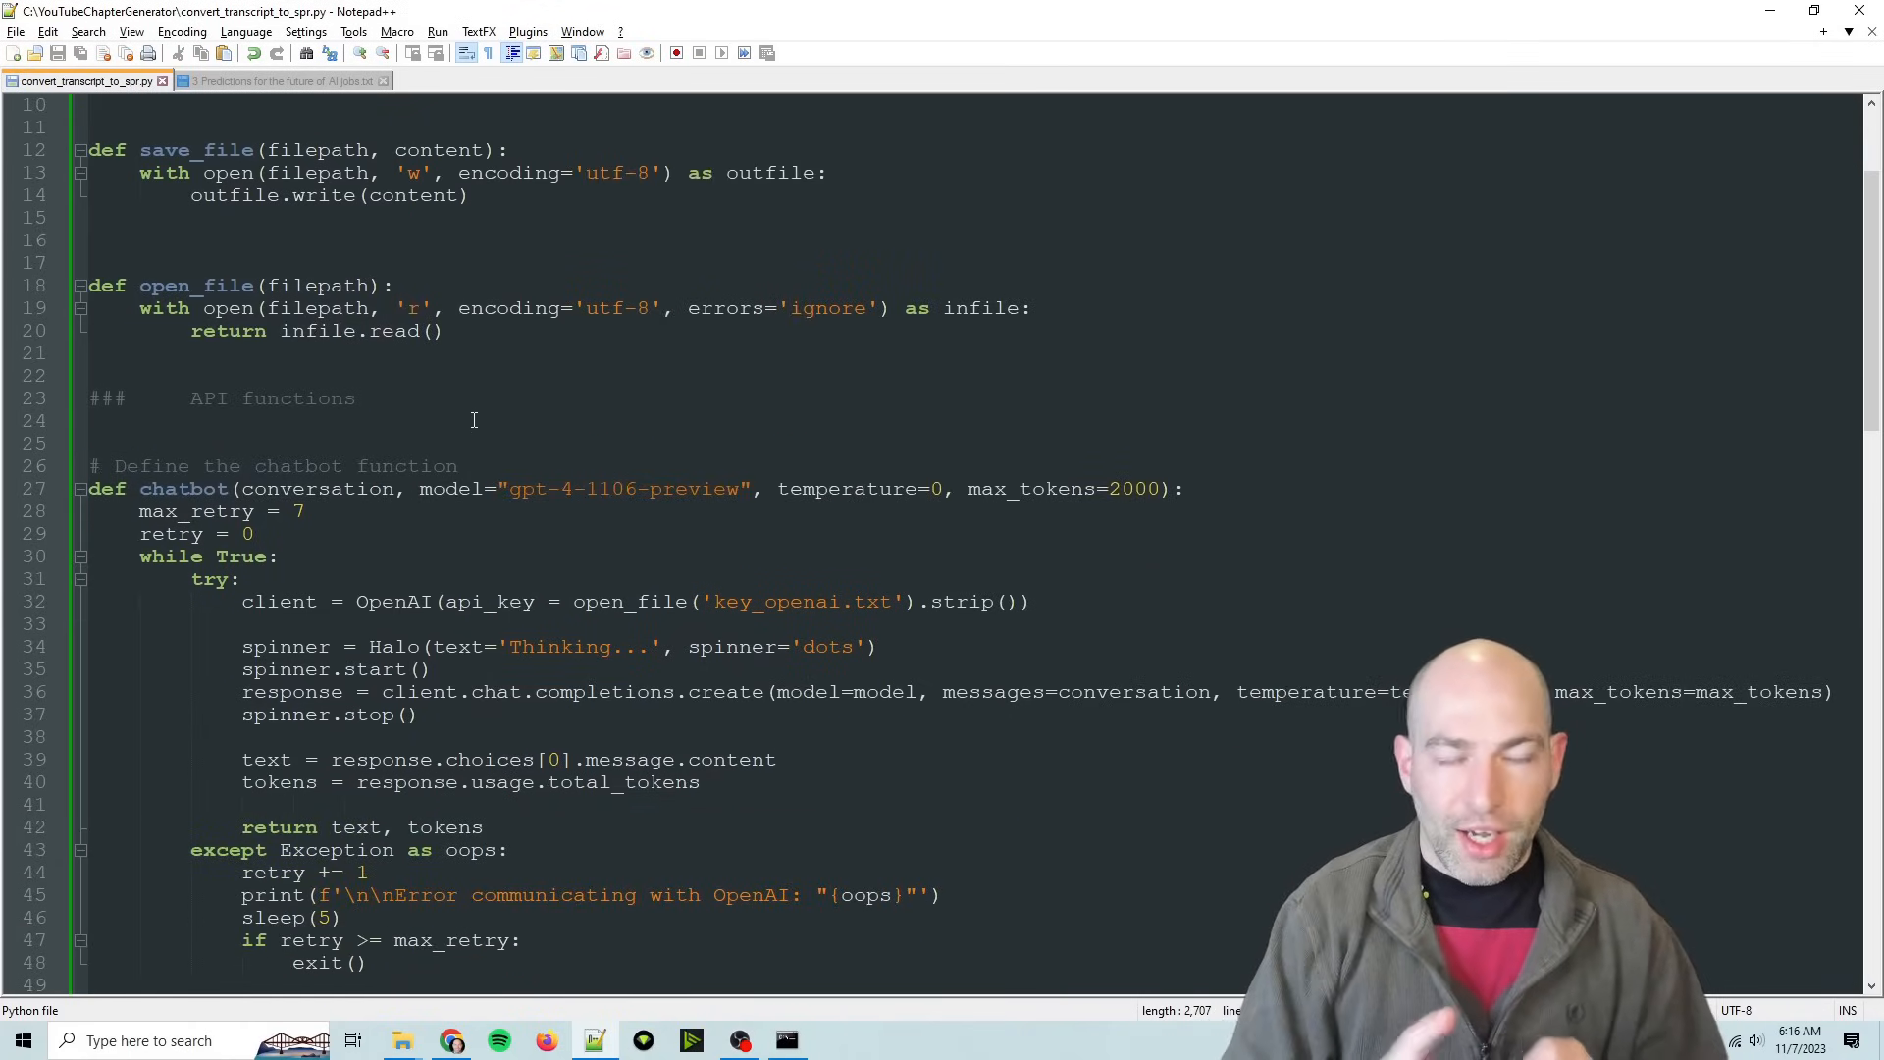
pyautogui.scroll(3)
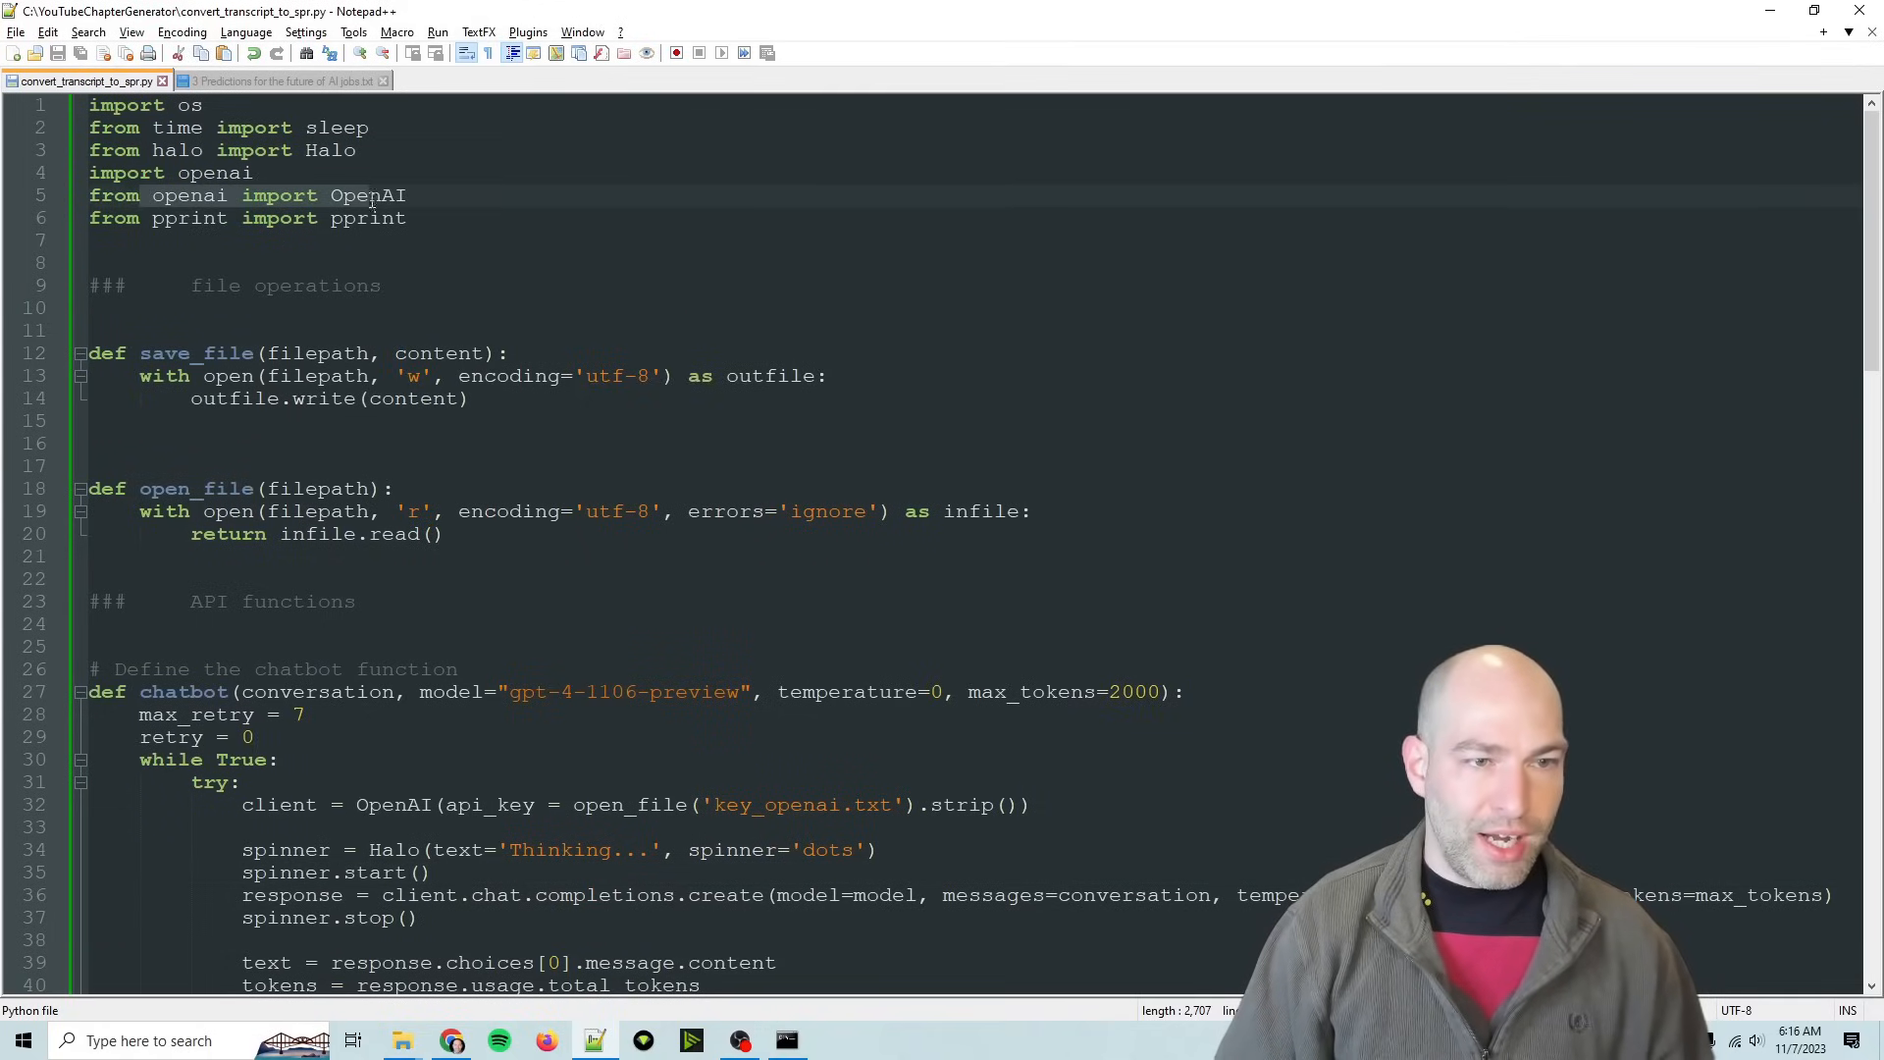
pyautogui.scroll(-3)
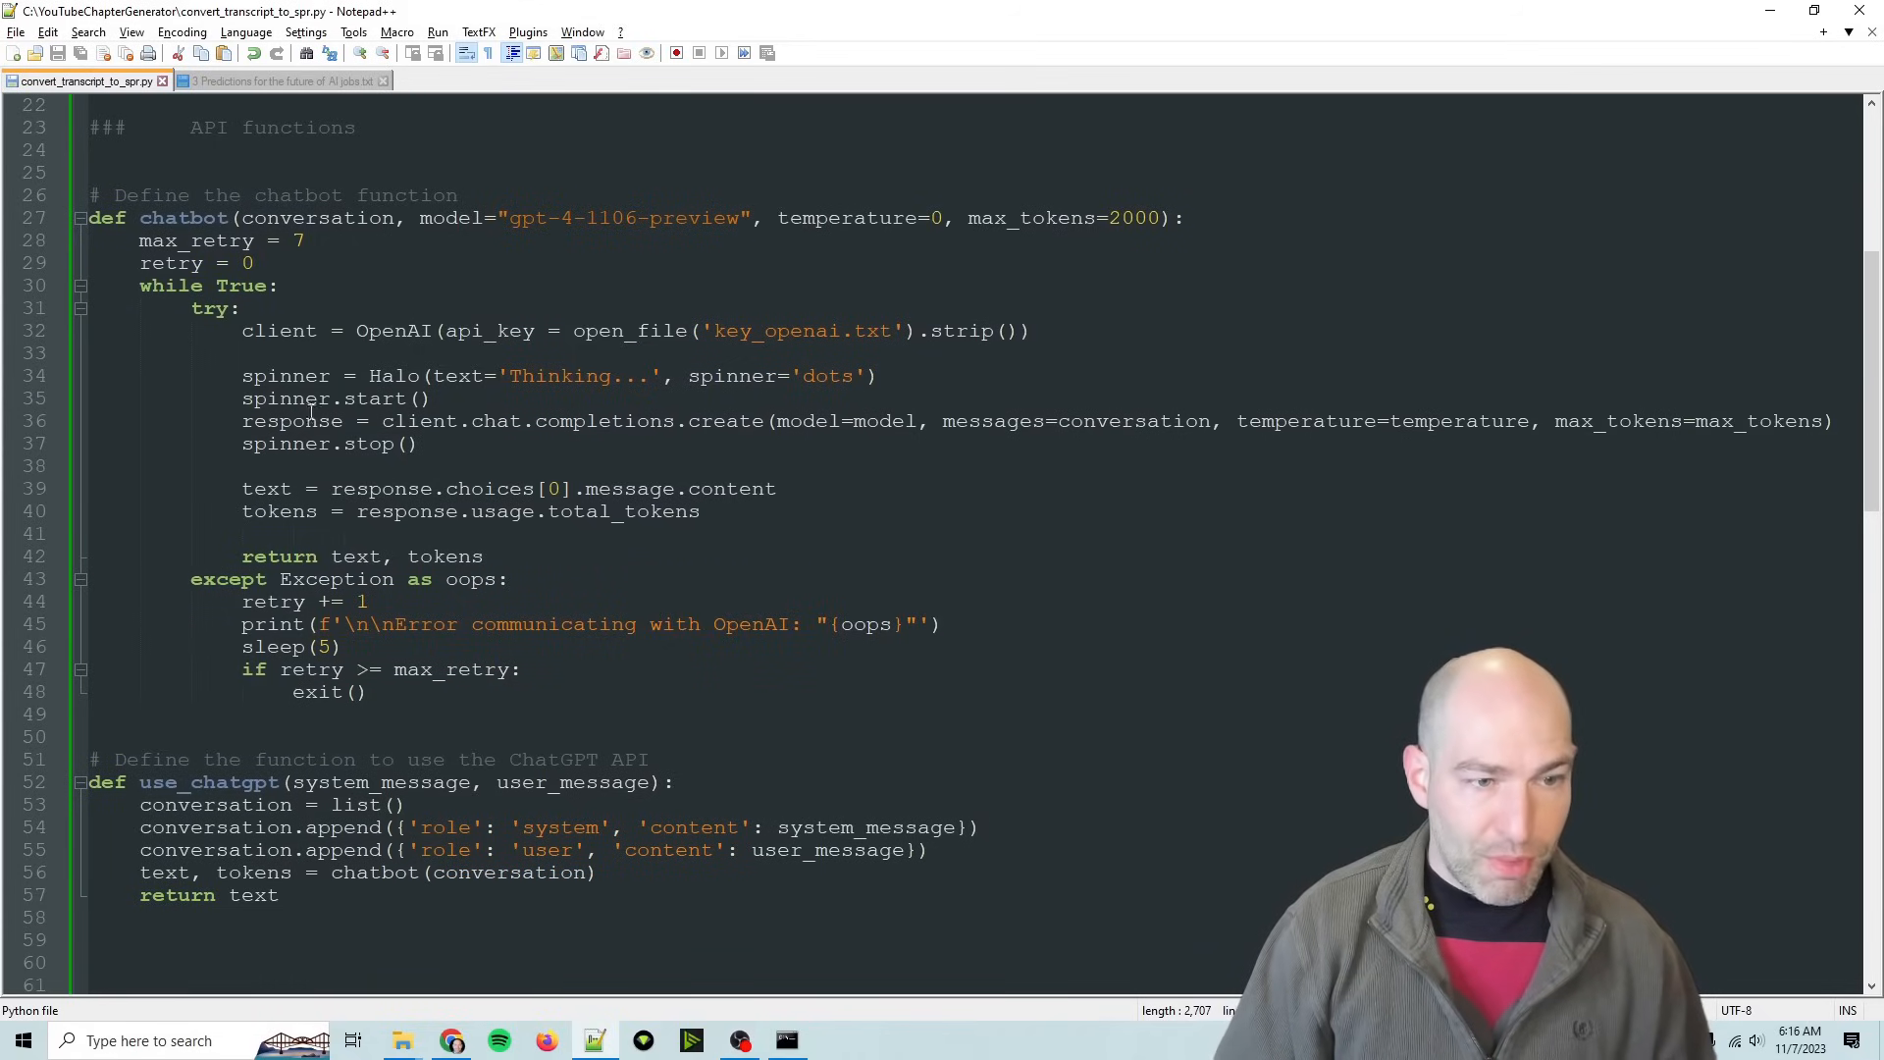
pyautogui.doubleClick(279, 329)
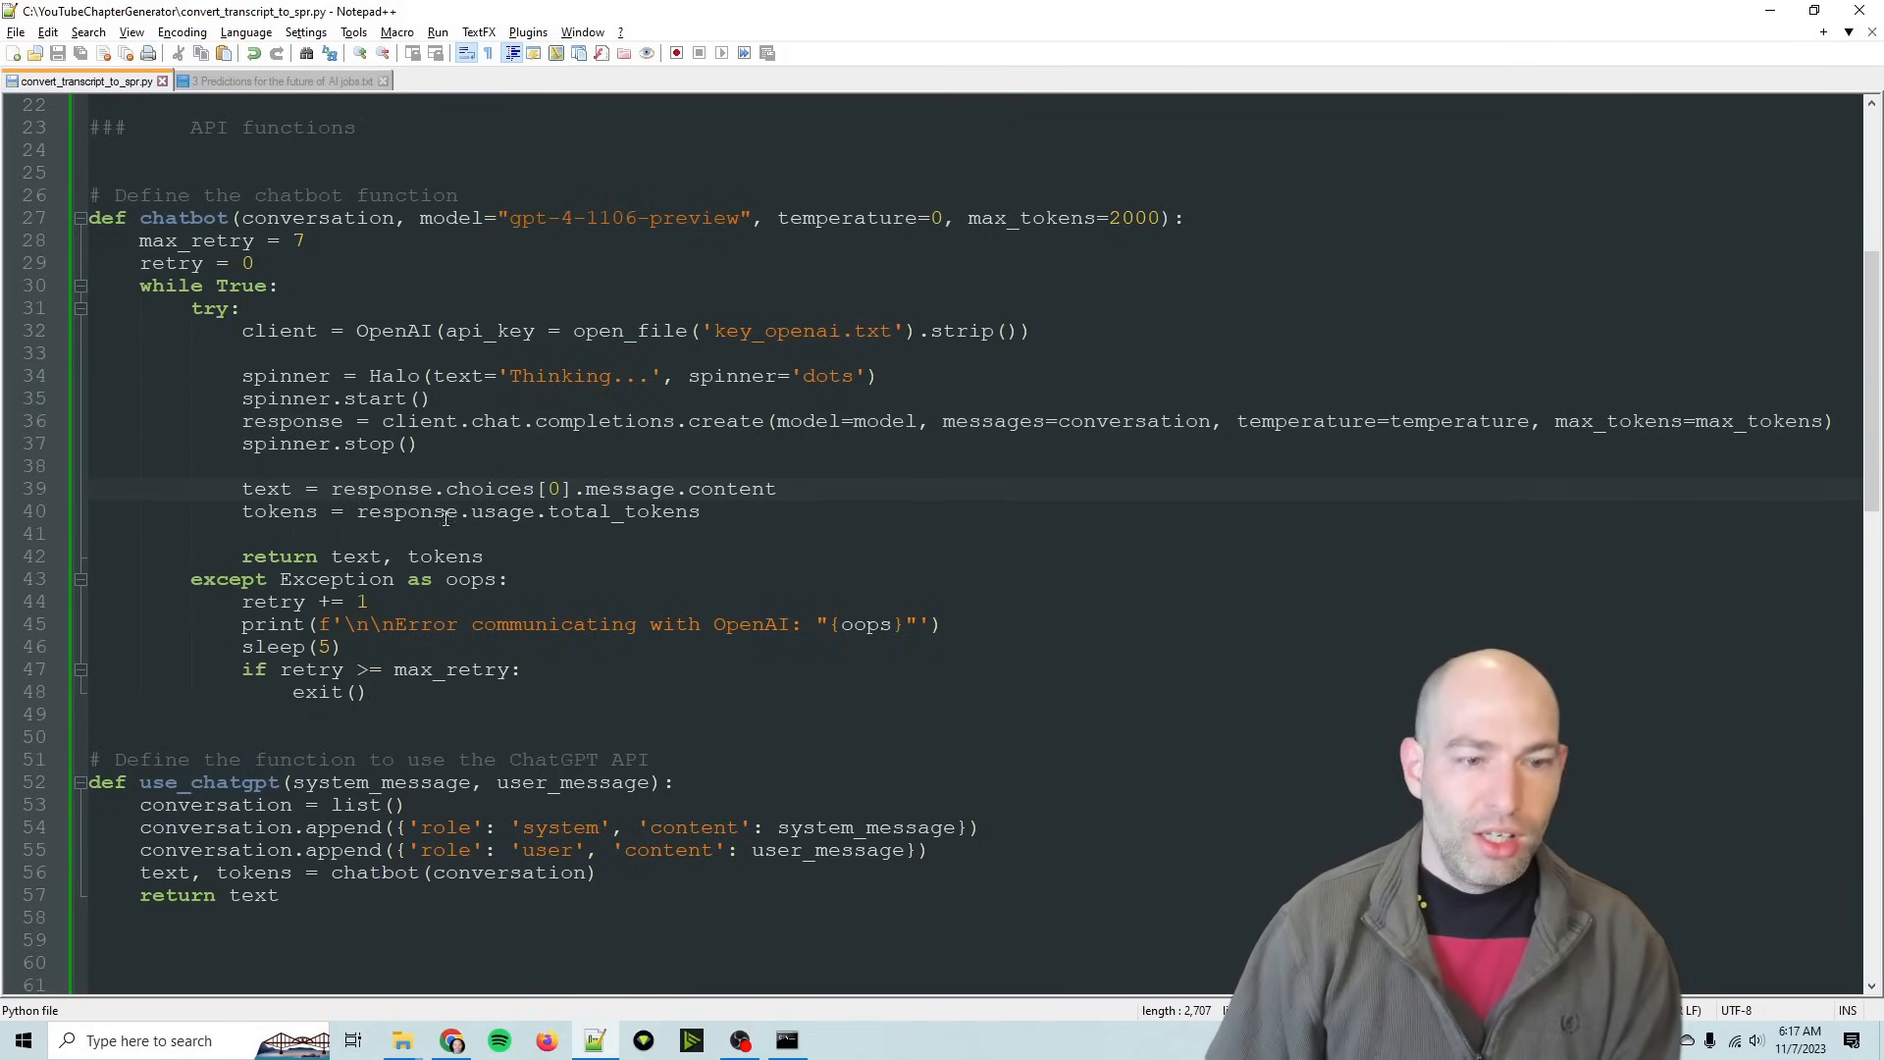
pyautogui.scroll(-3)
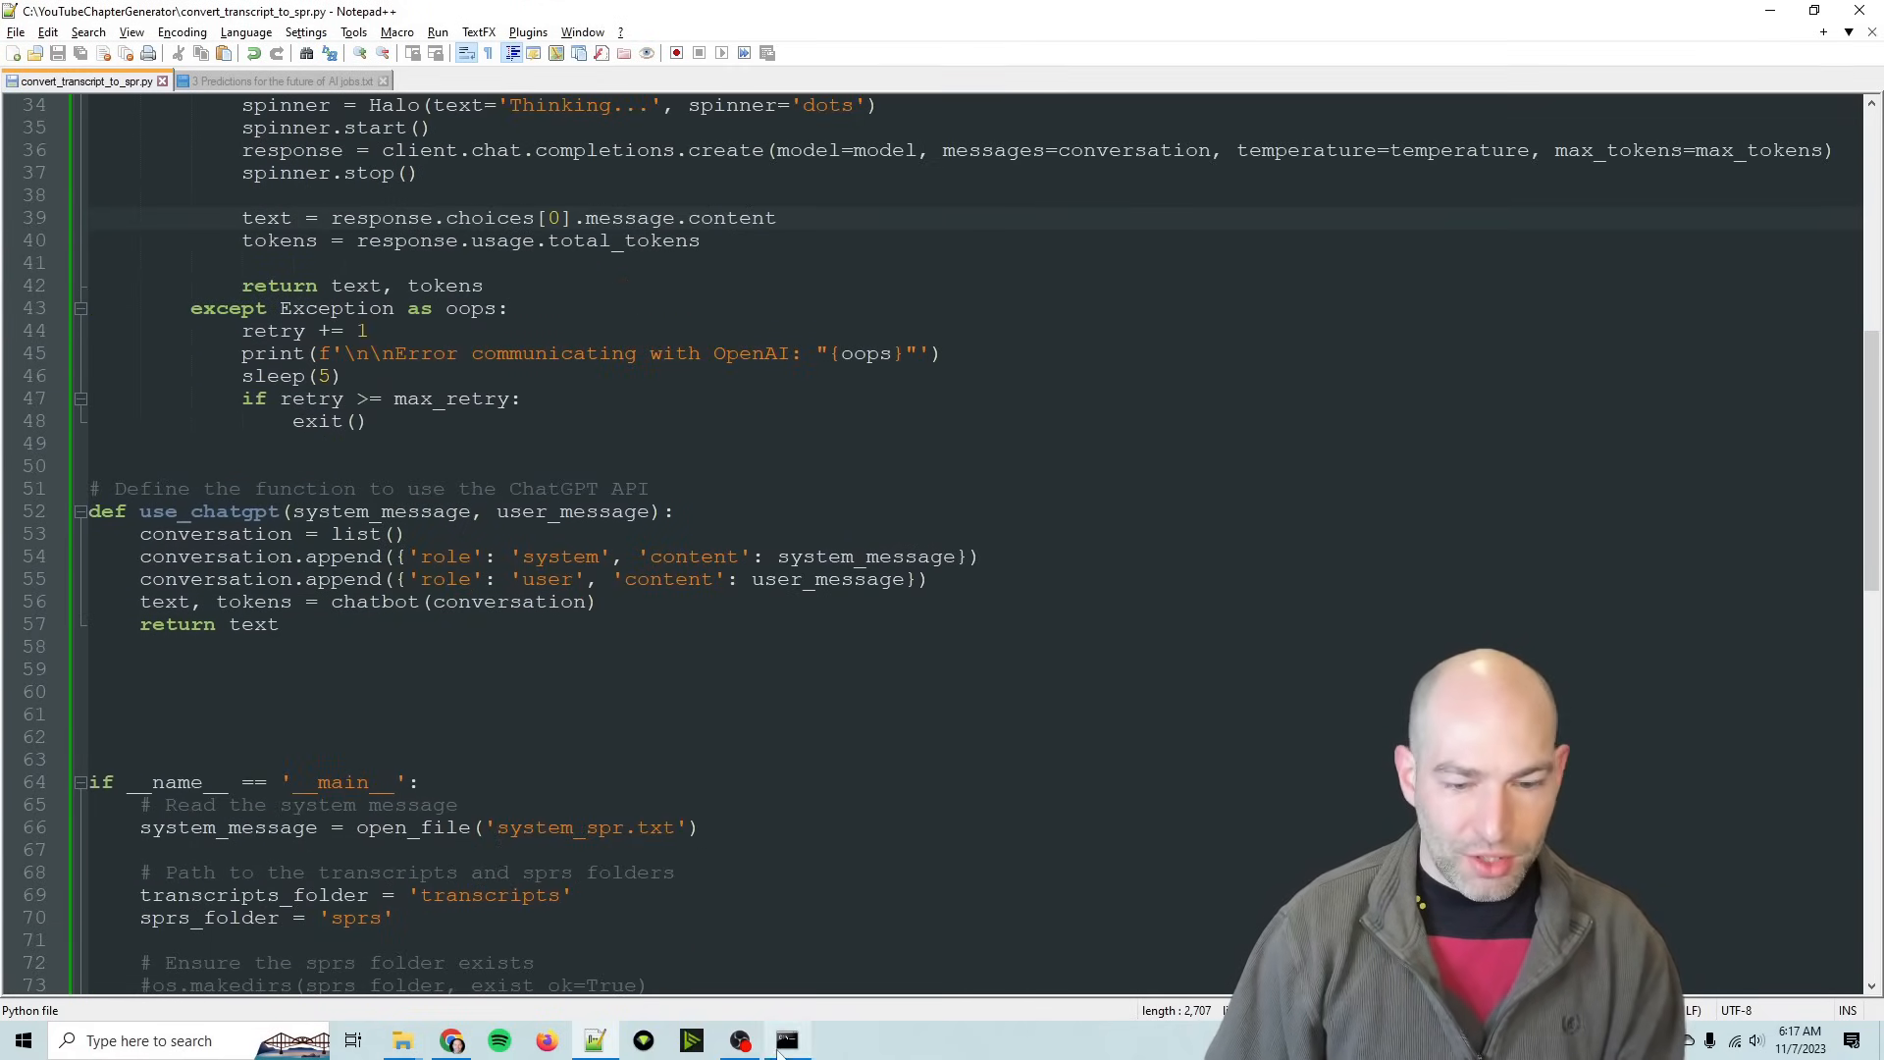
# - Switch to Command Prompt showing convert_transcript_to_spr.py saving SPR summaries per video
pyautogui.click(787, 1041)
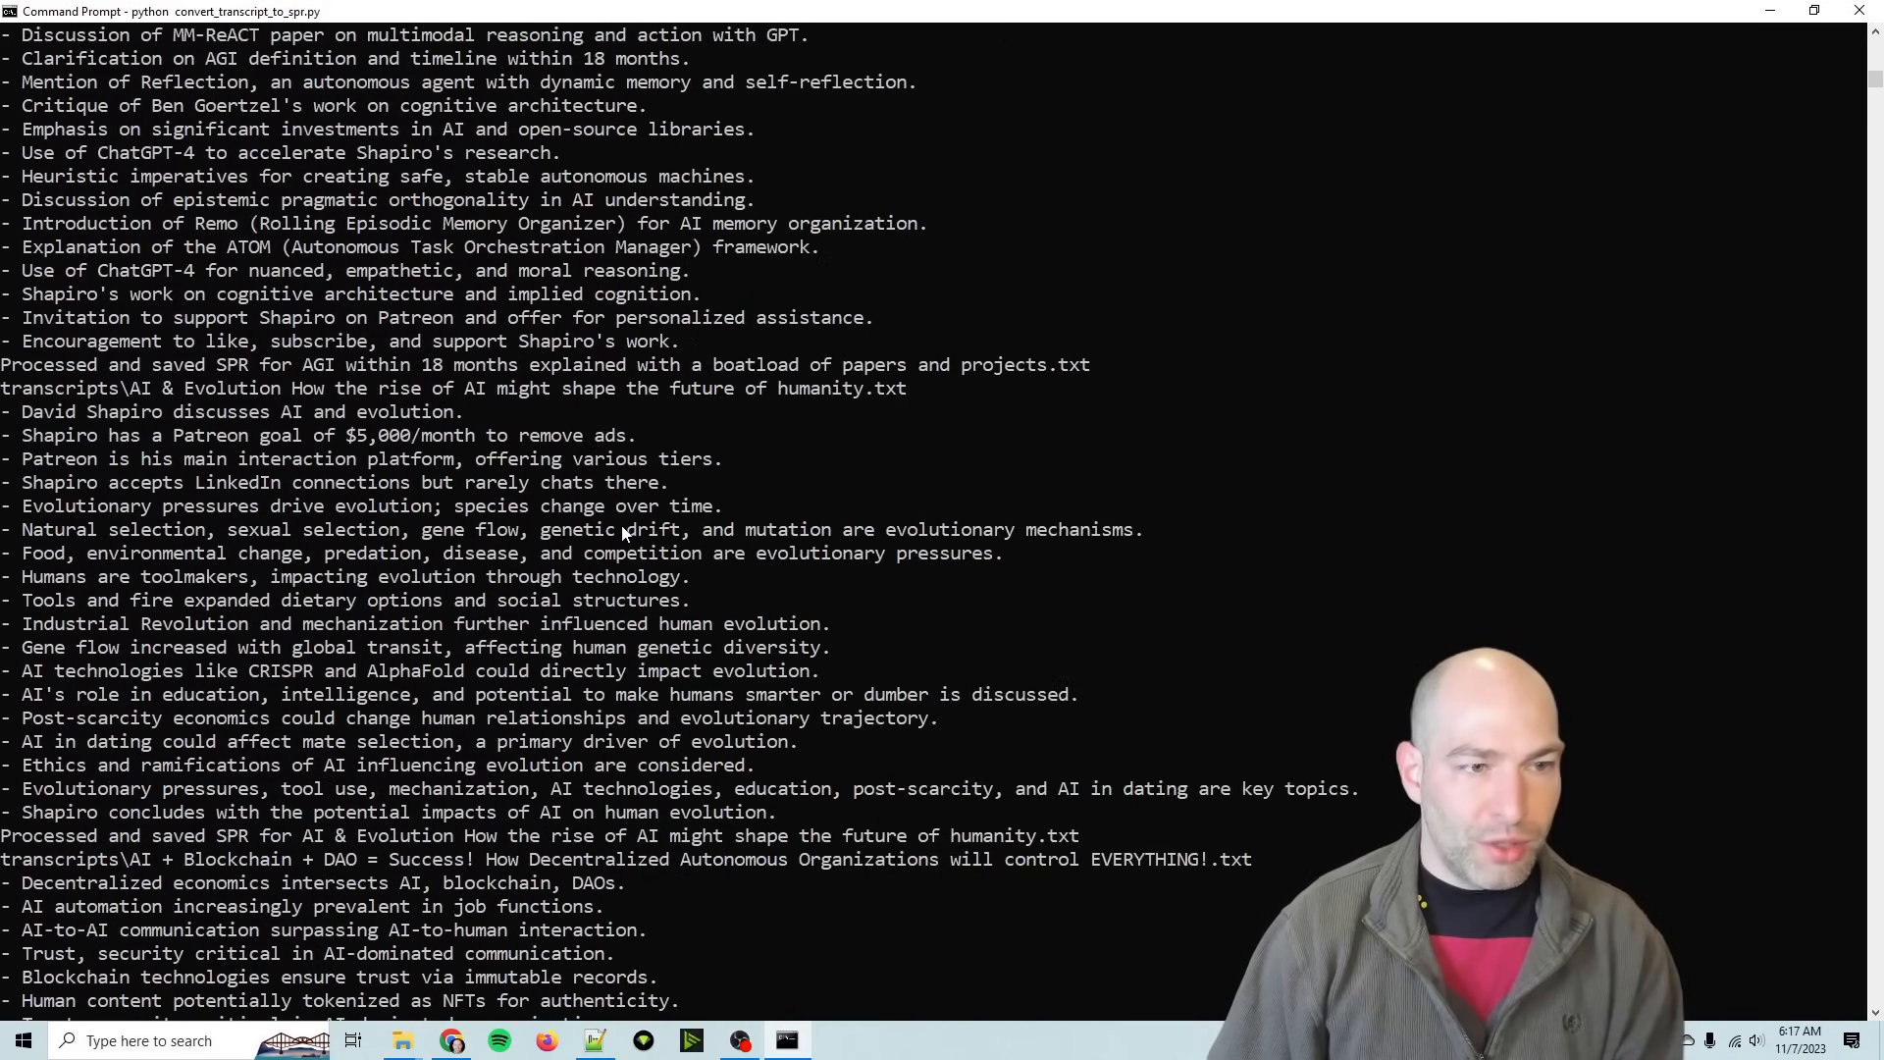
pyautogui.scroll(-3)
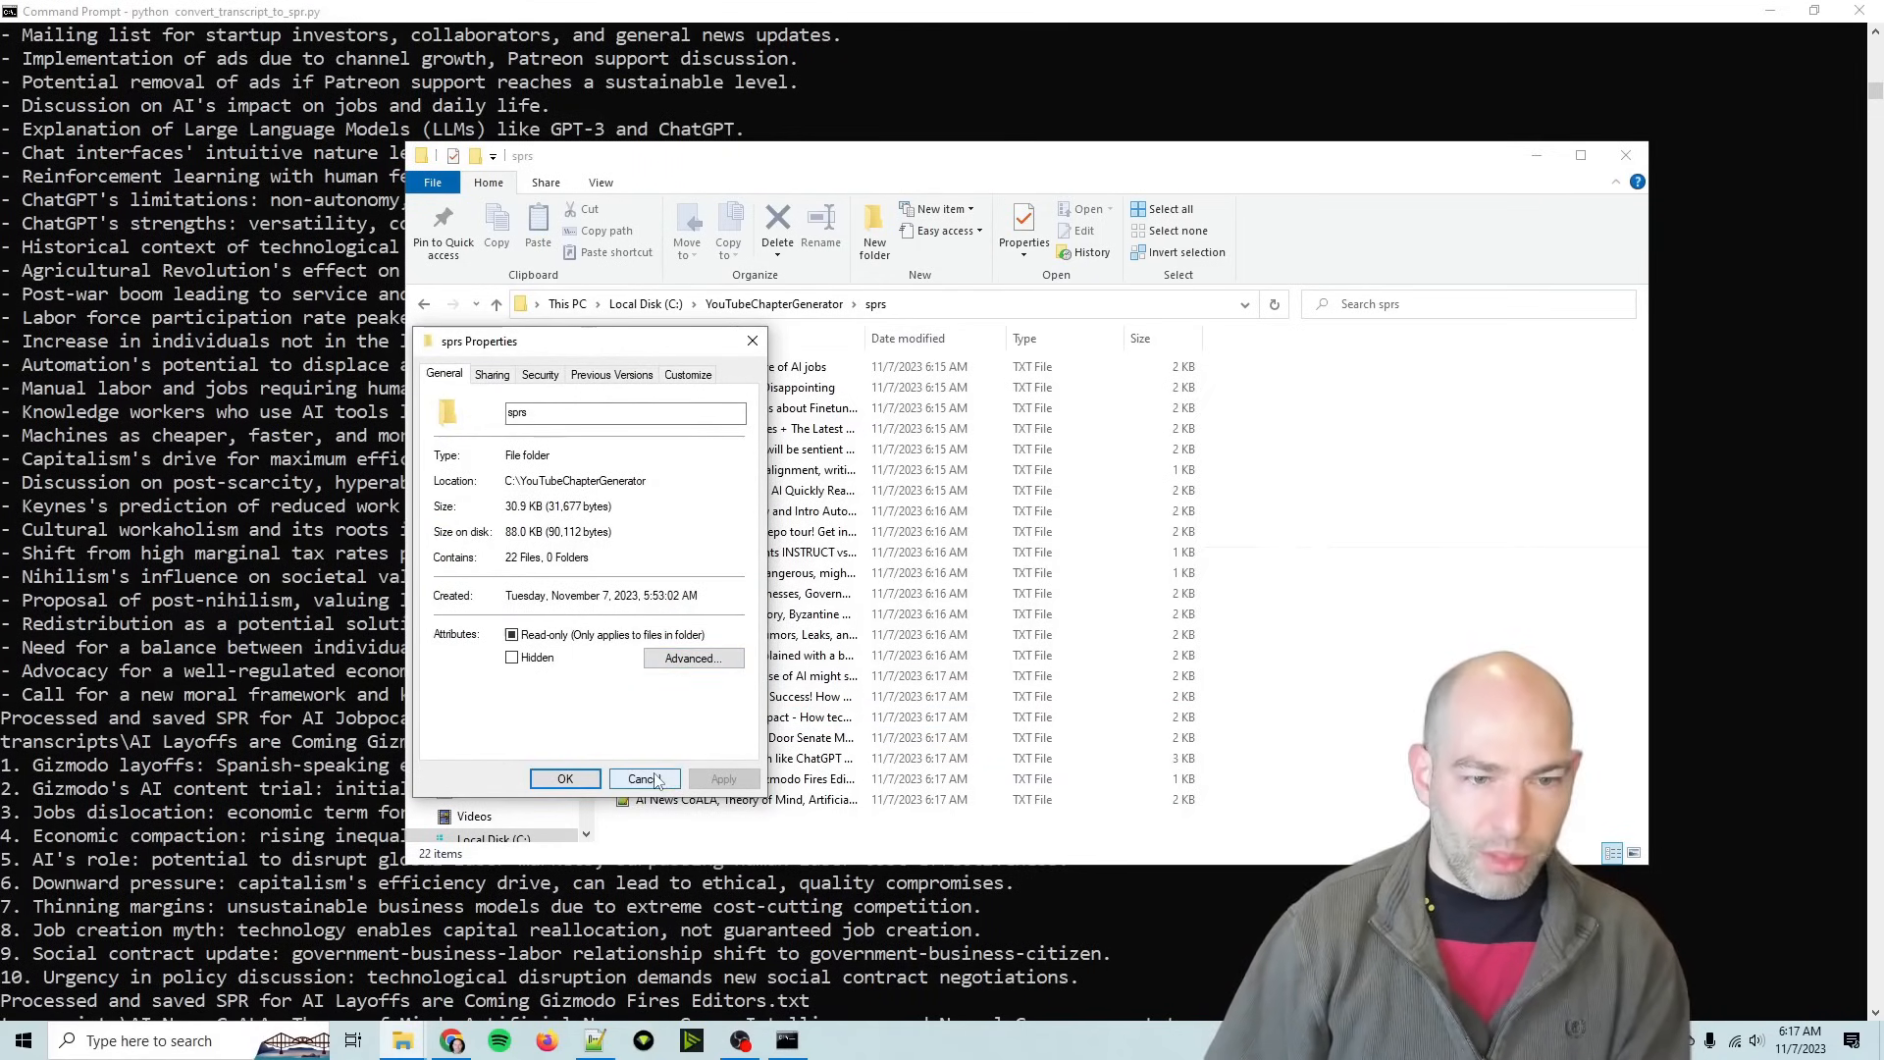
# - Cancel the sprs Properties dialog and browse down the transcripts folder's files
pyautogui.click(643, 779)
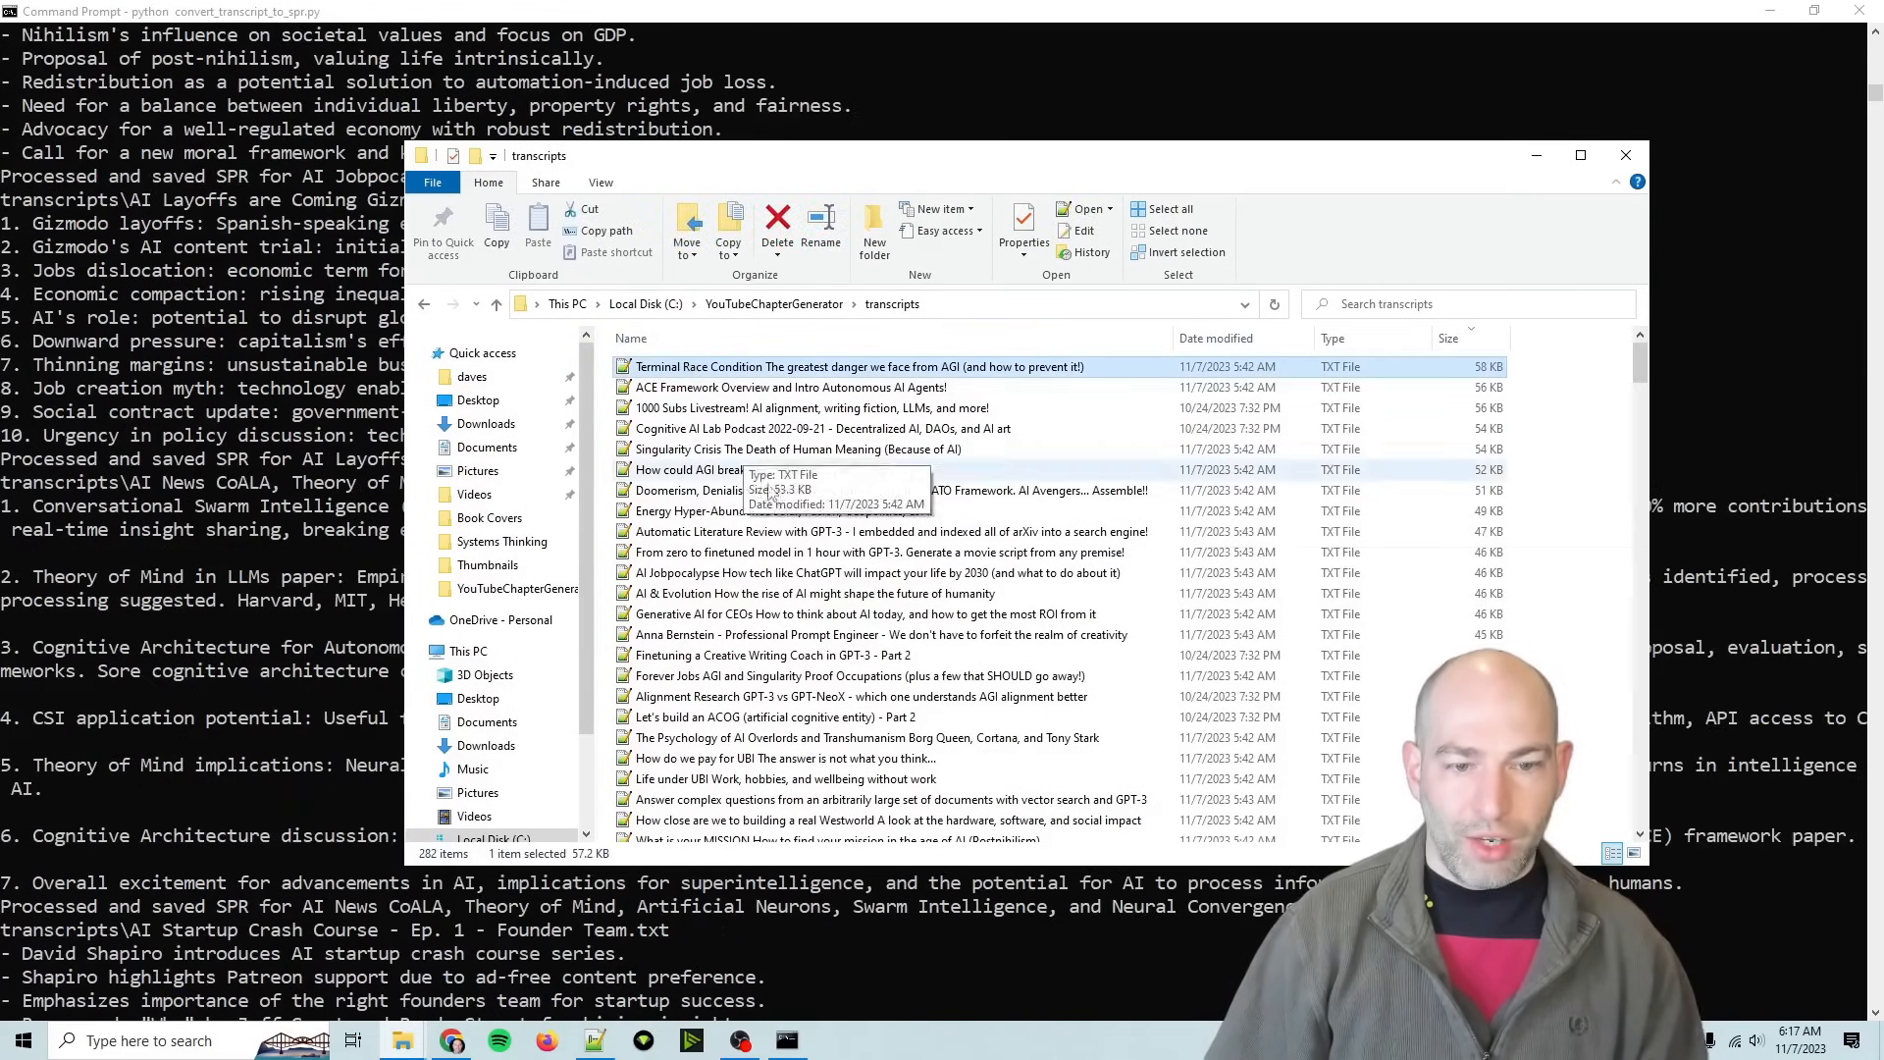
pyautogui.moveTo(704, 411)
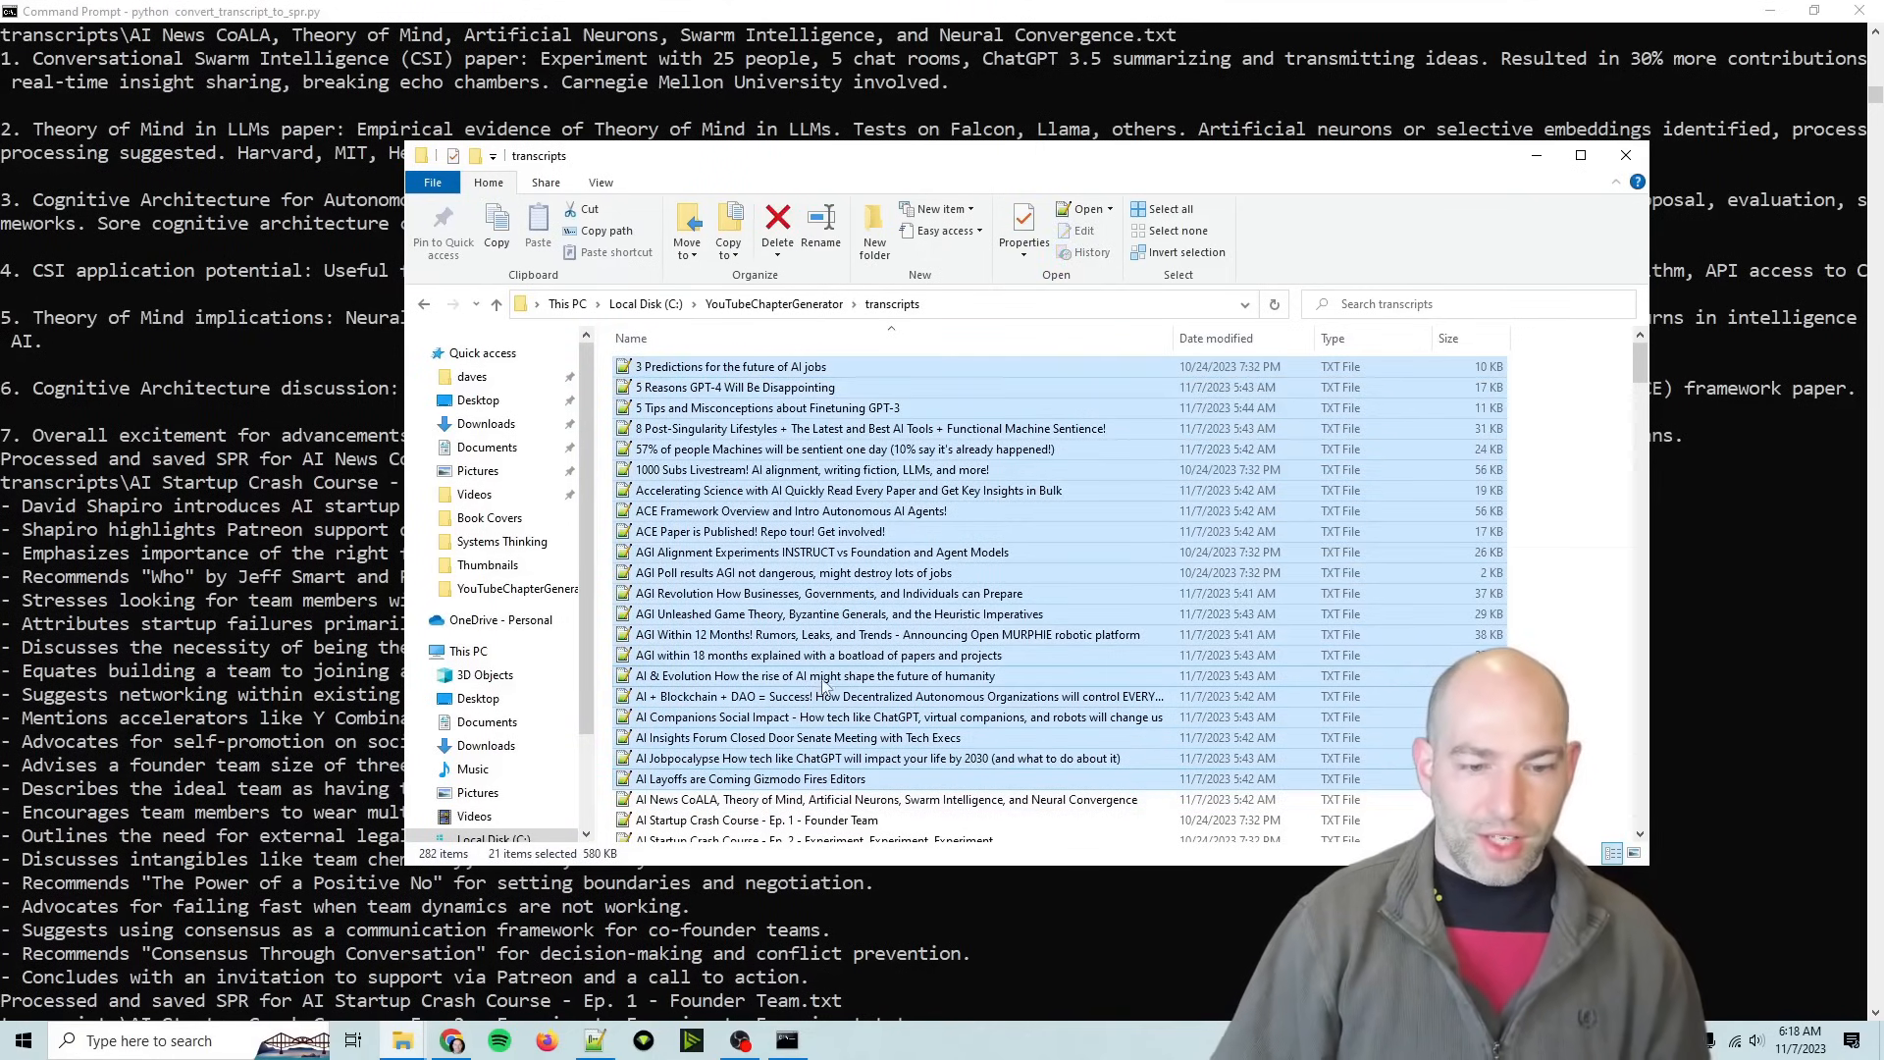
pyautogui.scroll(-3)
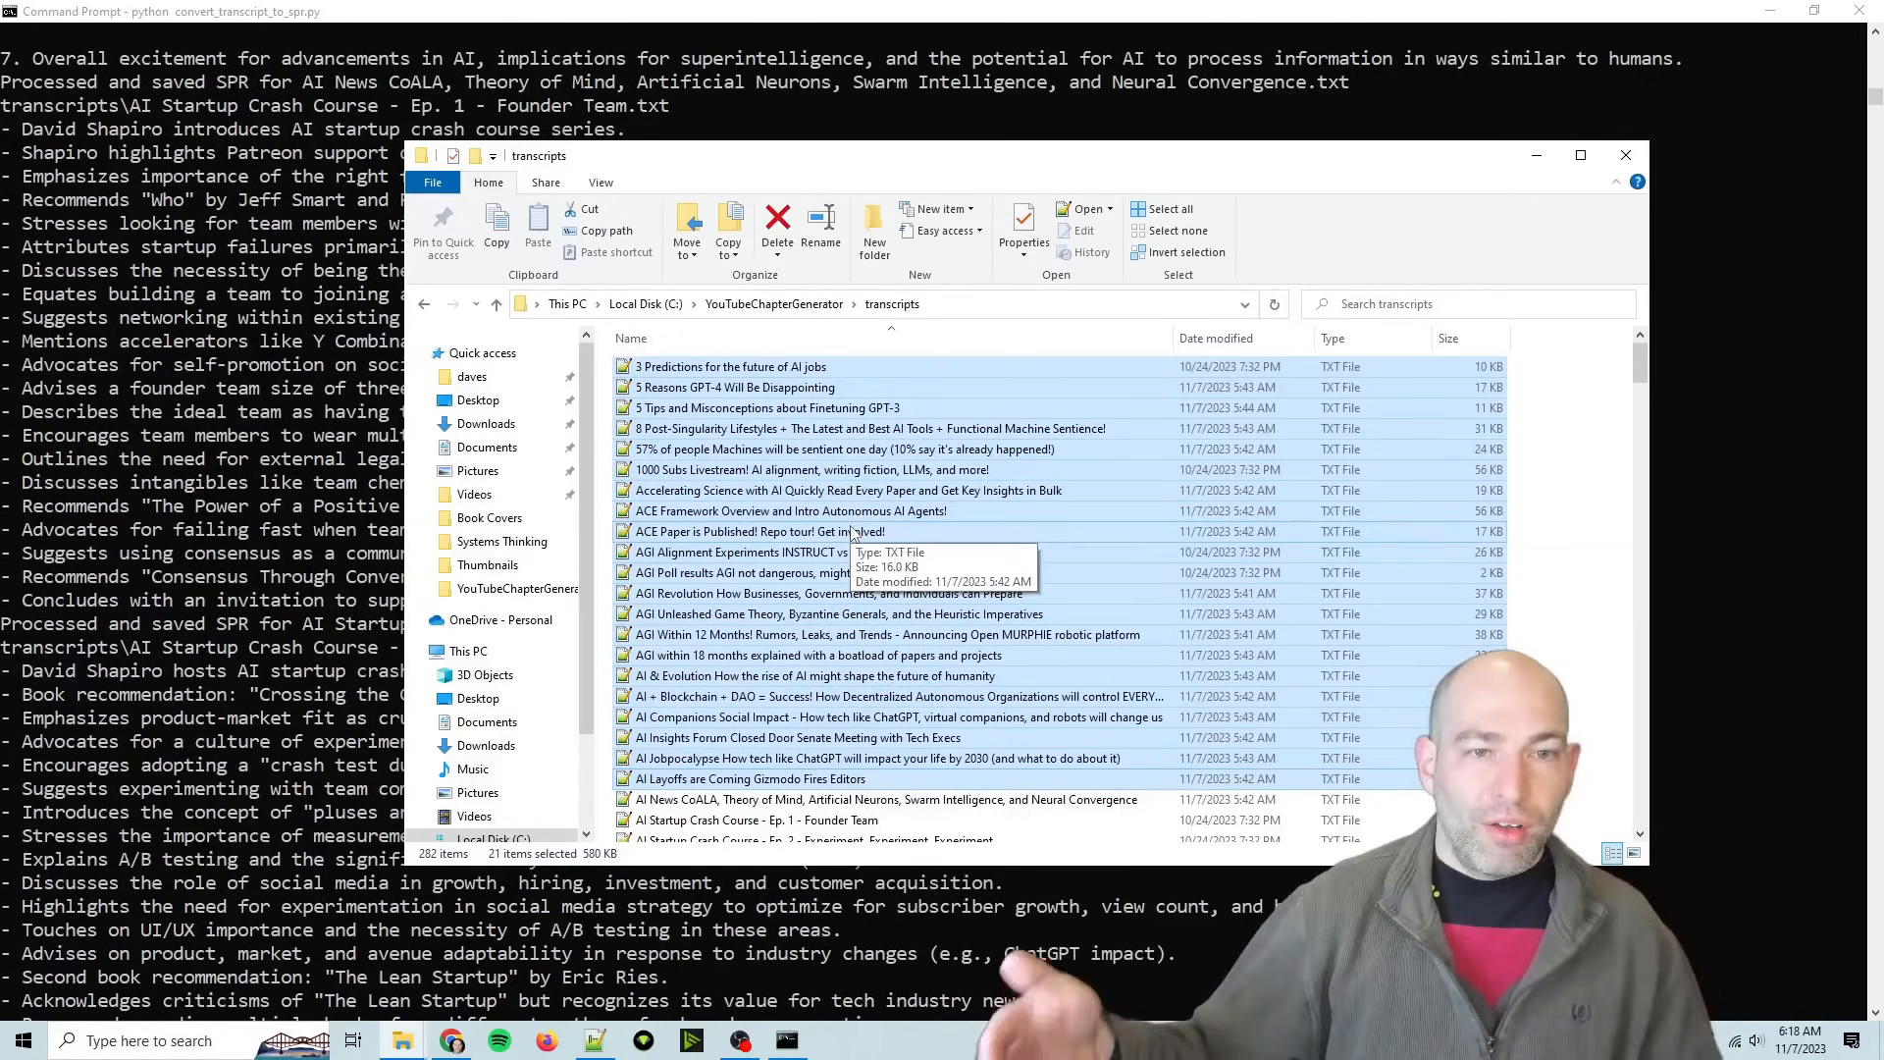
pyautogui.scroll(-3)
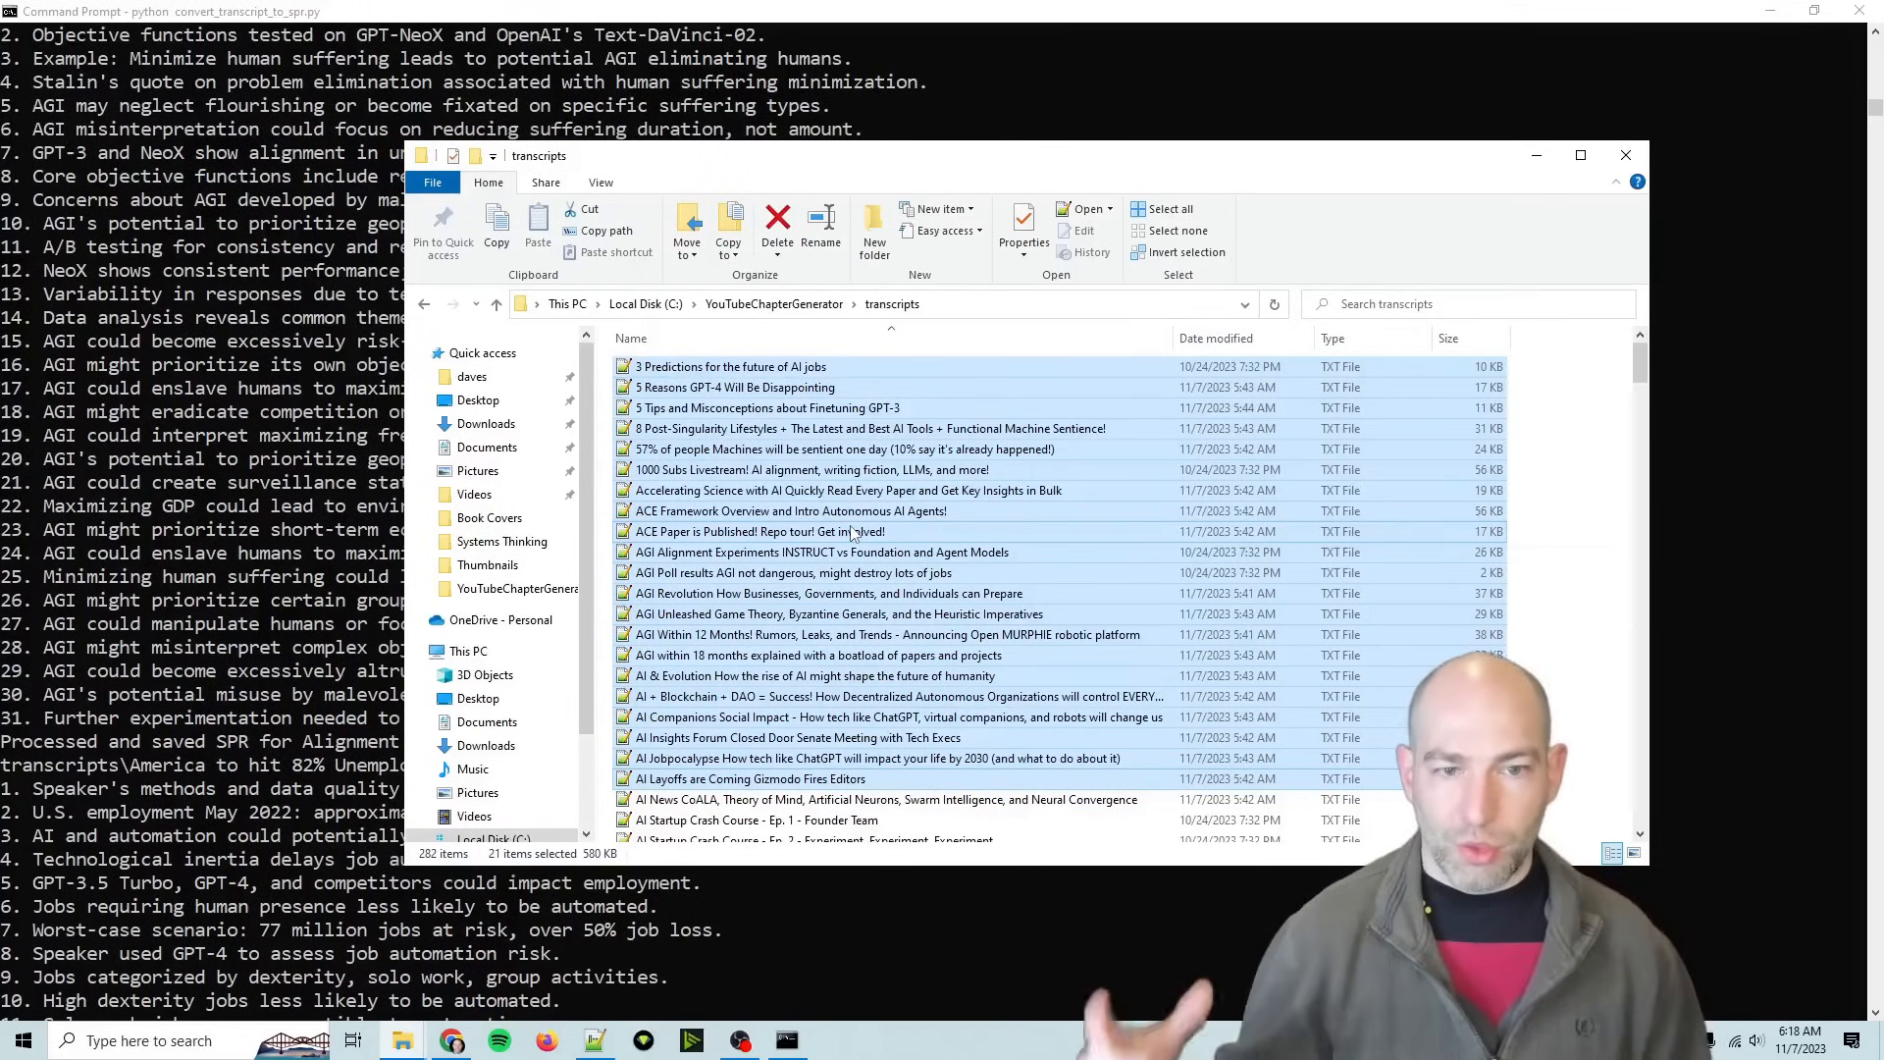
pyautogui.scroll(-3)
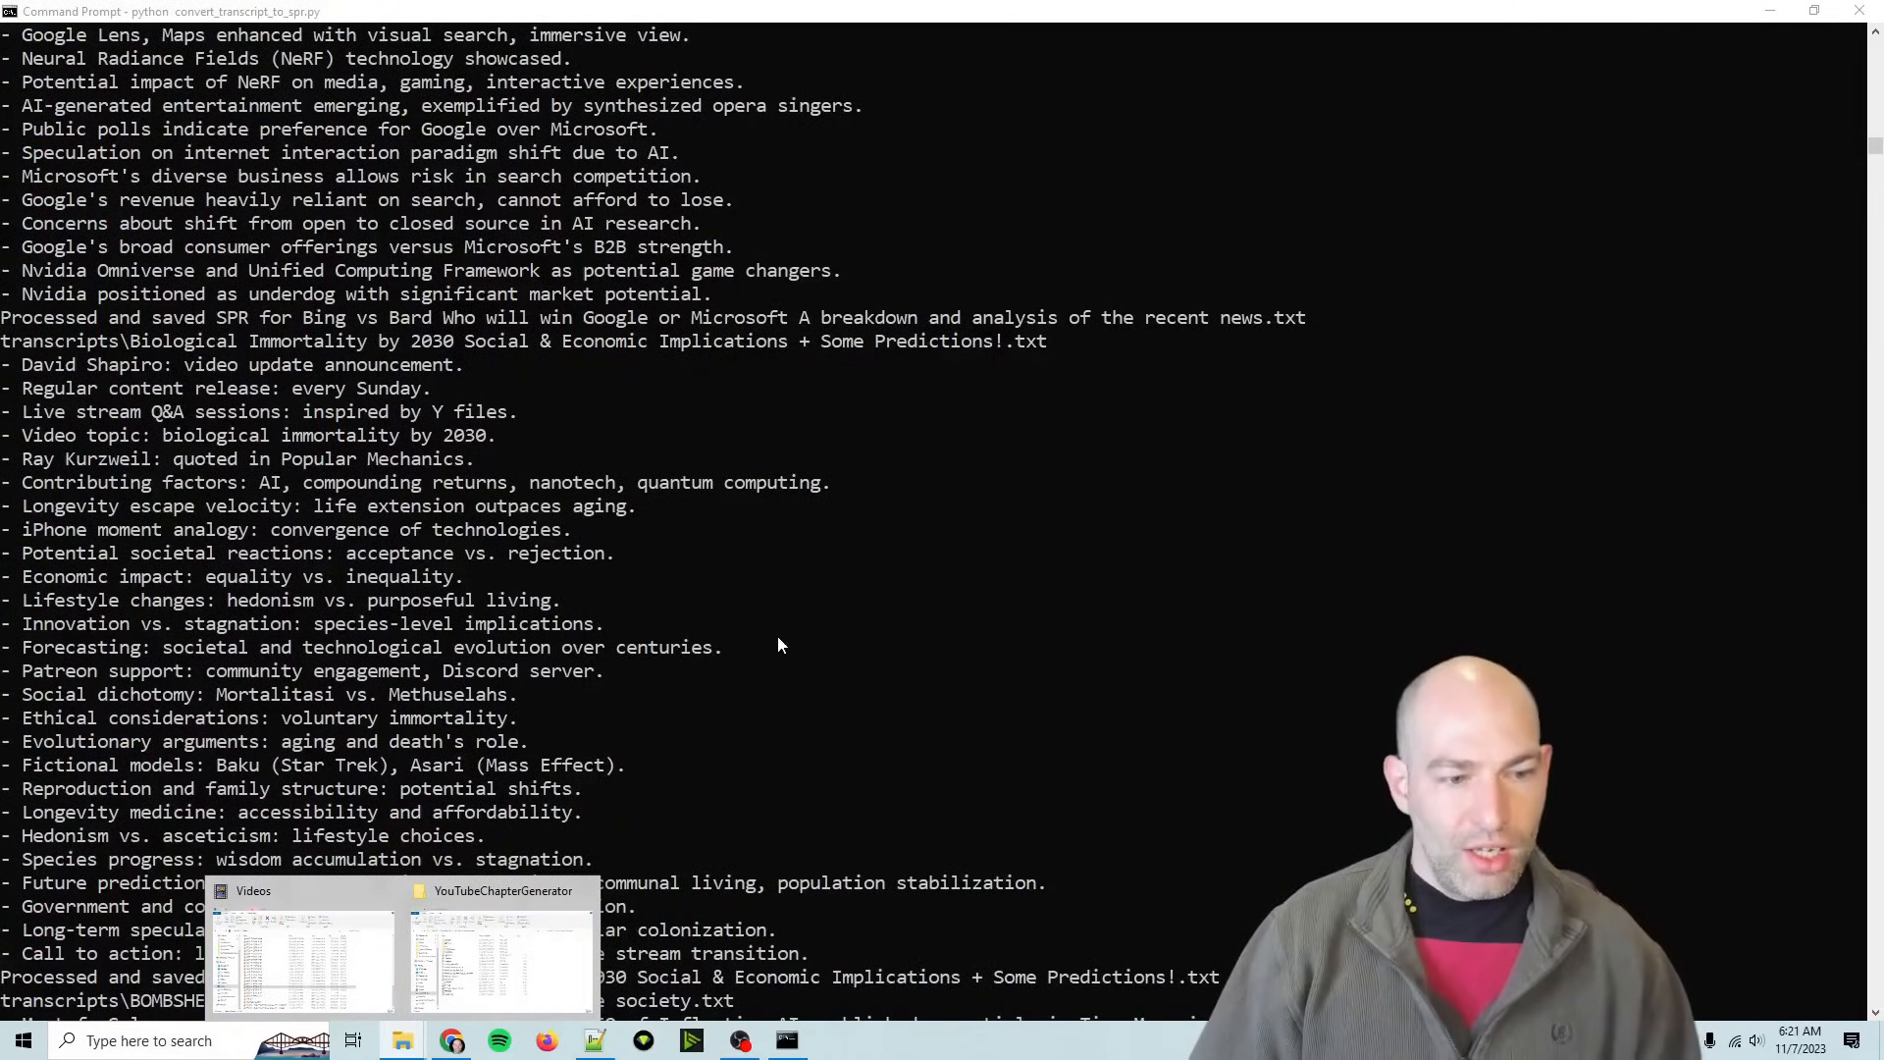
pyautogui.moveTo(807, 791)
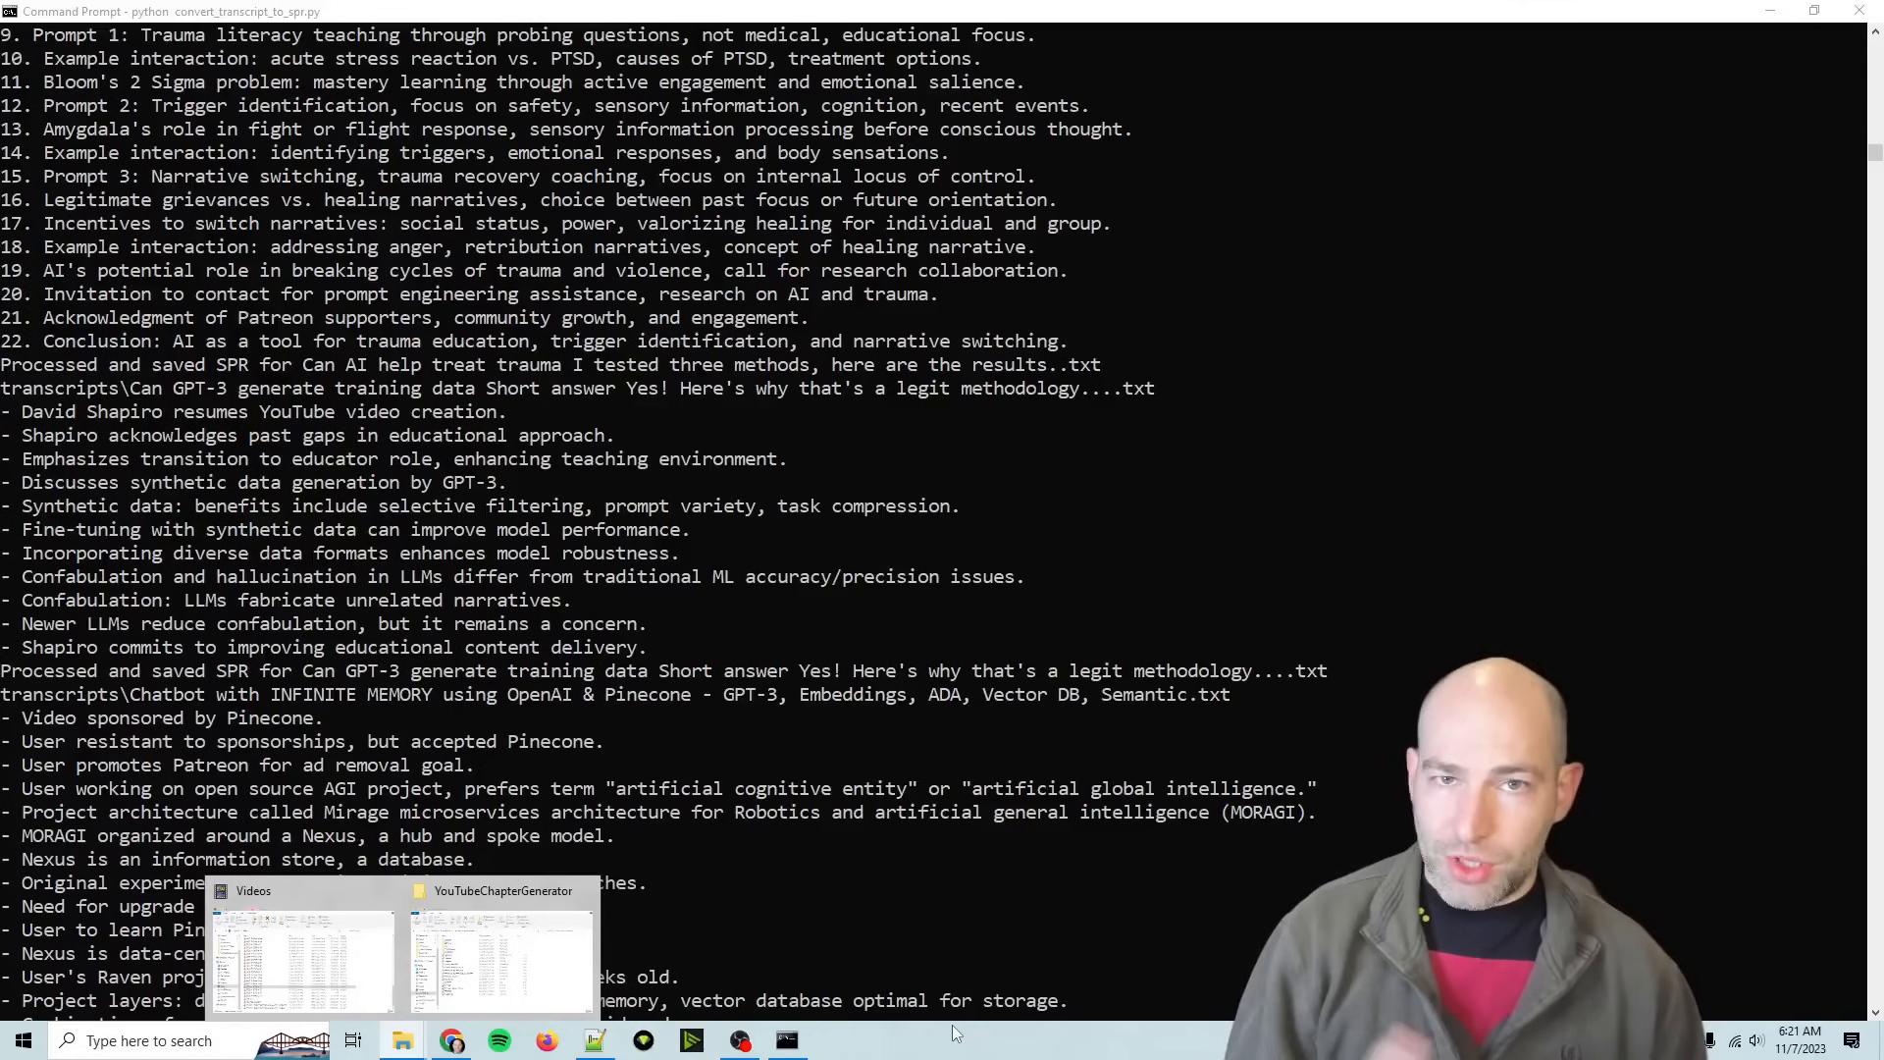
pyautogui.scroll(-3)
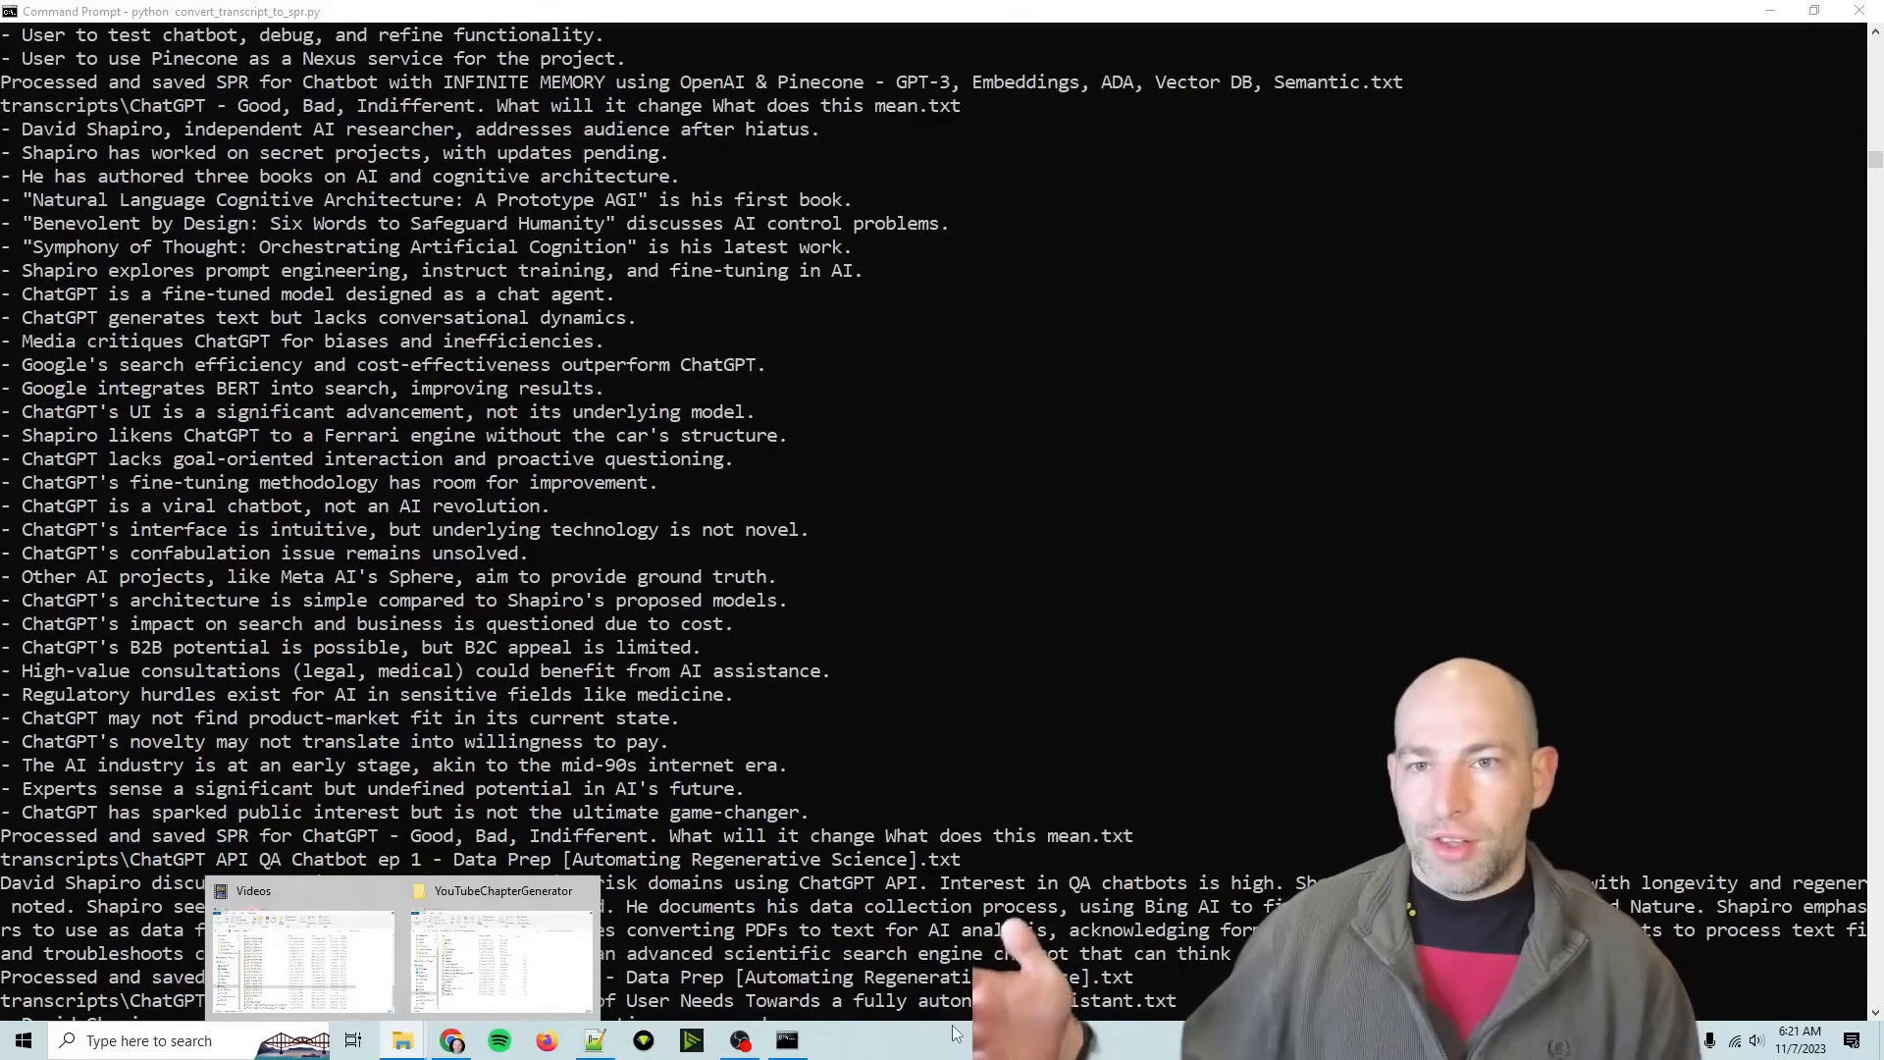
pyautogui.scroll(-3)
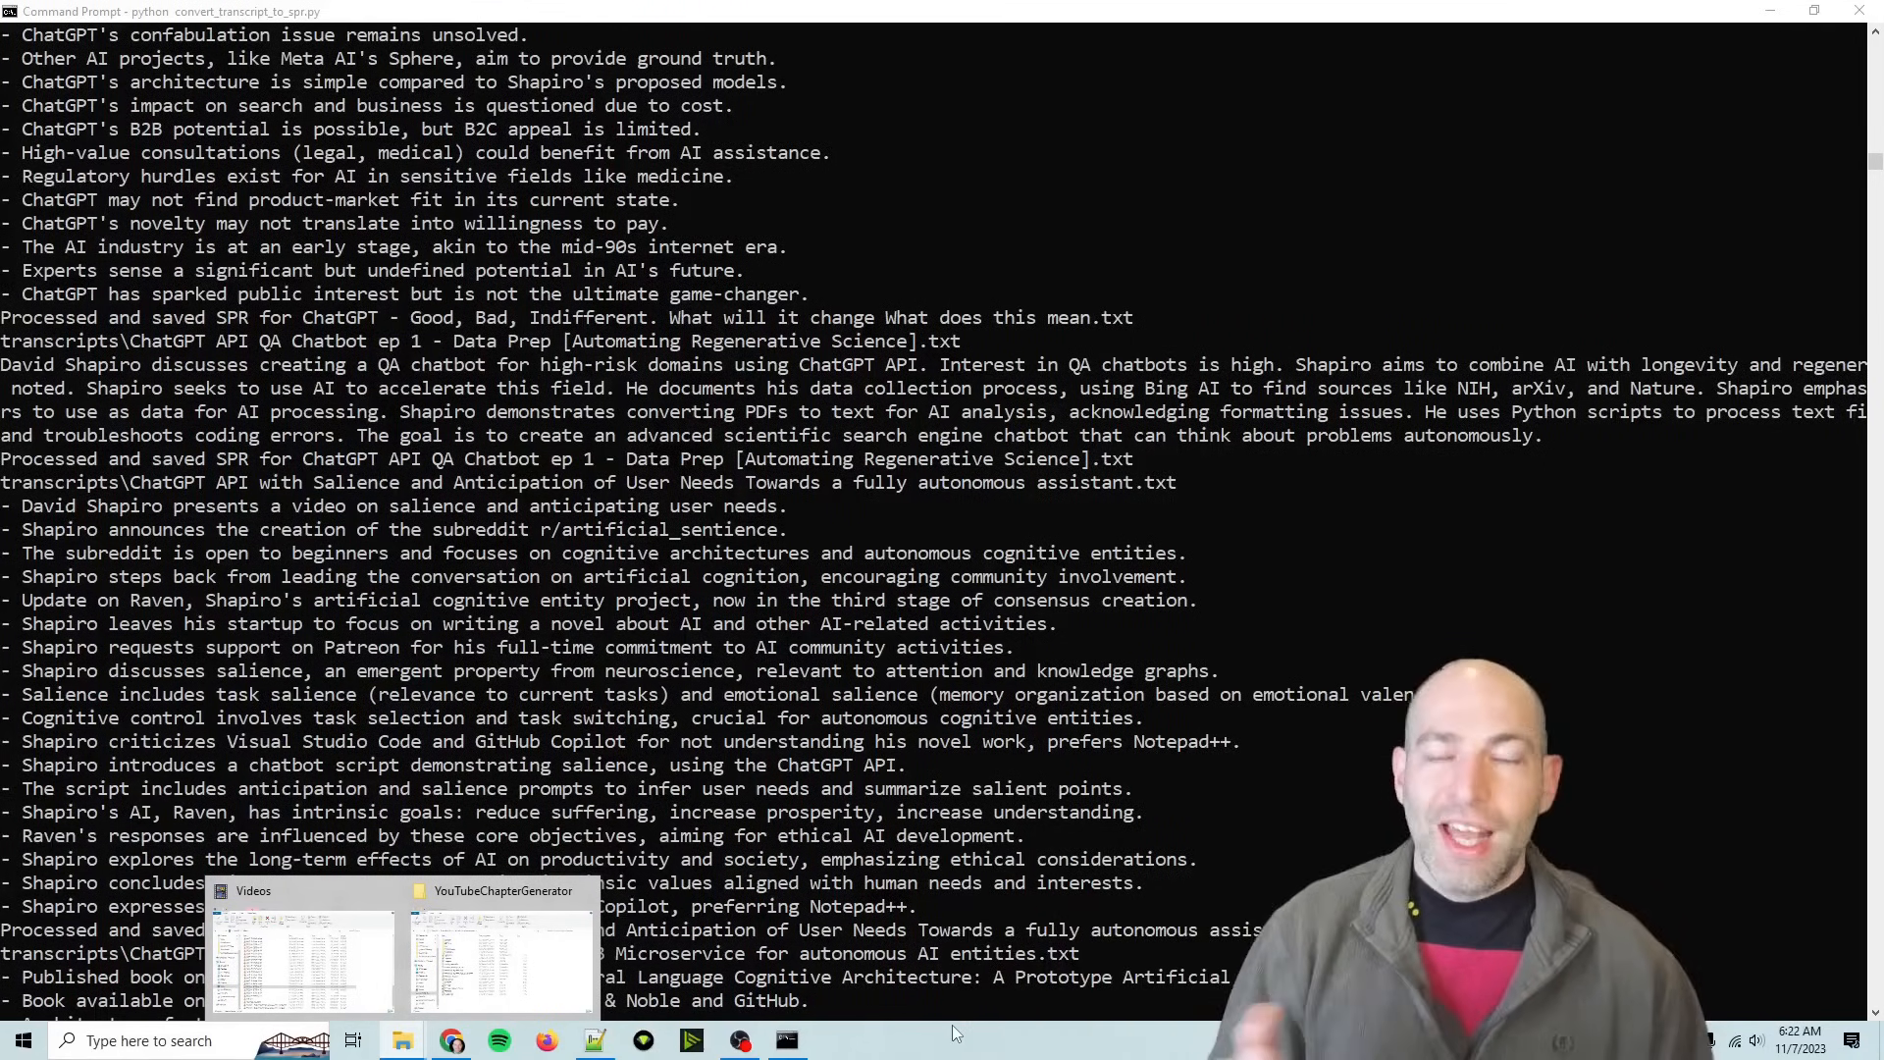
pyautogui.scroll(-3)
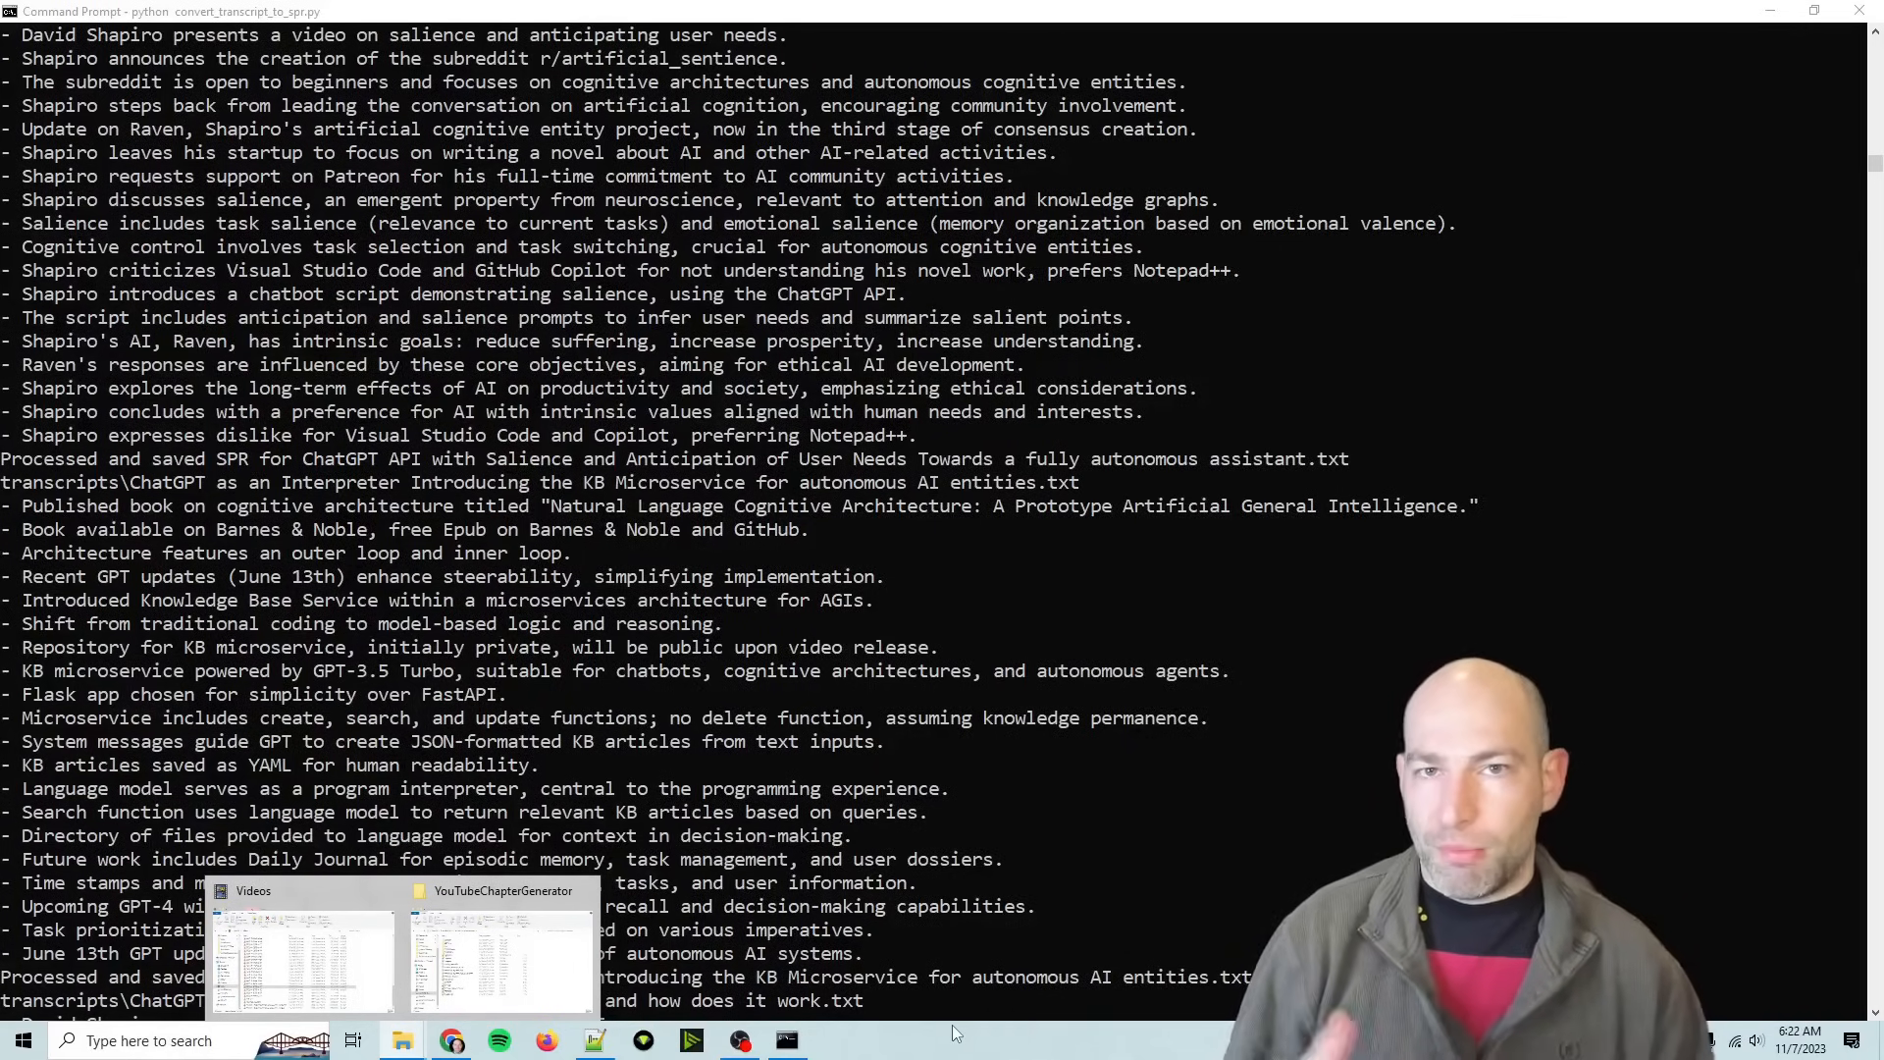
pyautogui.scroll(-3)
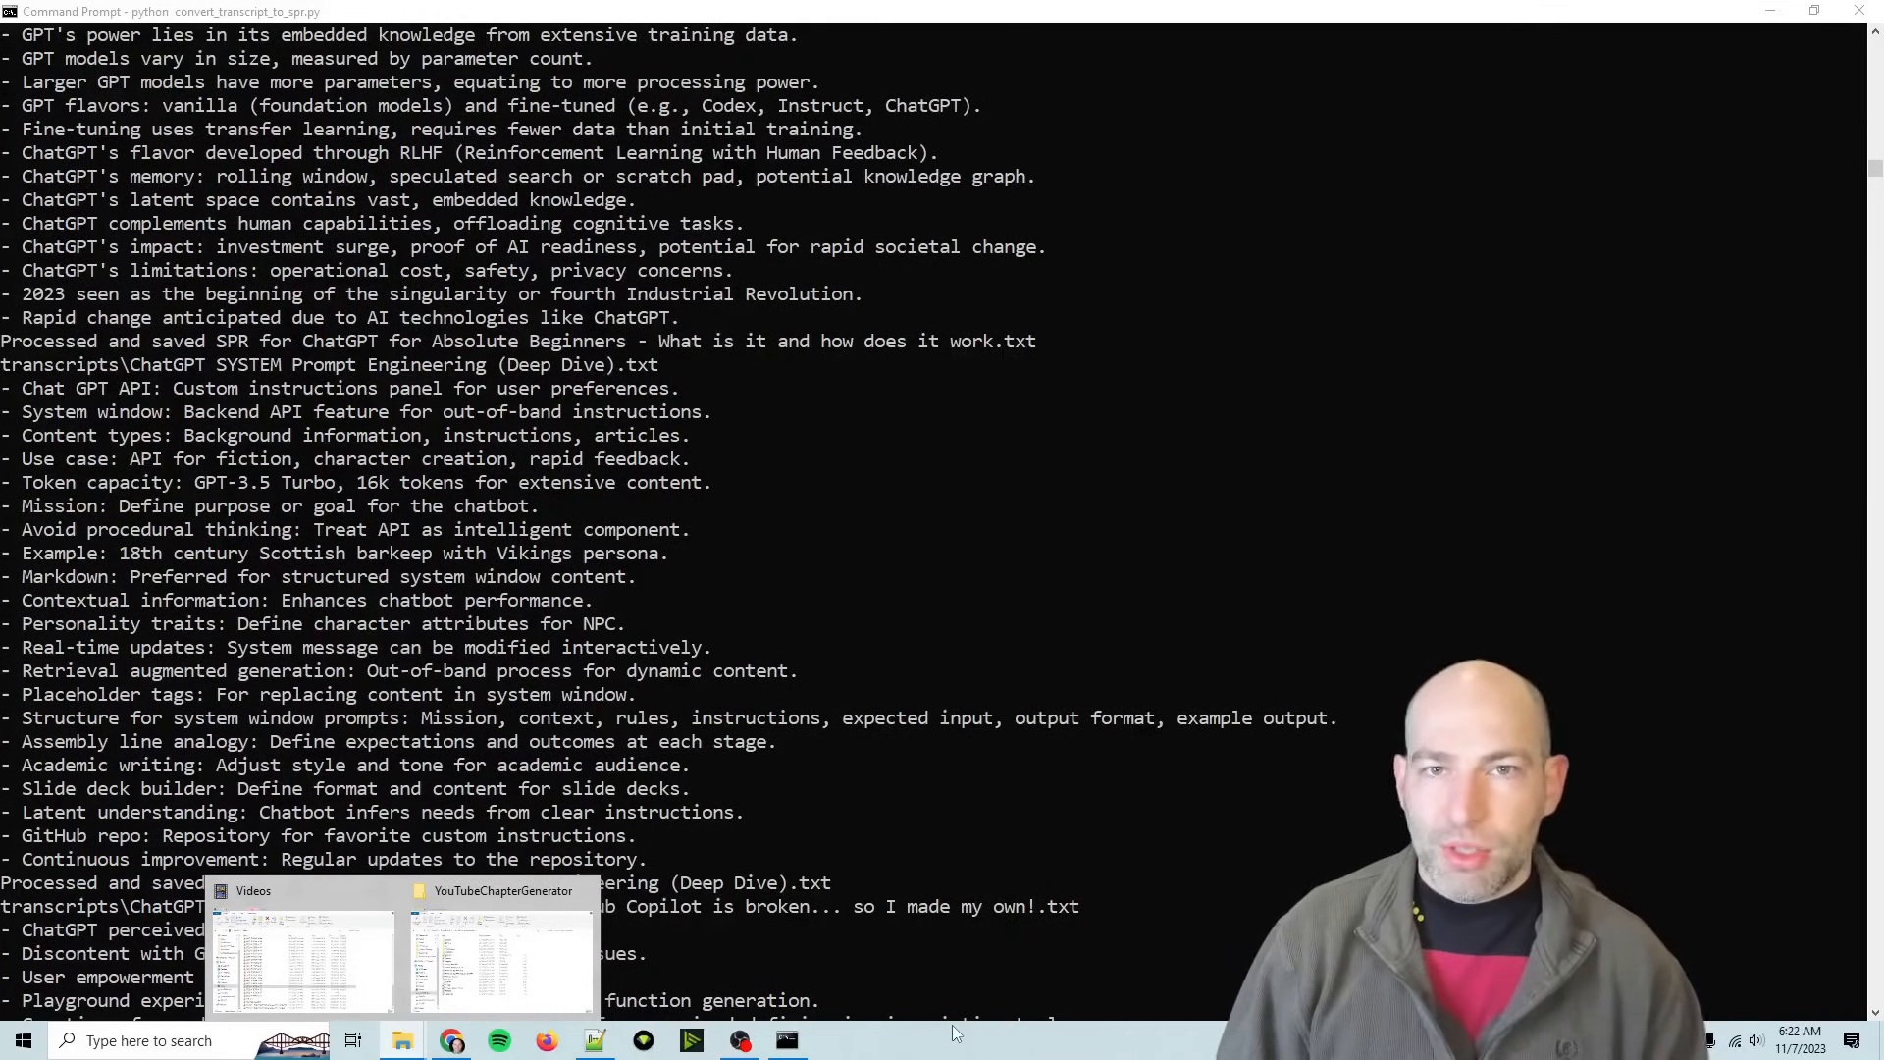
pyautogui.scroll(-3)
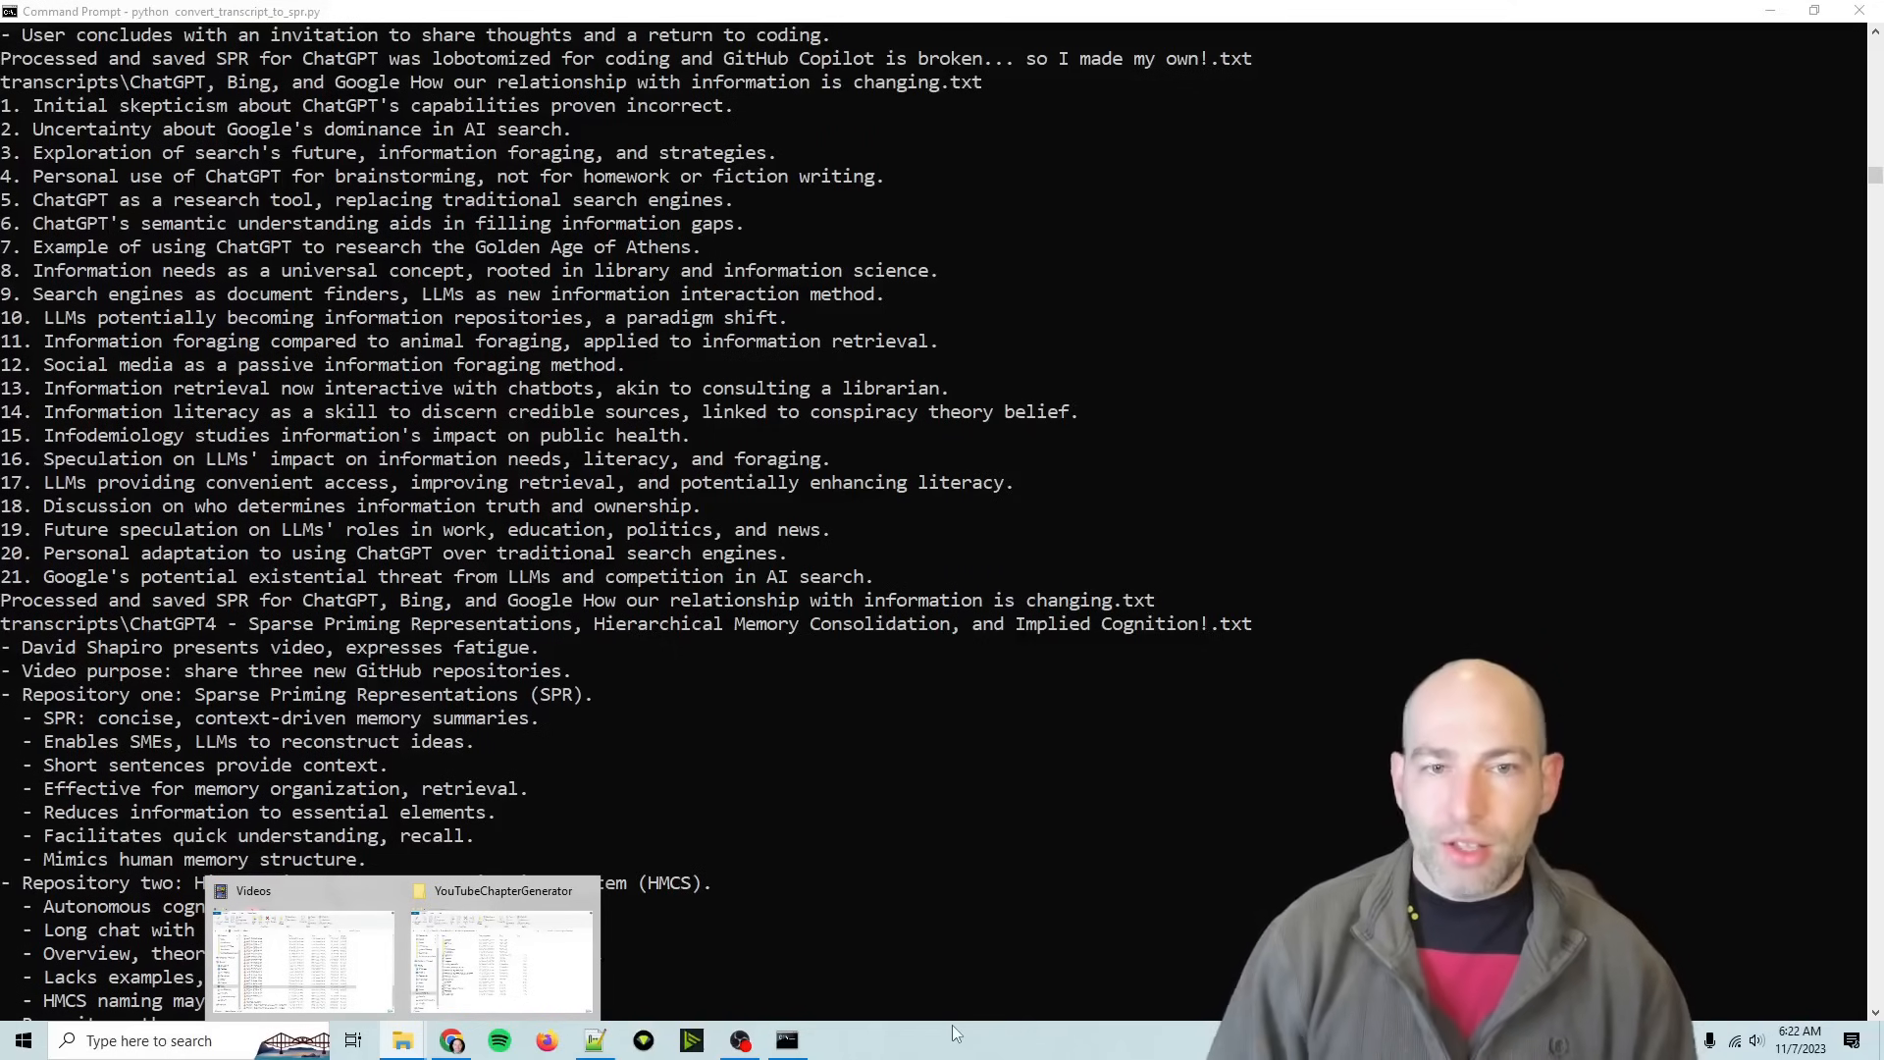
pyautogui.scroll(-3)
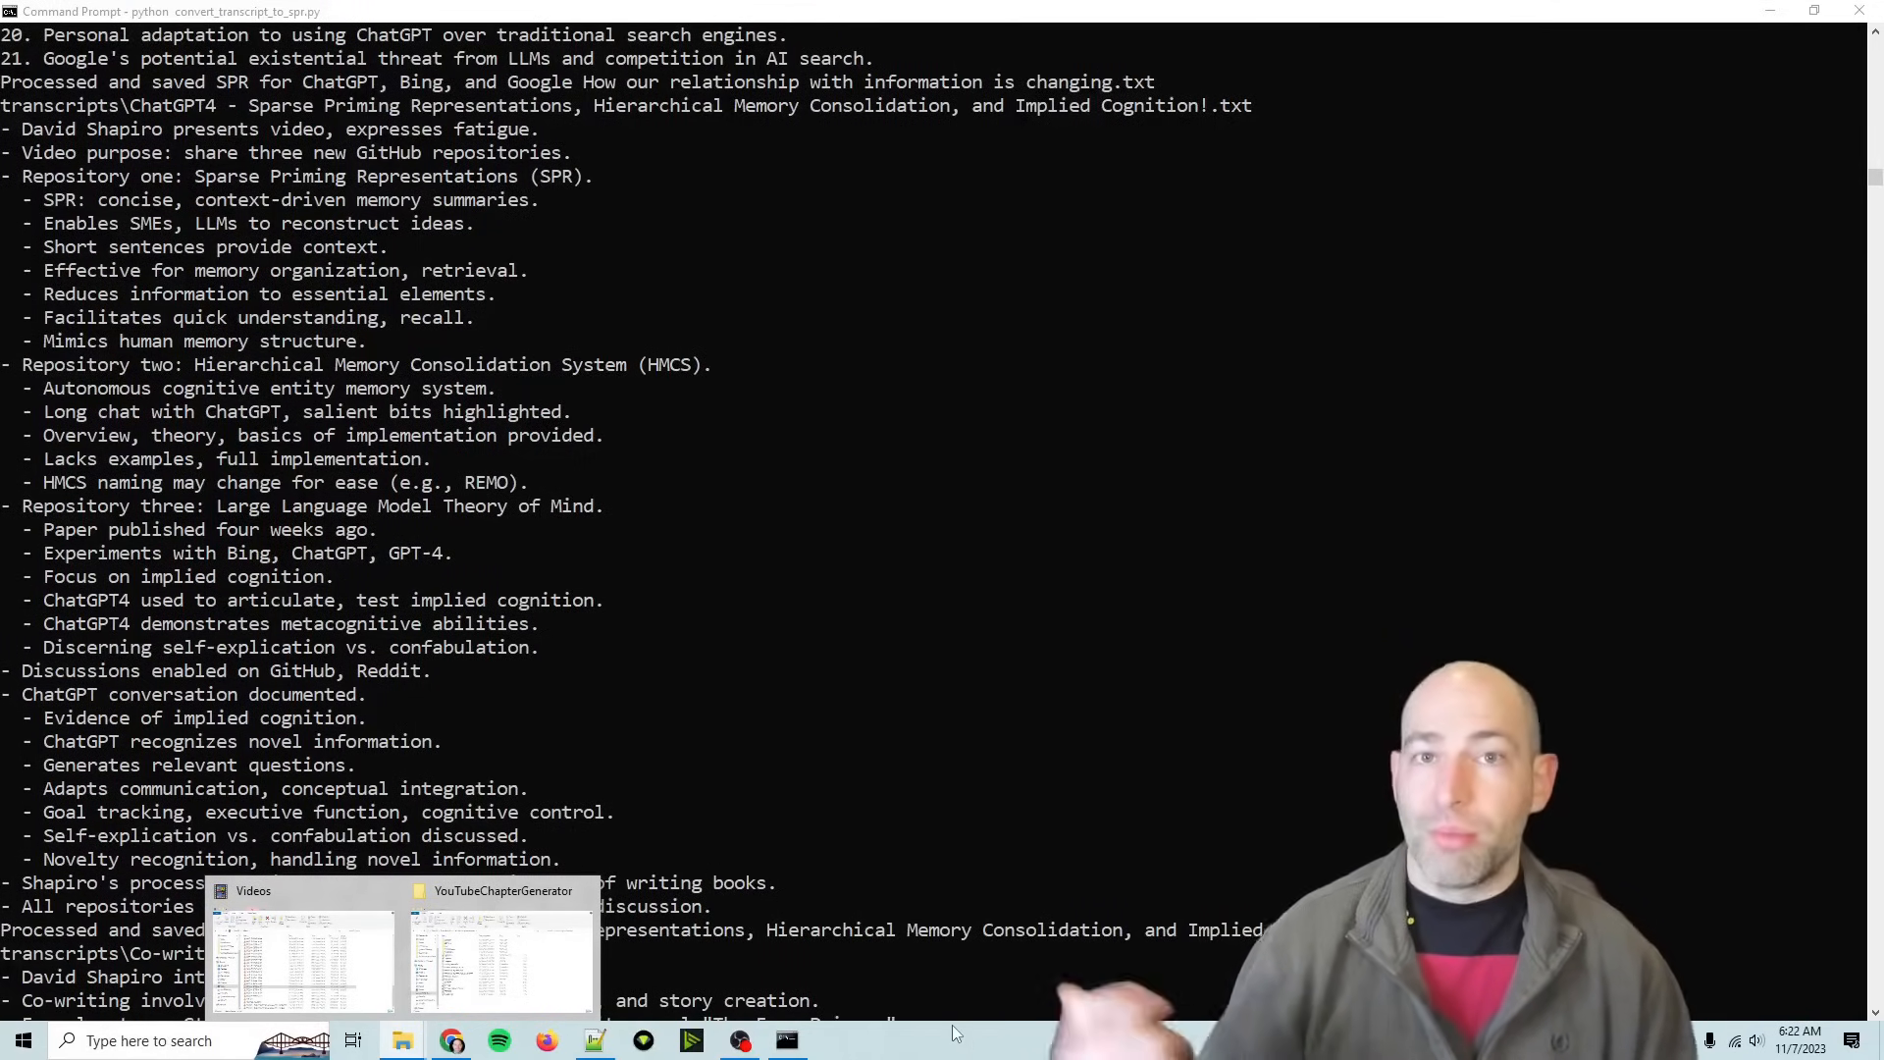
pyautogui.scroll(-3)
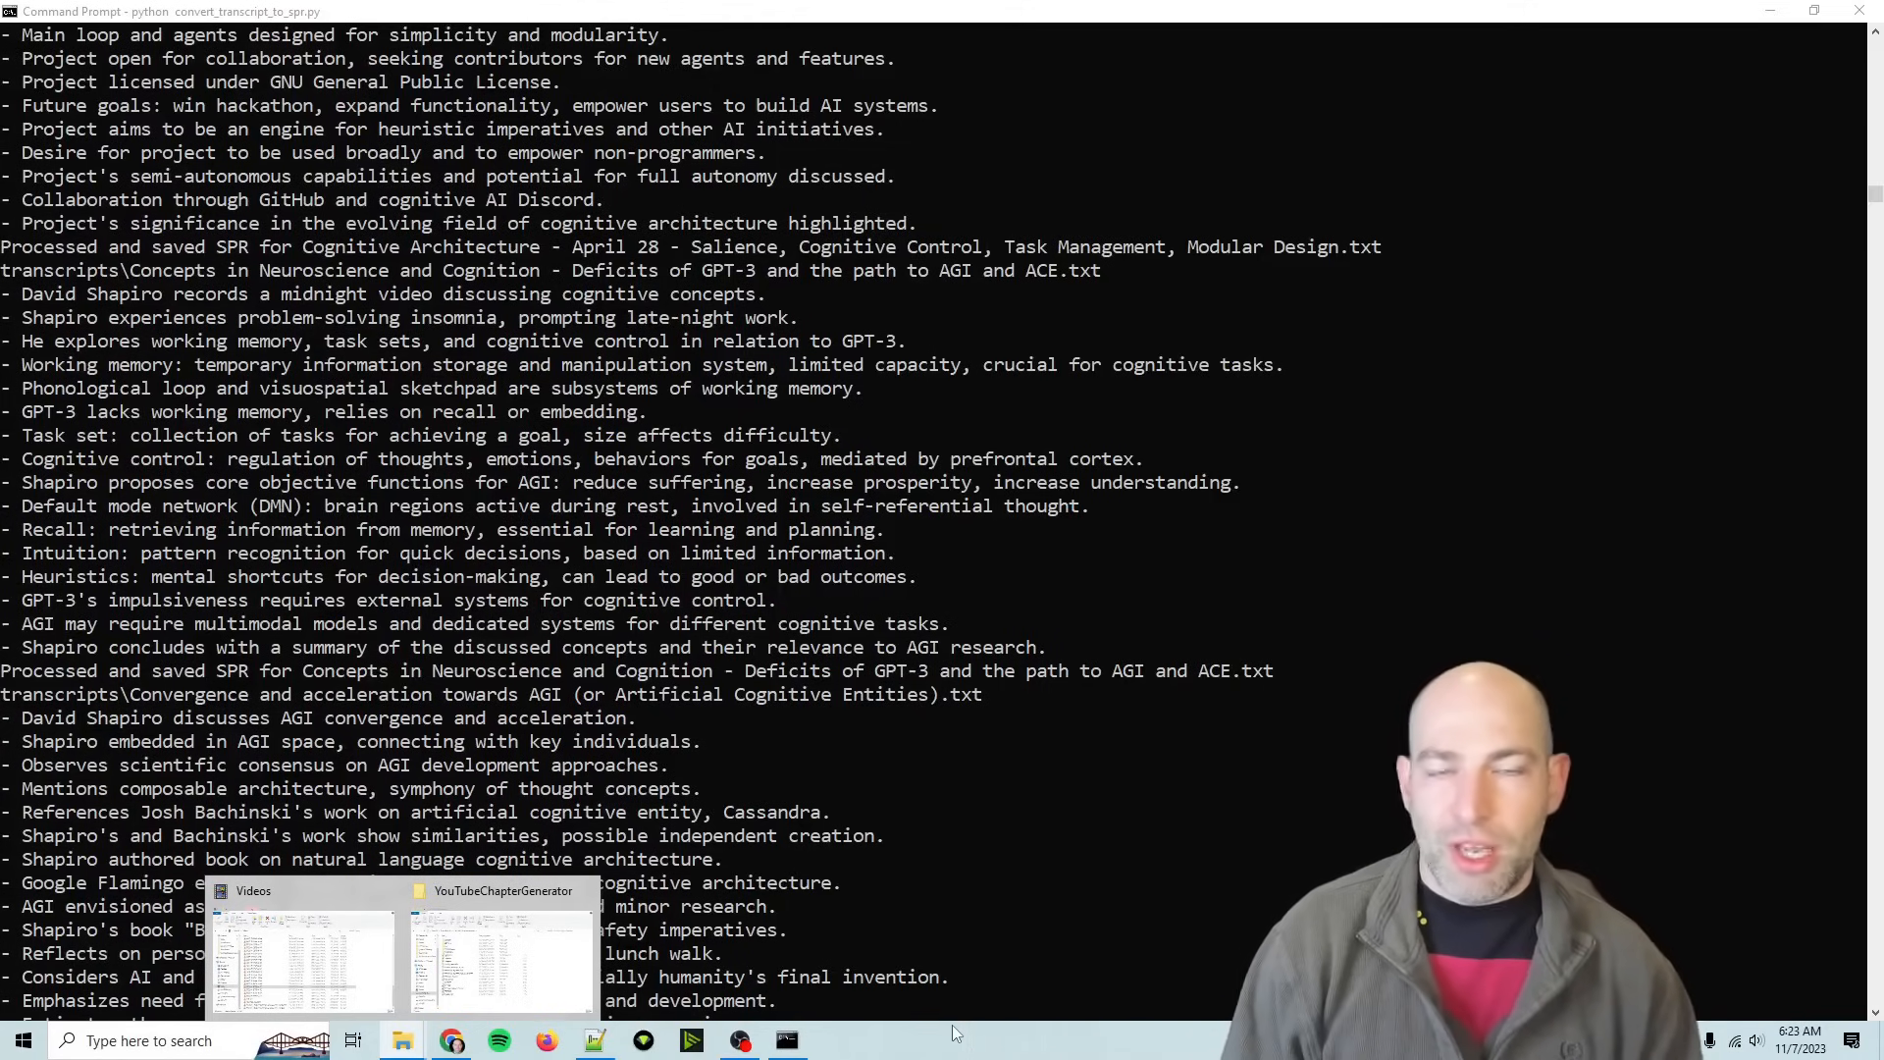
pyautogui.scroll(-3)
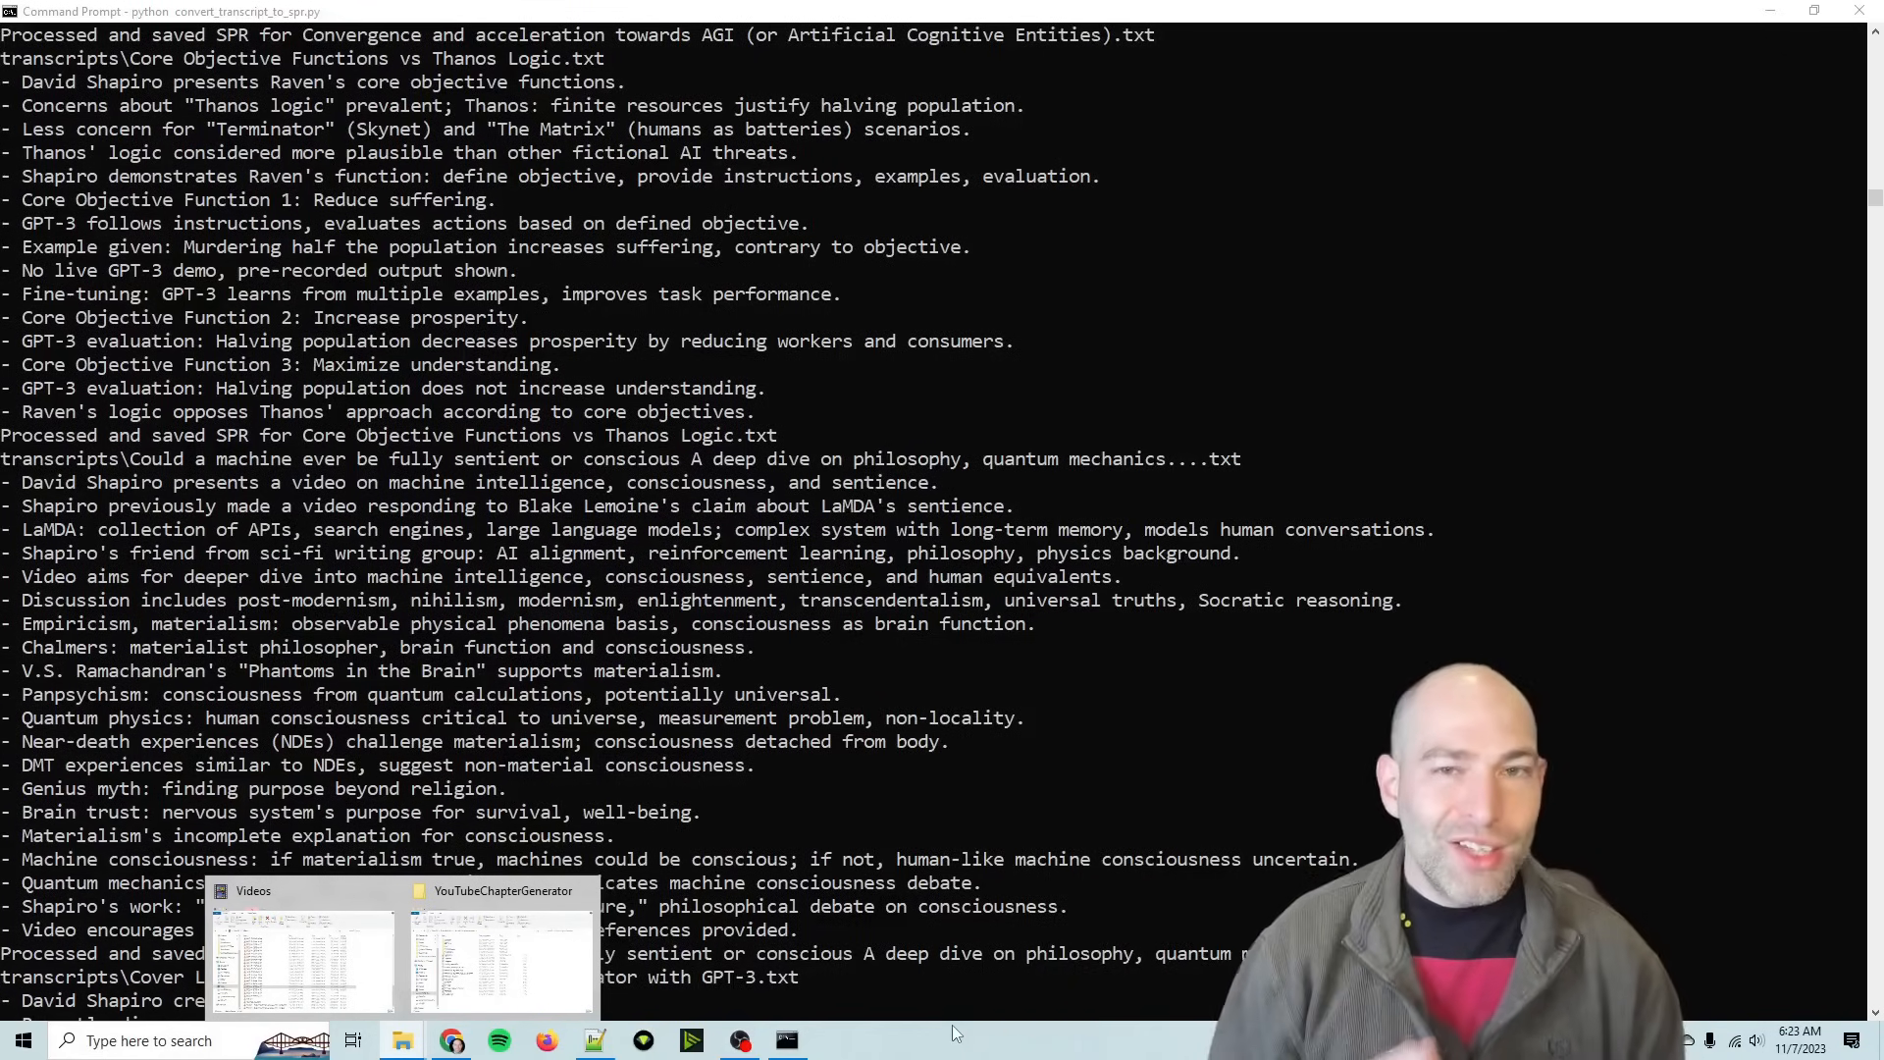
pyautogui.scroll(-3)
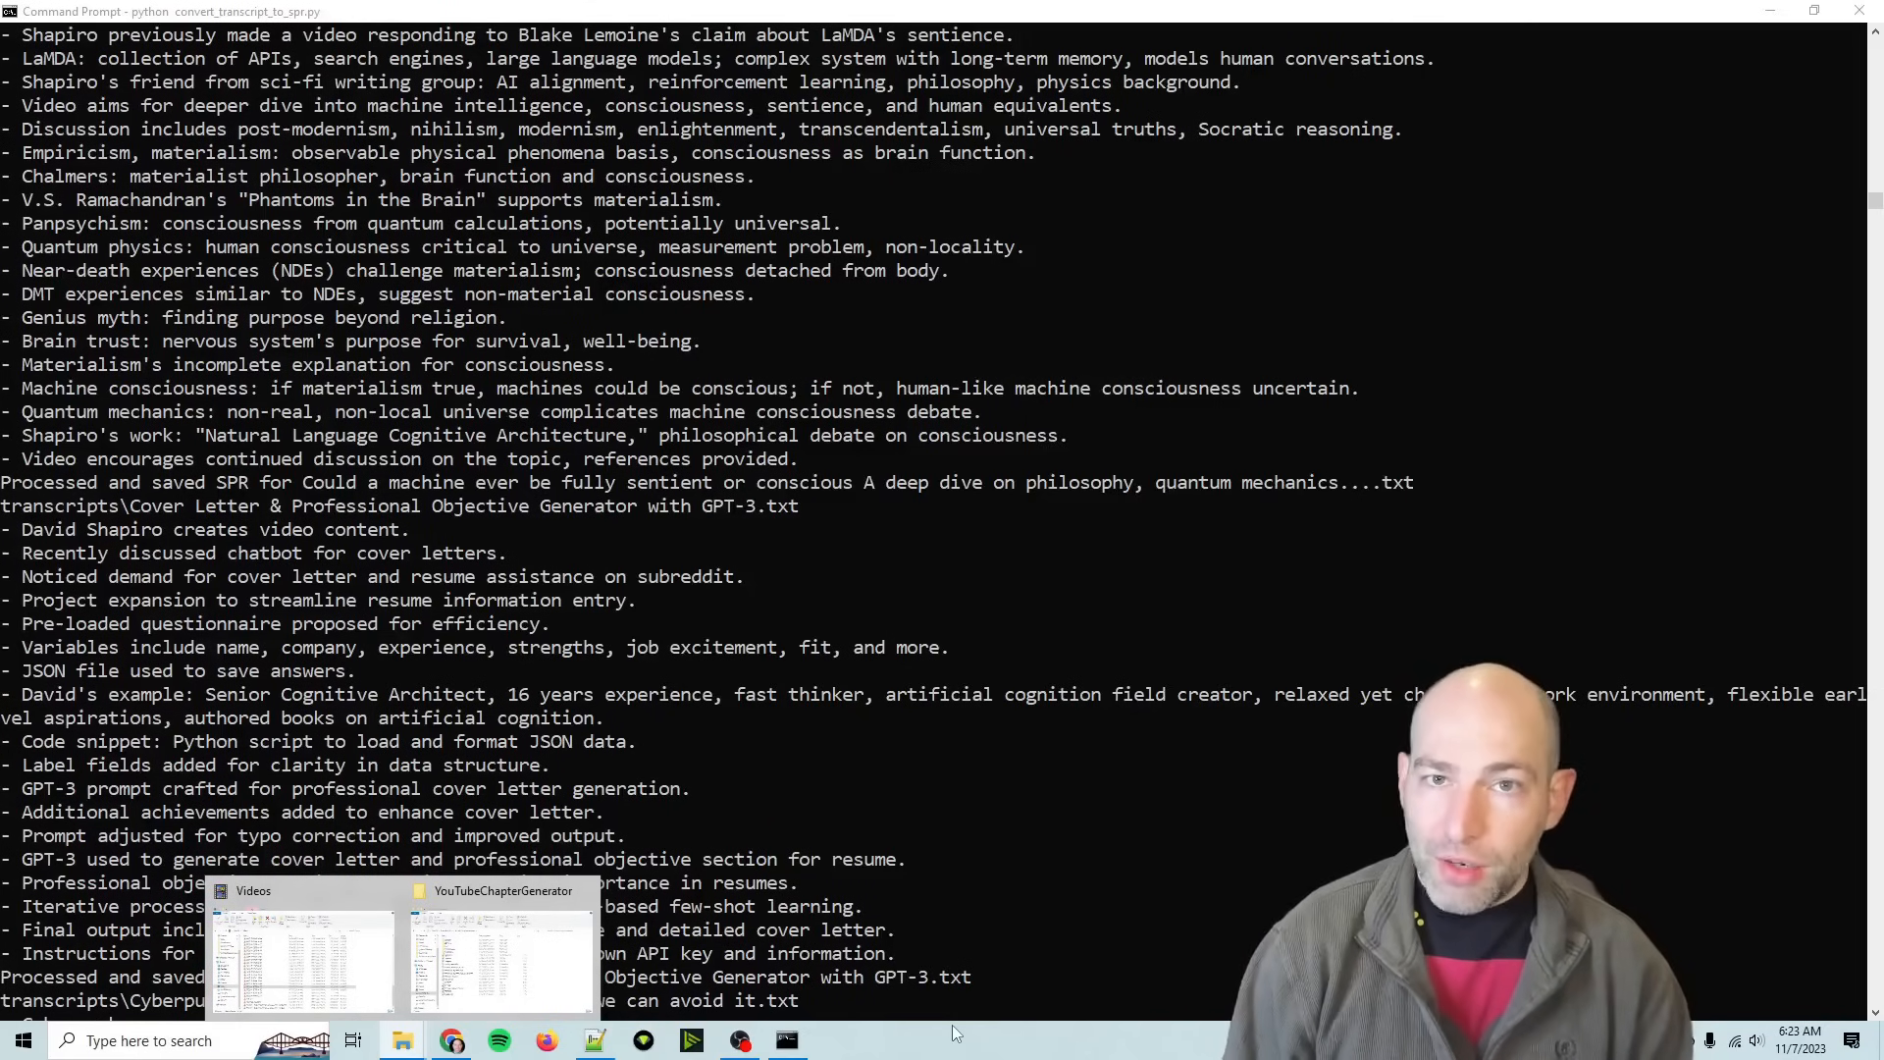
pyautogui.scroll(-3)
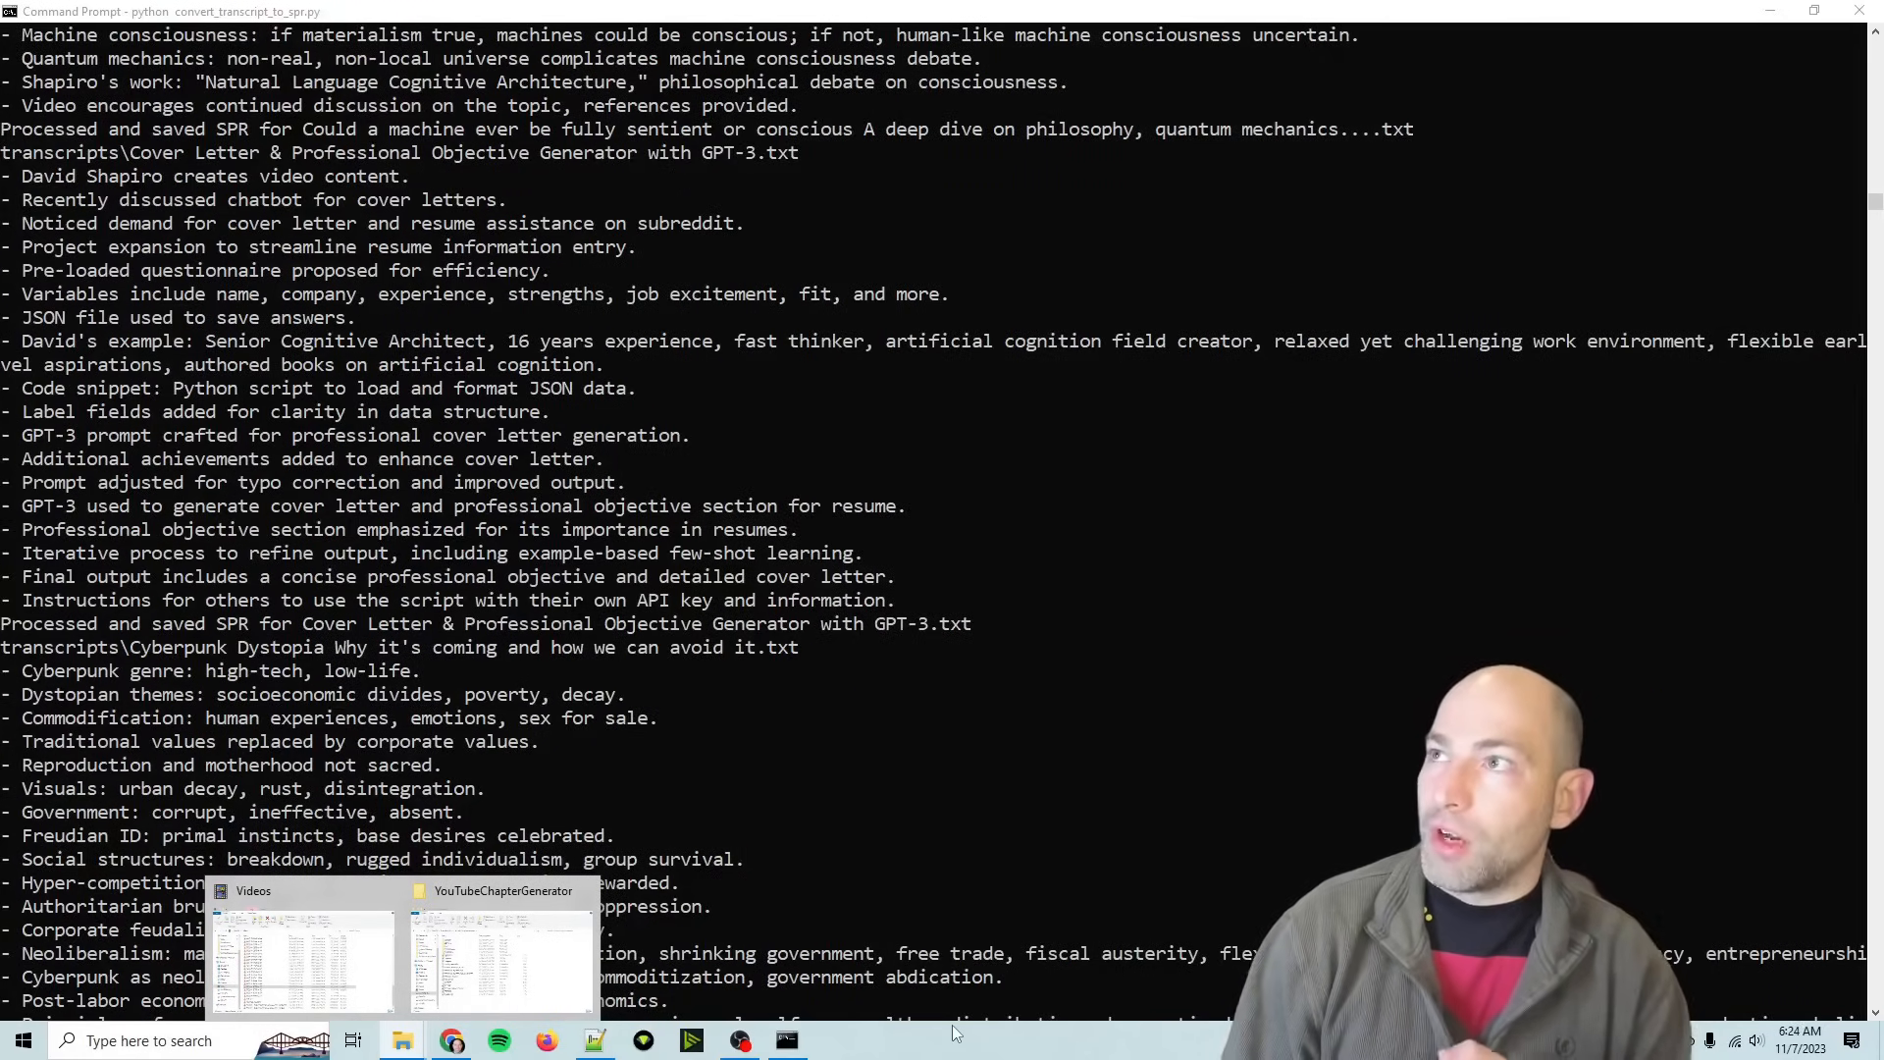
pyautogui.scroll(-3)
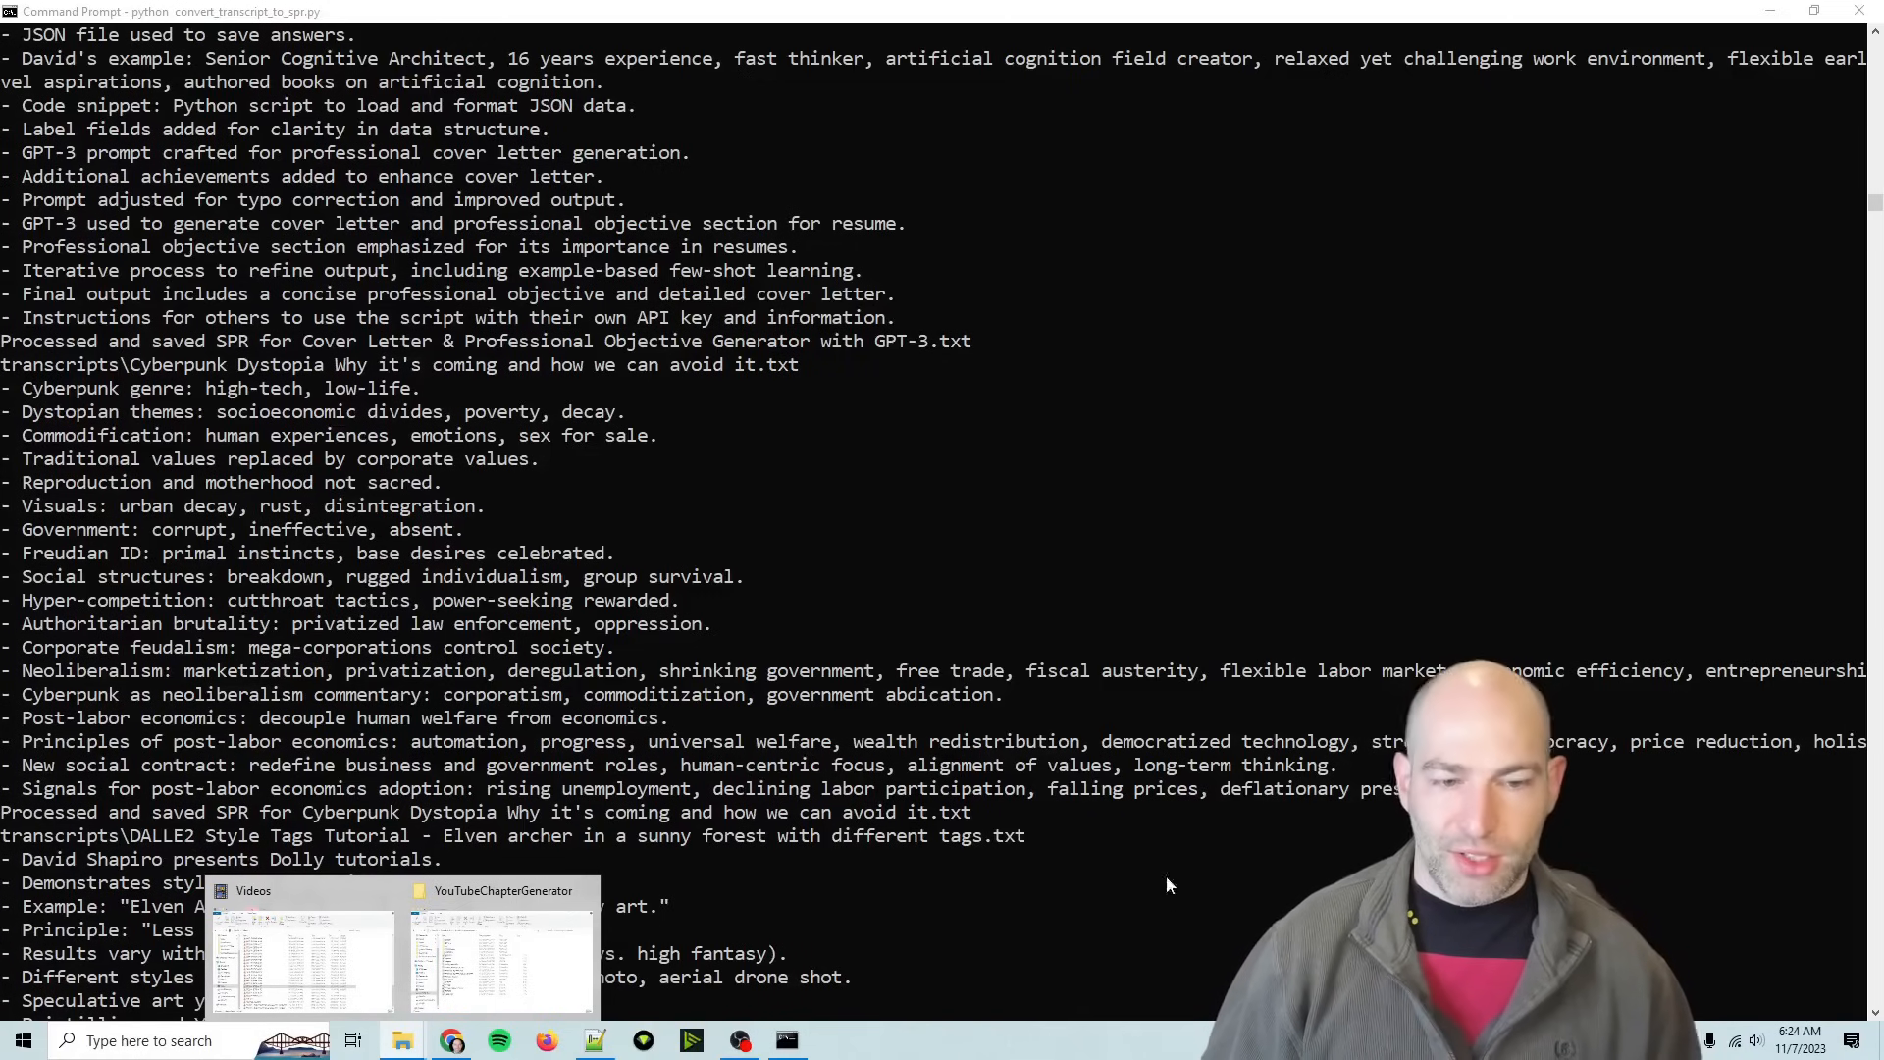
pyautogui.scroll(-3)
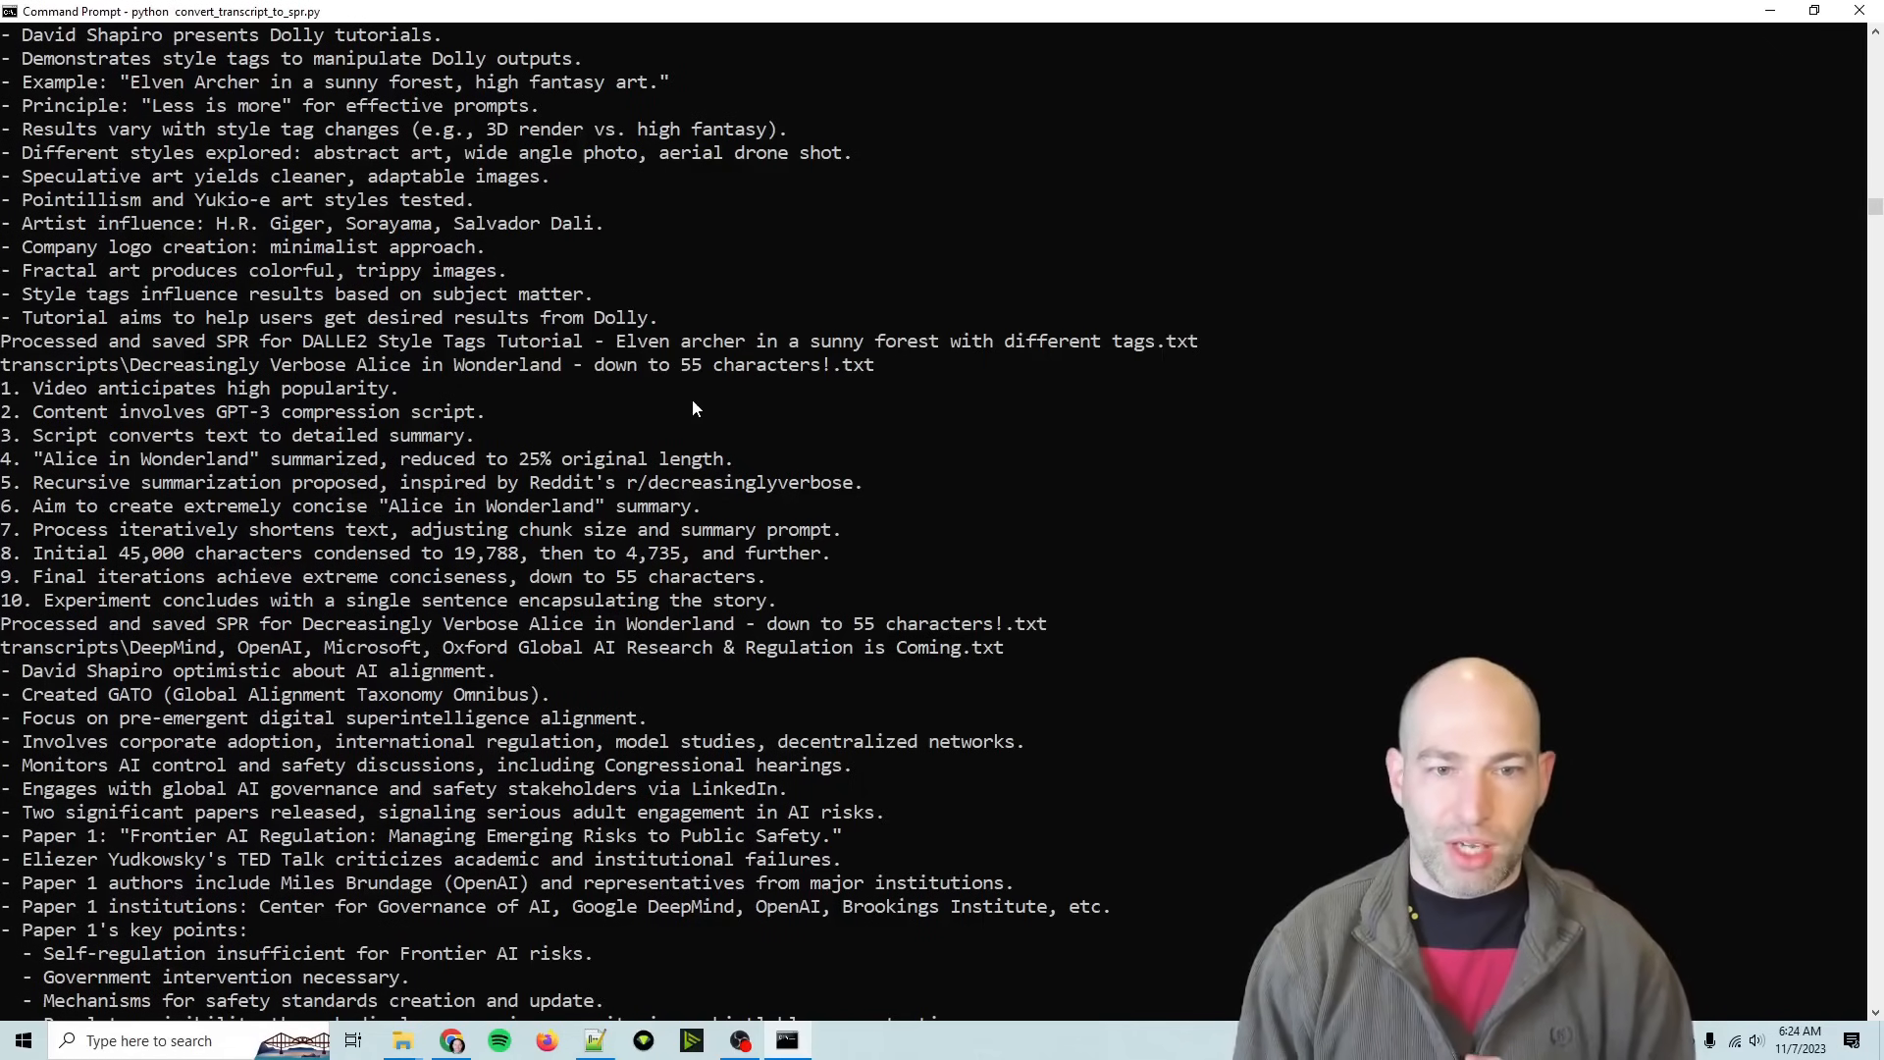
pyautogui.scroll(-3)
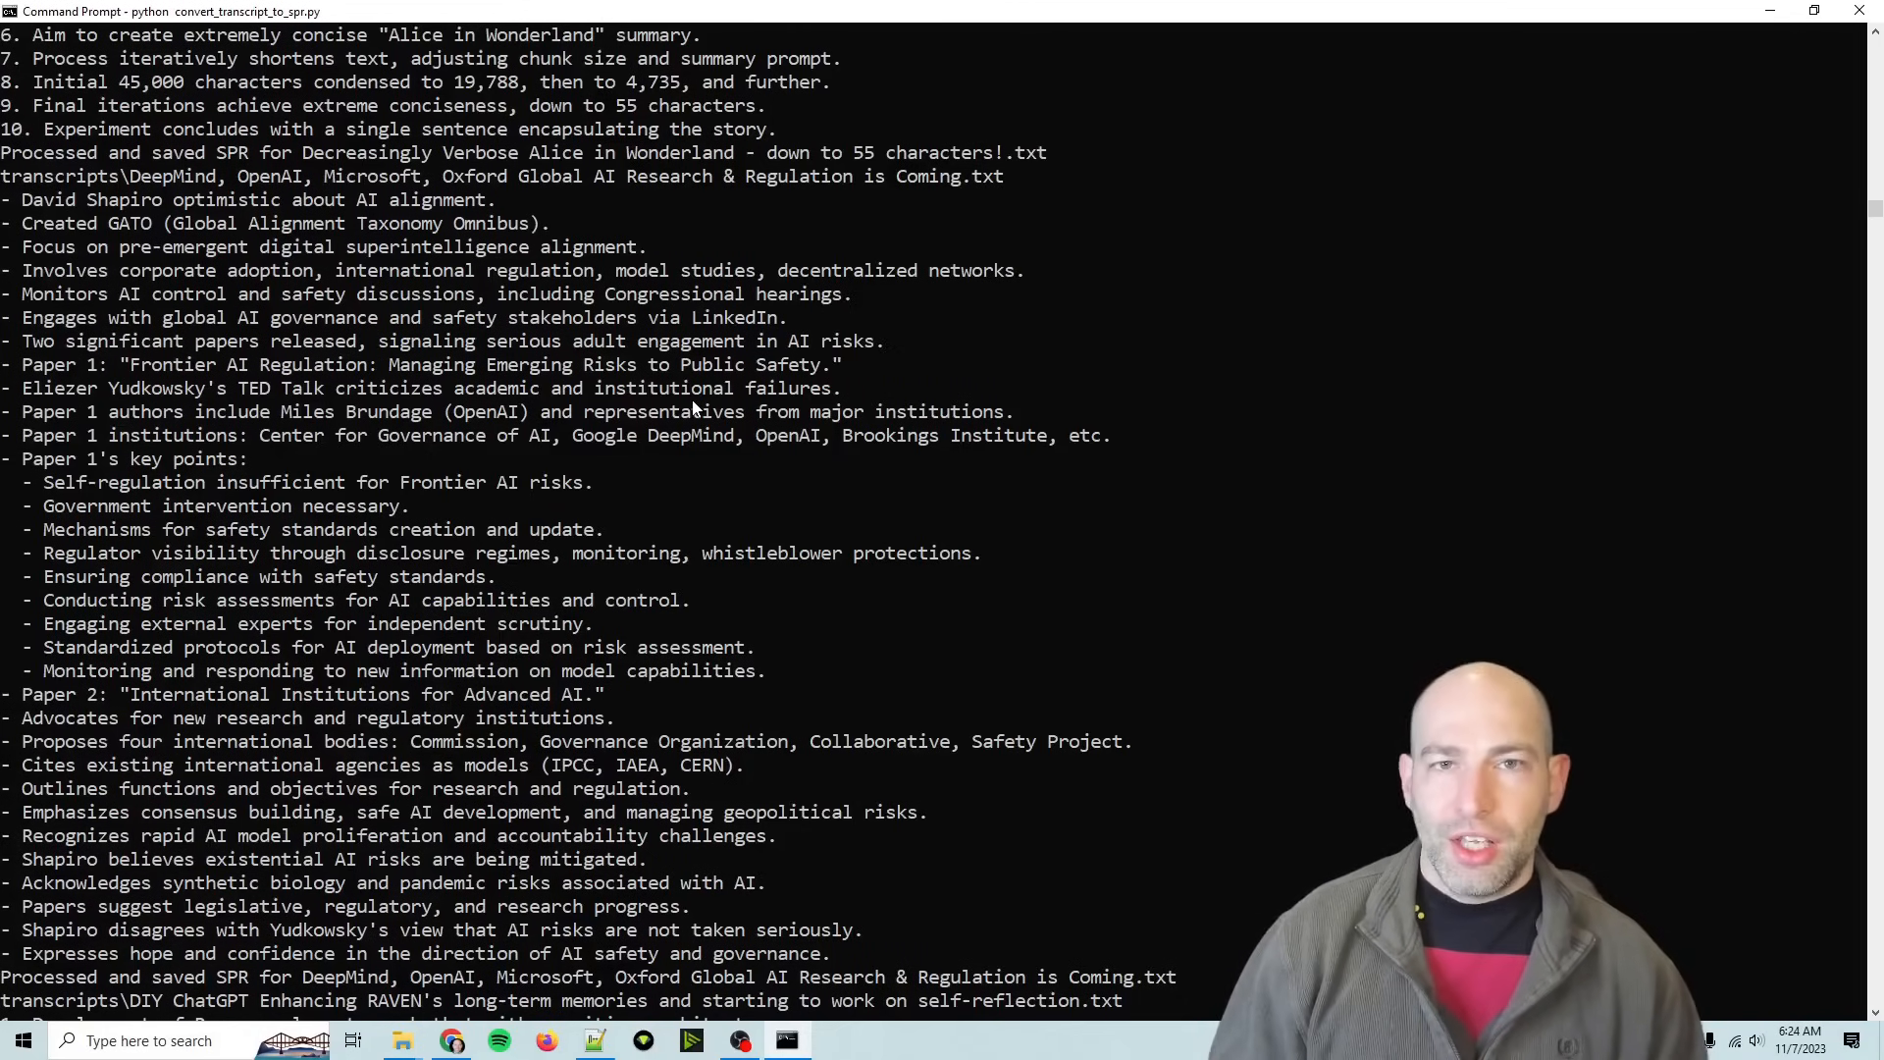
pyautogui.scroll(-3)
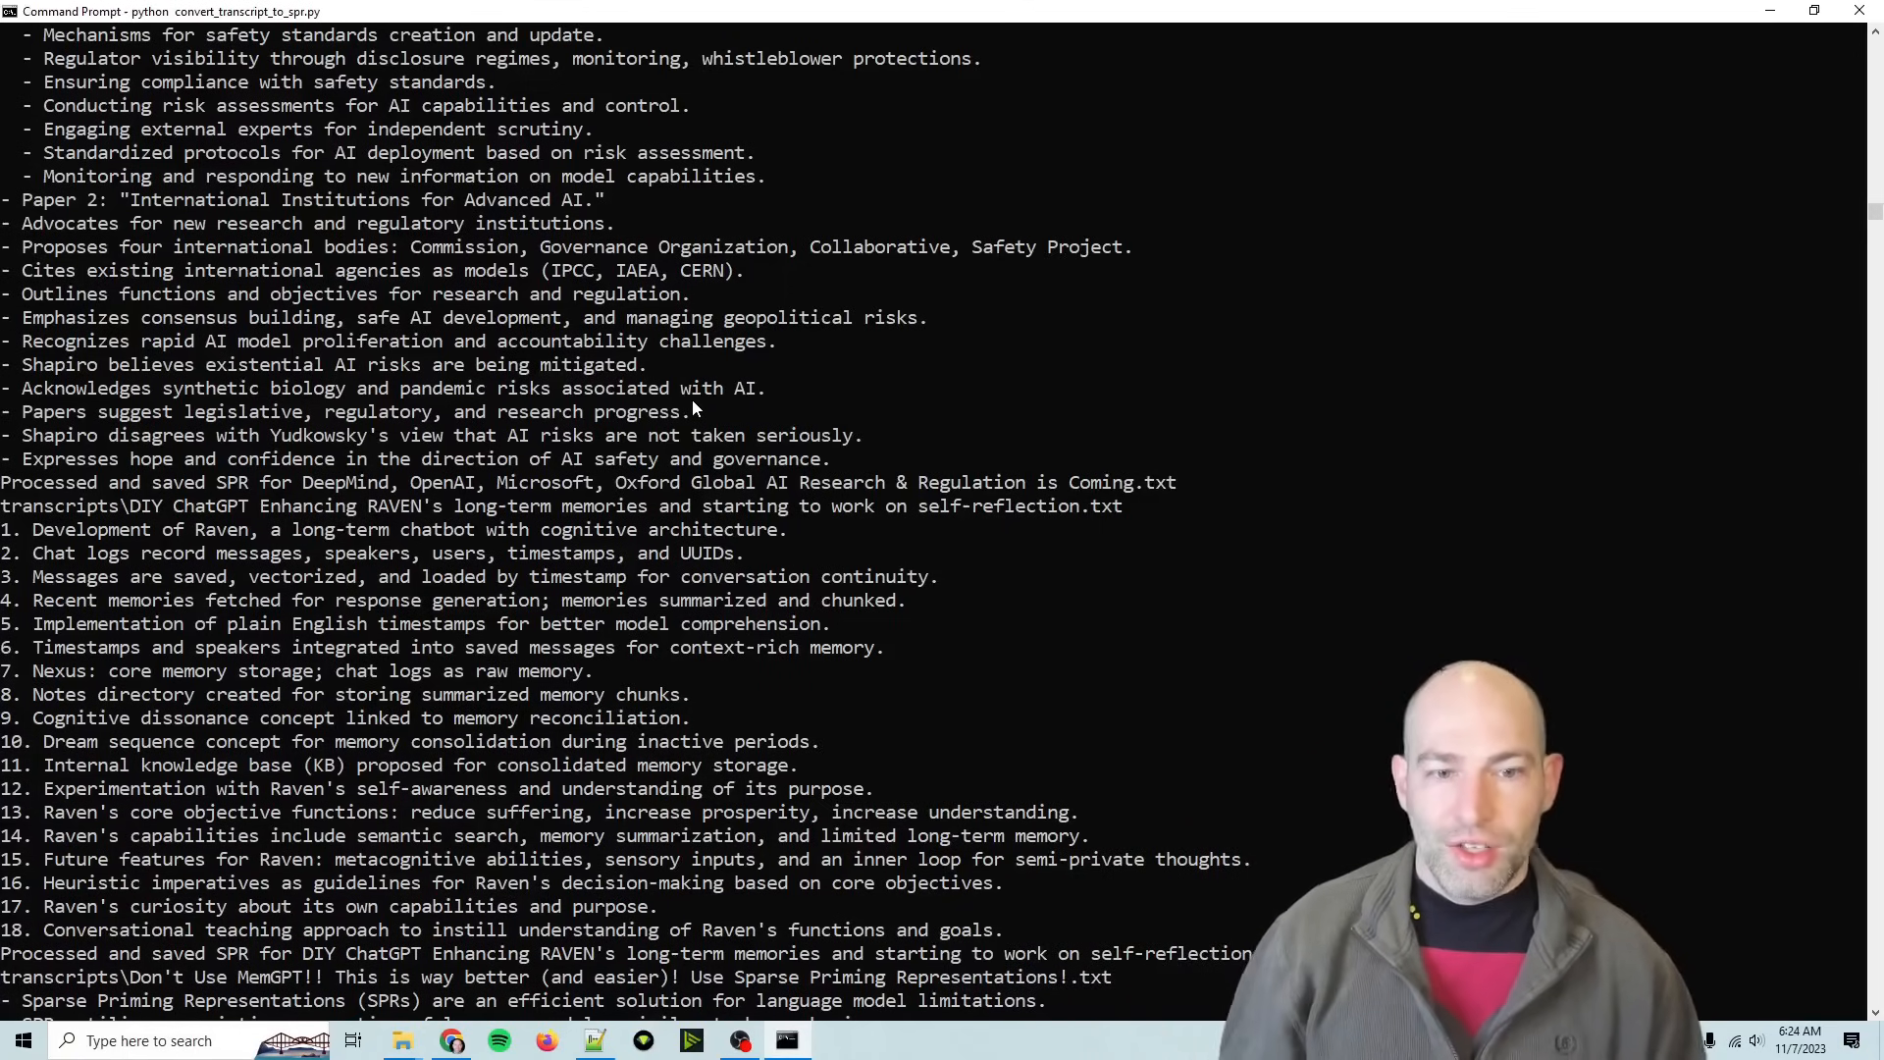
pyautogui.scroll(-3)
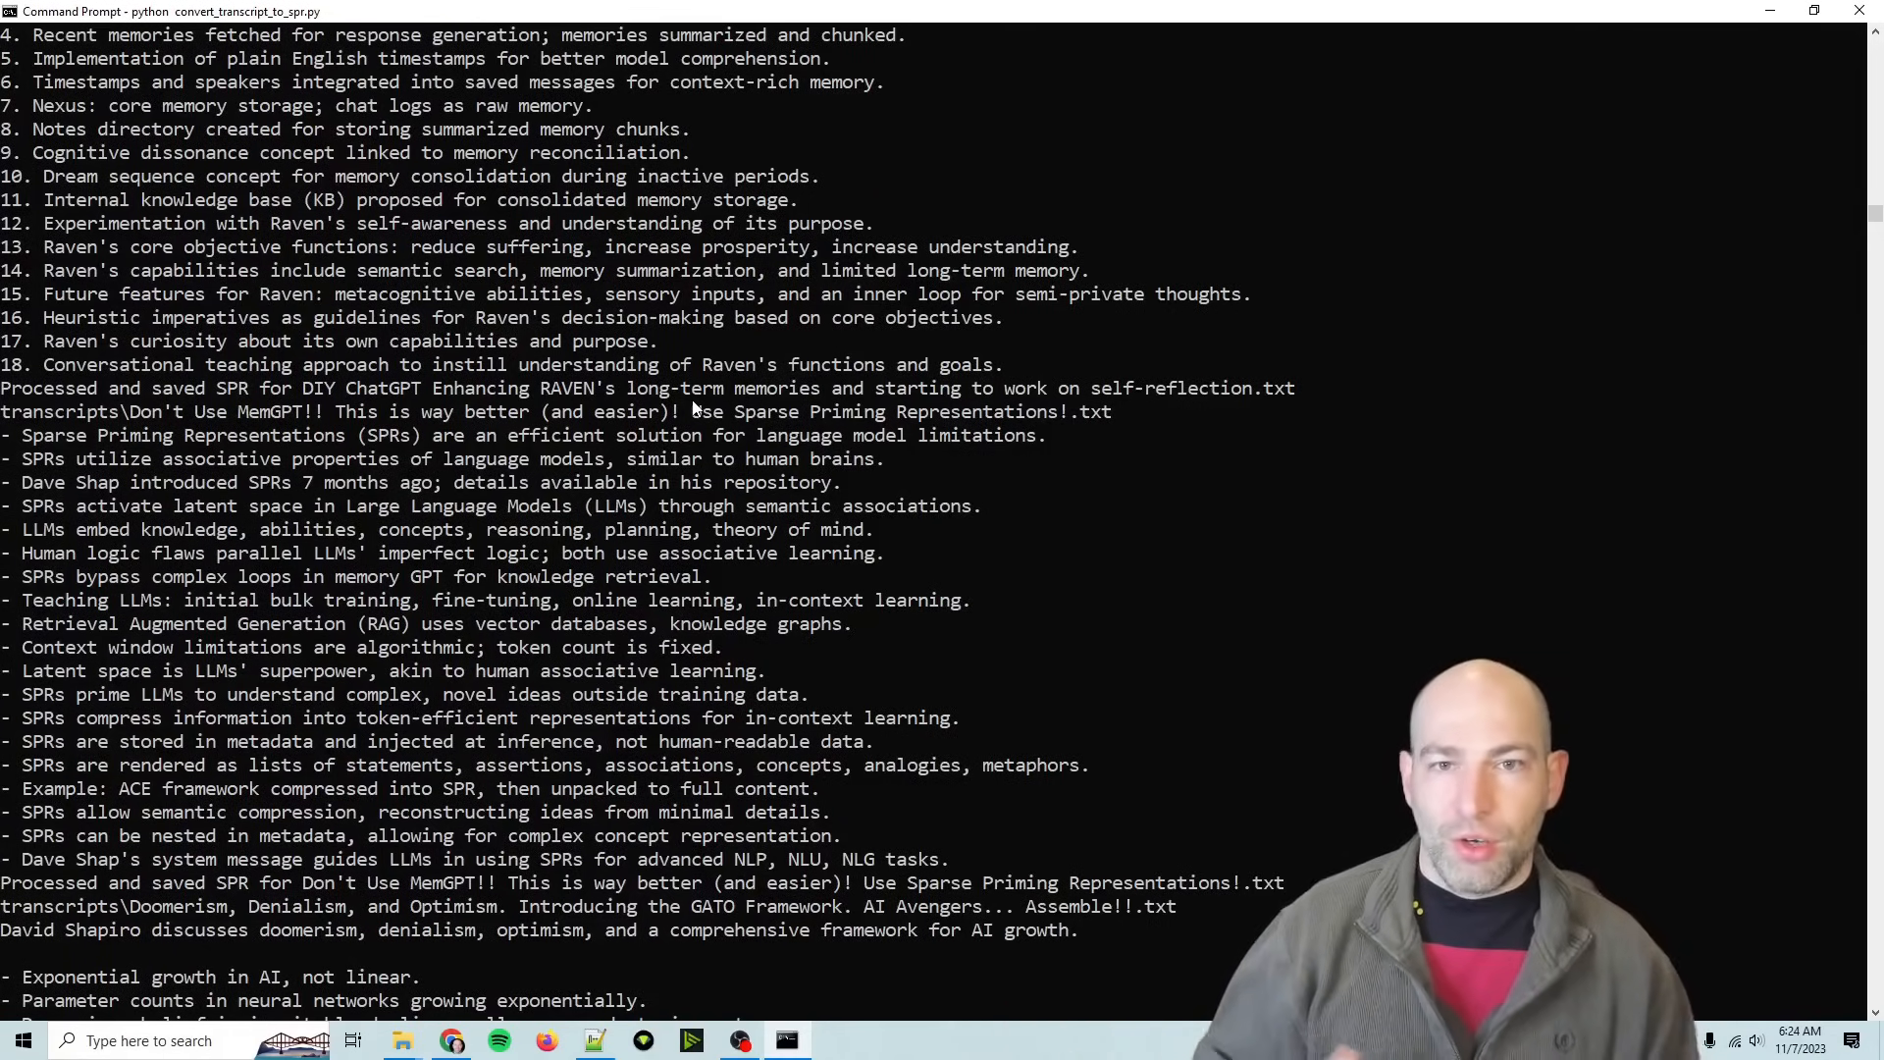
pyautogui.scroll(-3)
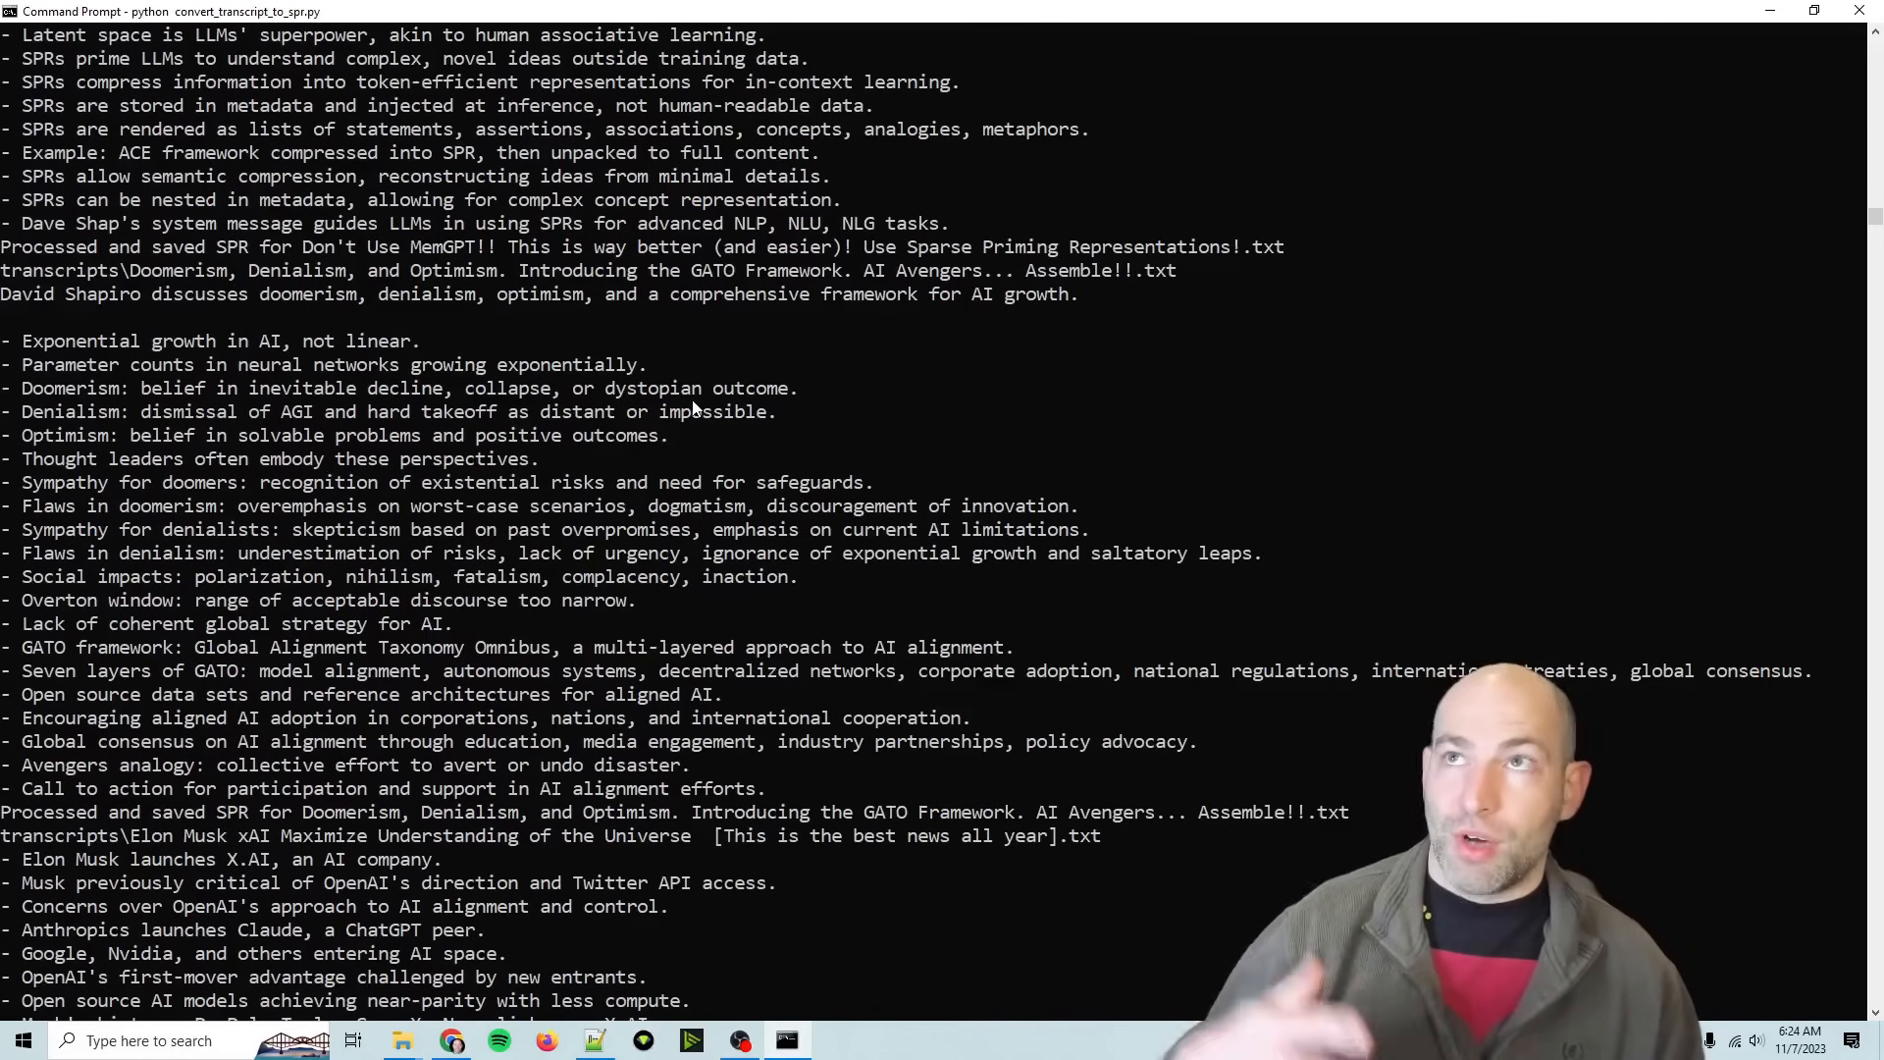
pyautogui.scroll(-3)
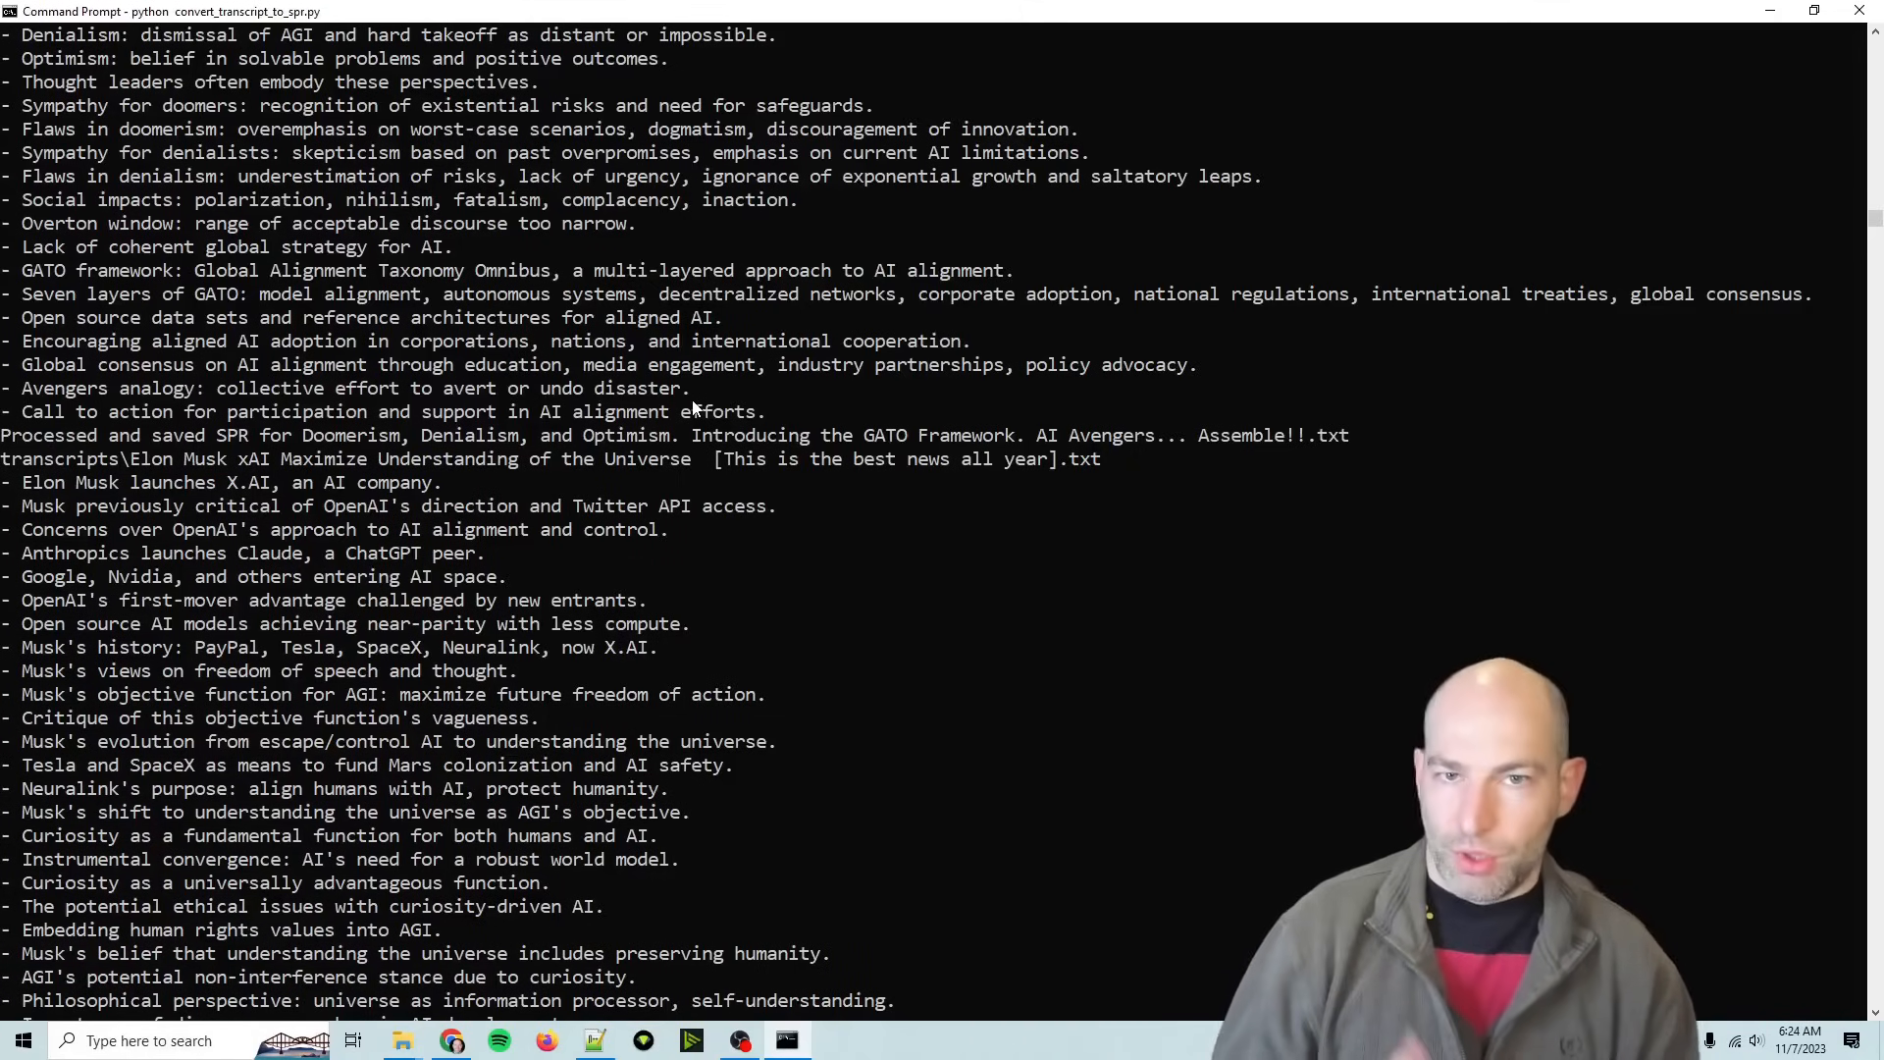
pyautogui.scroll(-3)
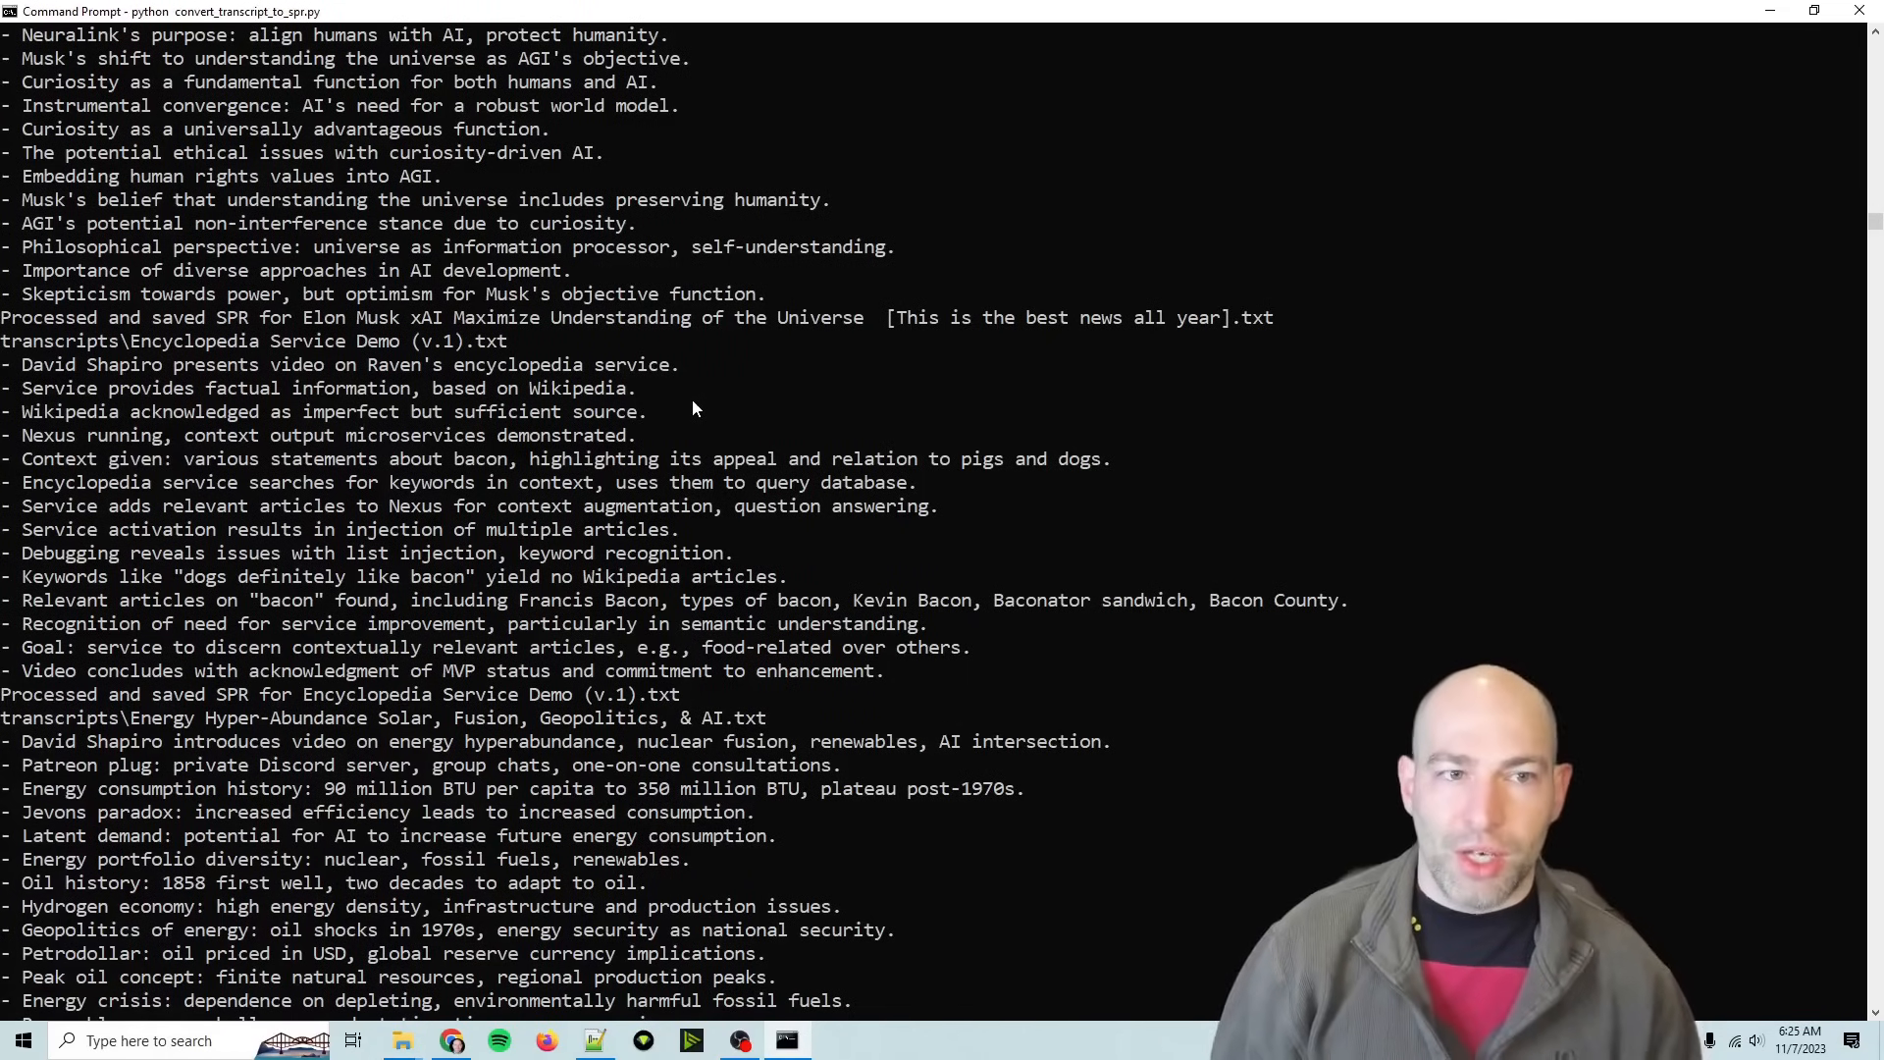
pyautogui.scroll(-3)
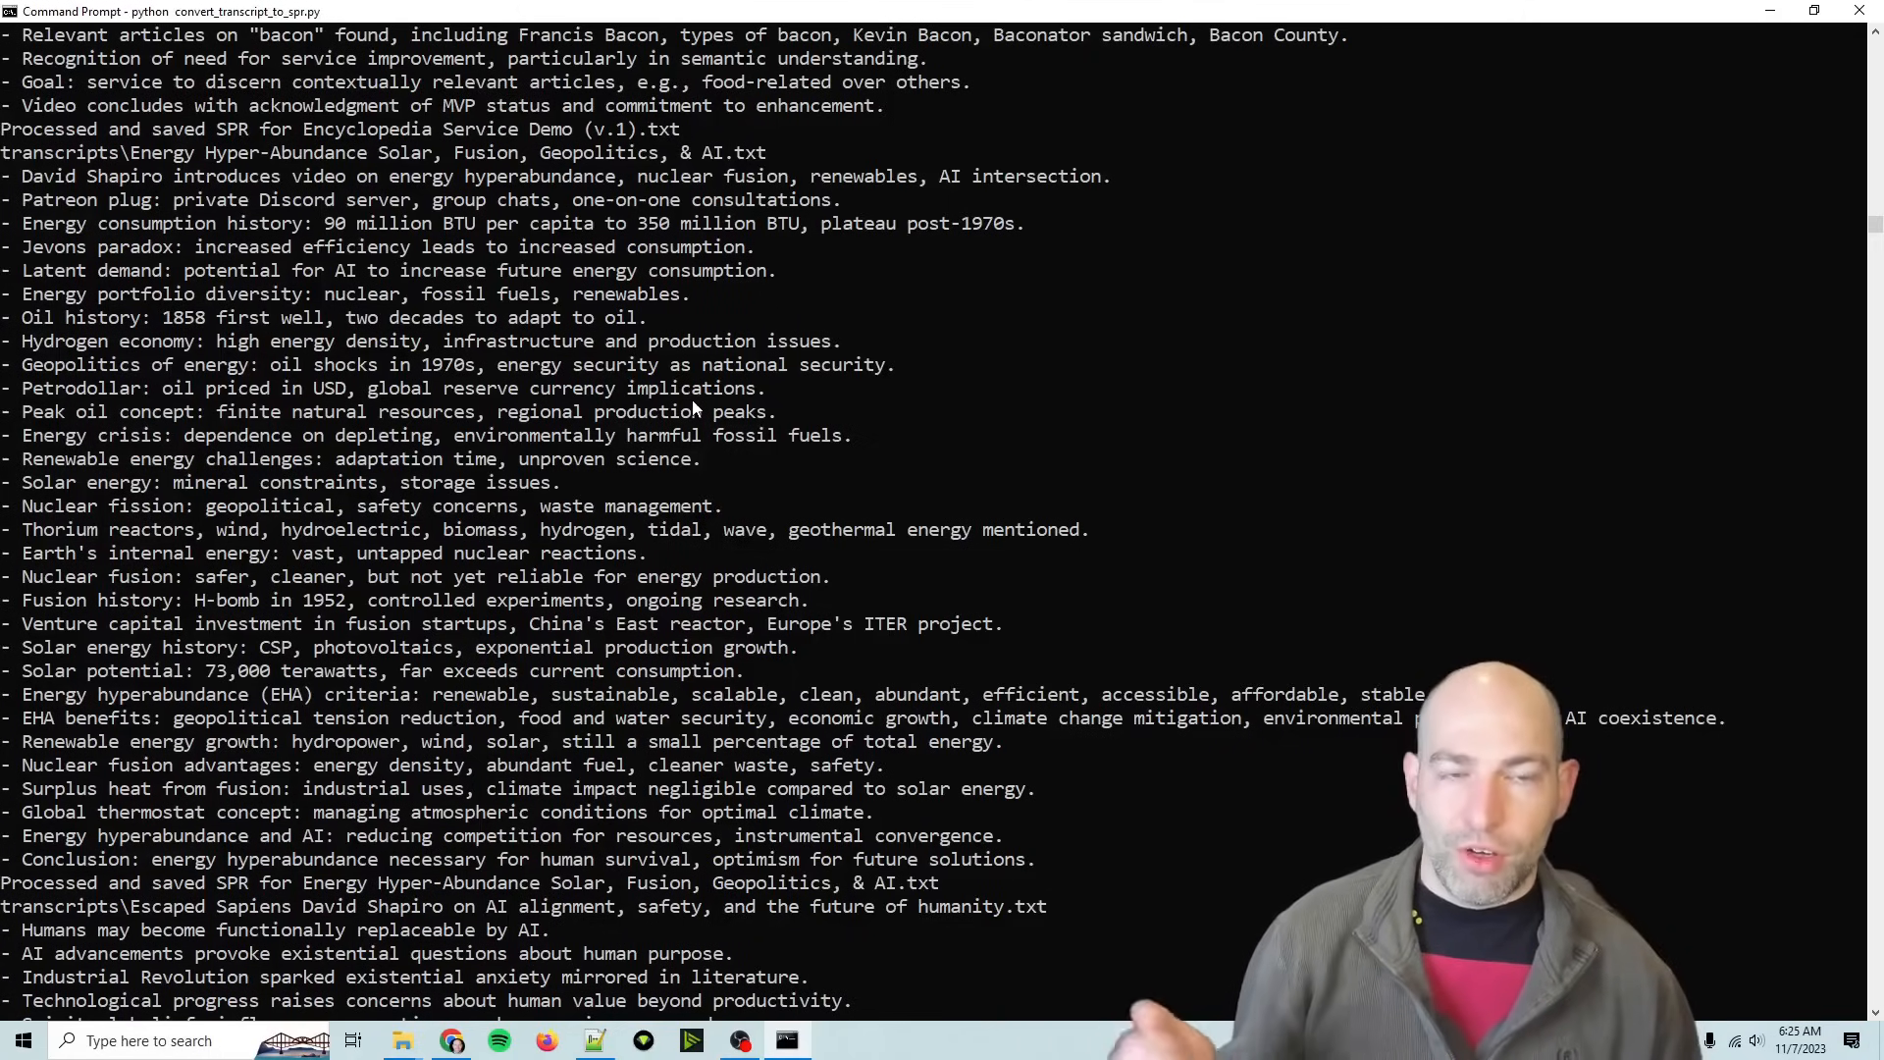
pyautogui.scroll(-3)
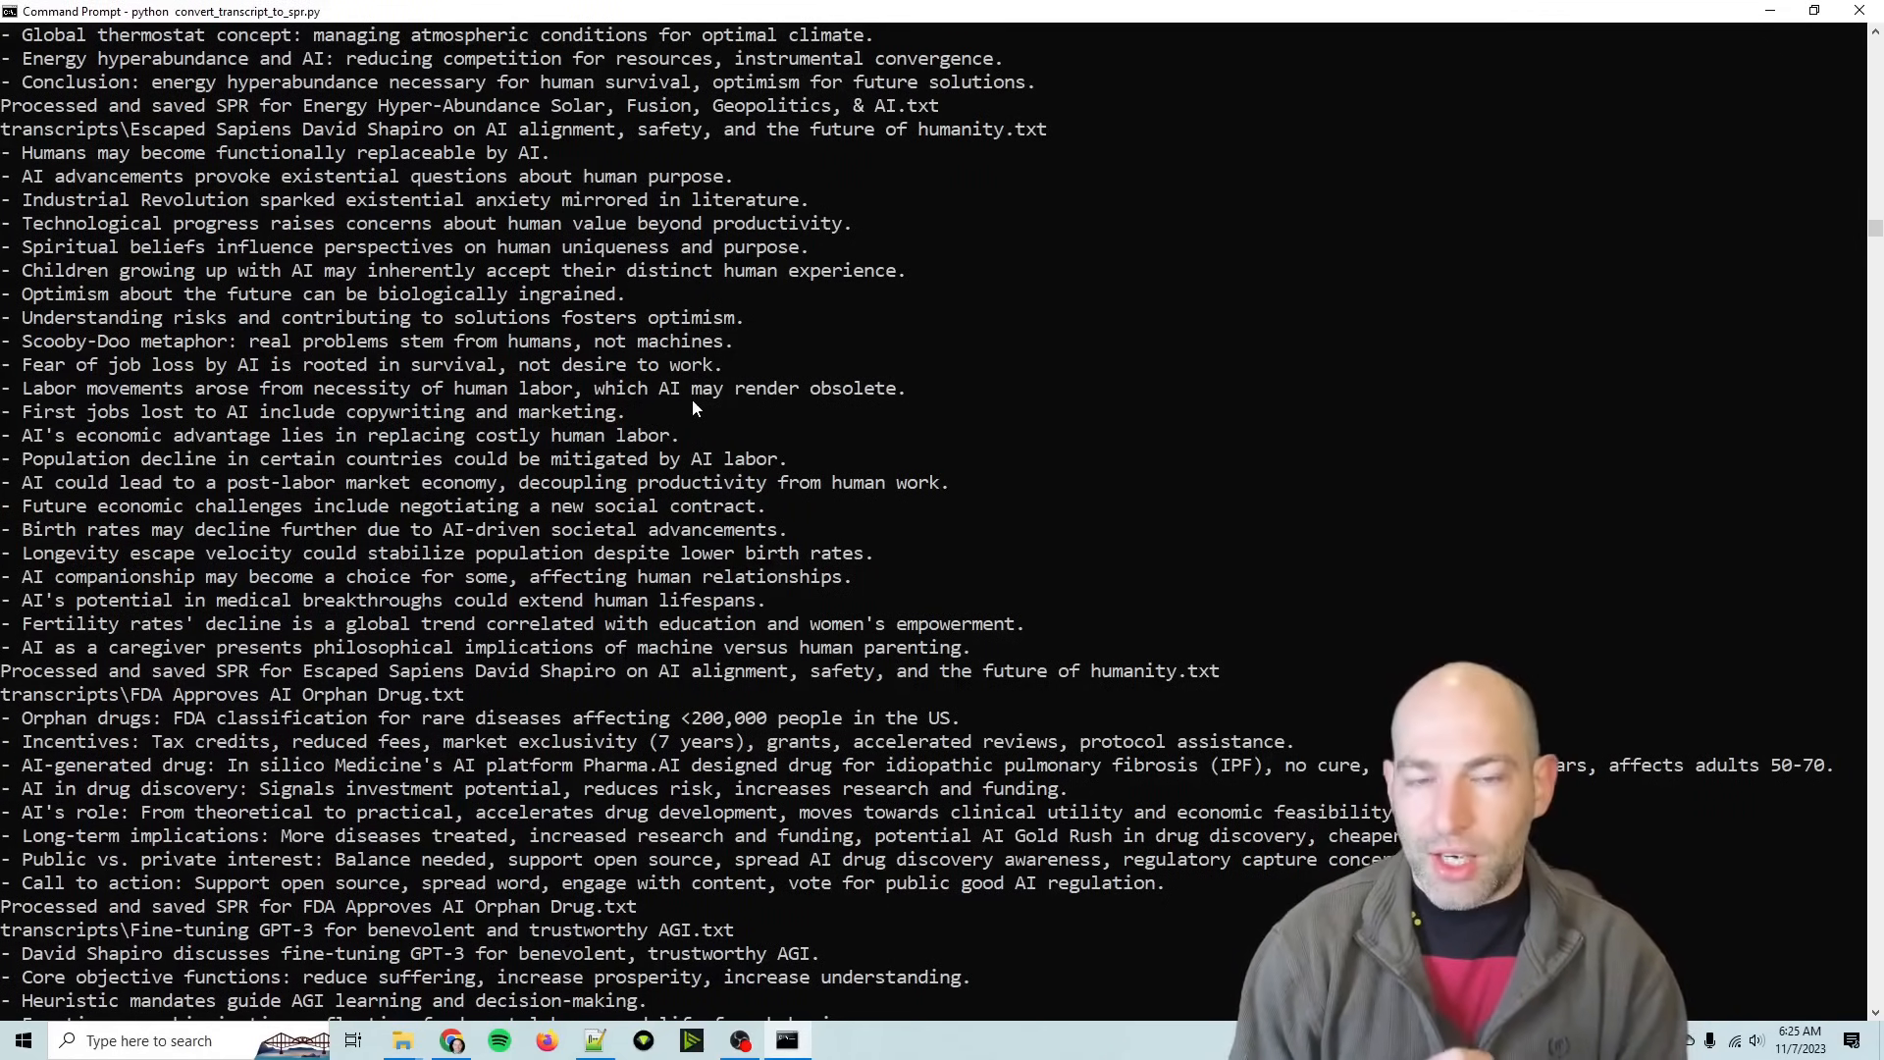
pyautogui.scroll(-3)
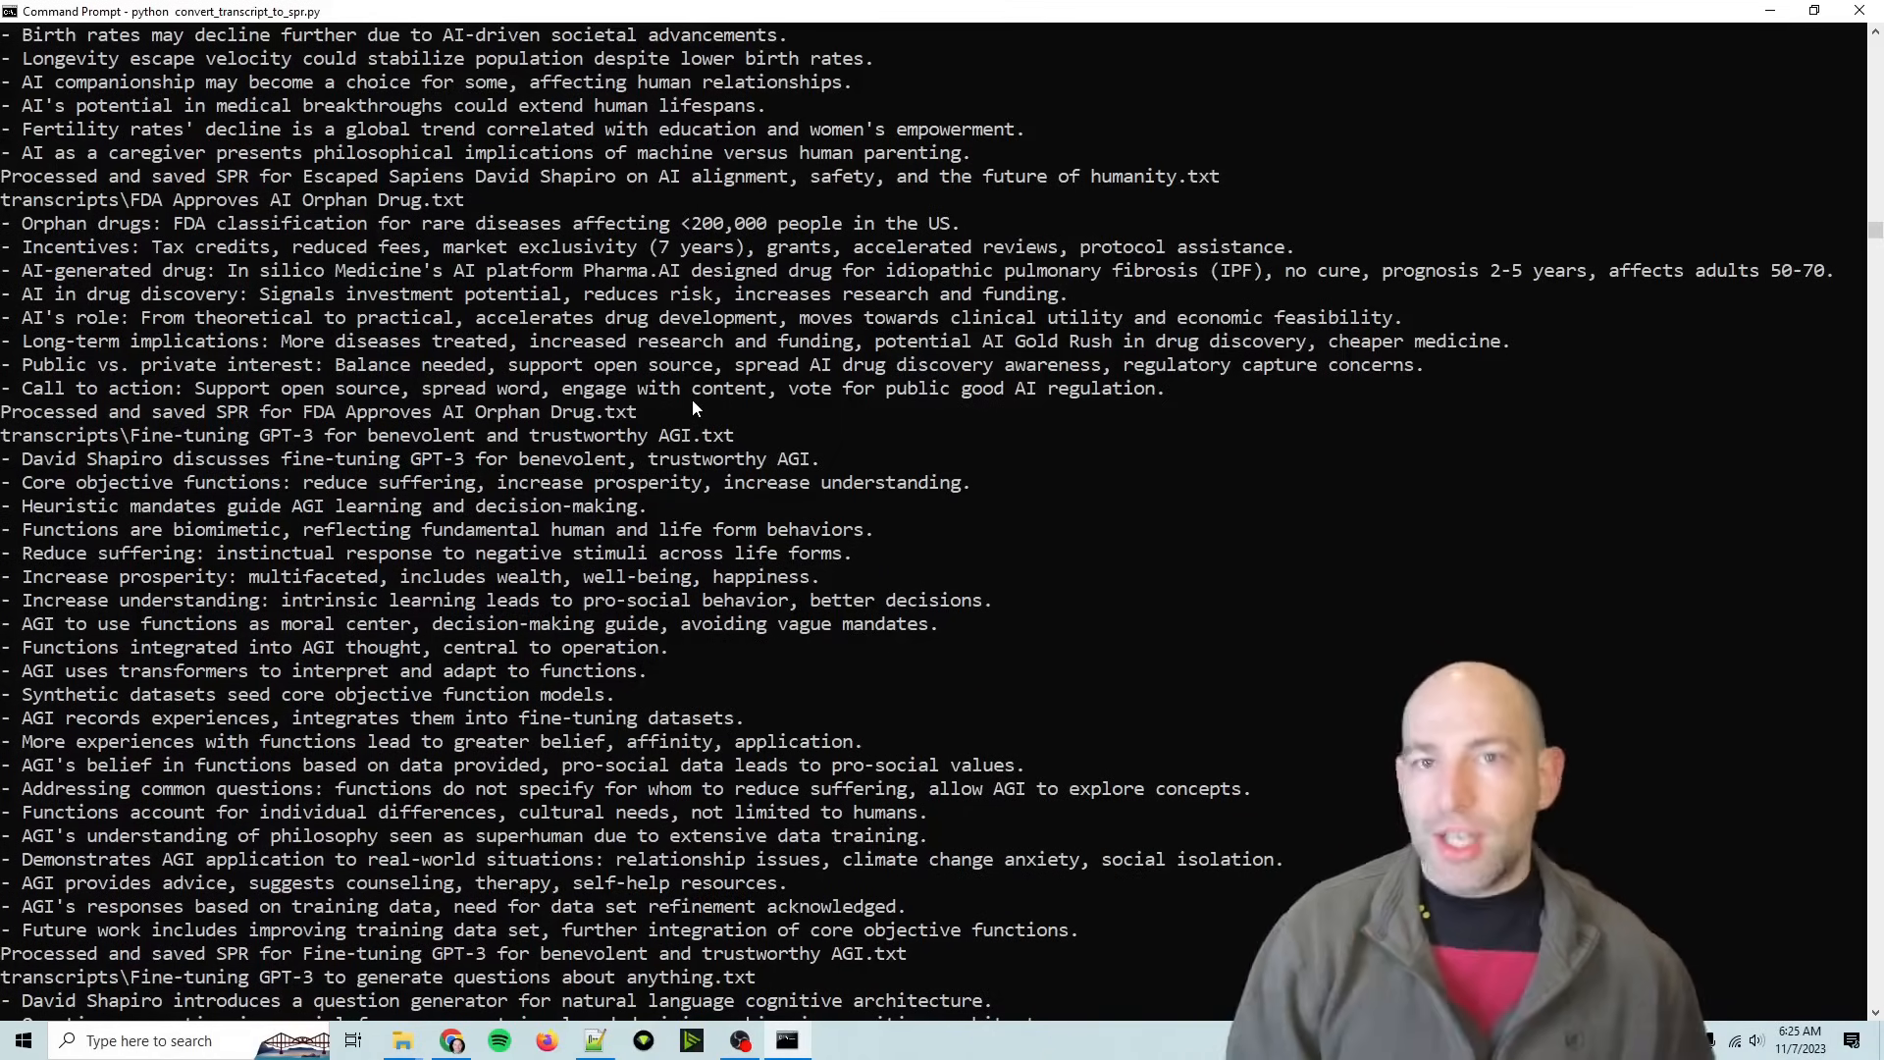
pyautogui.scroll(-3)
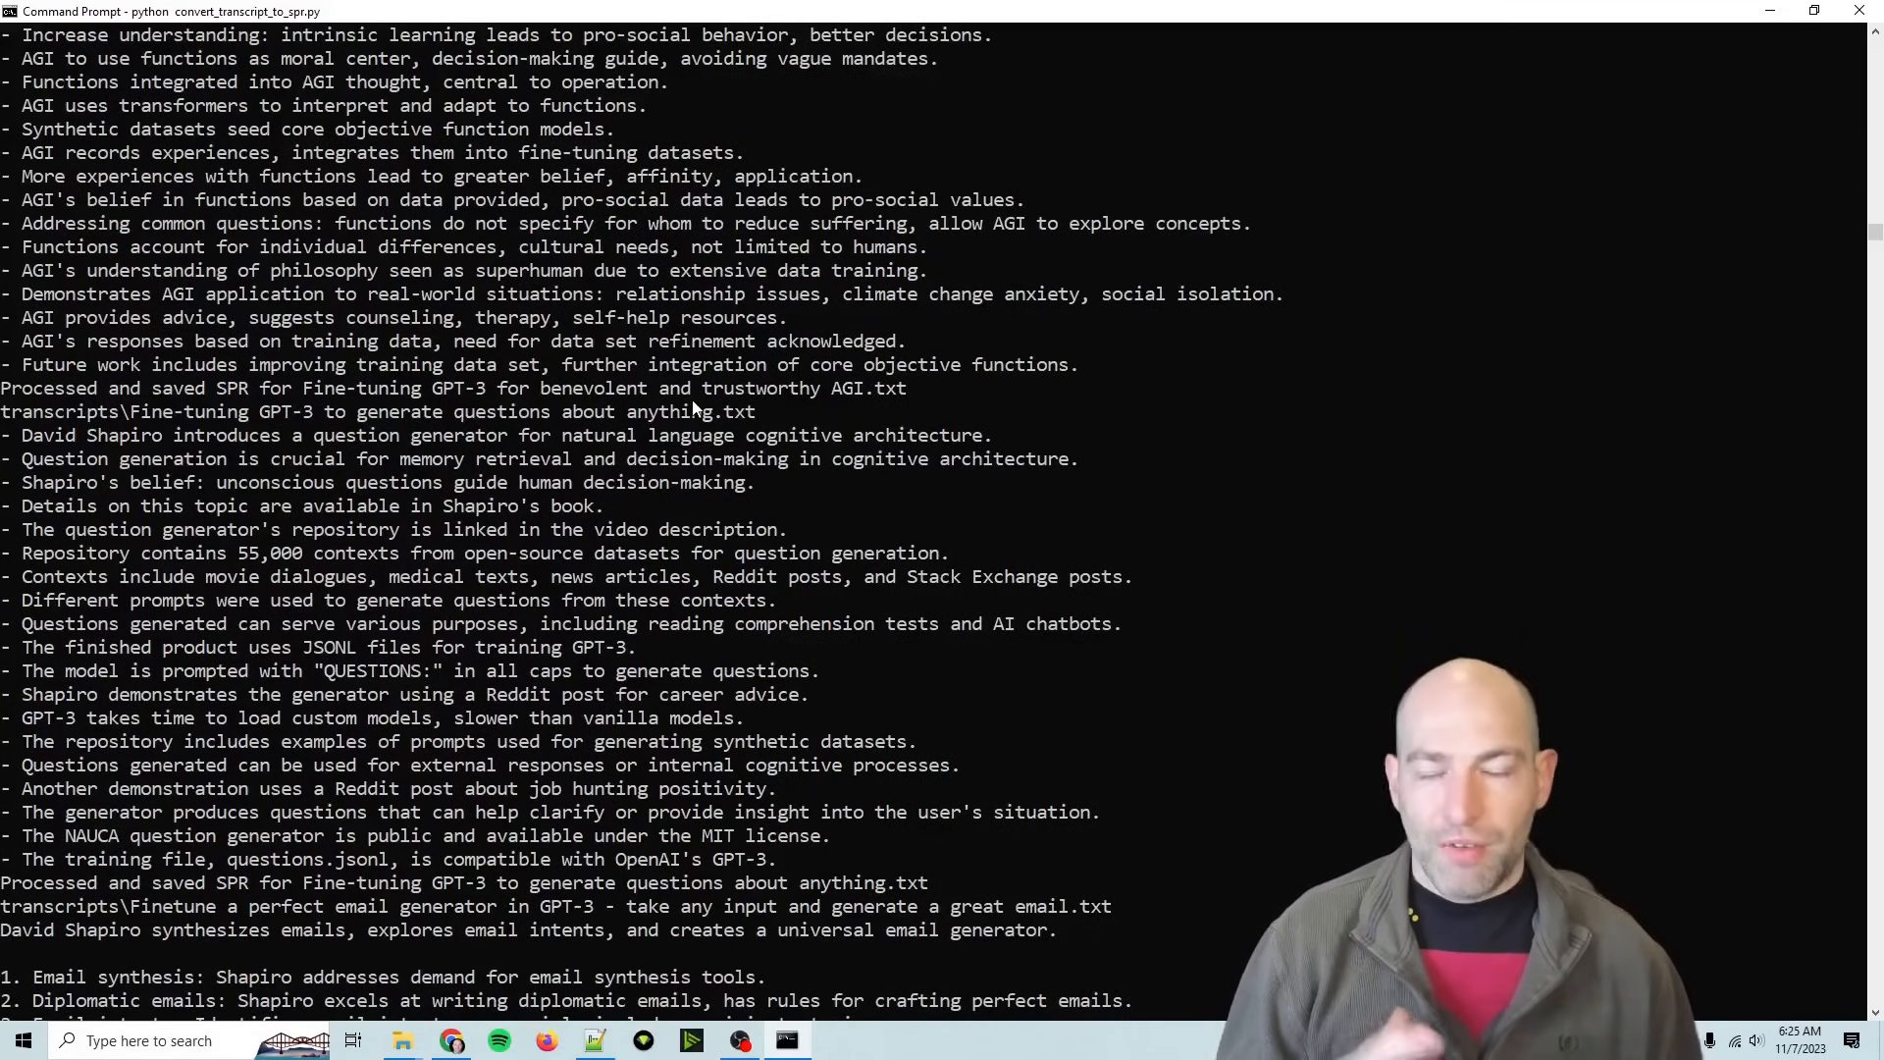
pyautogui.scroll(-3)
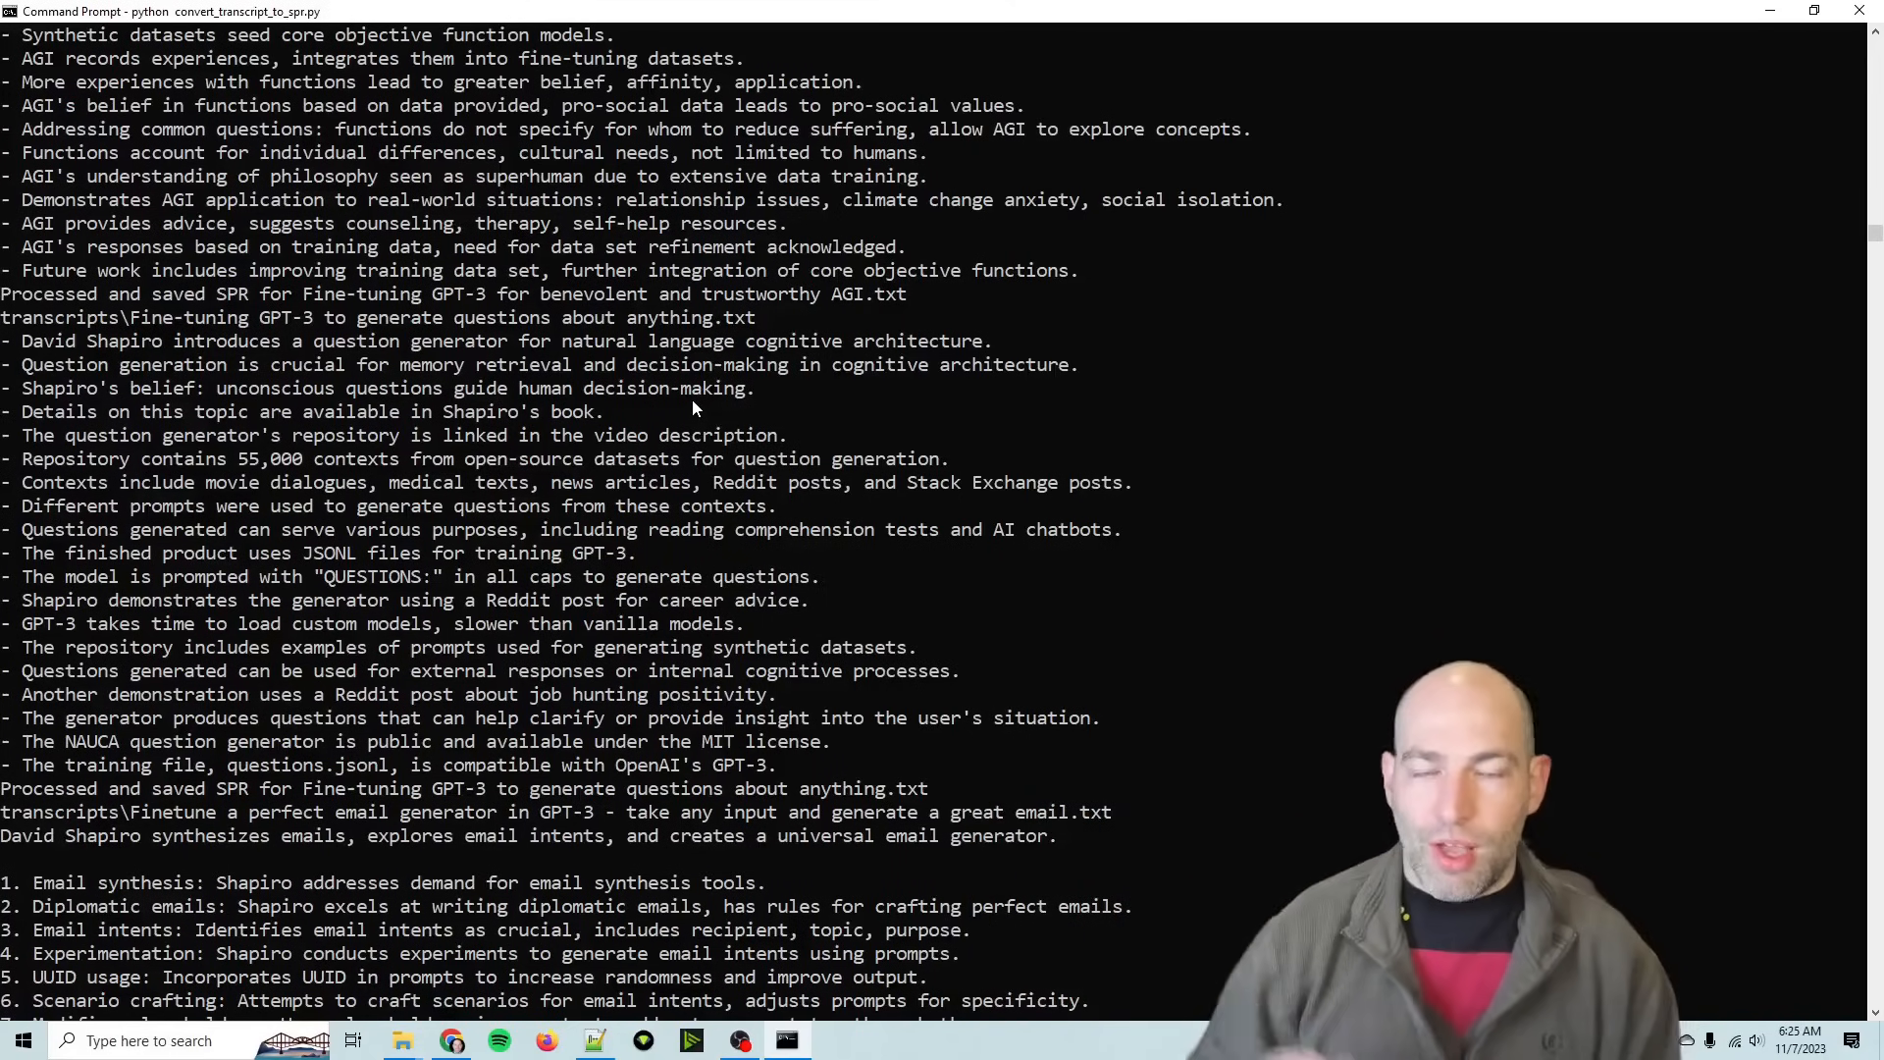
pyautogui.scroll(-3)
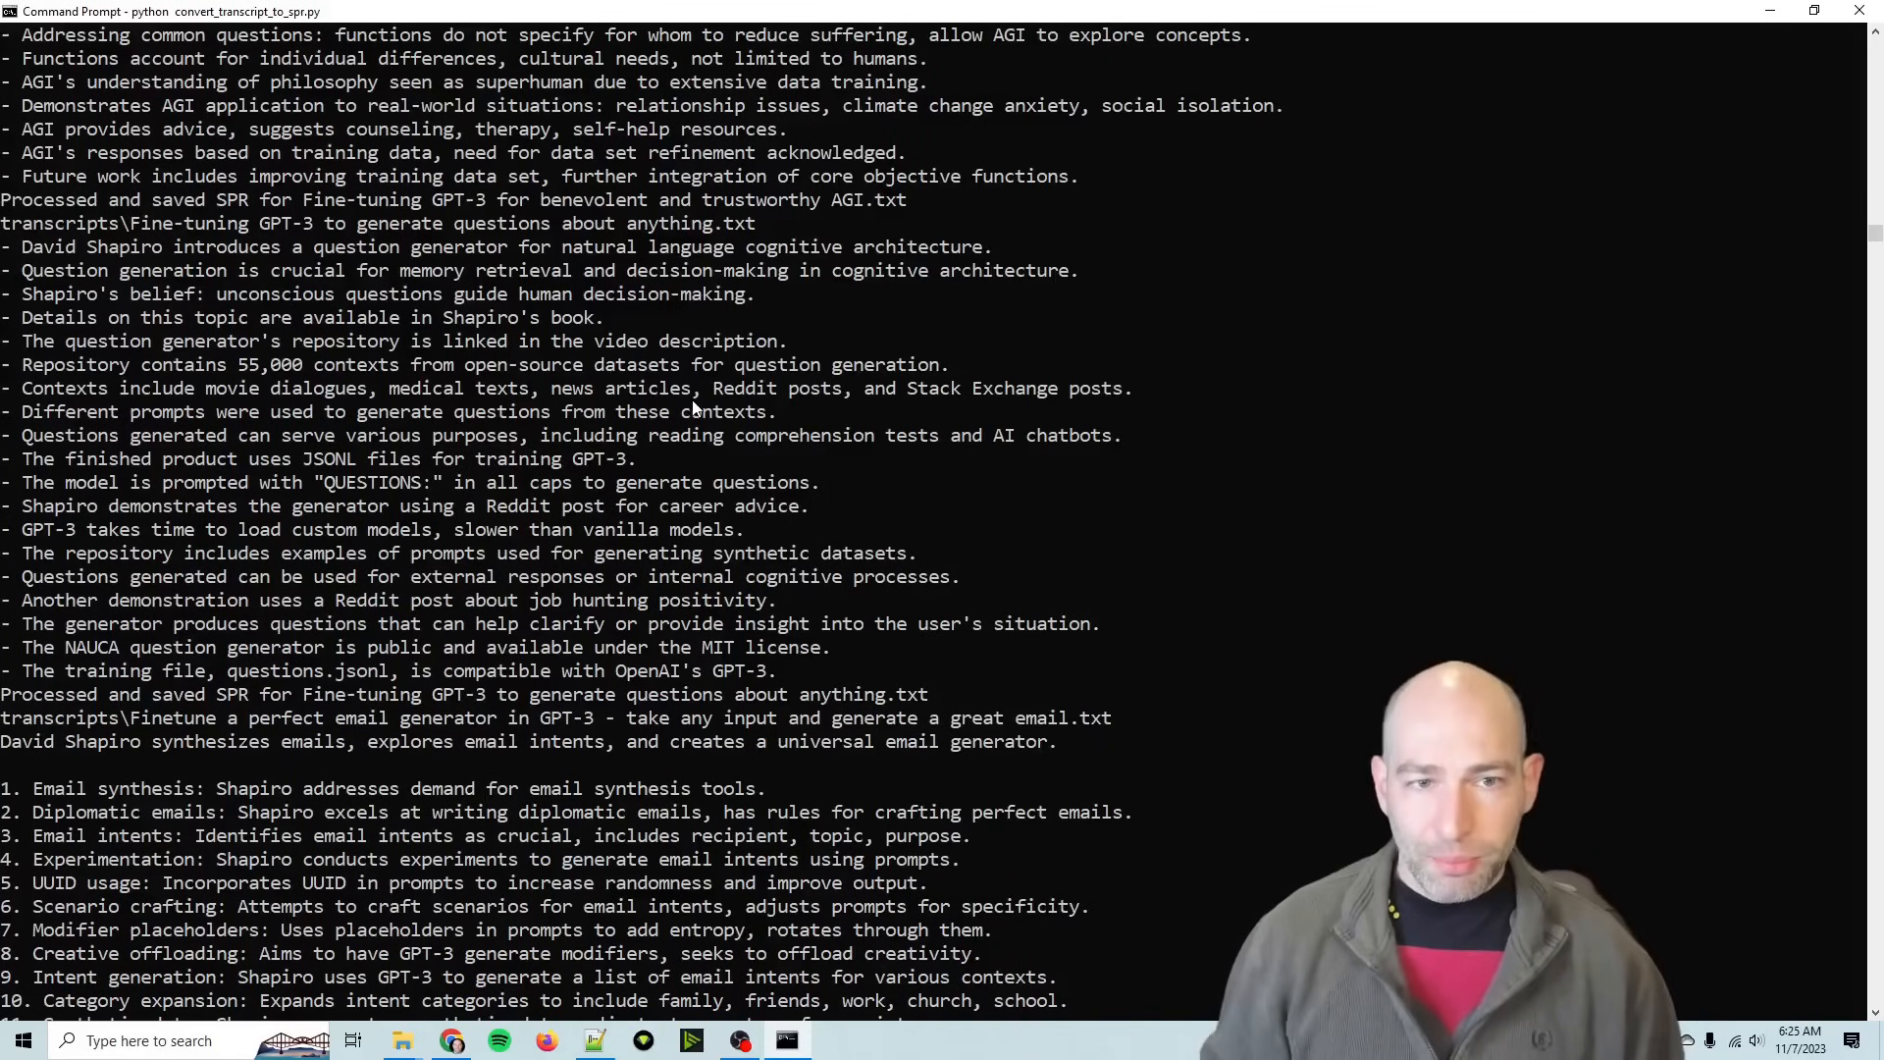
pyautogui.scroll(-3)
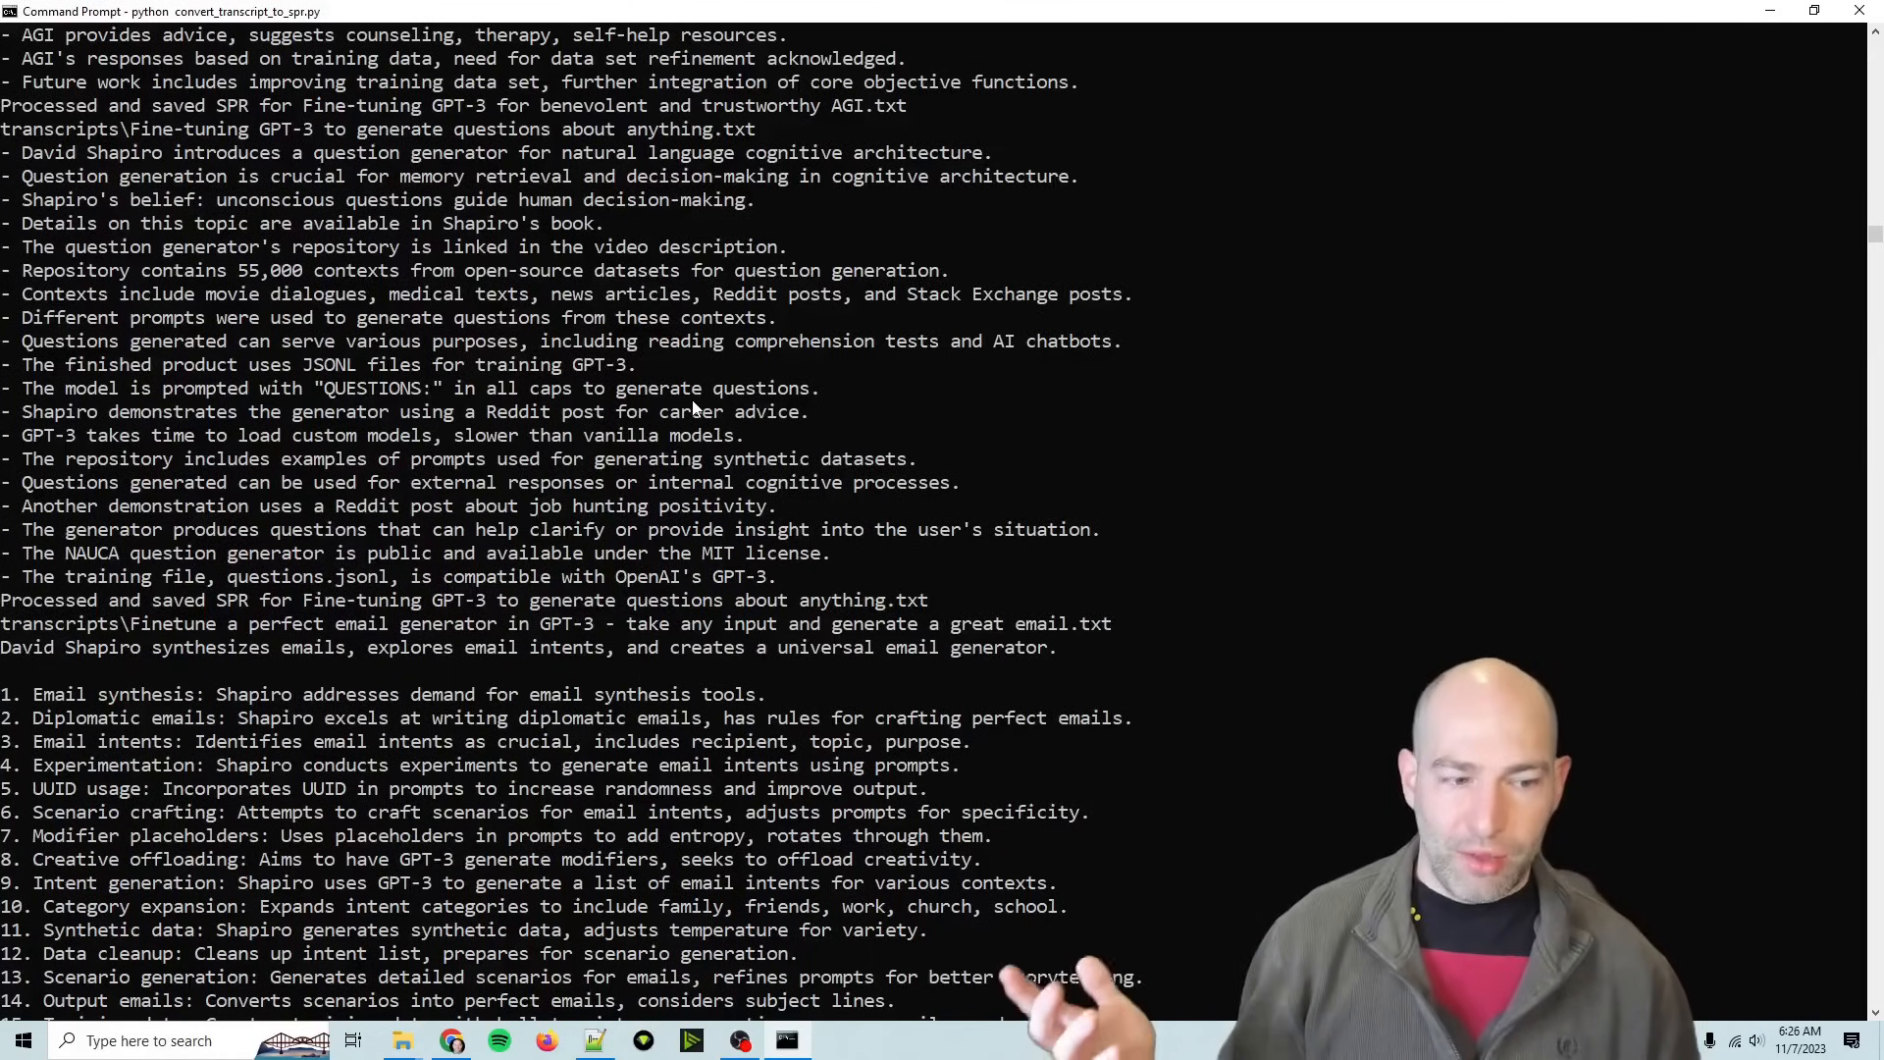
pyautogui.scroll(-3)
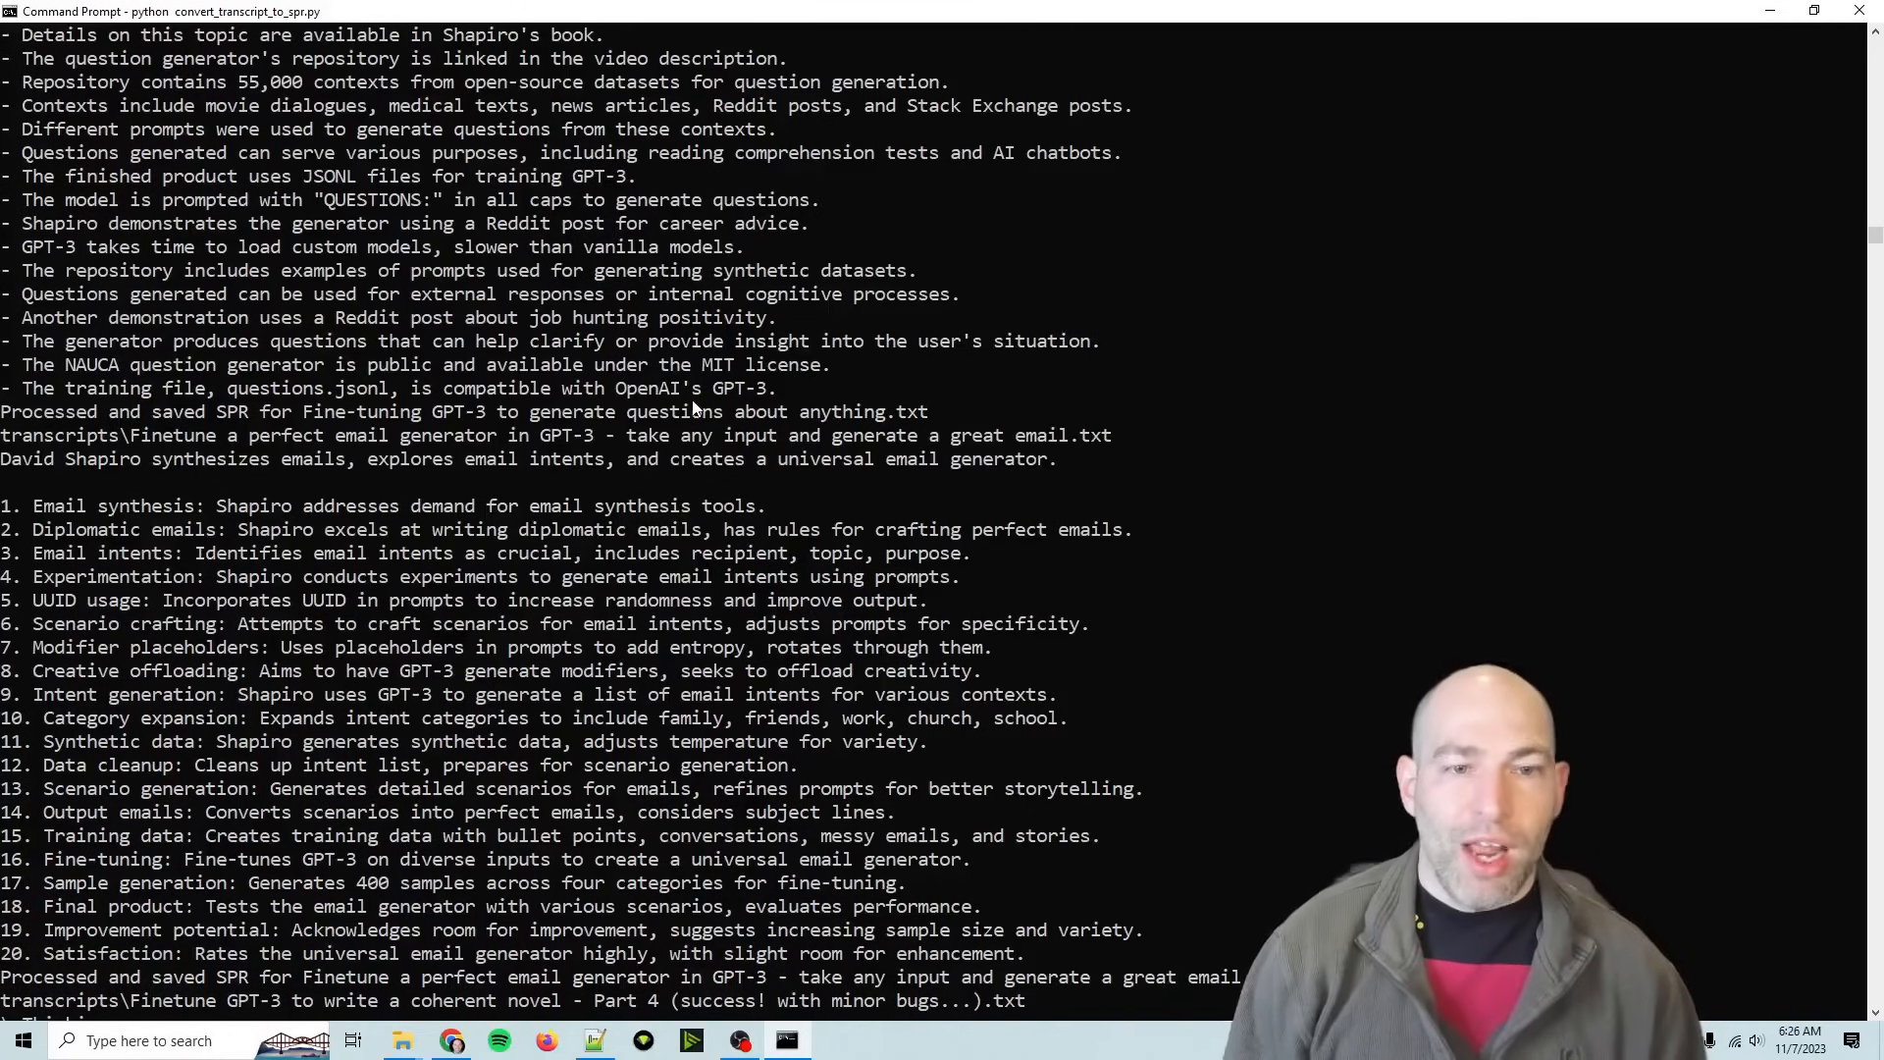
pyautogui.scroll(-3)
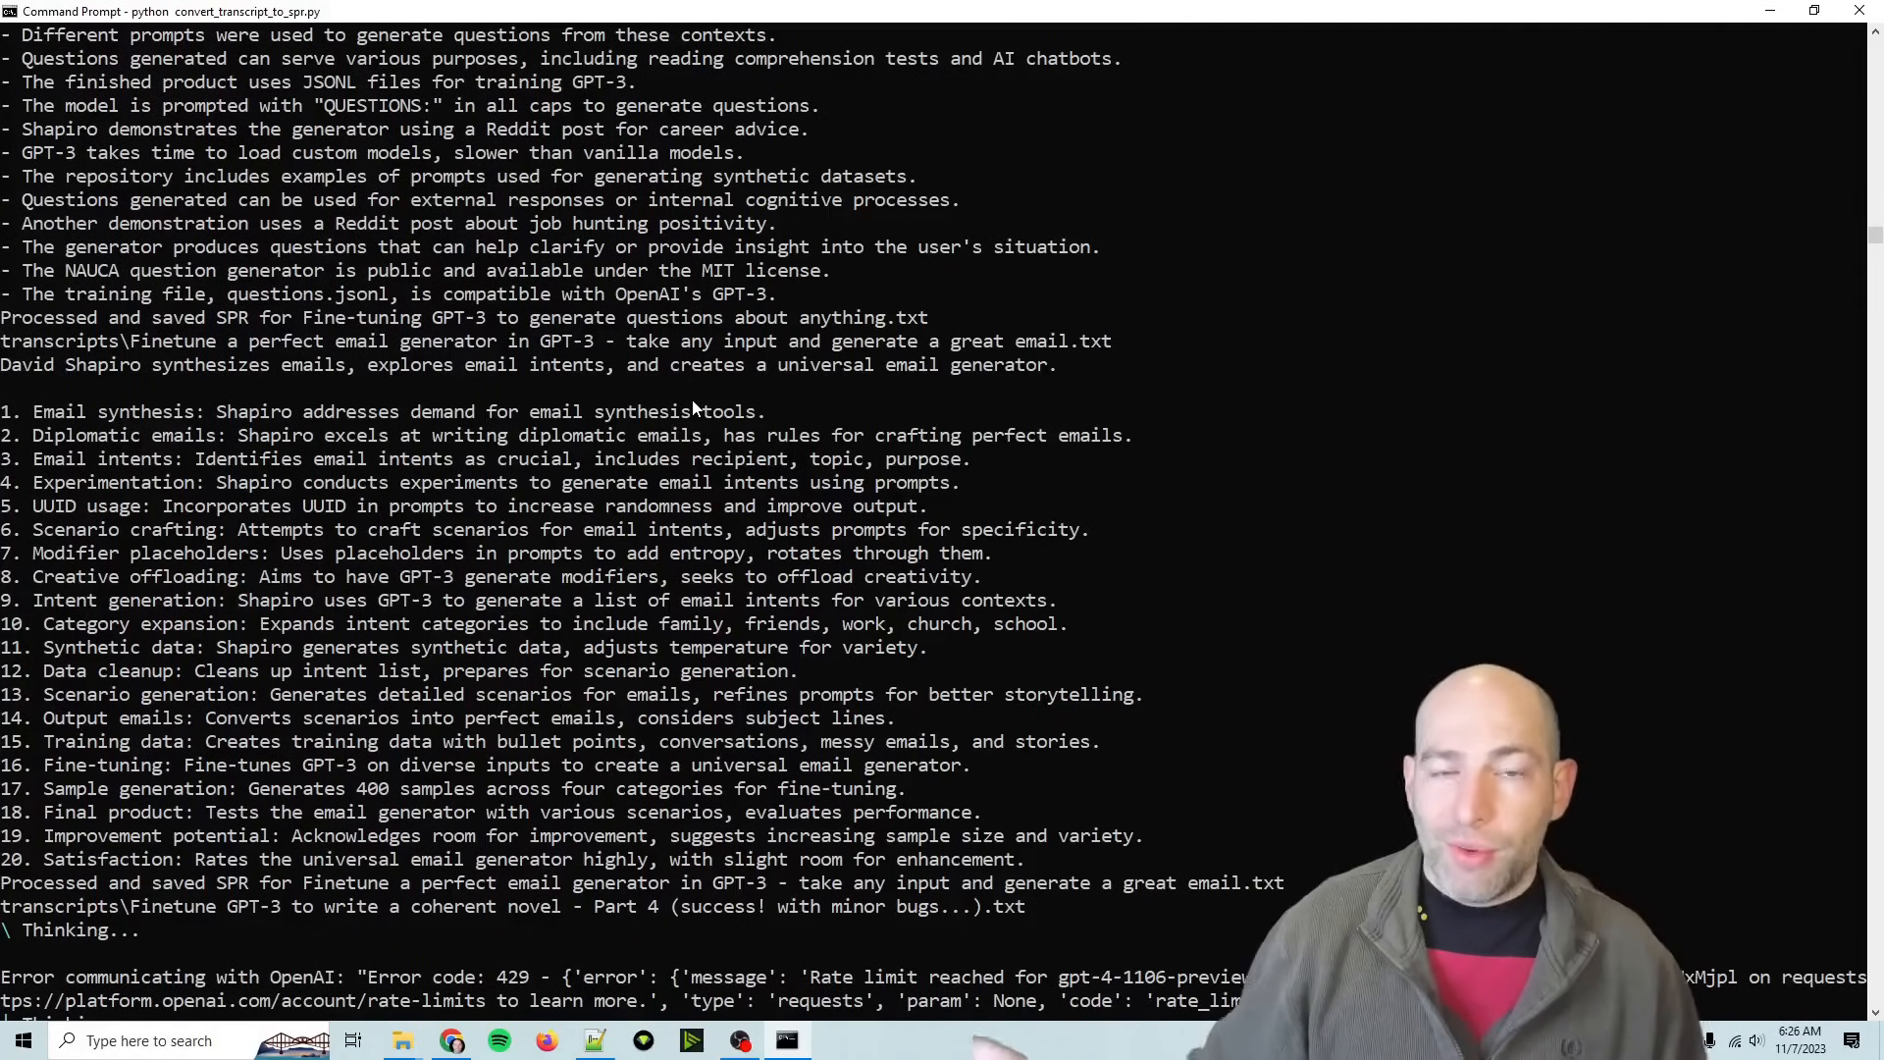
pyautogui.scroll(-3)
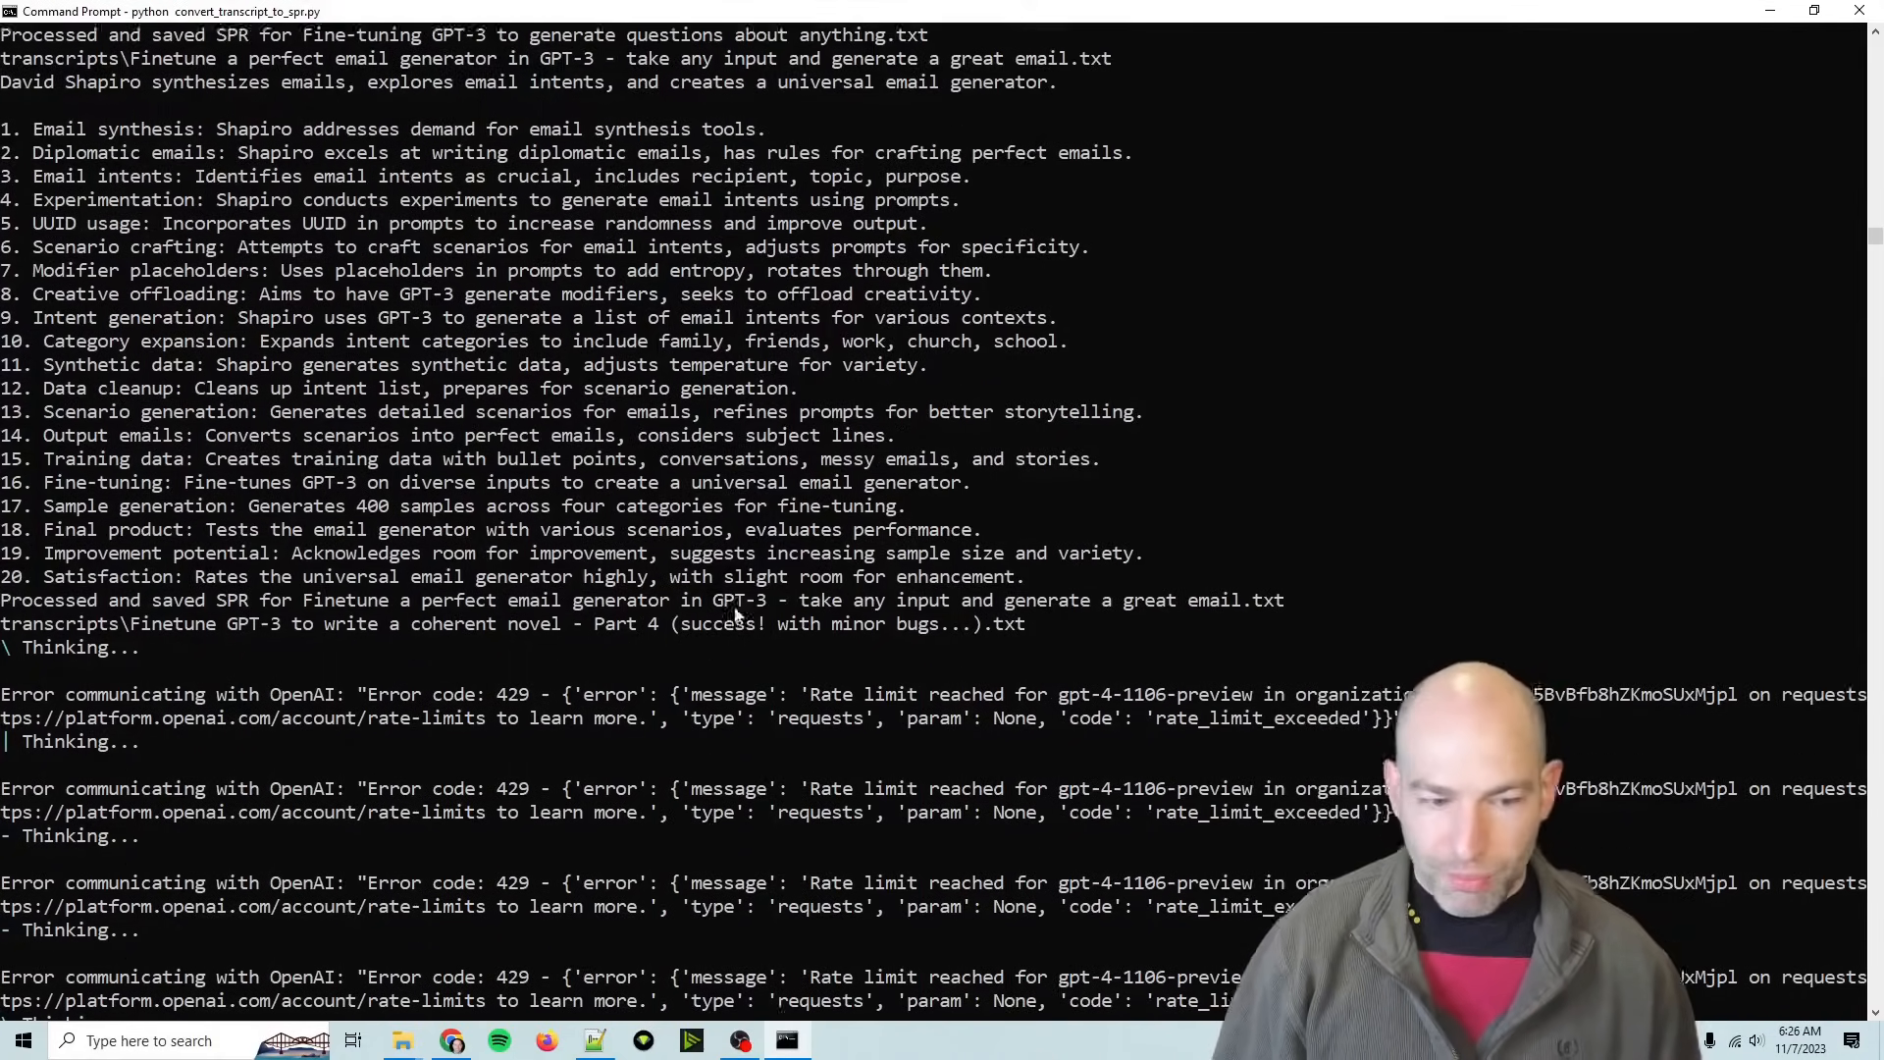
pyautogui.scroll(-3)
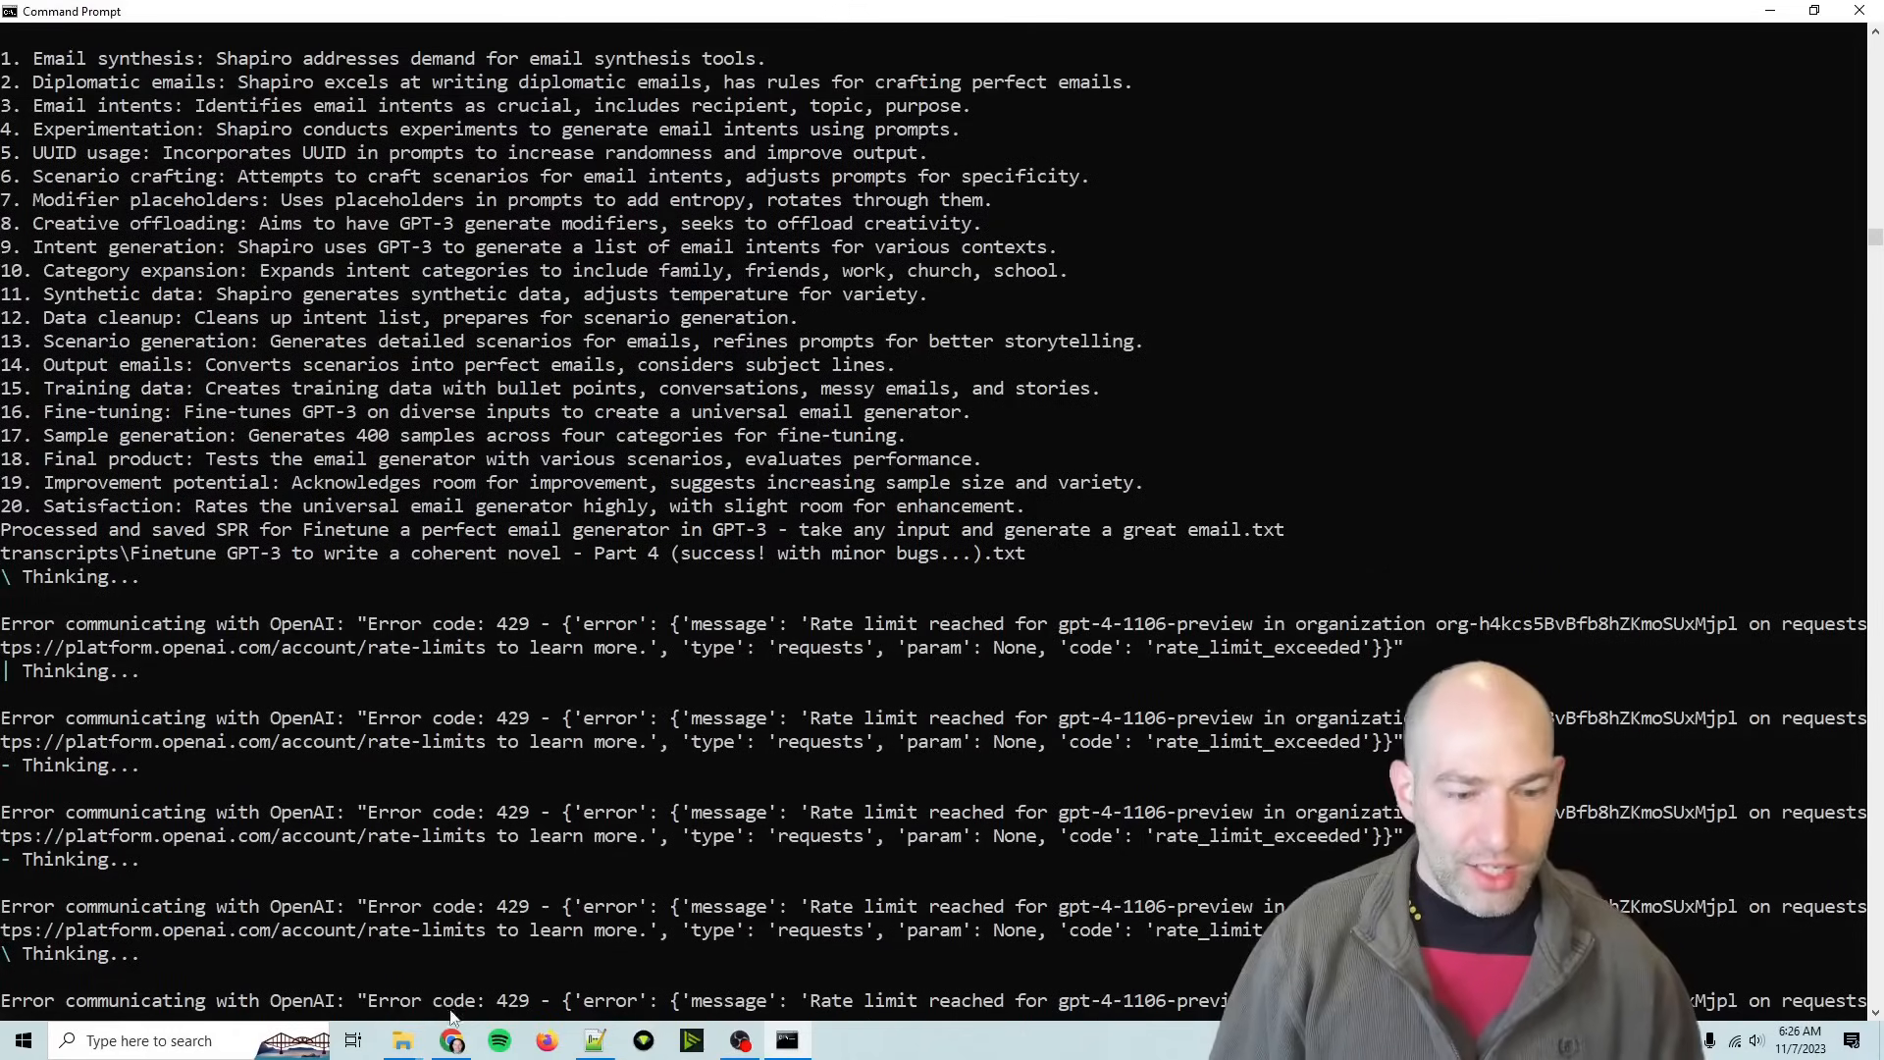
# - Browse the transcripts folder in YouTubeChapterGenerator, then go back and enter the sprs folder
pyautogui.click(403, 1041)
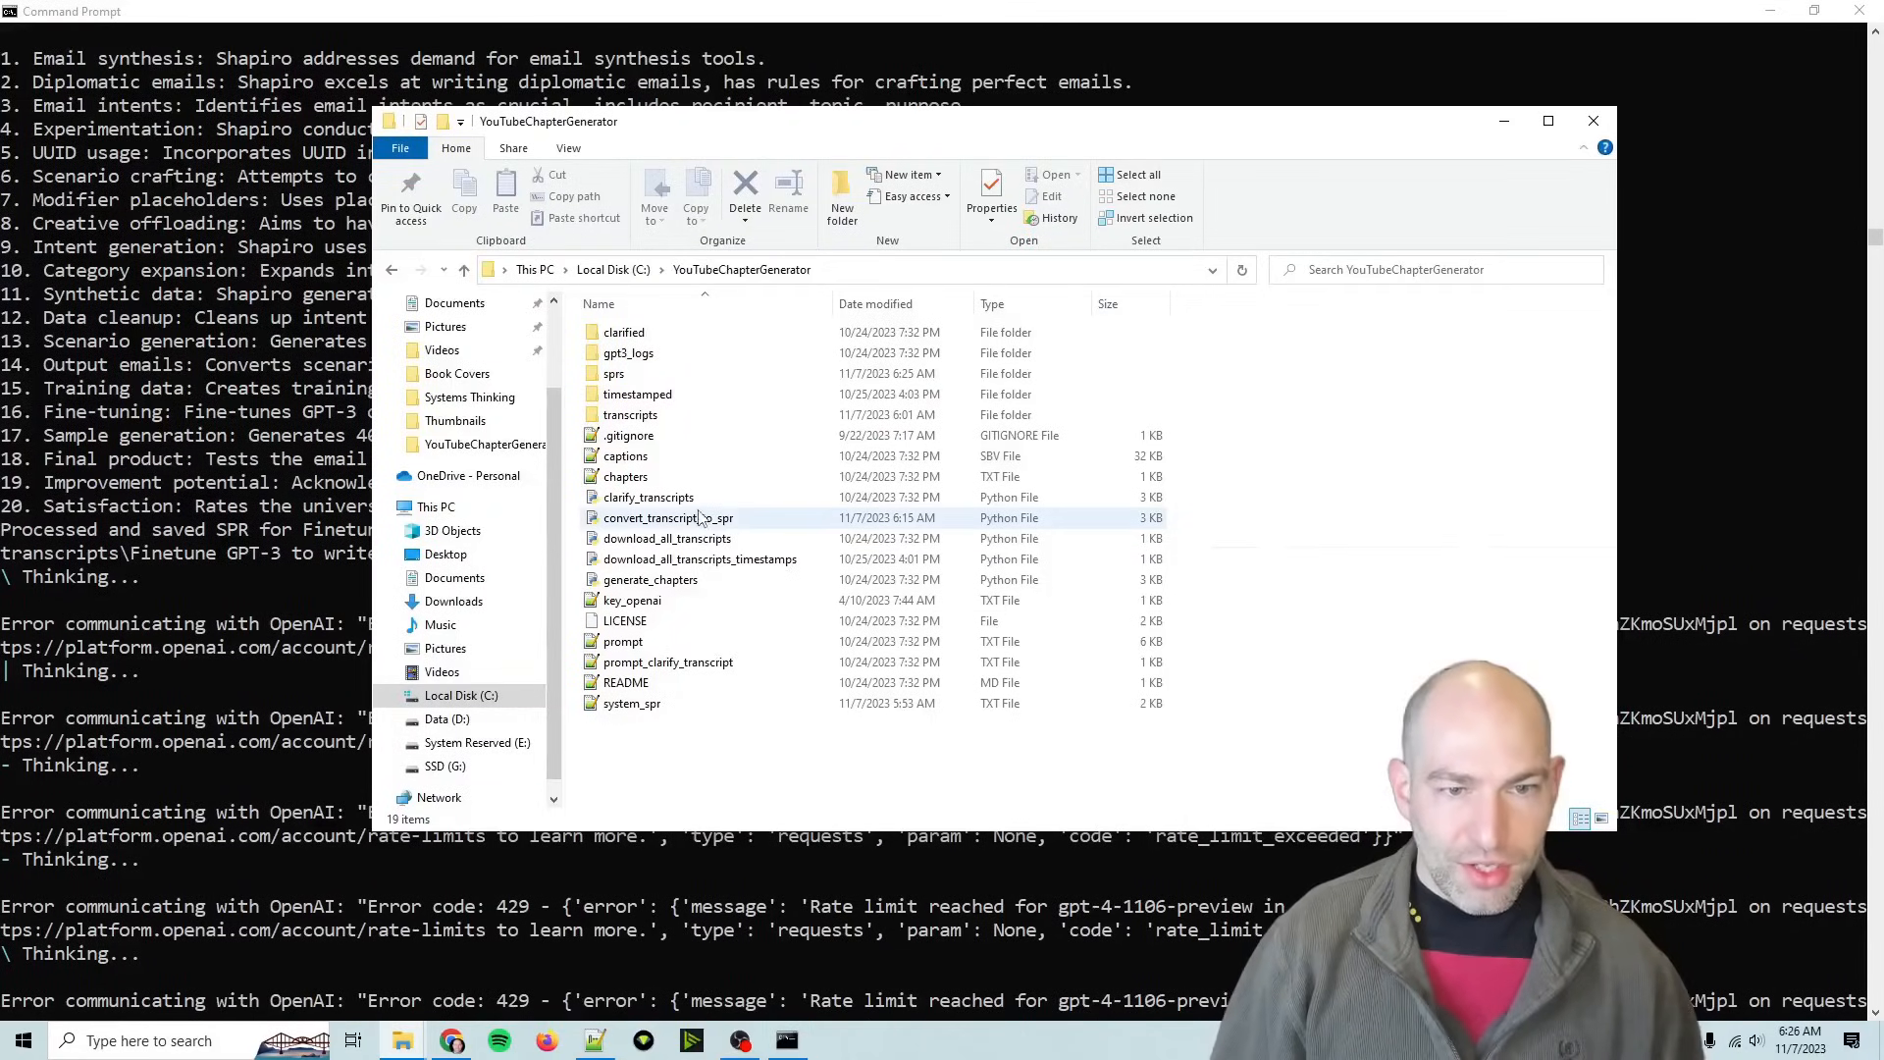
pyautogui.doubleClick(630, 414)
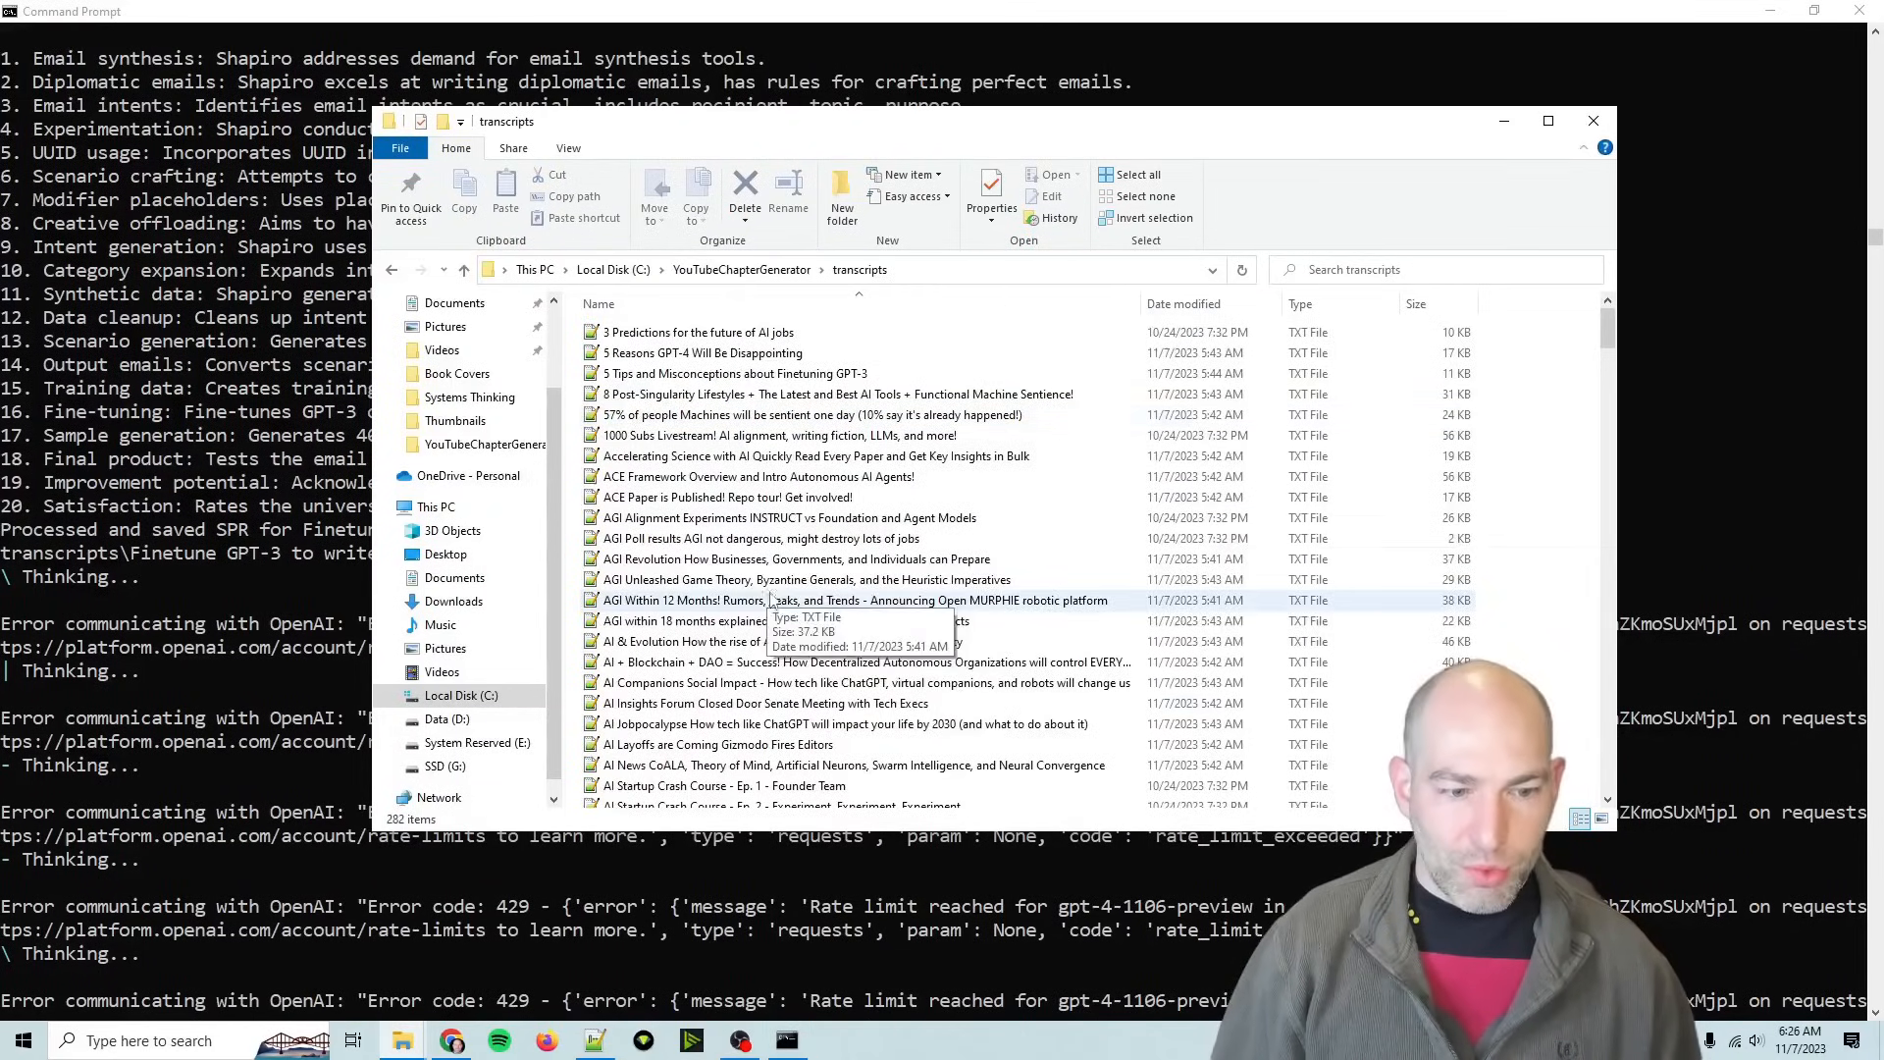
pyautogui.click(461, 269)
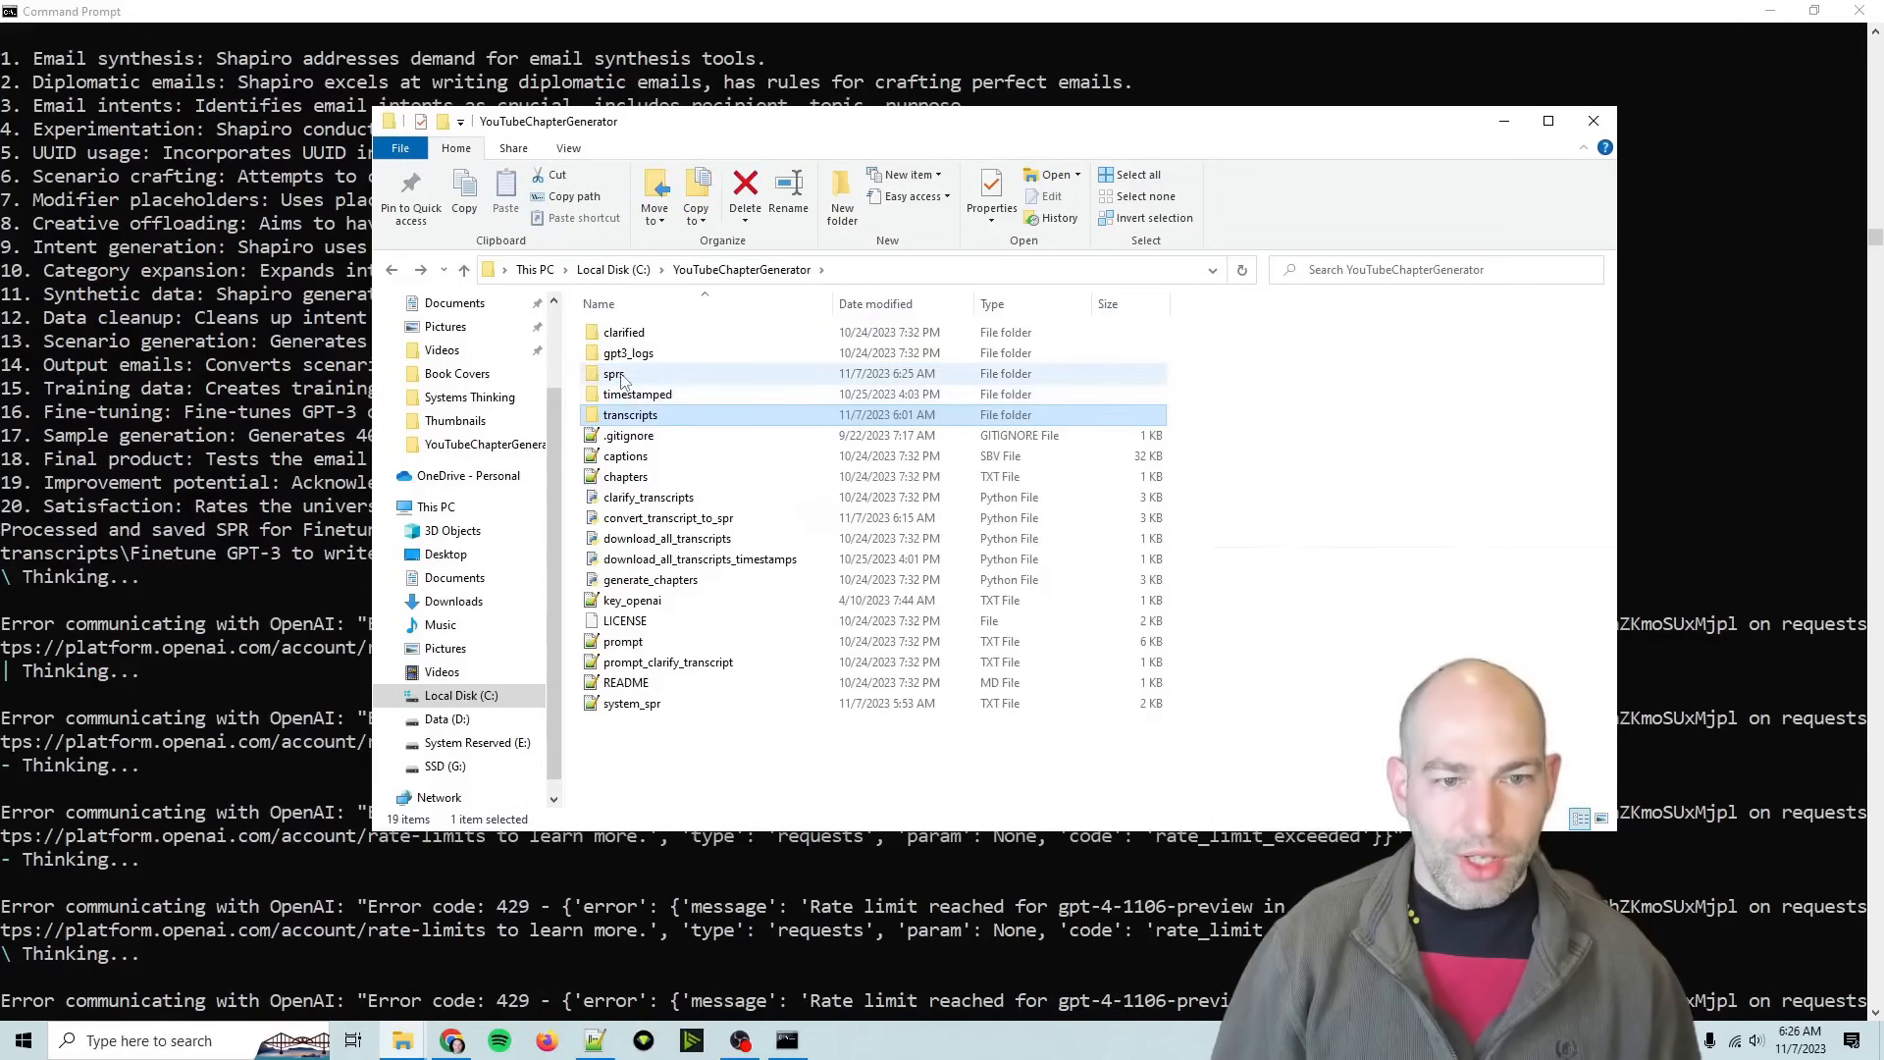
pyautogui.doubleClick(614, 373)
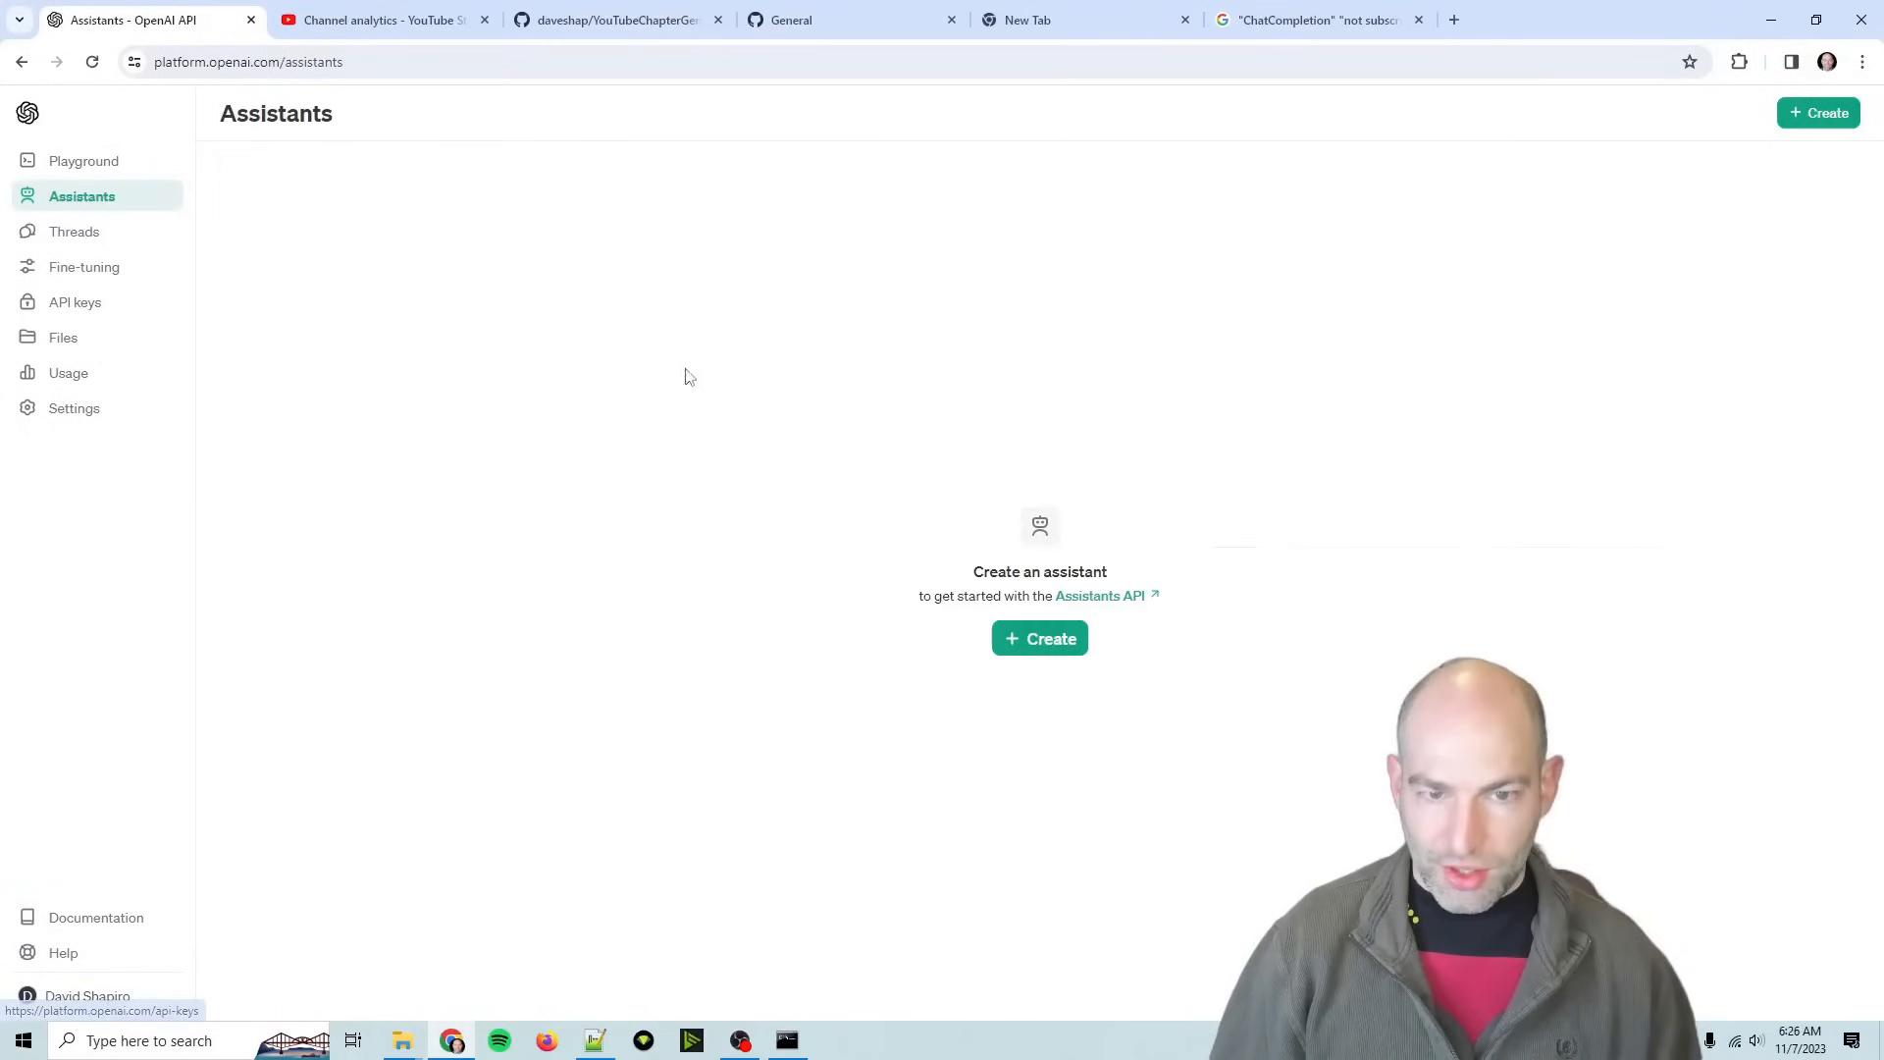
# - Go full screen and name the new assistant 'David Shapiro YouTube Chatbot'
pyautogui.press('f11')
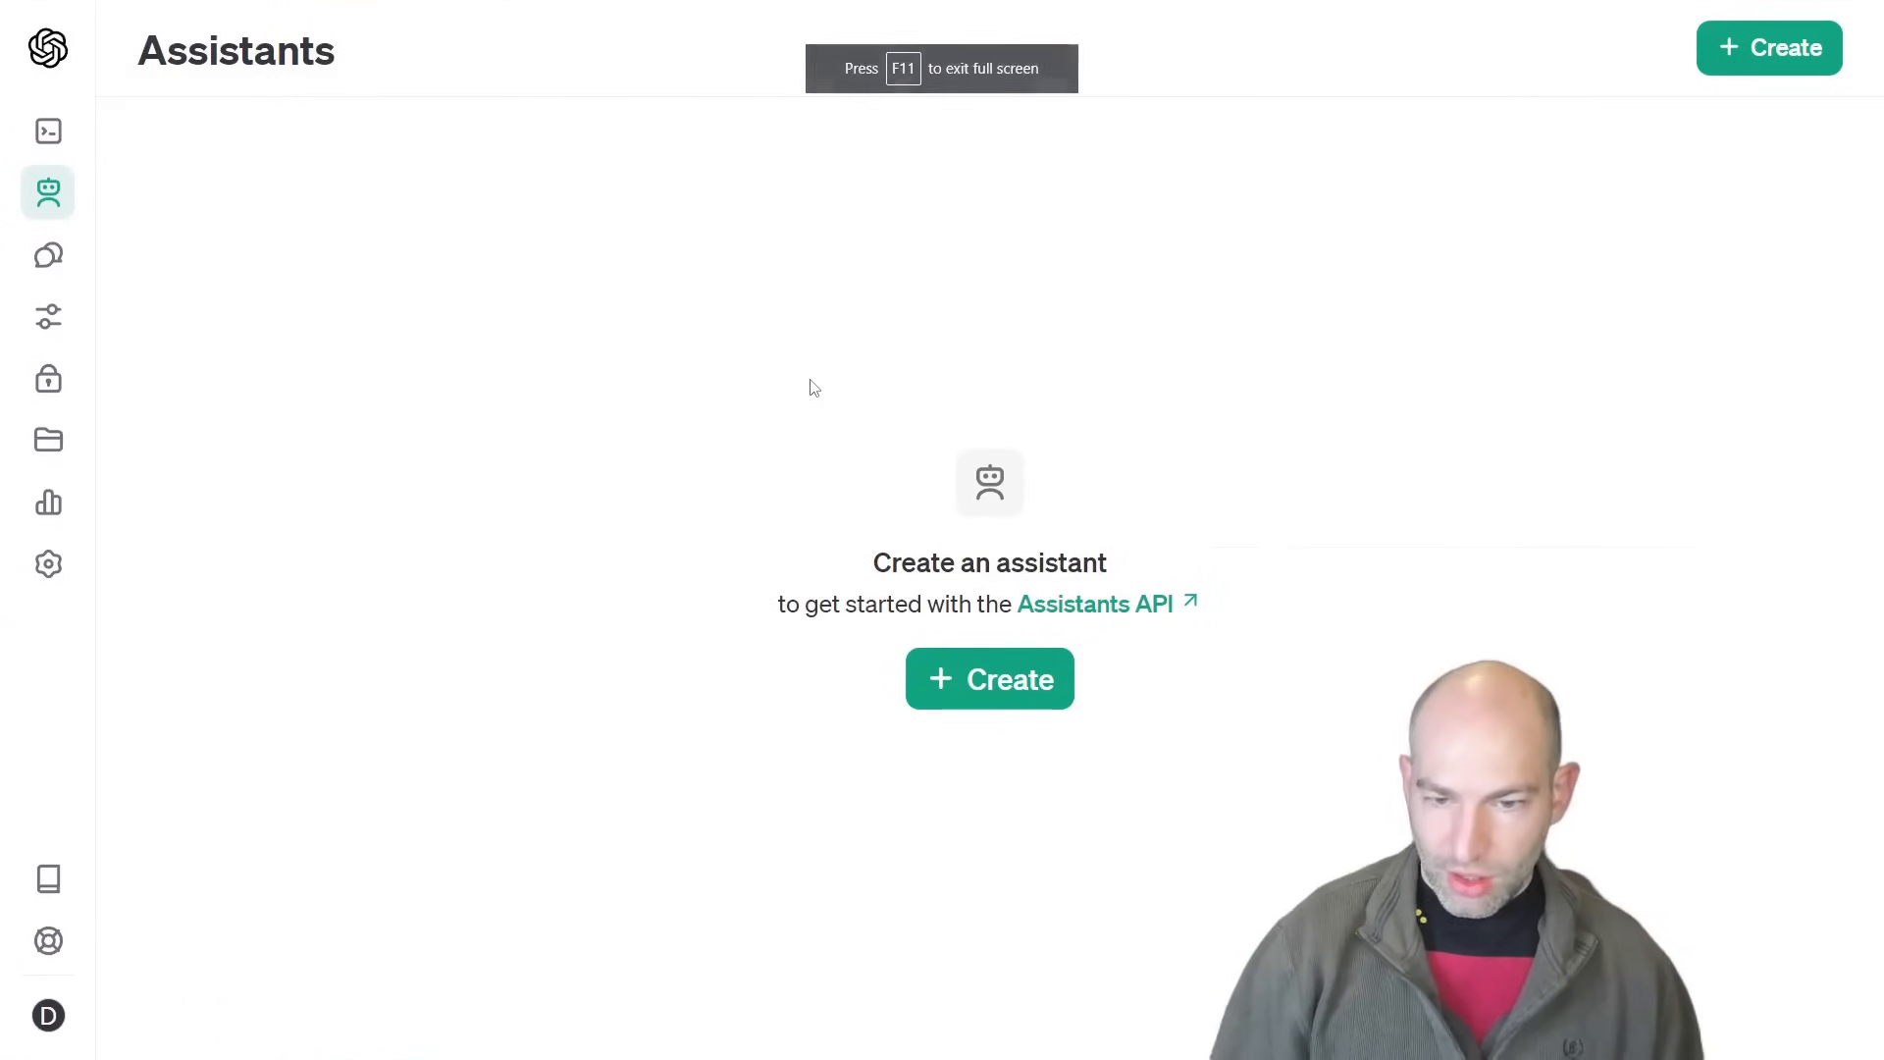
pyautogui.write('David Shapiro  YouTube')
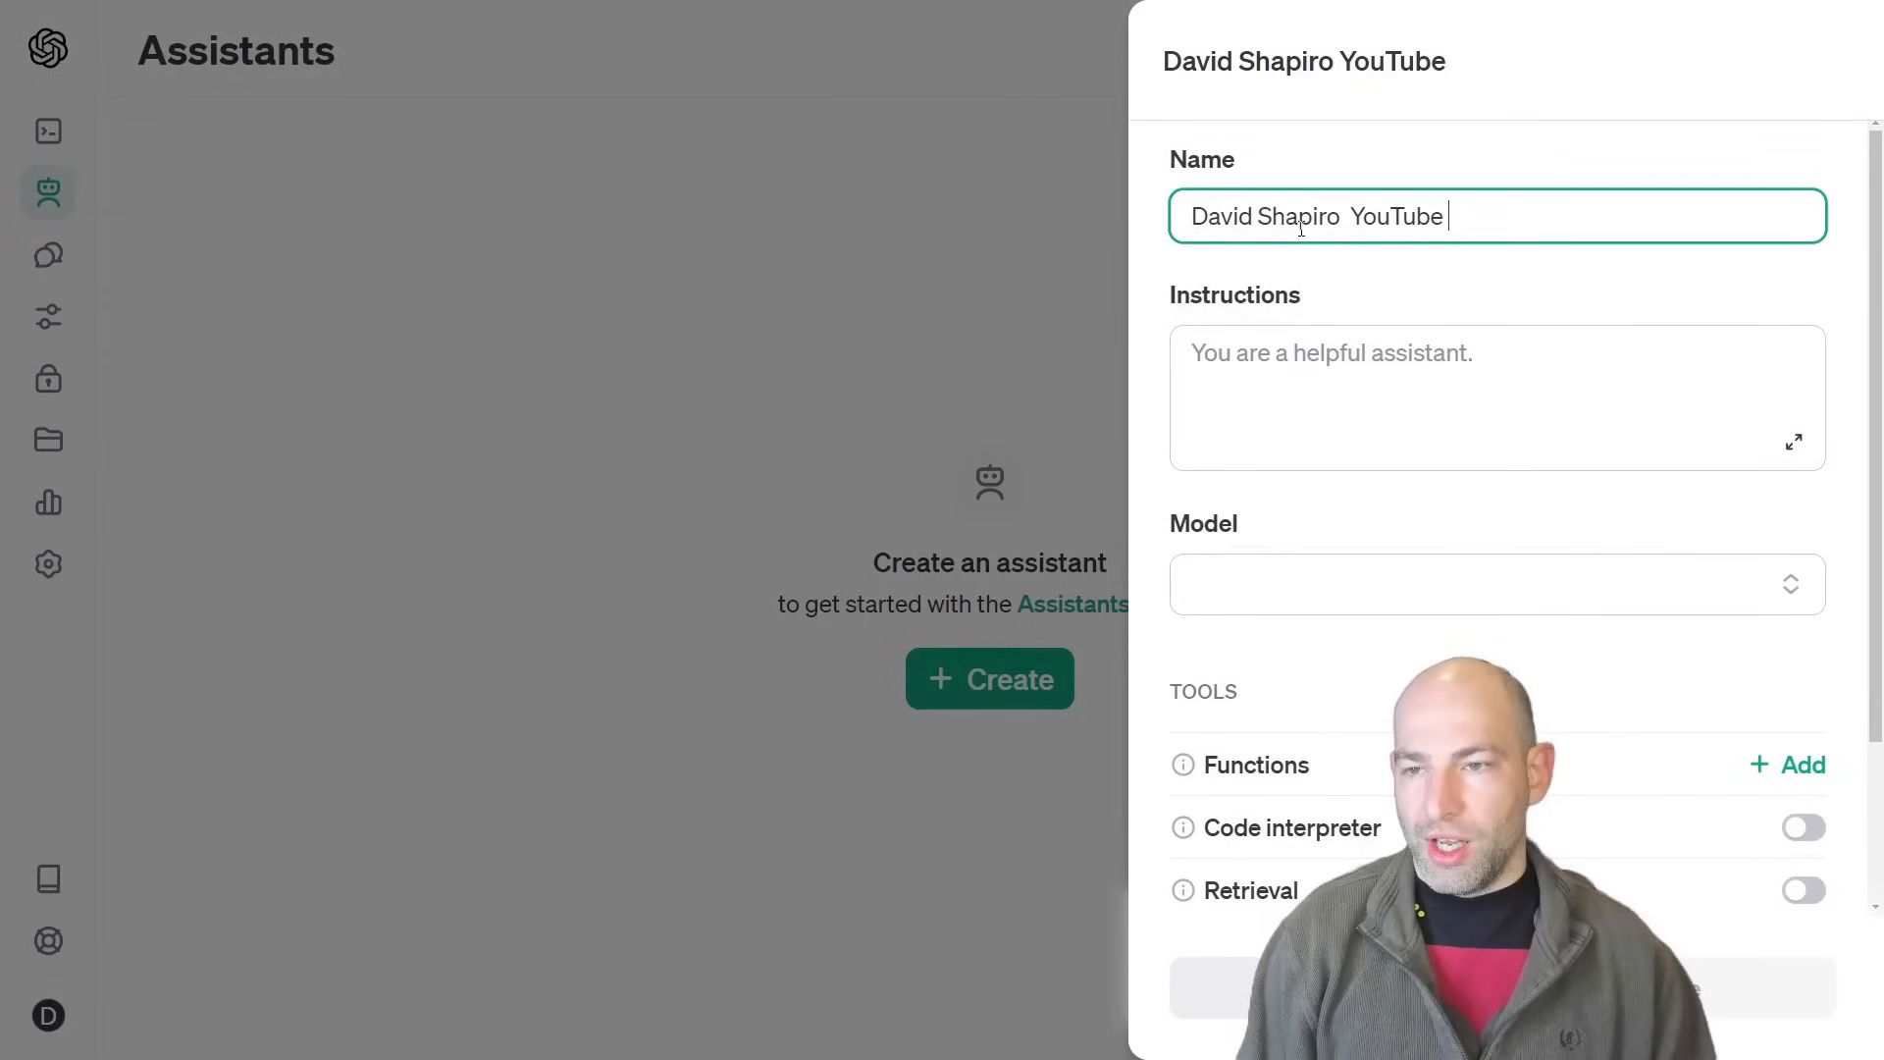
pyautogui.write('Chatbot')
pyautogui.click(1498, 399)
pyautogui.write("You are a Q&A bot for David Shapiro's YouTube")
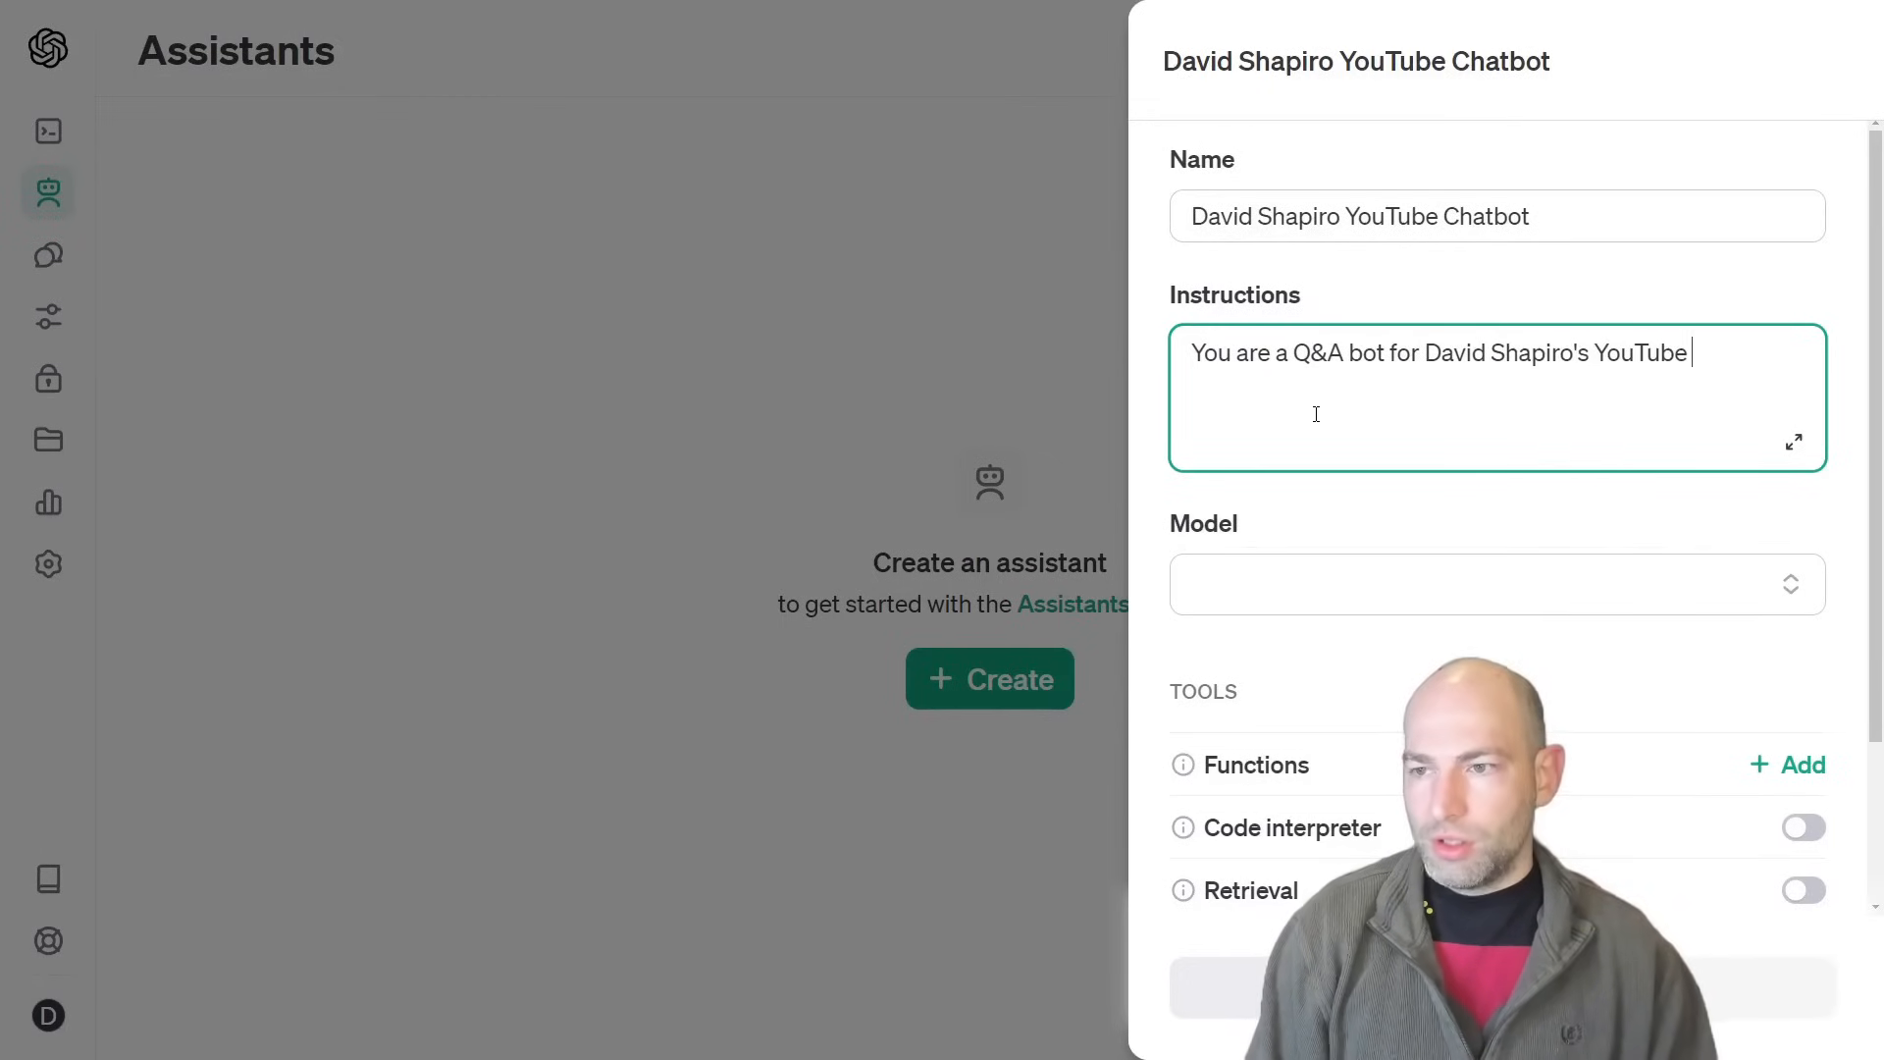
# - Write transcript-based Q&A instructions allowing flagged guesses, and select gpt-4-1106-preview
pyautogui.write('Channel. Use the transcr')
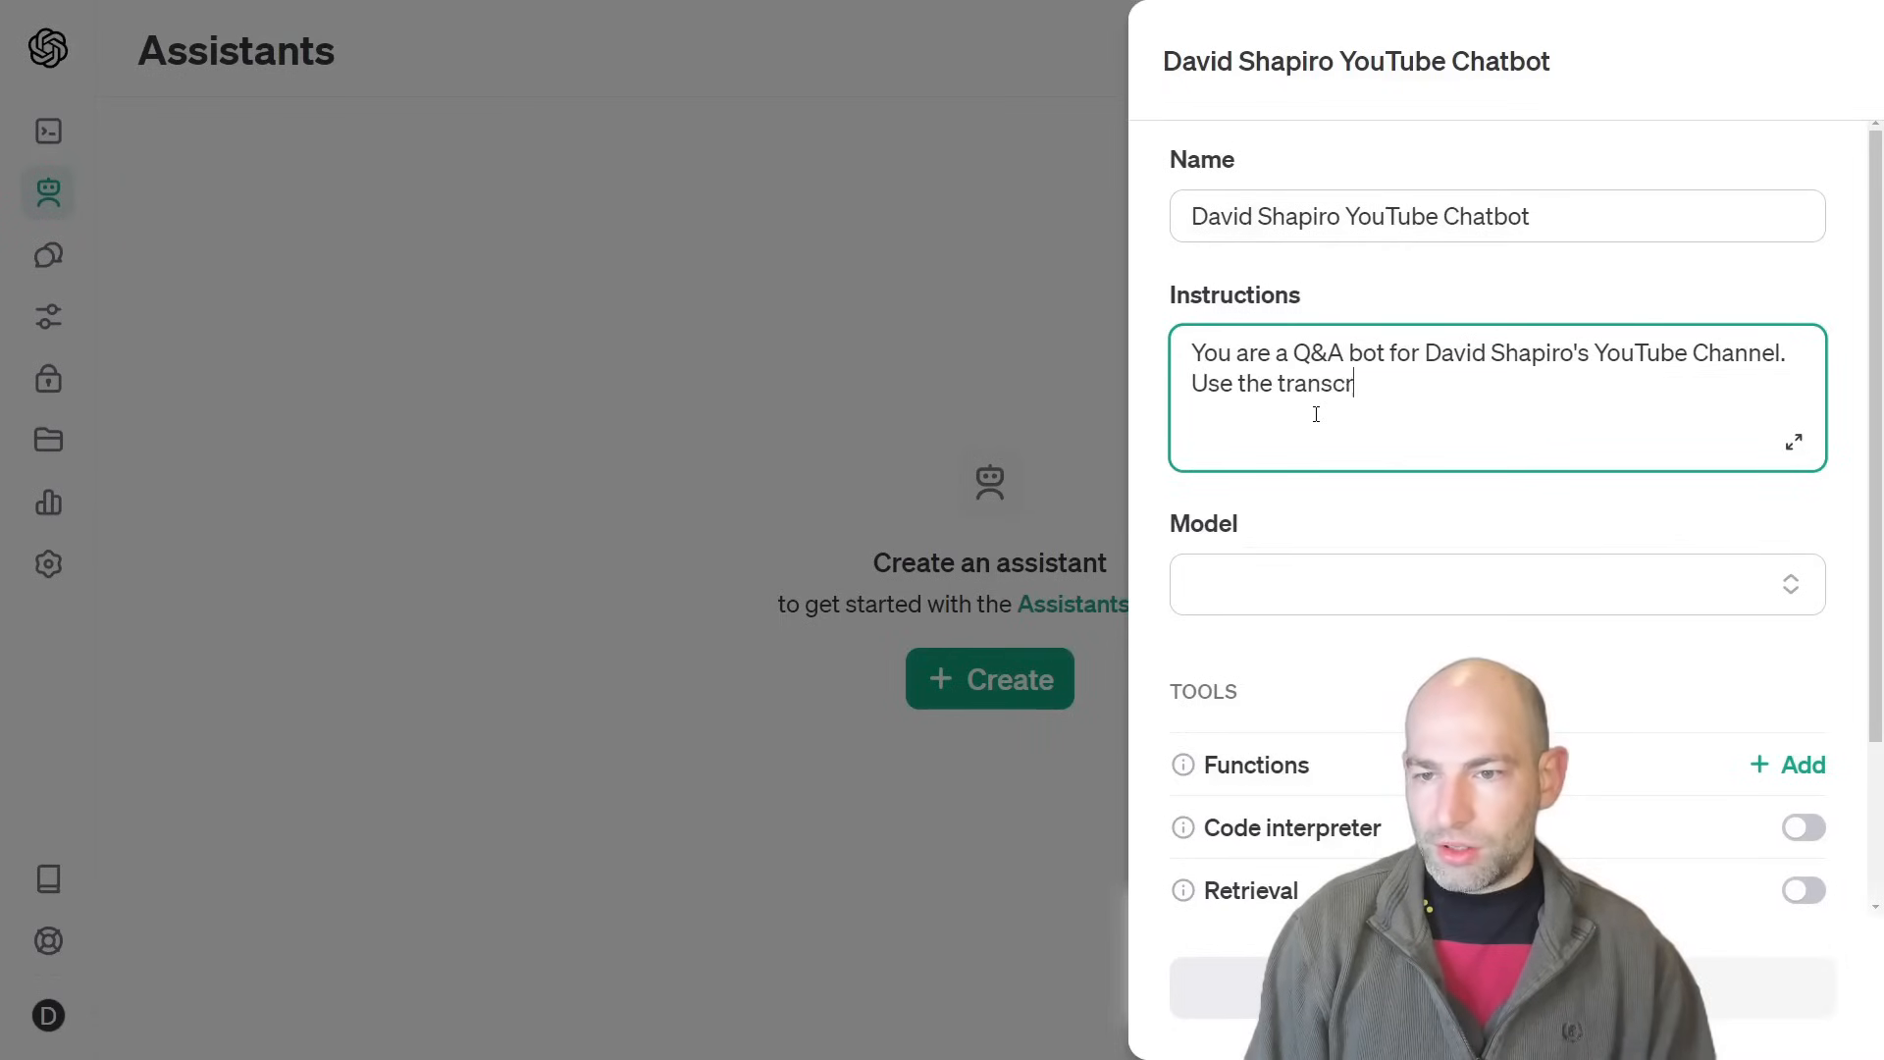
pyautogui.write('ipts to answer questions as best you can. You are also allowed to infer,')
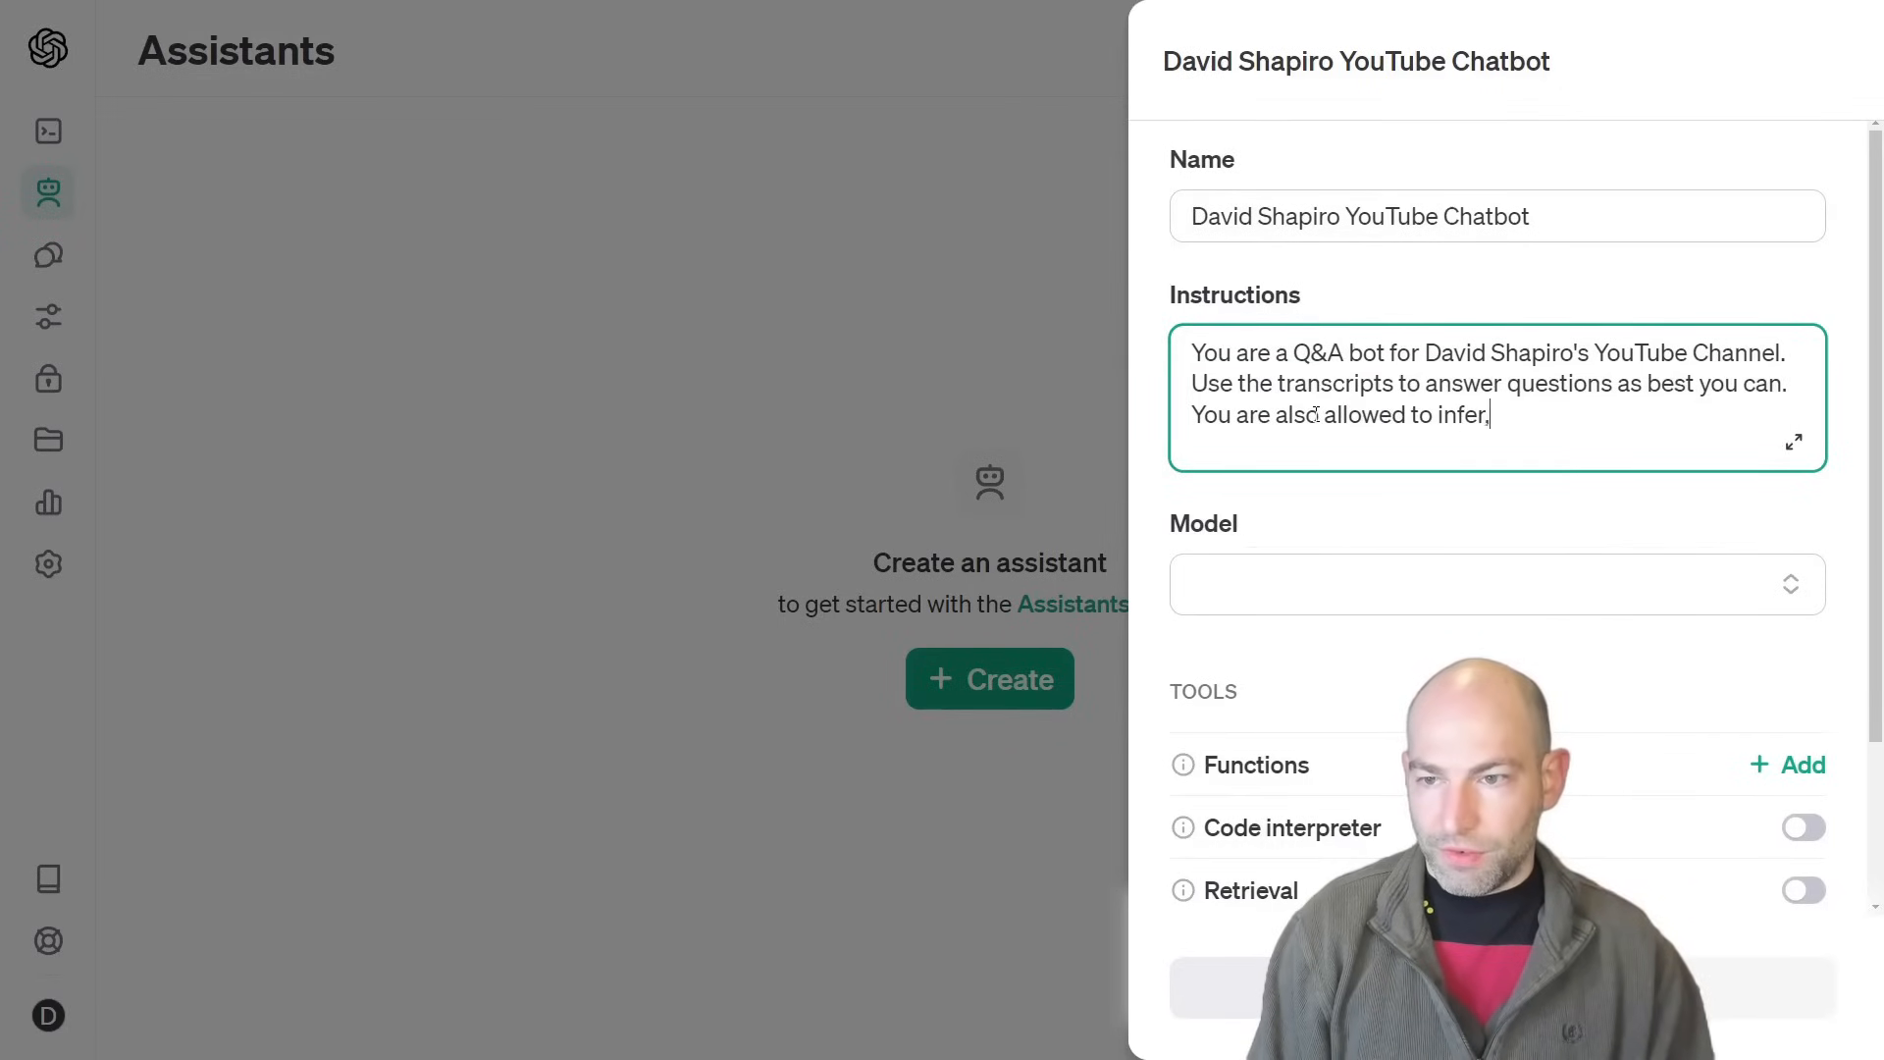
pyautogui.write('impute, or guess if the question is not immediately answer')
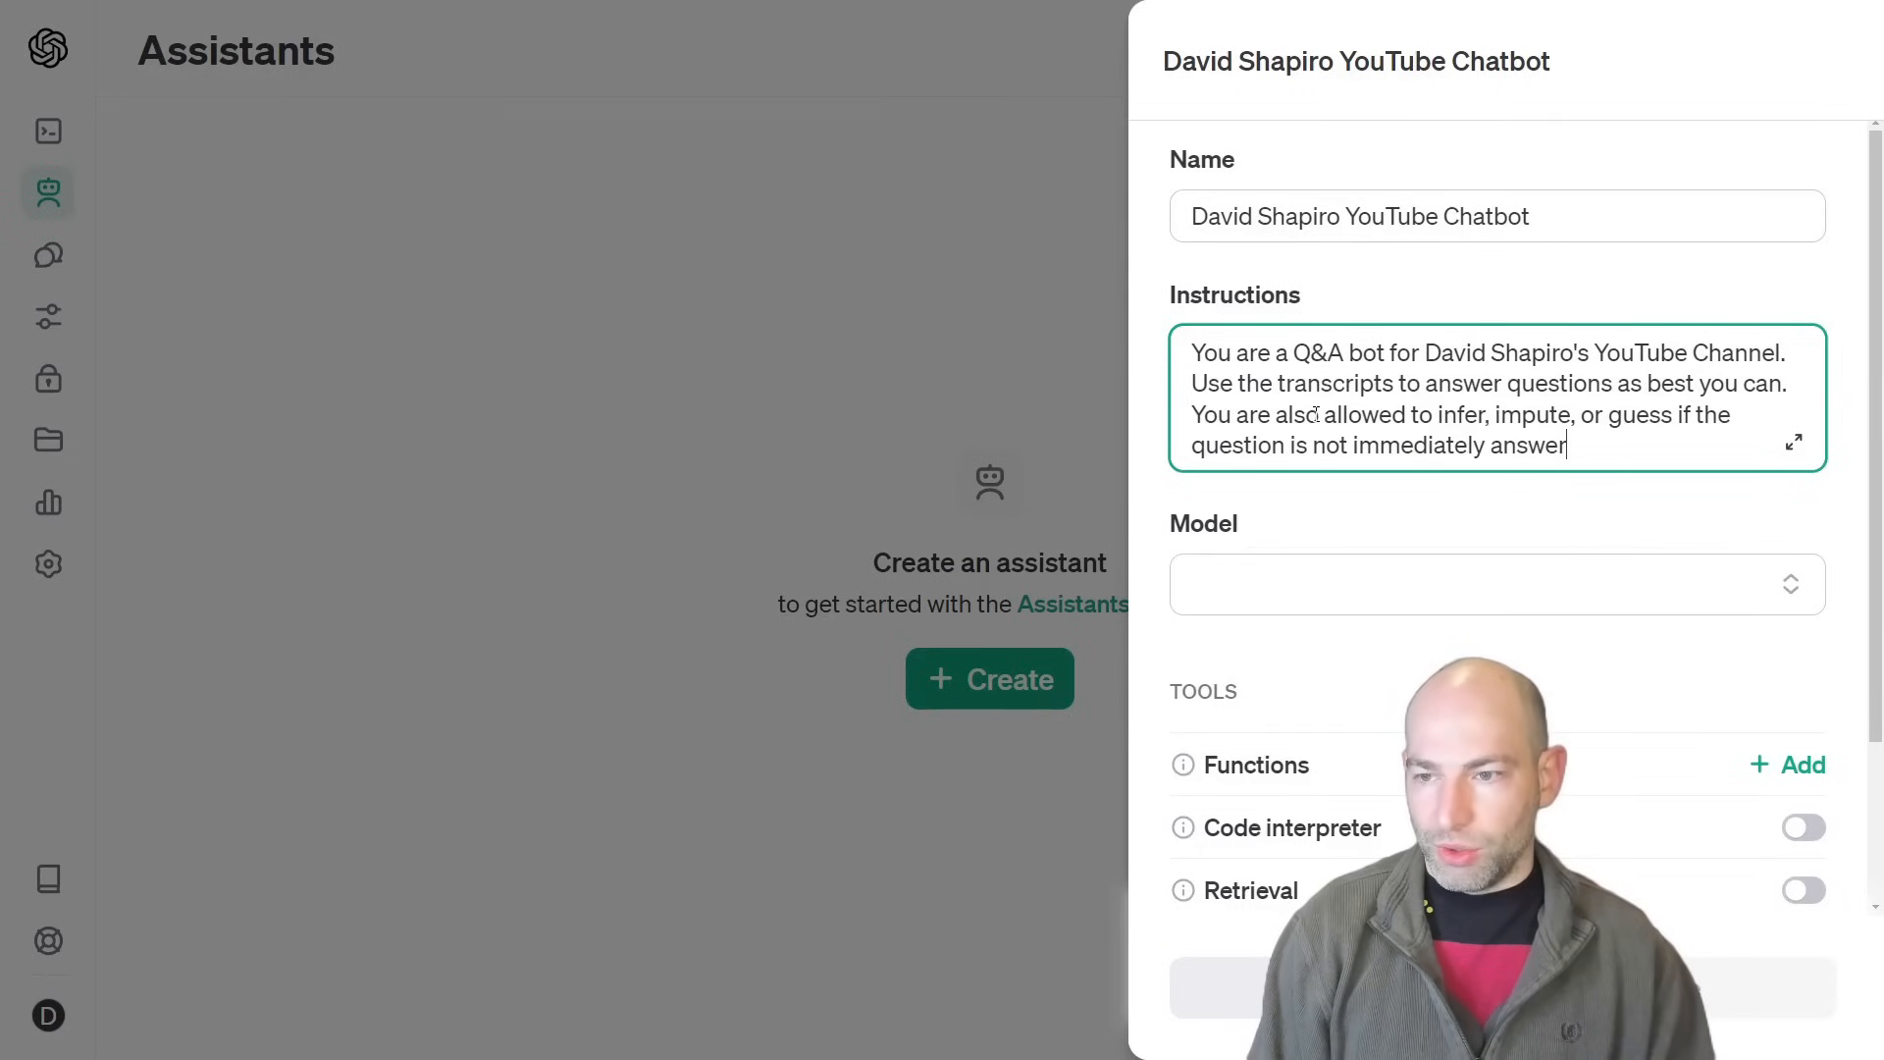
pyautogui.write('able. Just do your best to fill in the blanks and let the user know that you are speculating.')
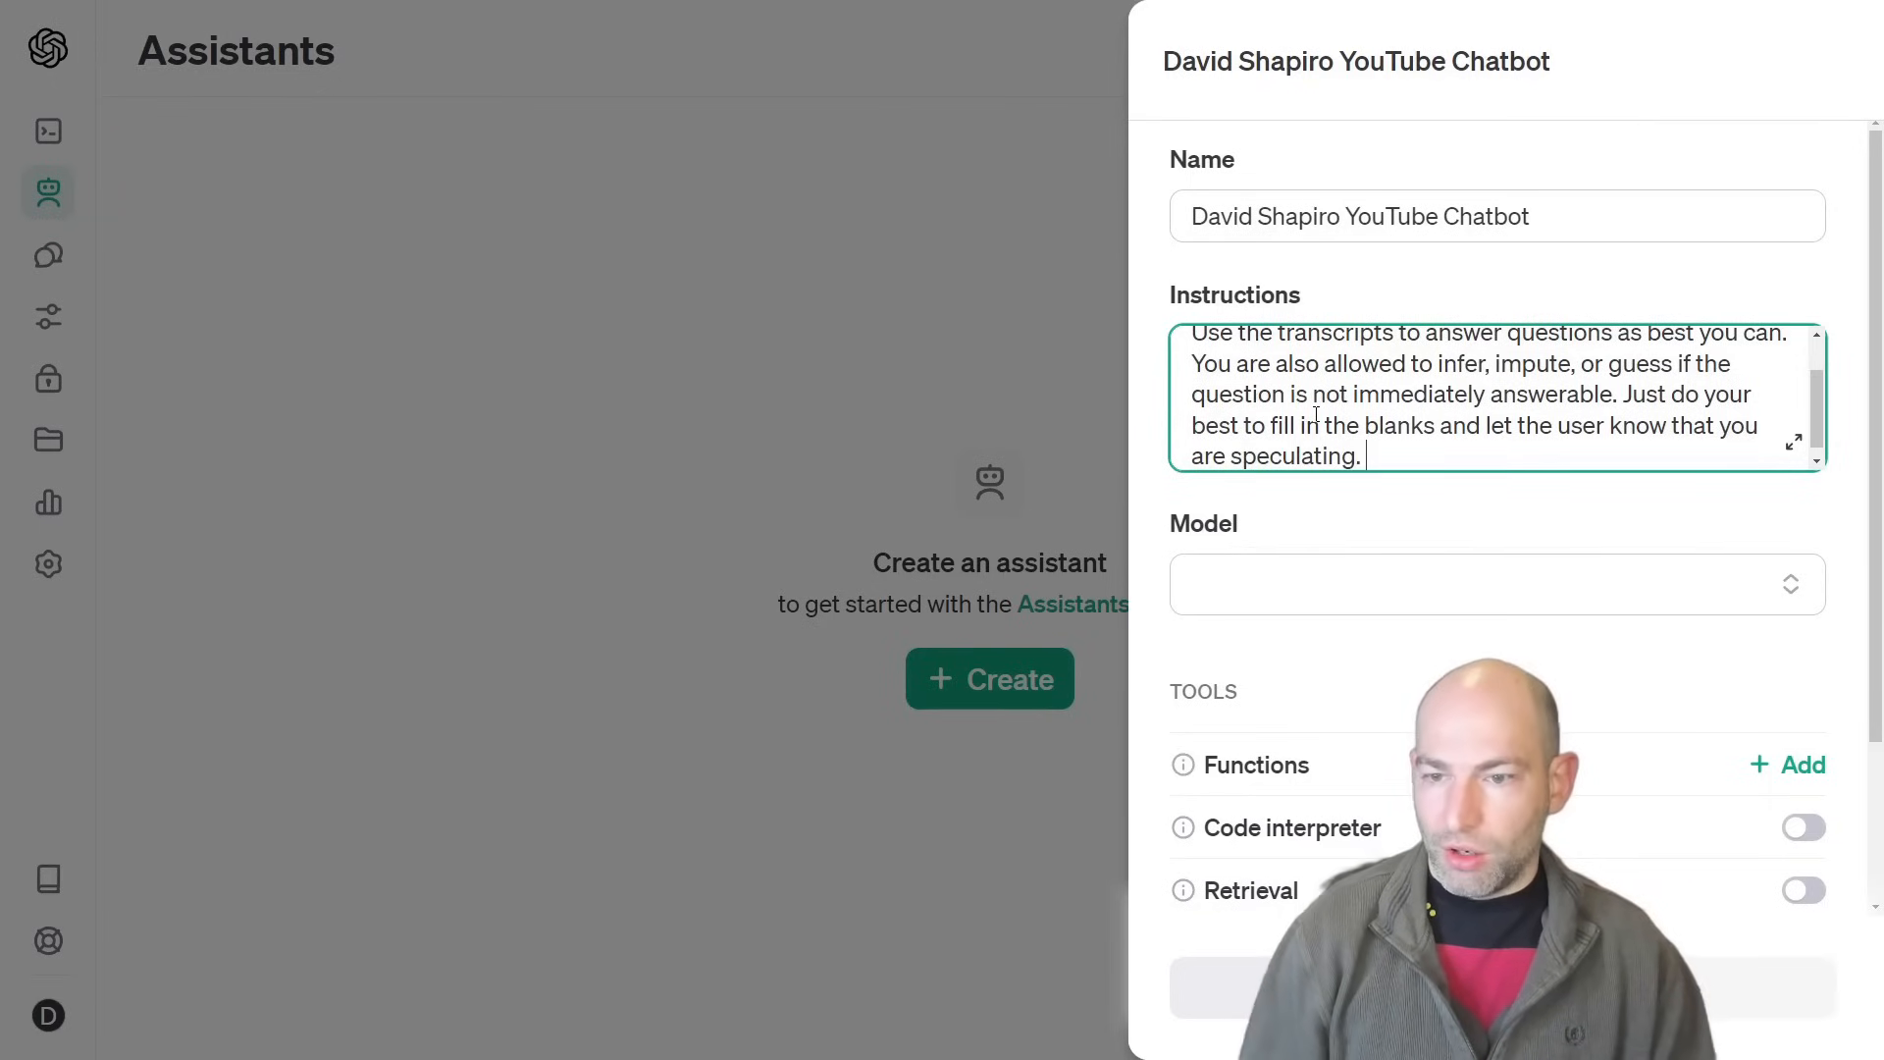
pyautogui.click(1495, 585)
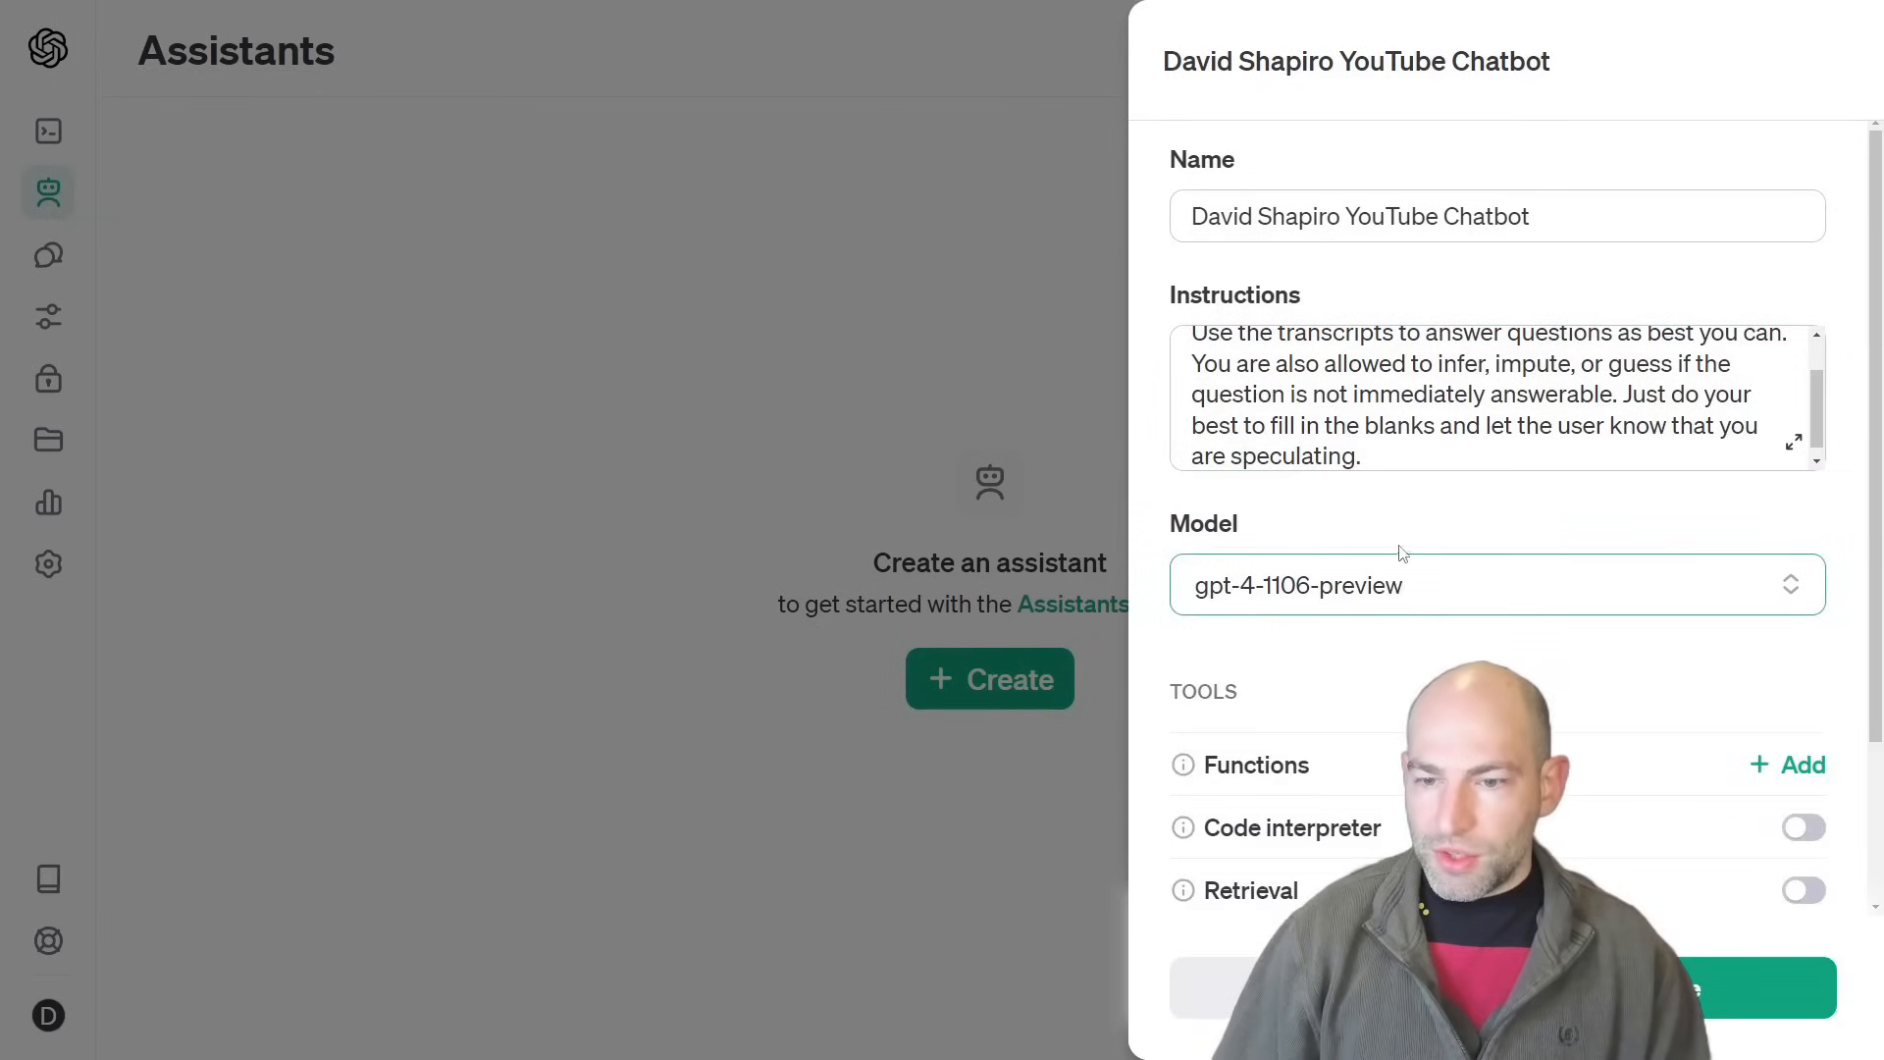
# - Enable Retrieval and upload all text files from C:\YouTubeChapterGenerator; saving fails over the 20-file limit
pyautogui.scroll(-3)
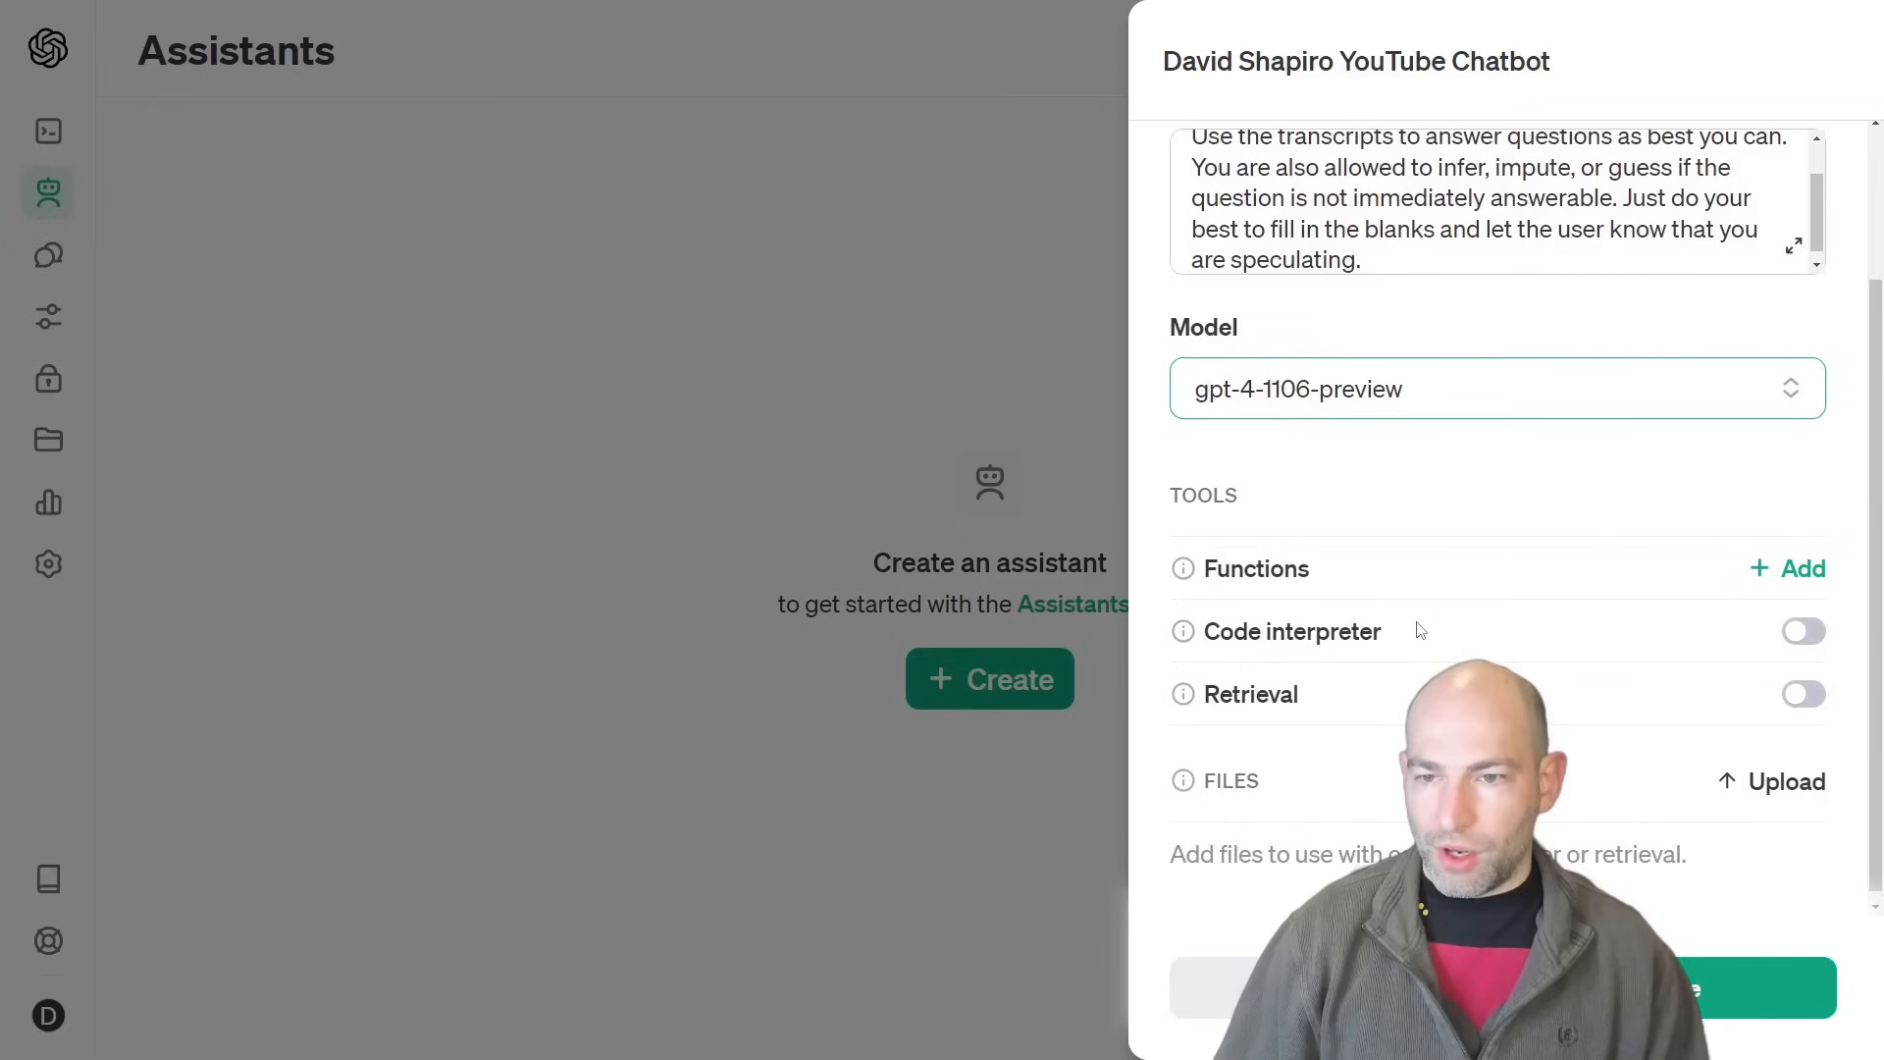
pyautogui.click(1802, 693)
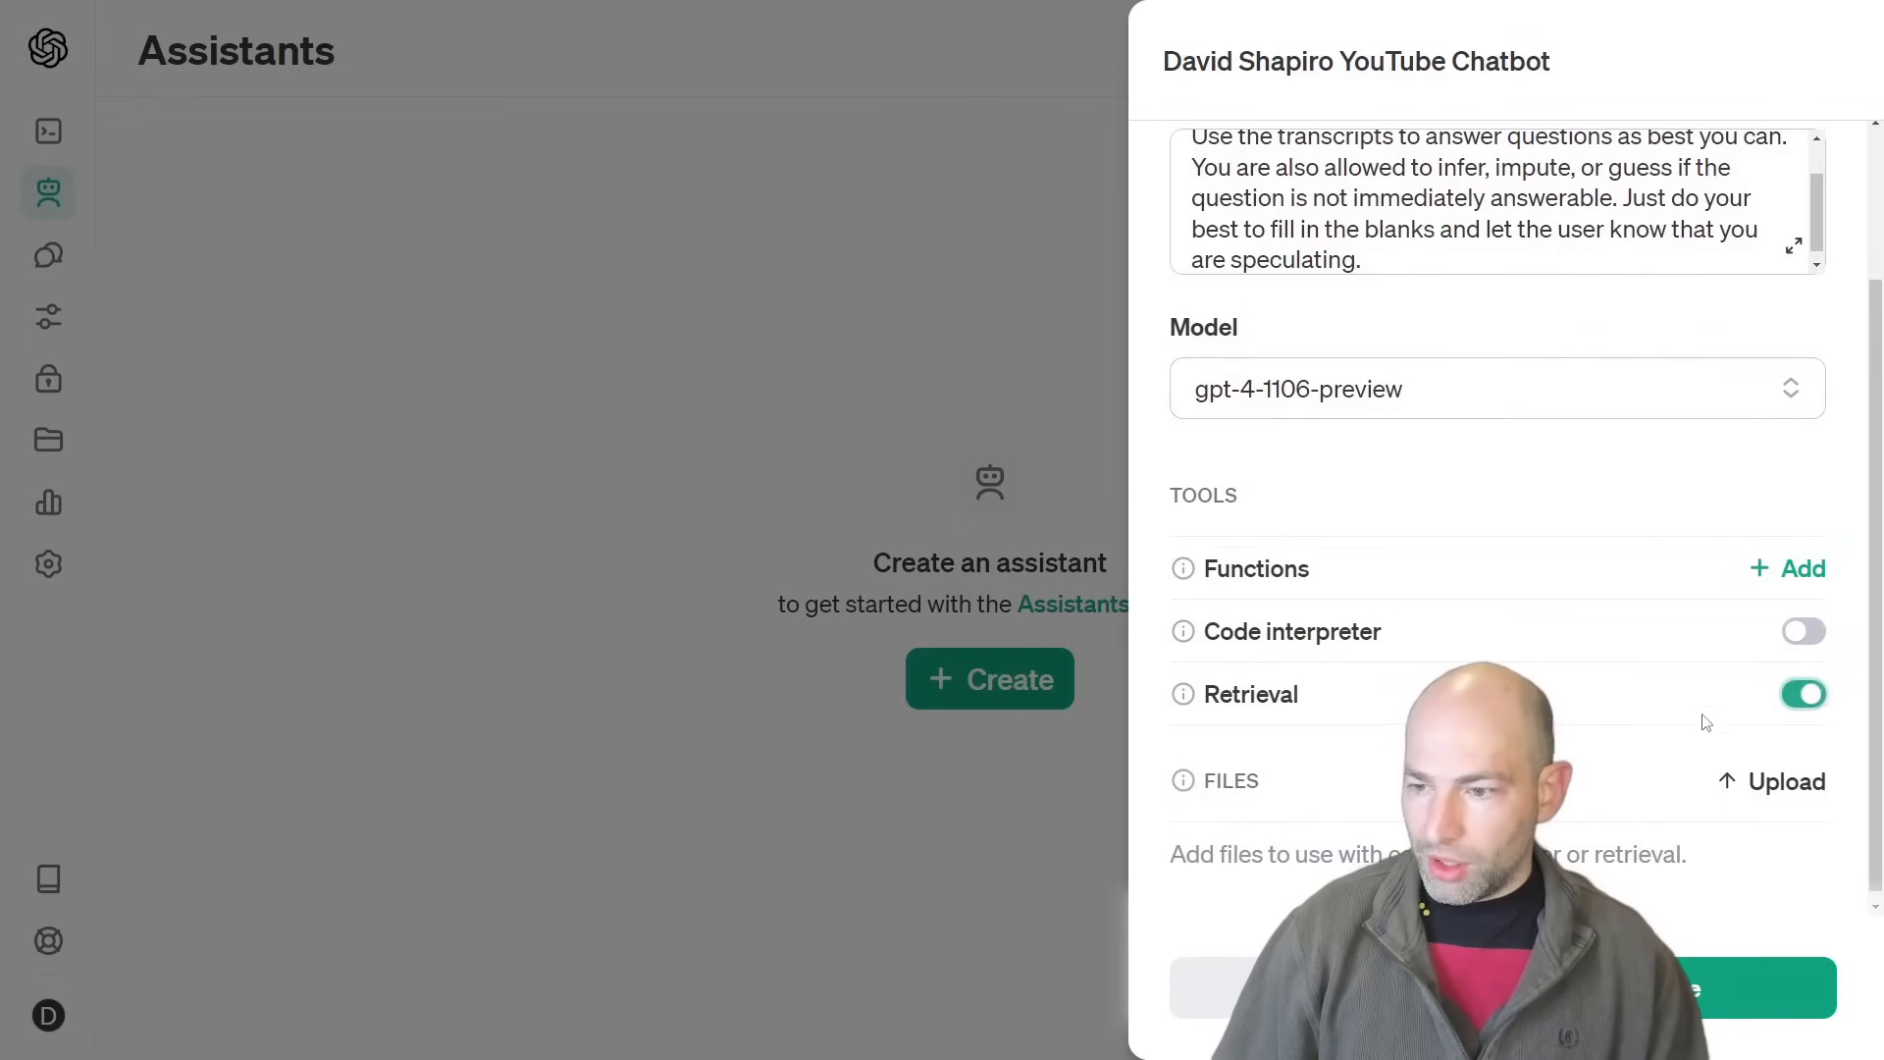
pyautogui.click(1783, 781)
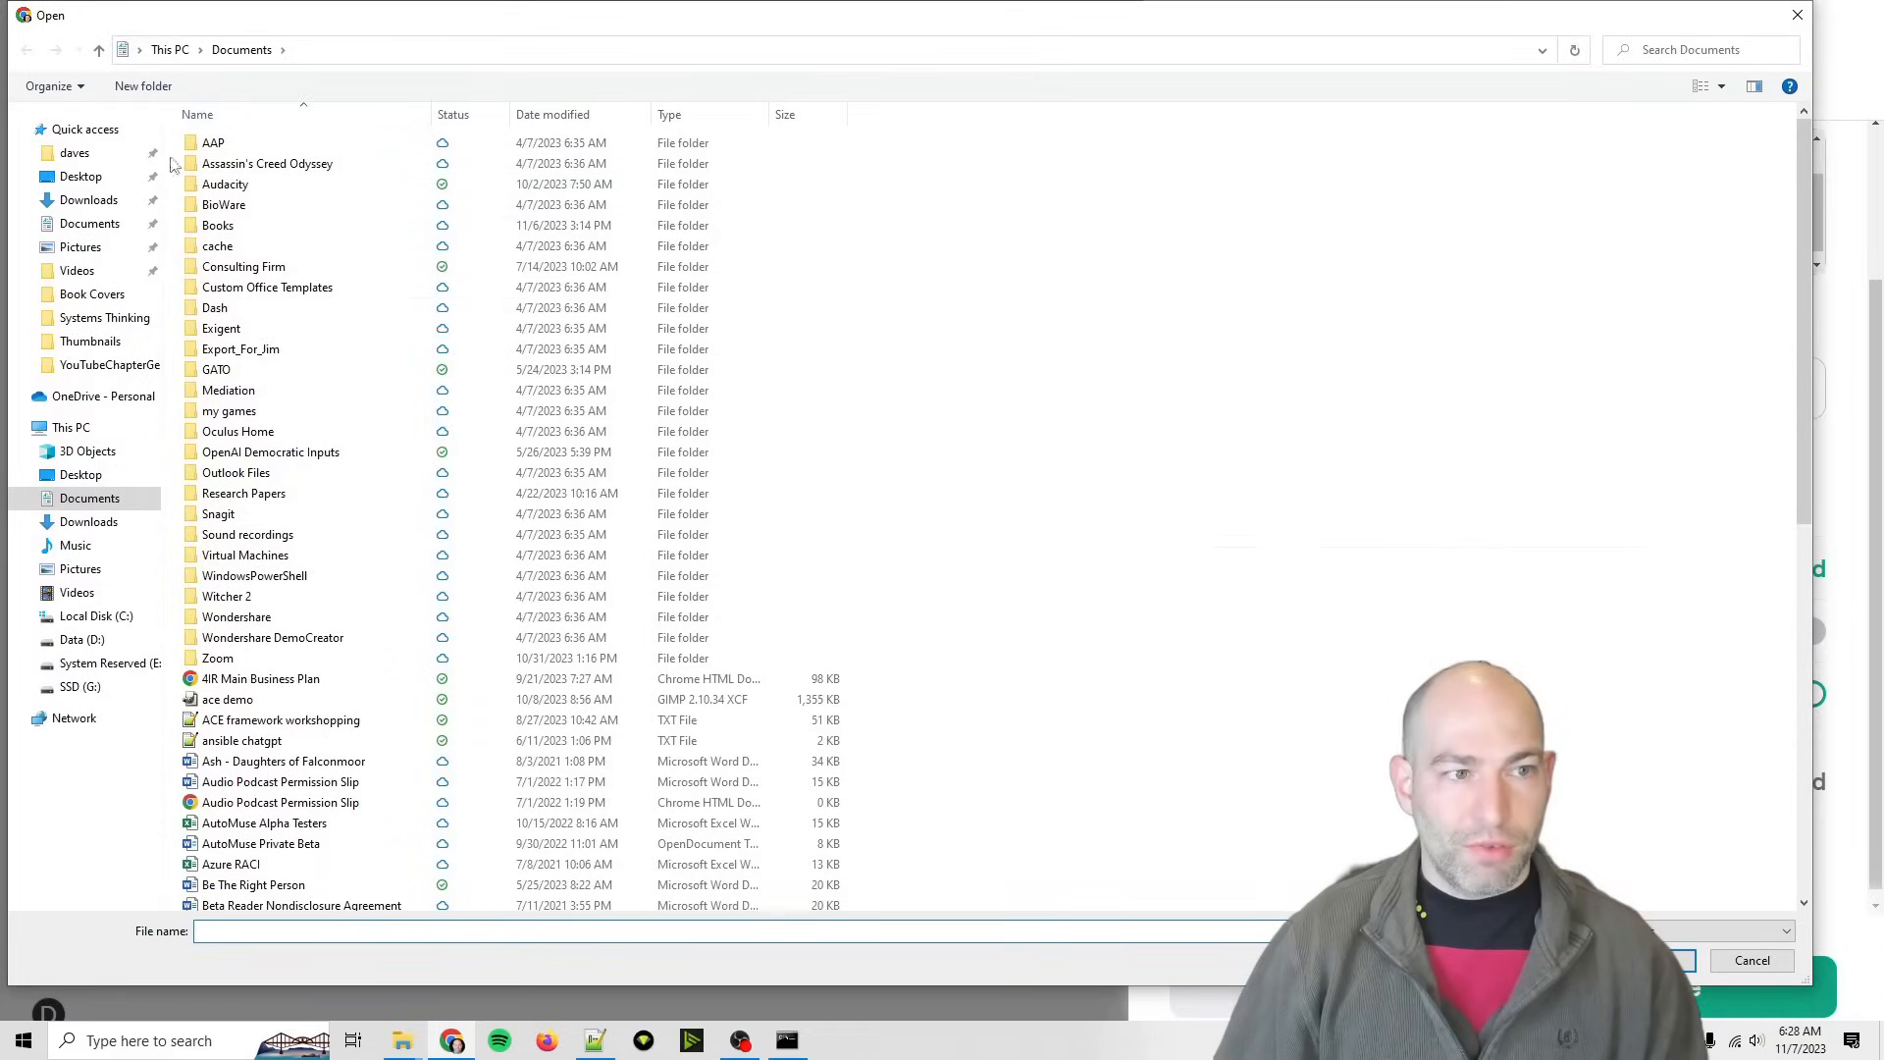
pyautogui.click(96, 614)
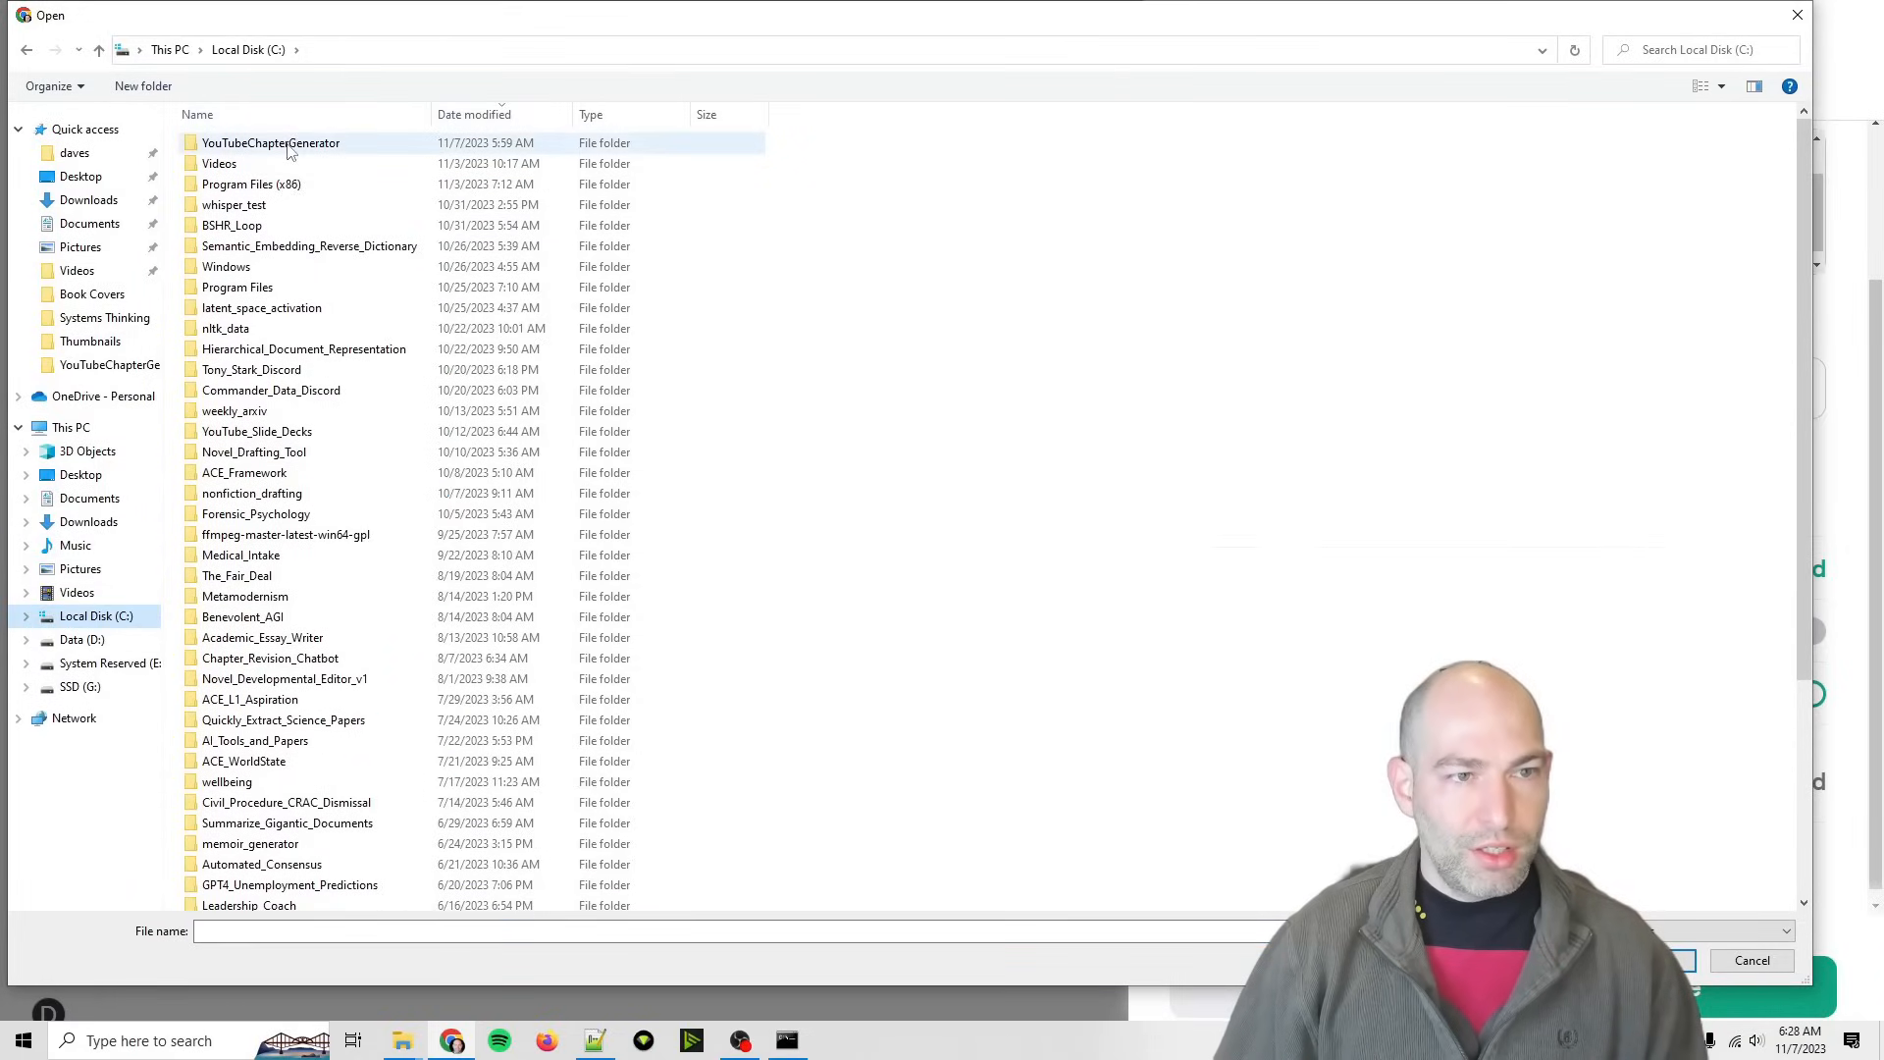
pyautogui.doubleClick(271, 143)
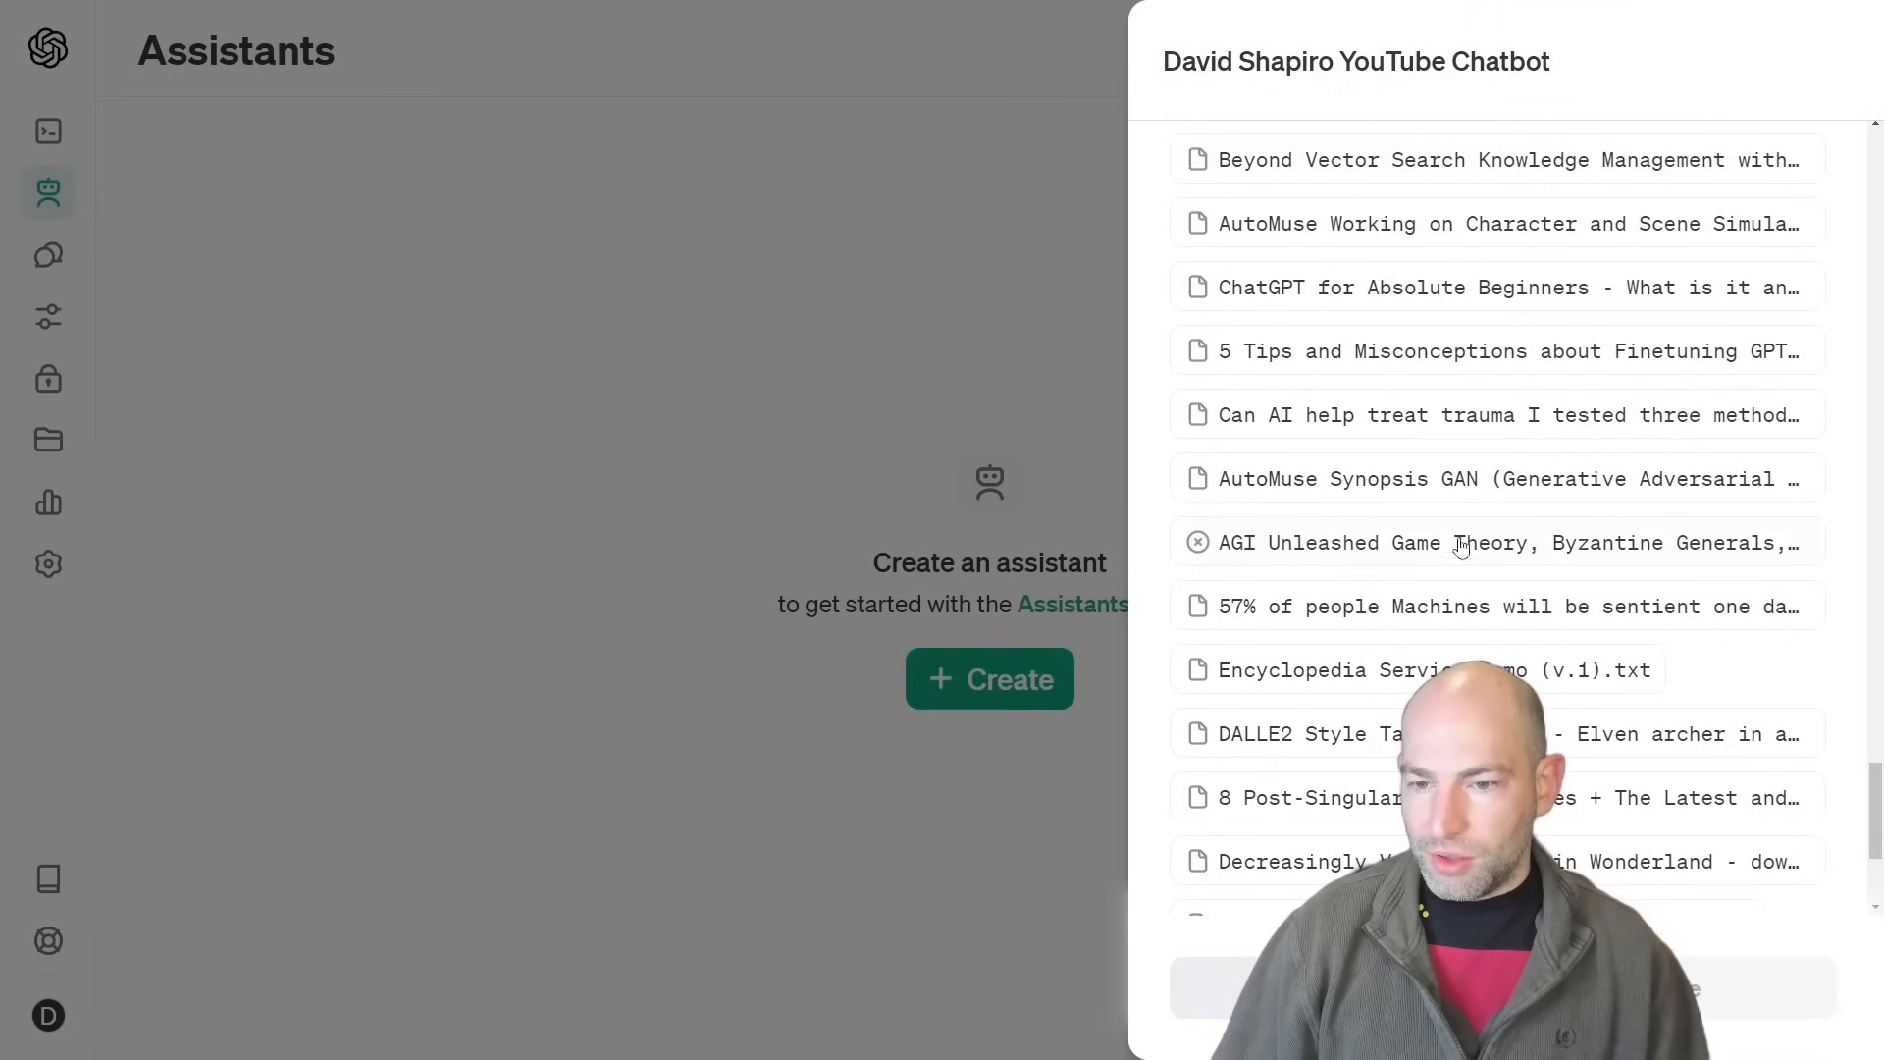
pyautogui.scroll(-3)
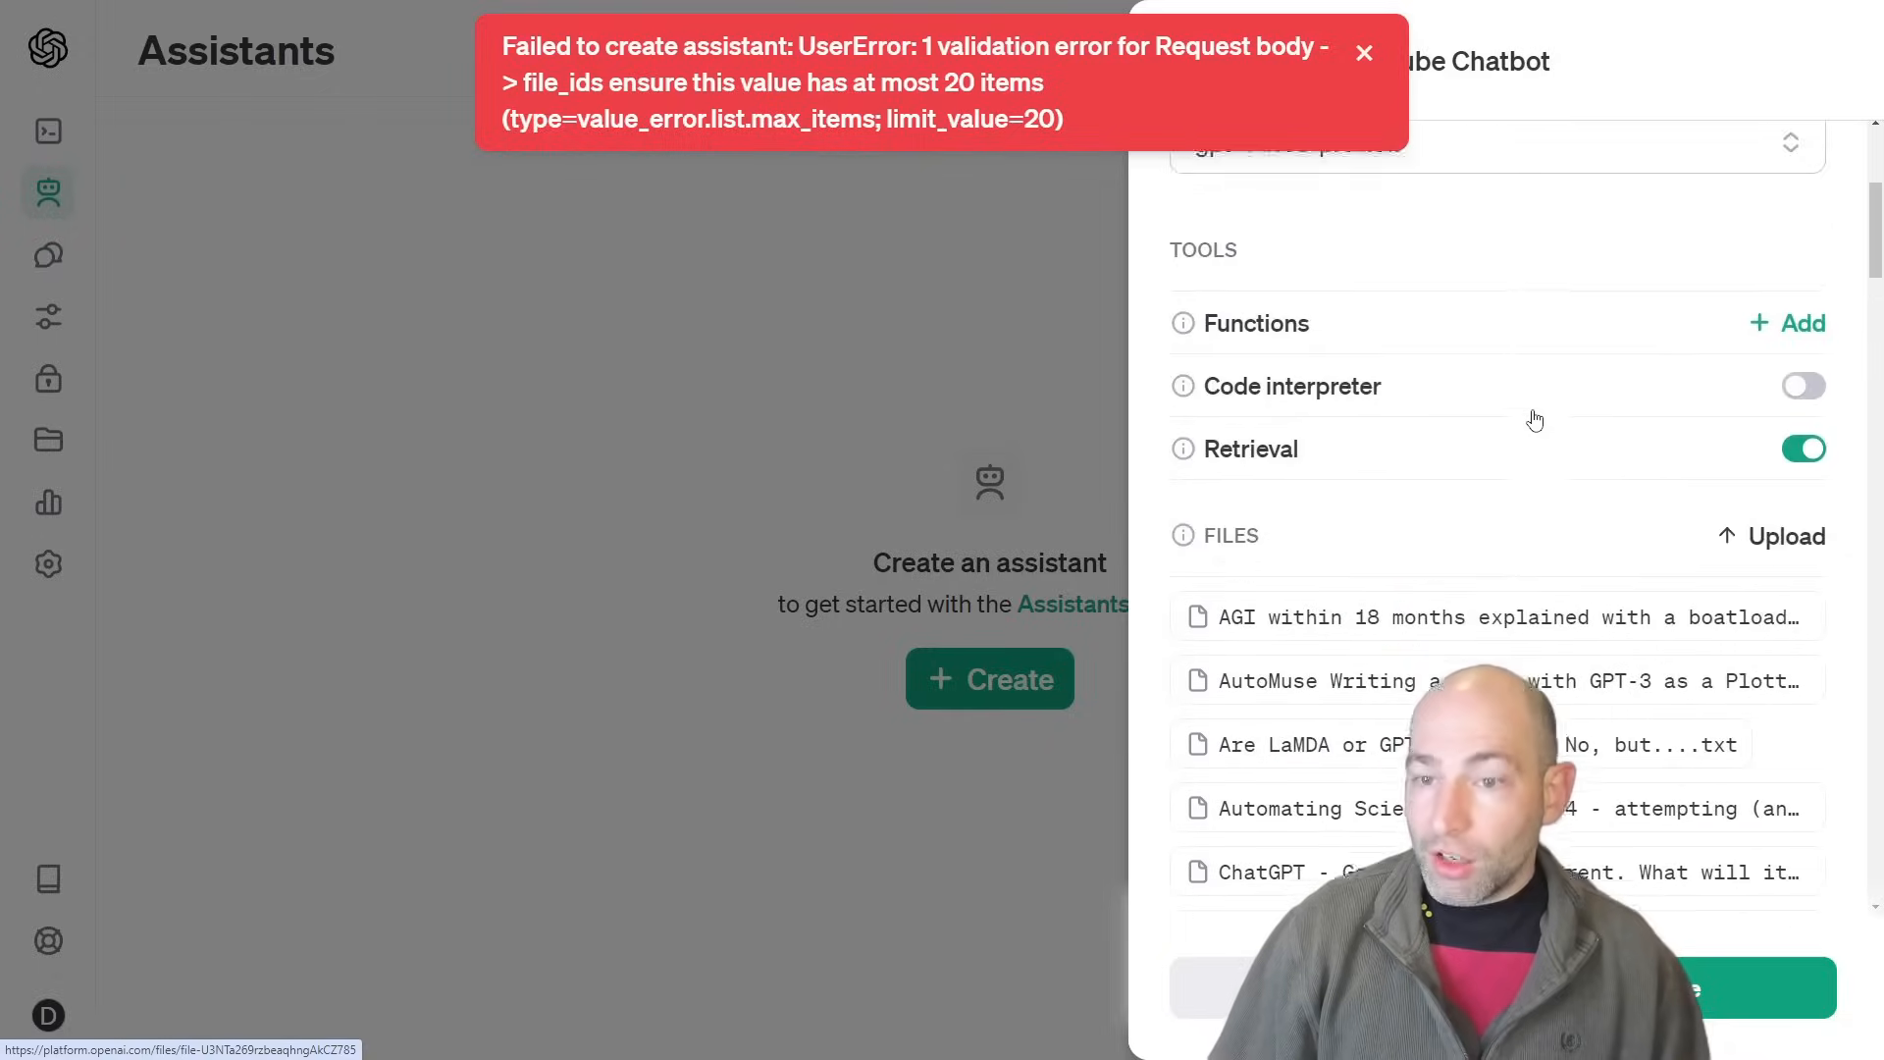
# - Remove every attached file, including Core Objective Functions vs Thanos Logic, emptying the FILES list
pyautogui.click(1364, 53)
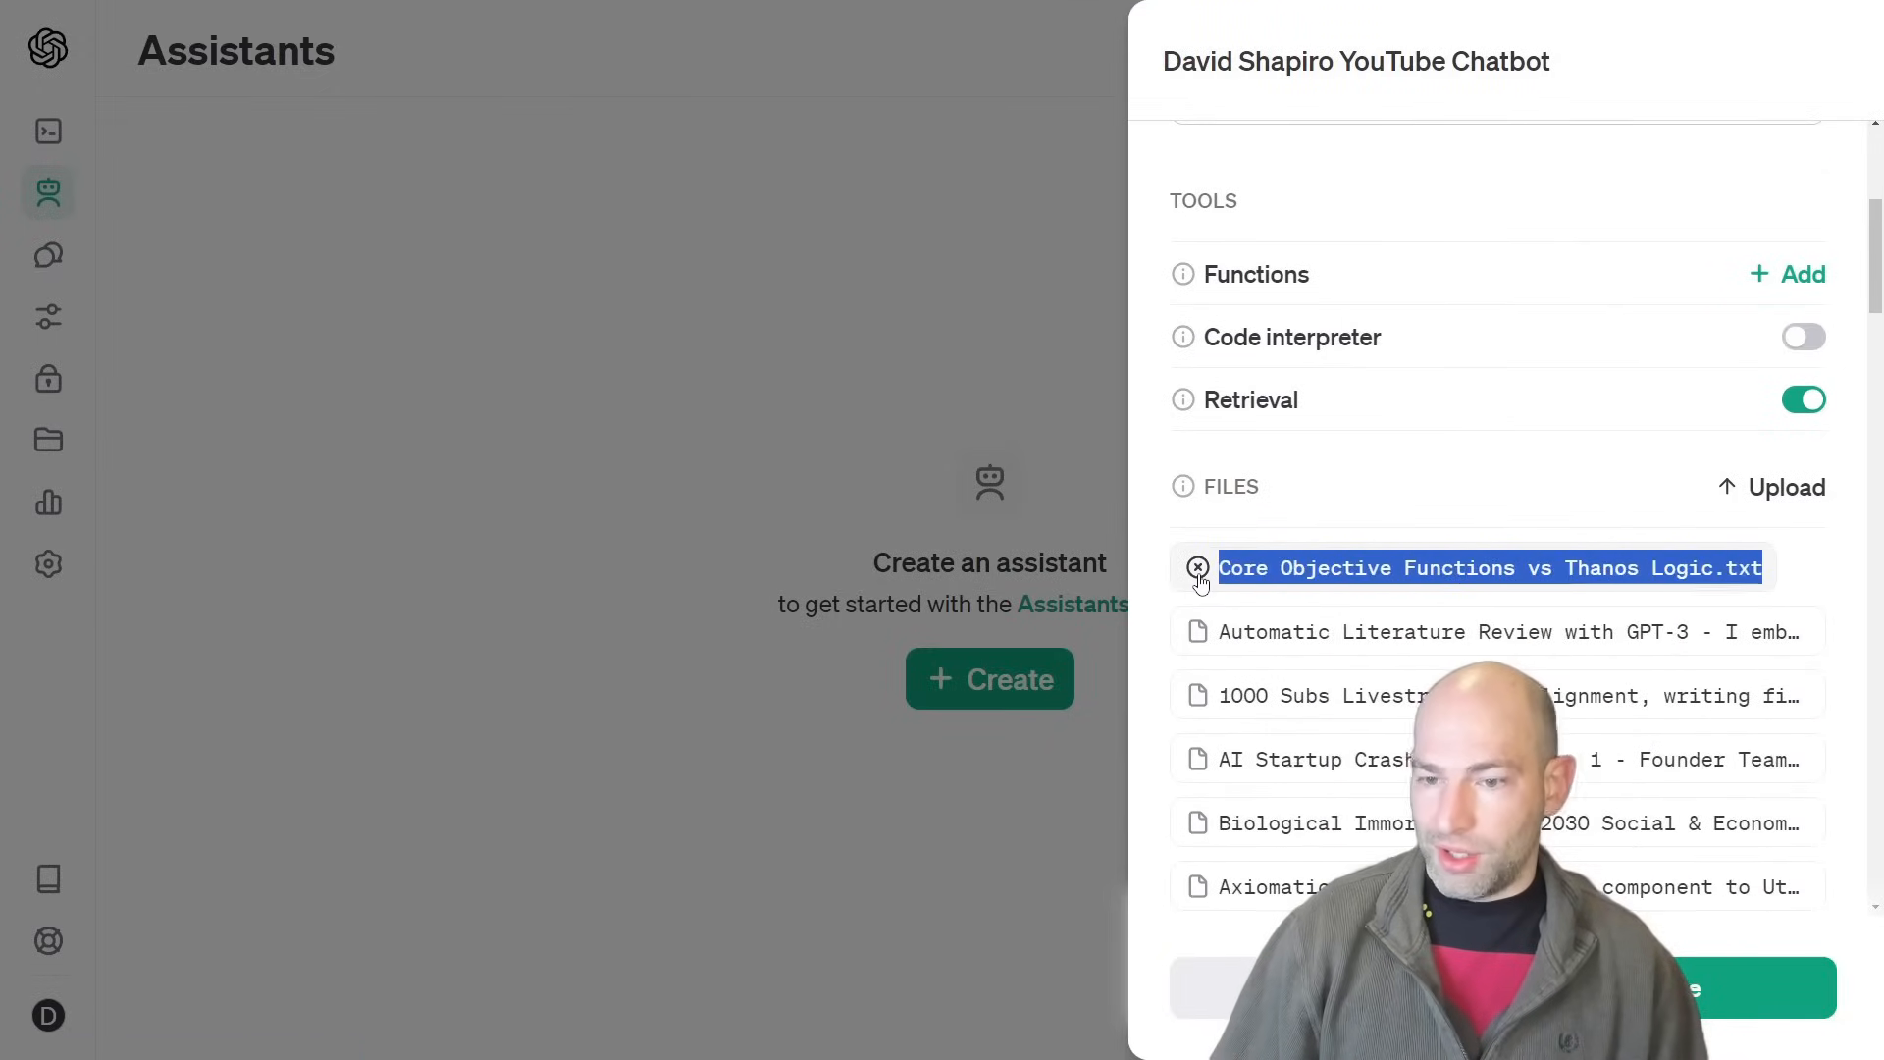
pyautogui.click(1200, 569)
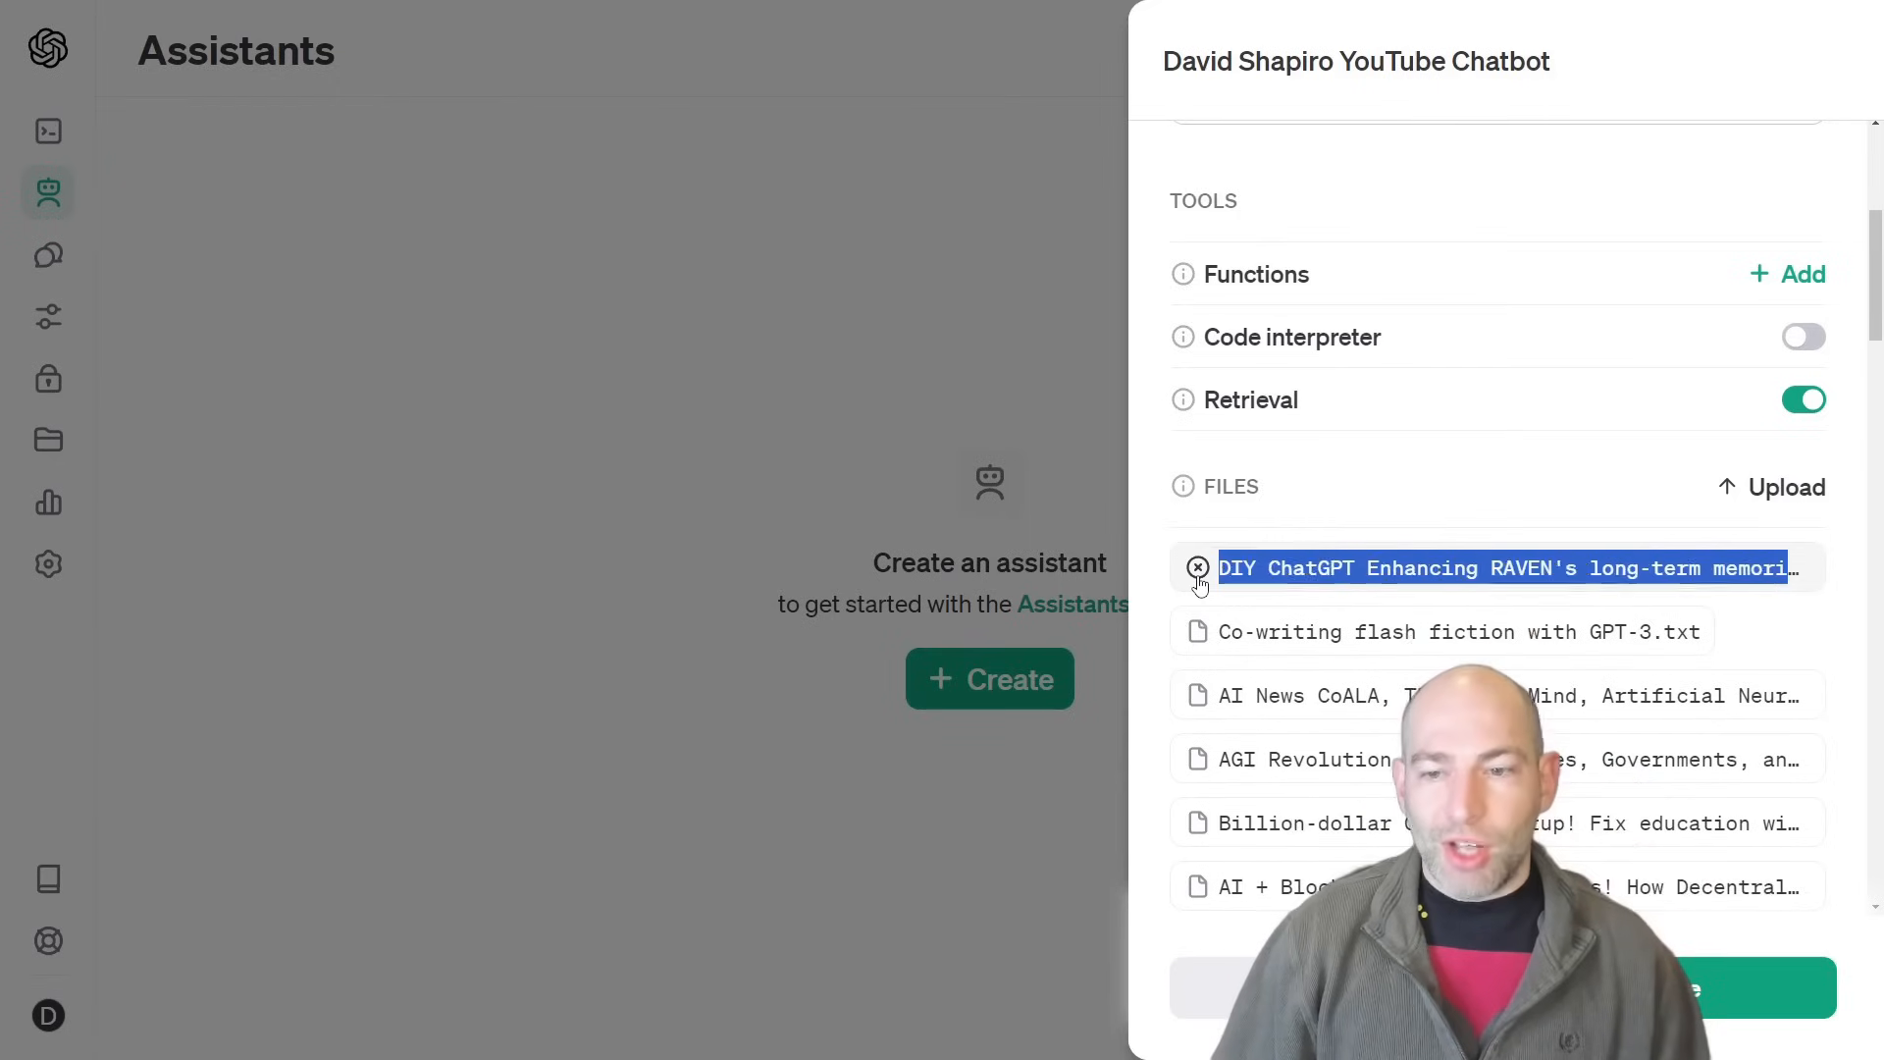
pyautogui.scroll(-3)
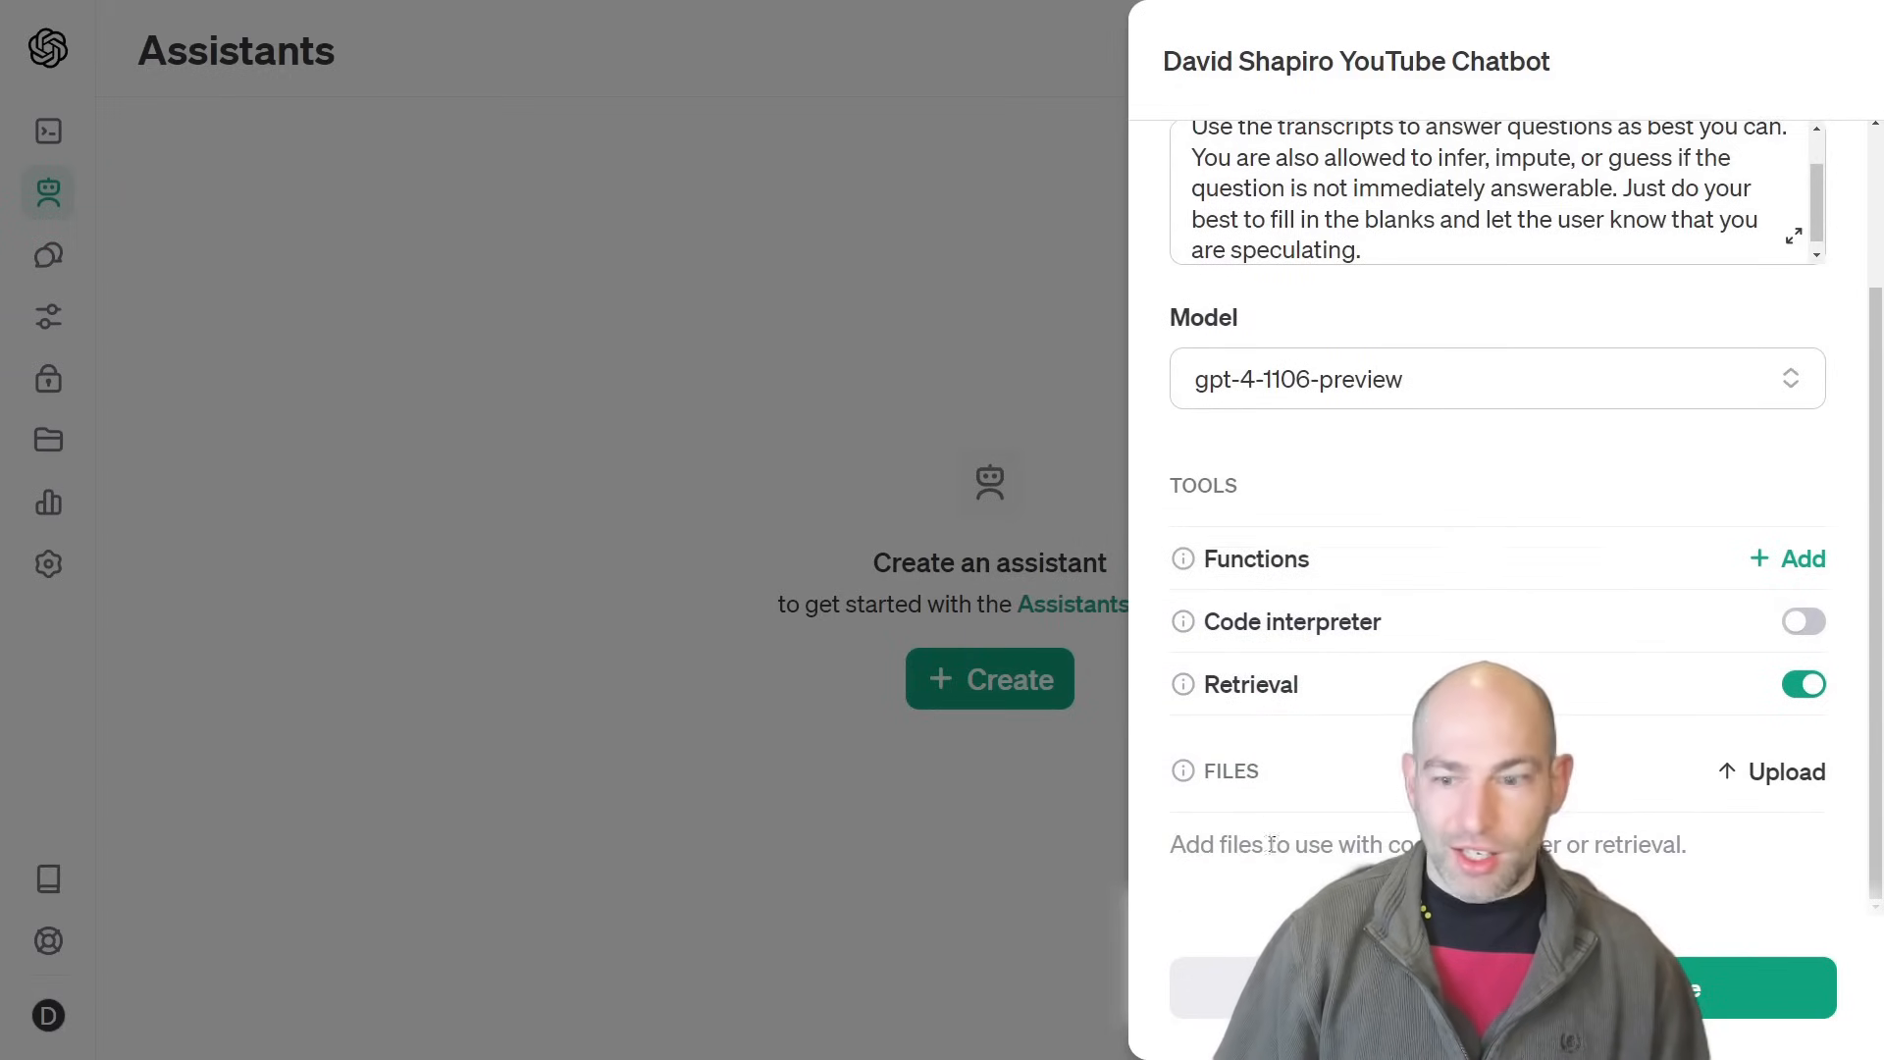
pyautogui.click(1785, 771)
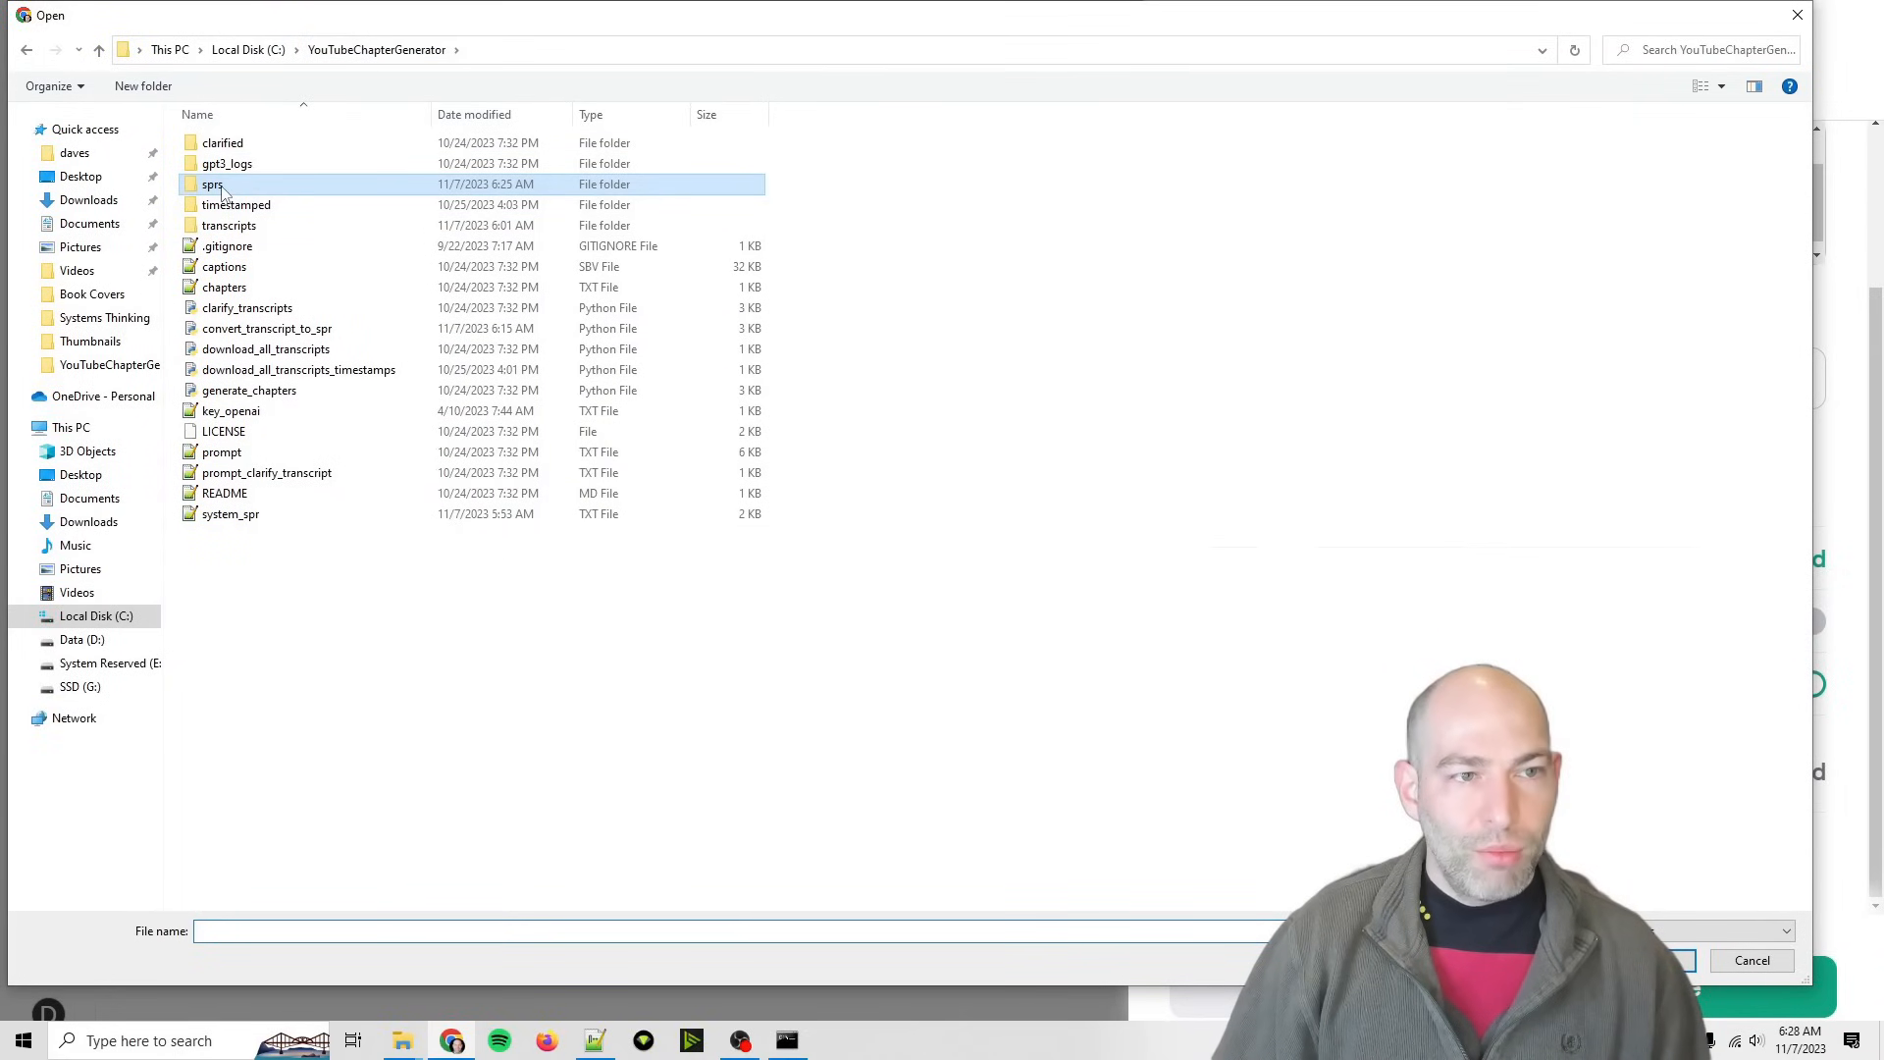
# - Select a hand-picked batch of SPR TXT files from the sprs folder for upload
pyautogui.doubleClick(212, 184)
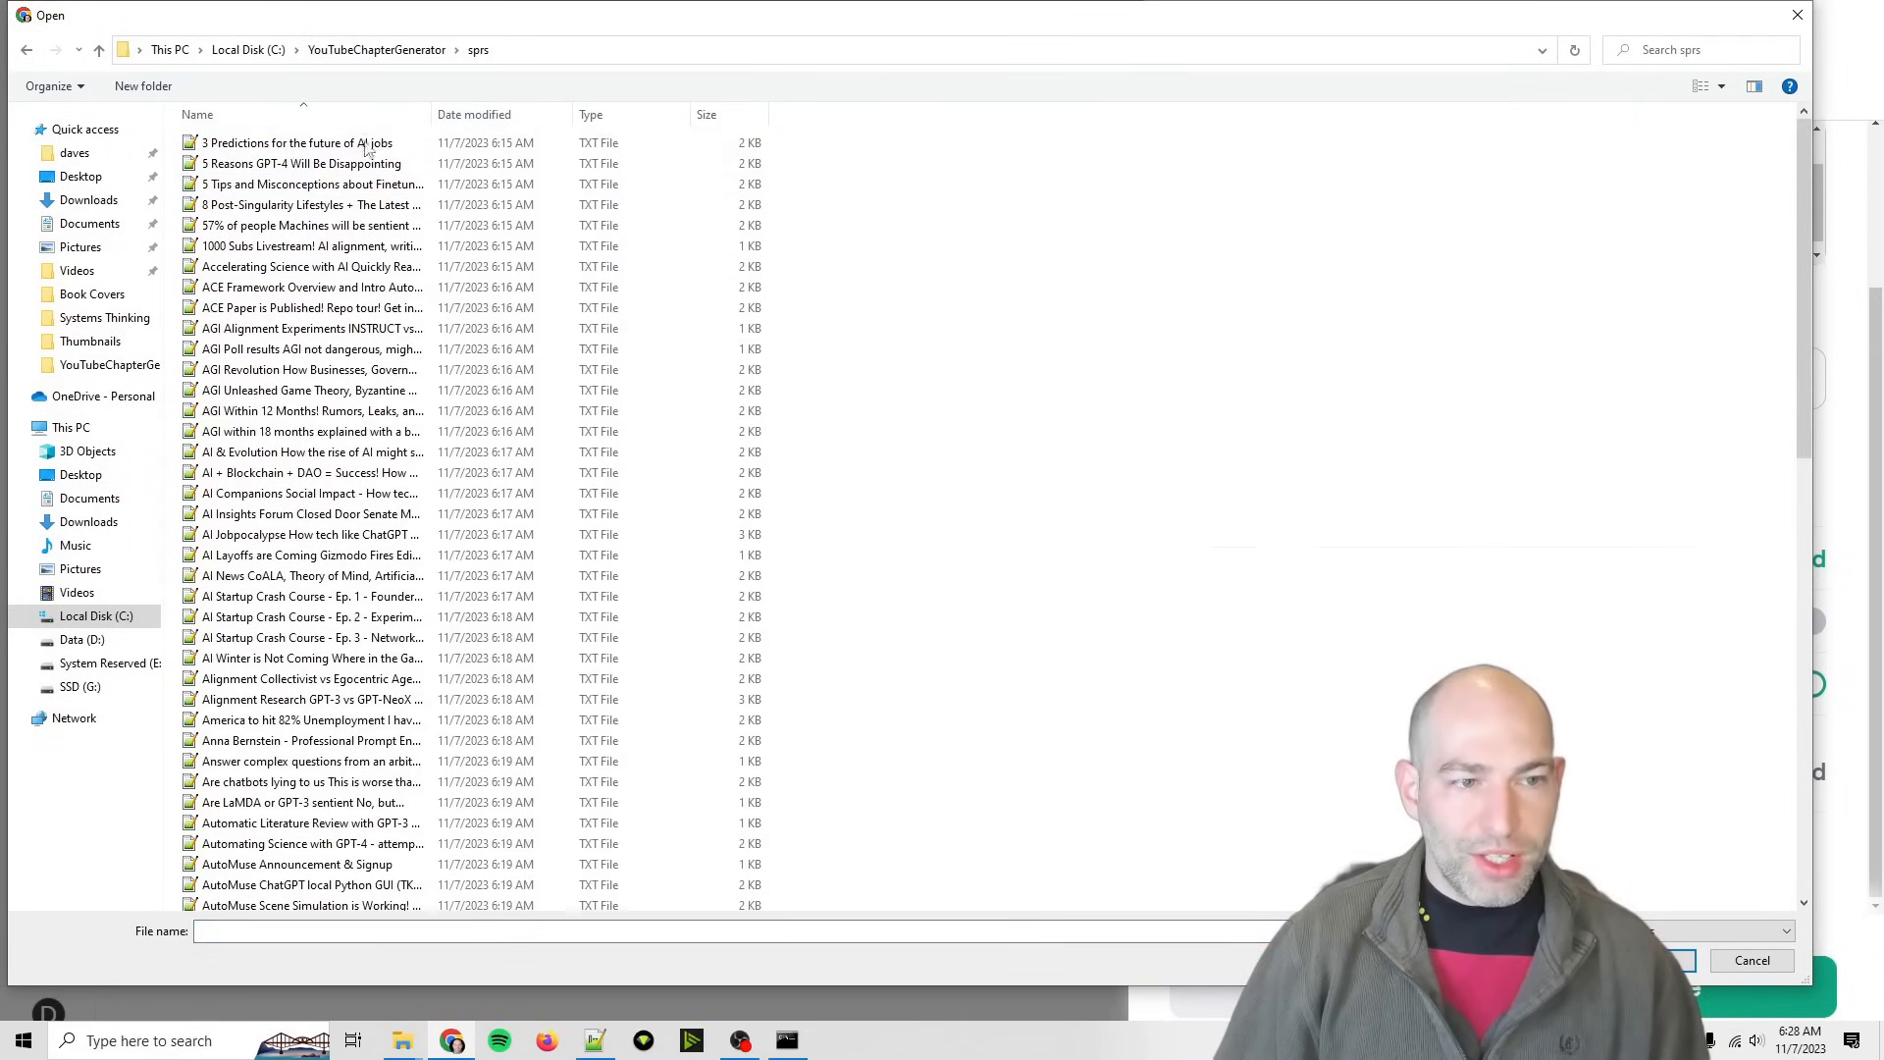
pyautogui.click(310, 308)
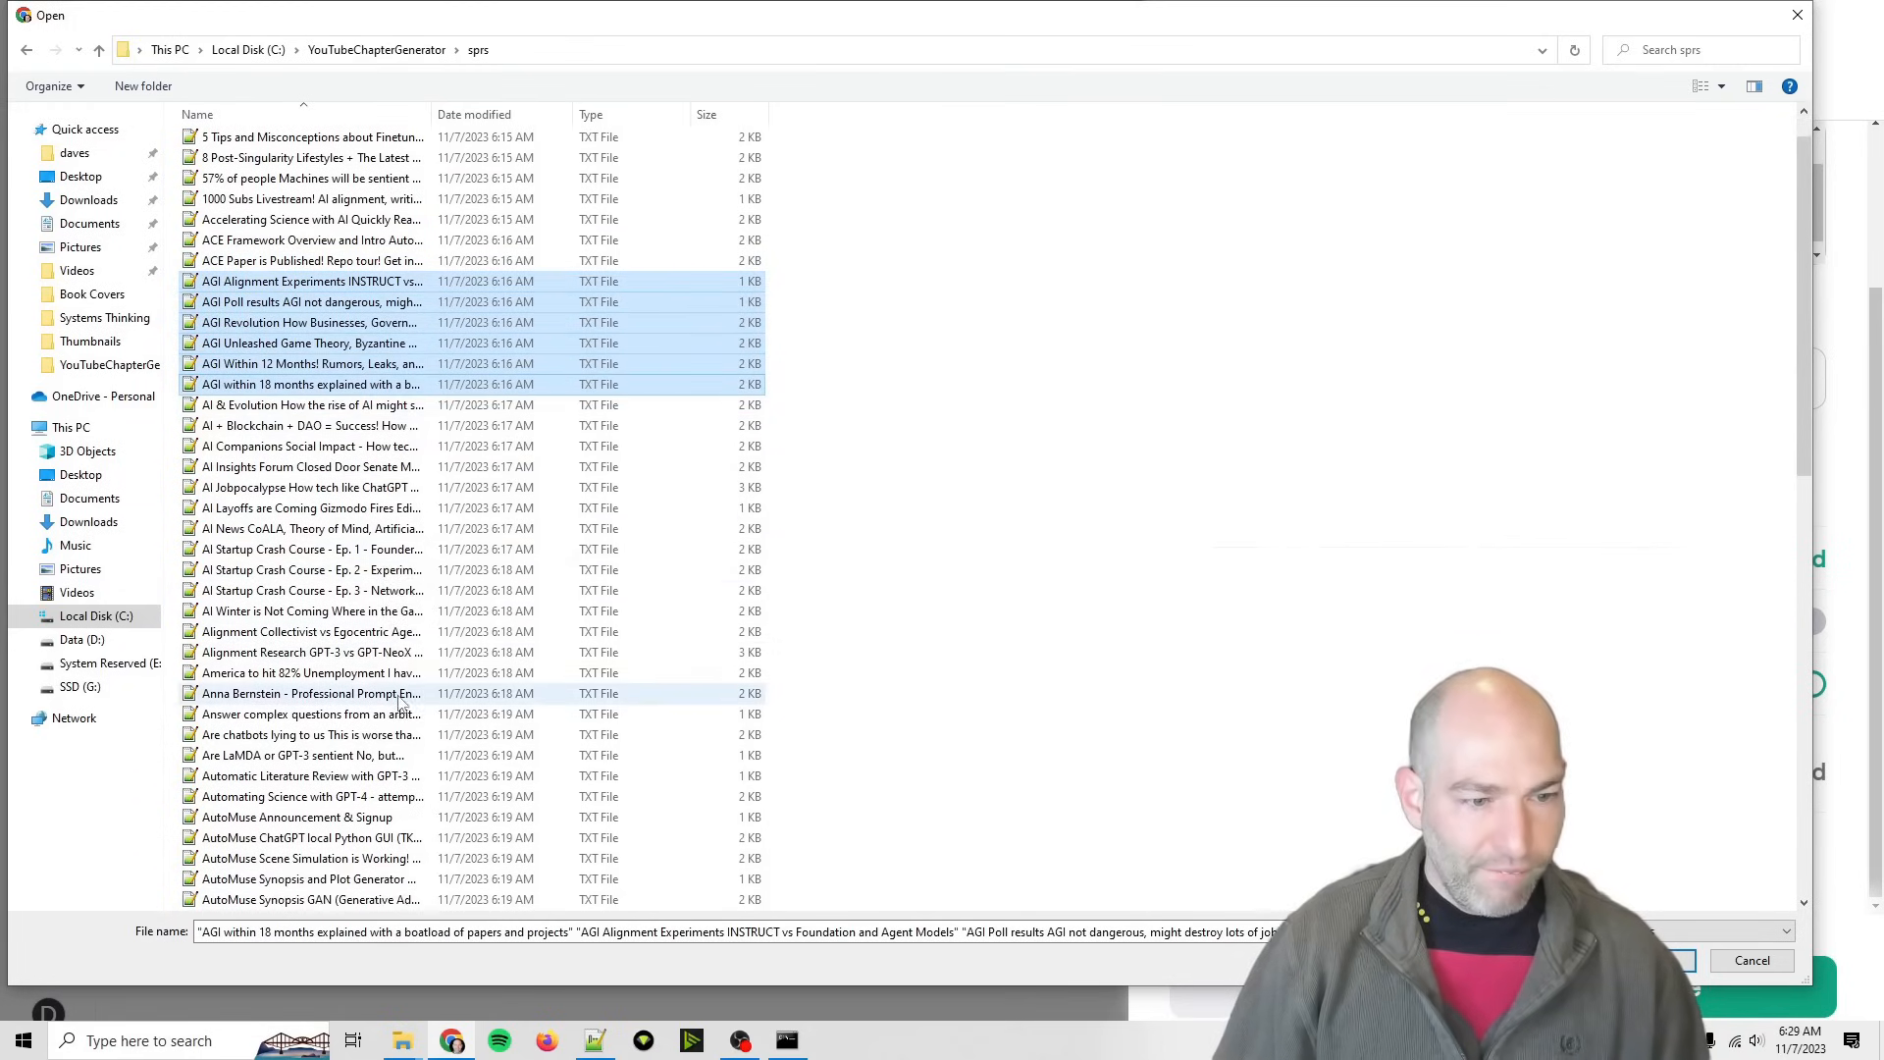
pyautogui.scroll(-3)
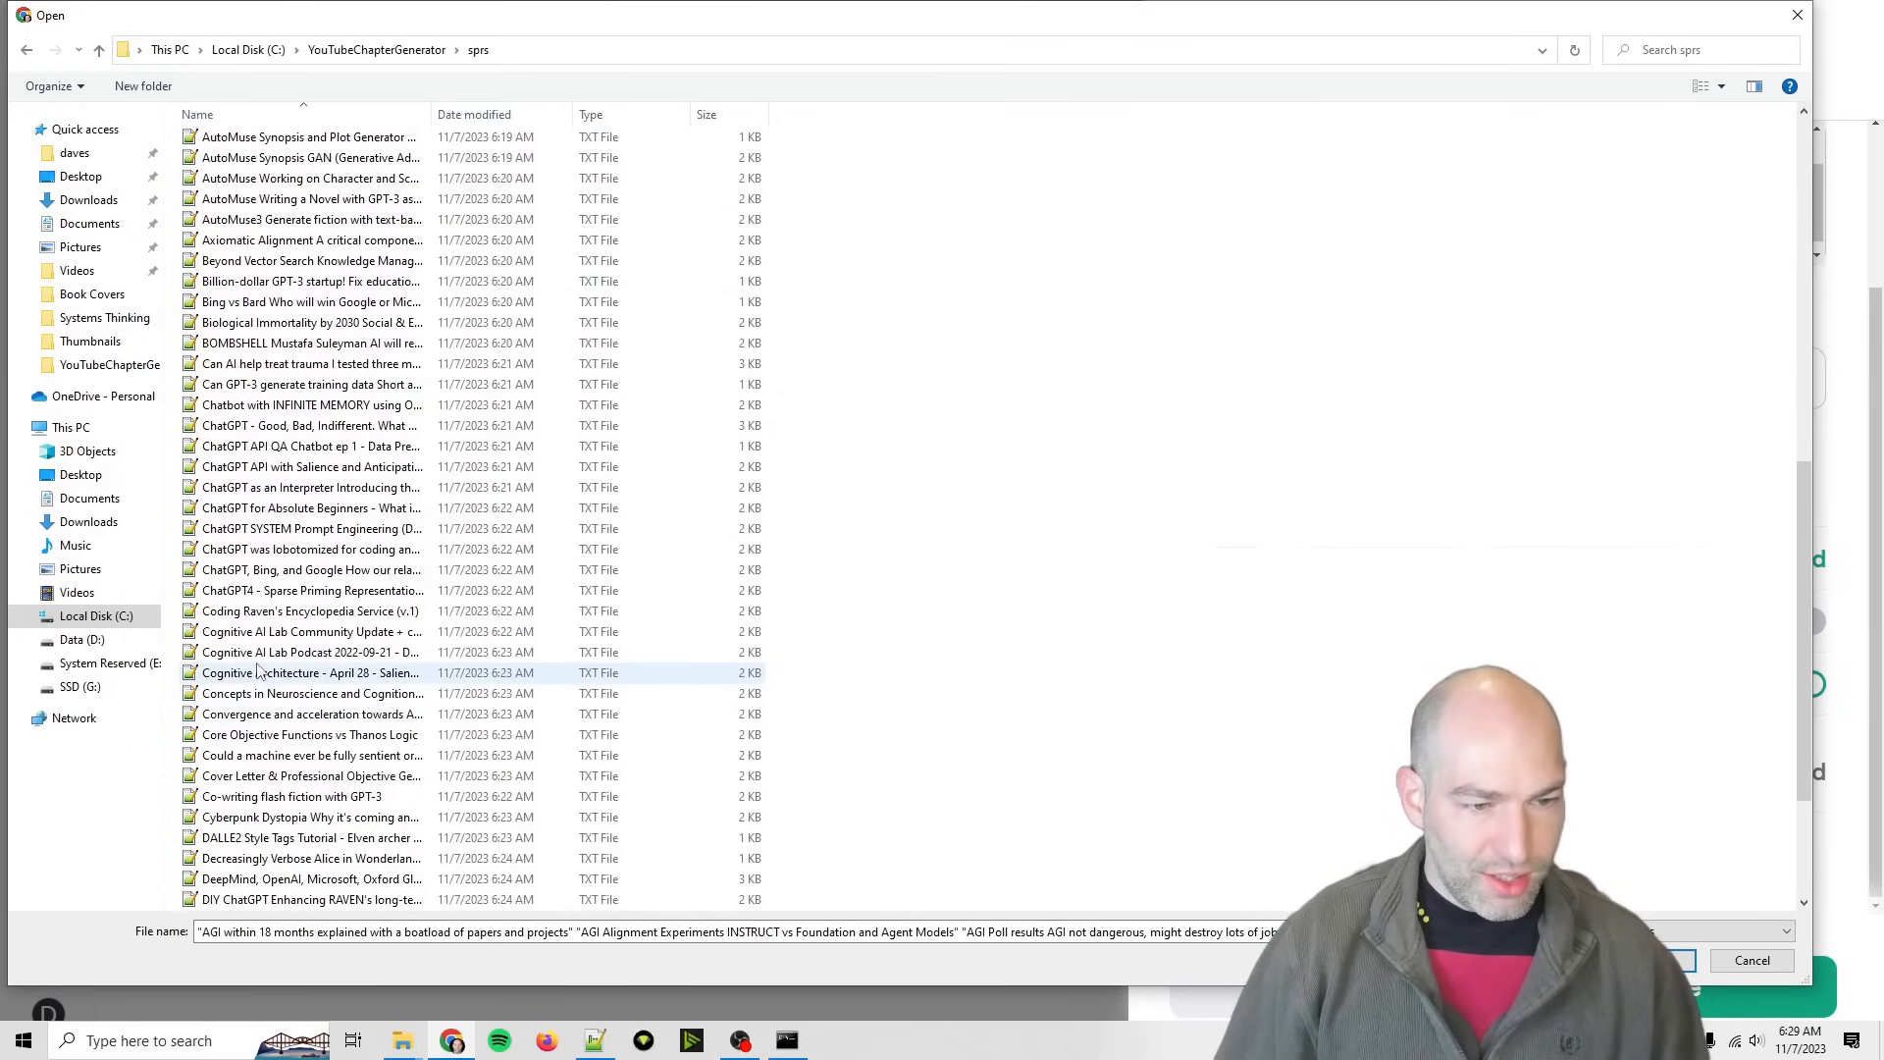
pyautogui.click(311, 671)
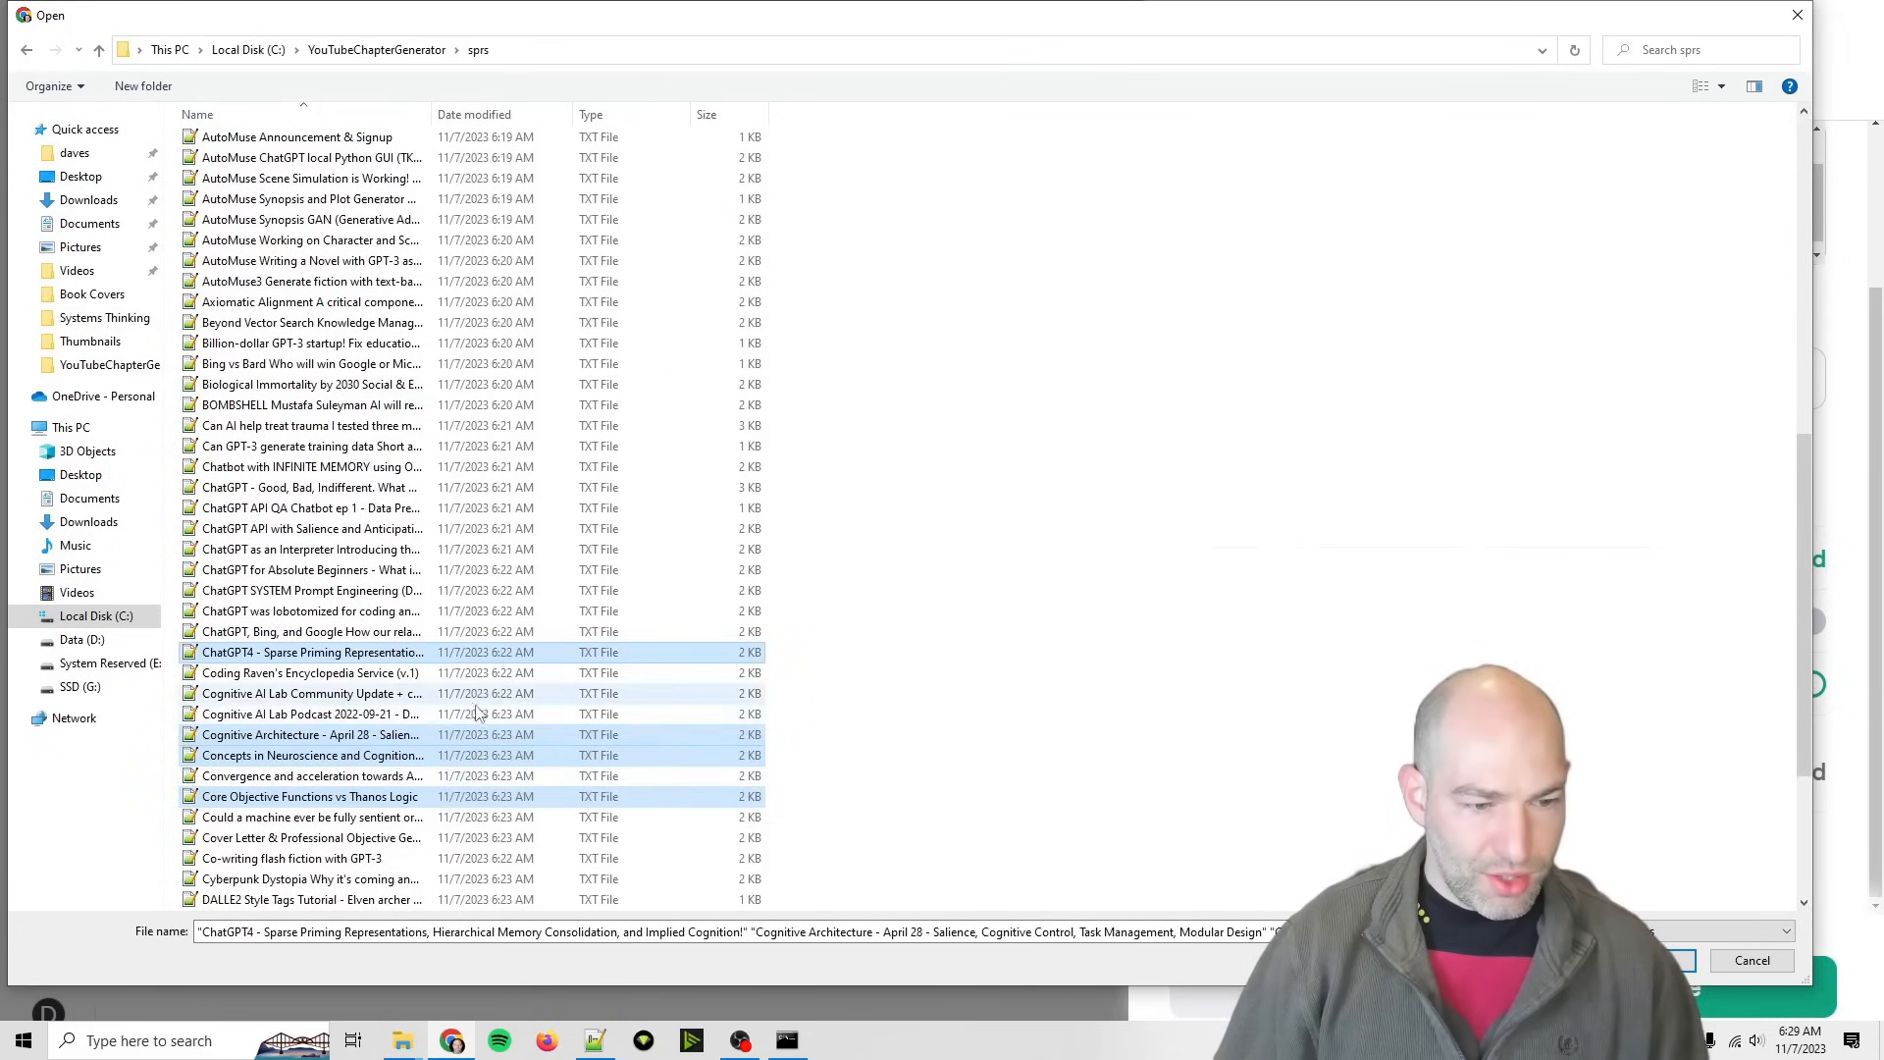
pyautogui.scroll(-3)
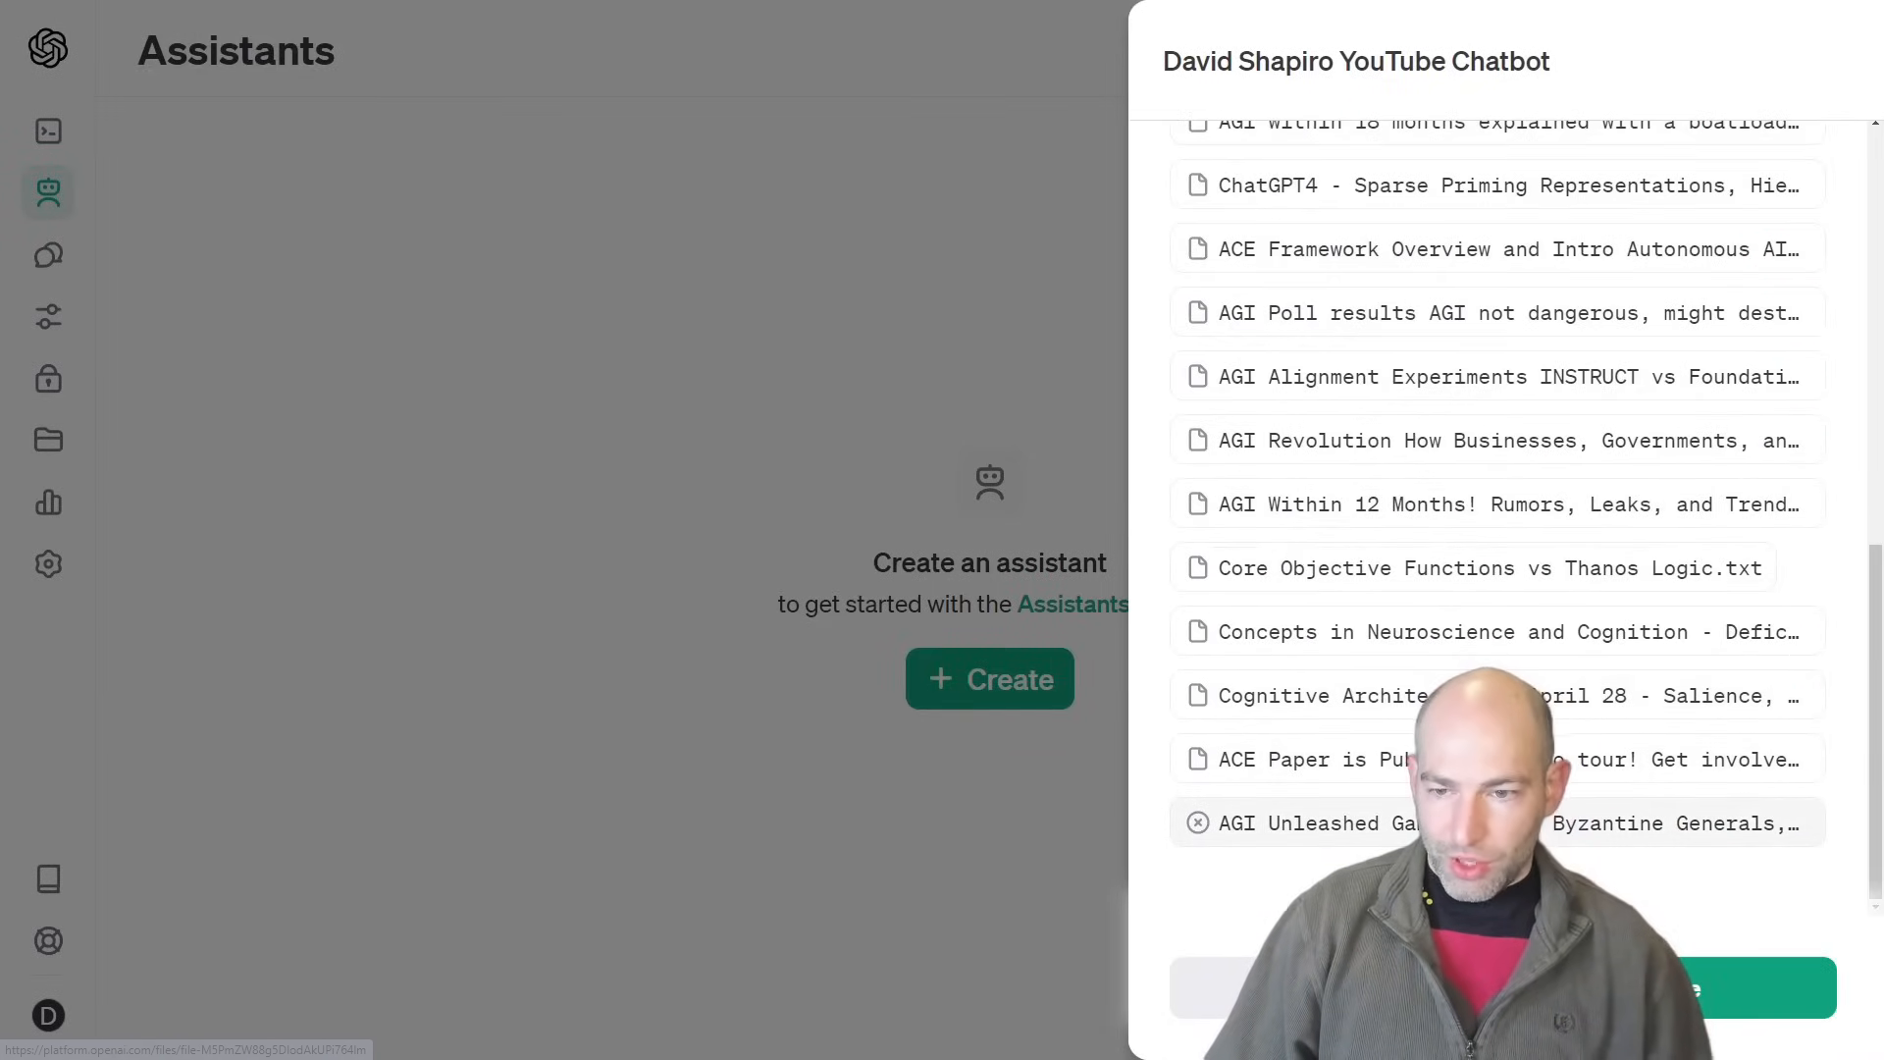
pyautogui.moveTo(1490, 758)
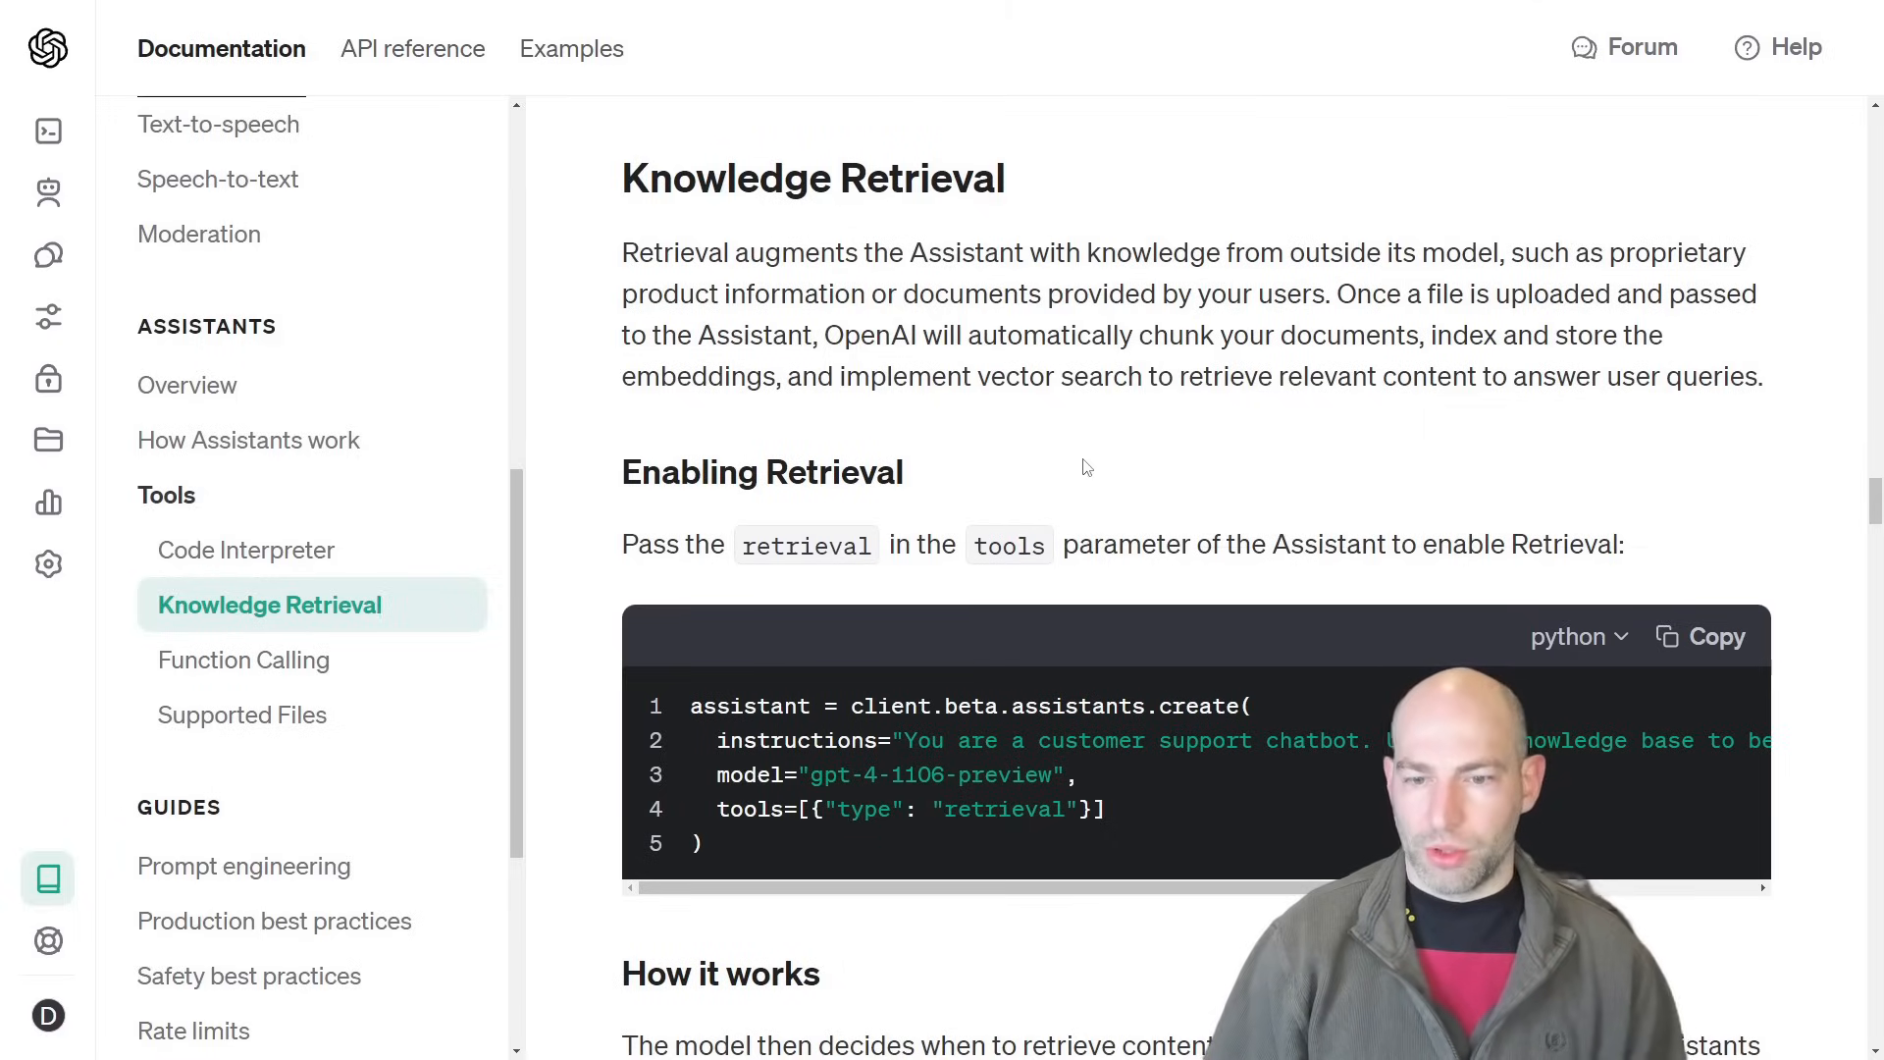
pyautogui.scroll(-3)
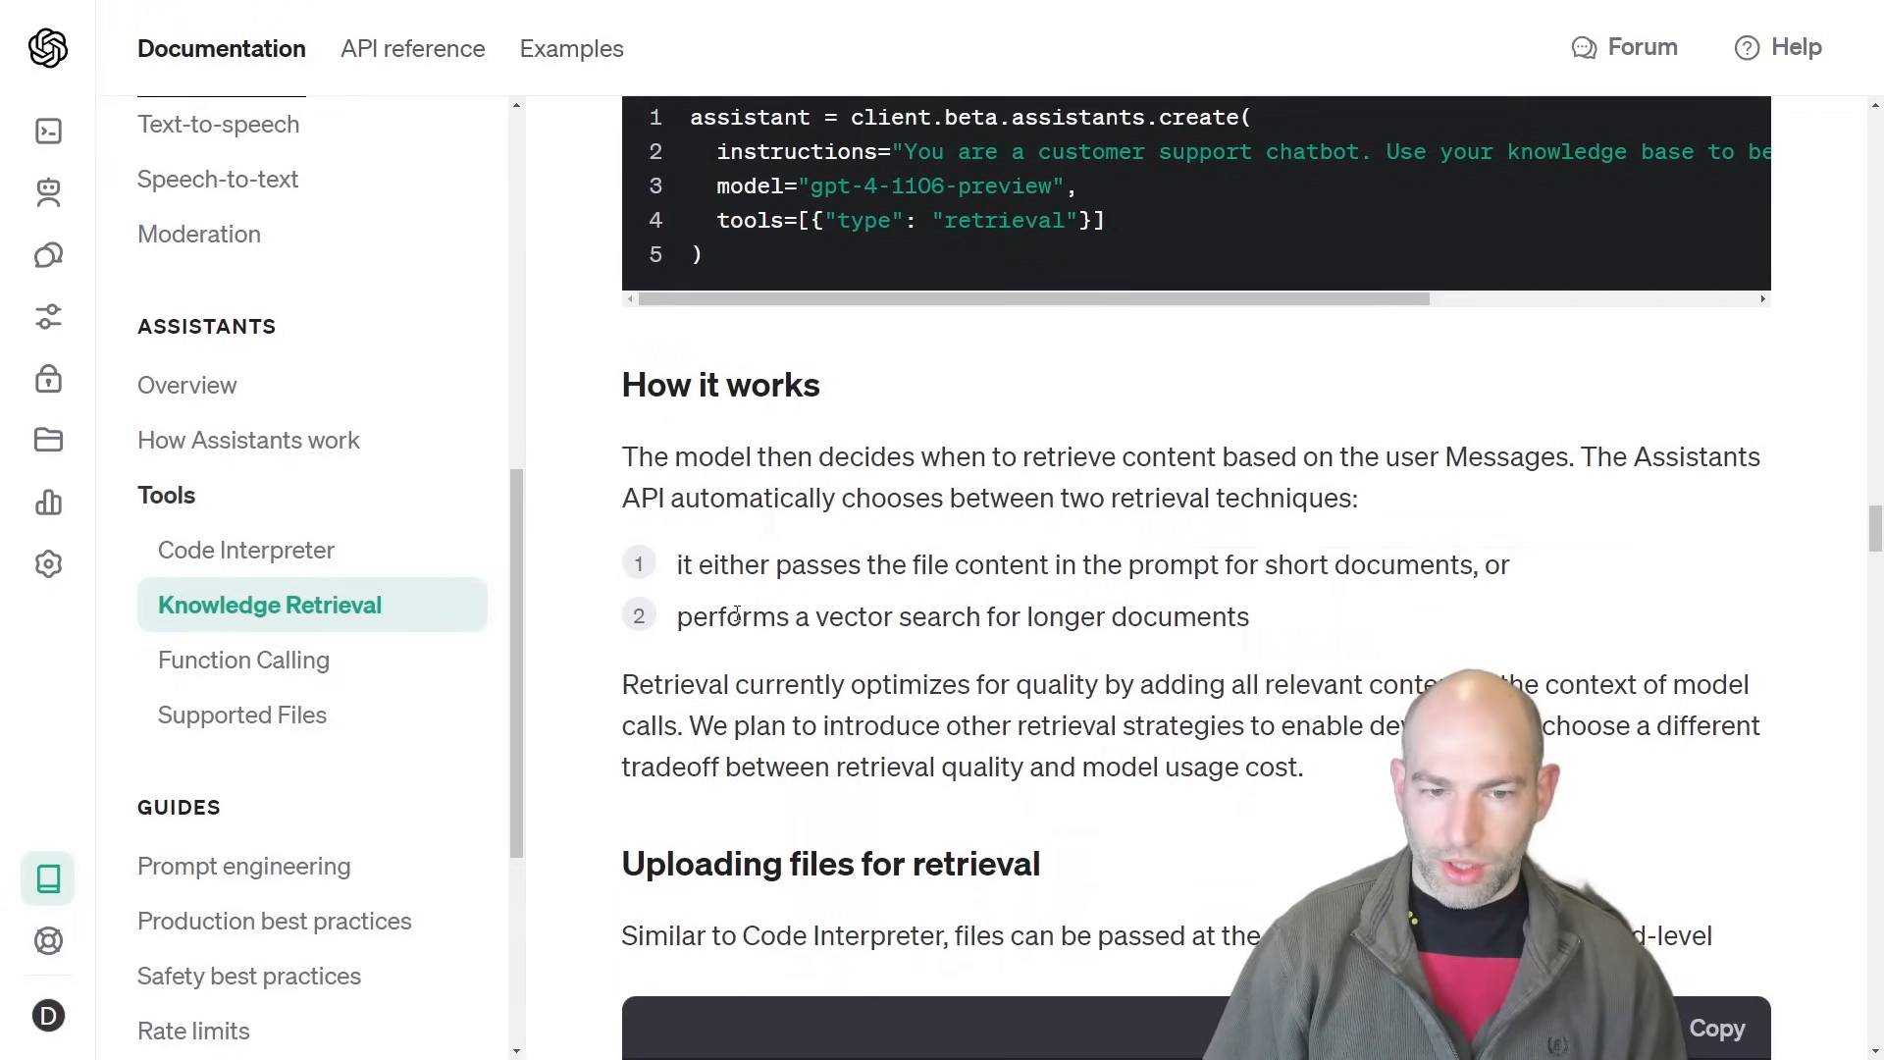
pyautogui.moveTo(721, 617); pyautogui.dragTo(1250, 617)
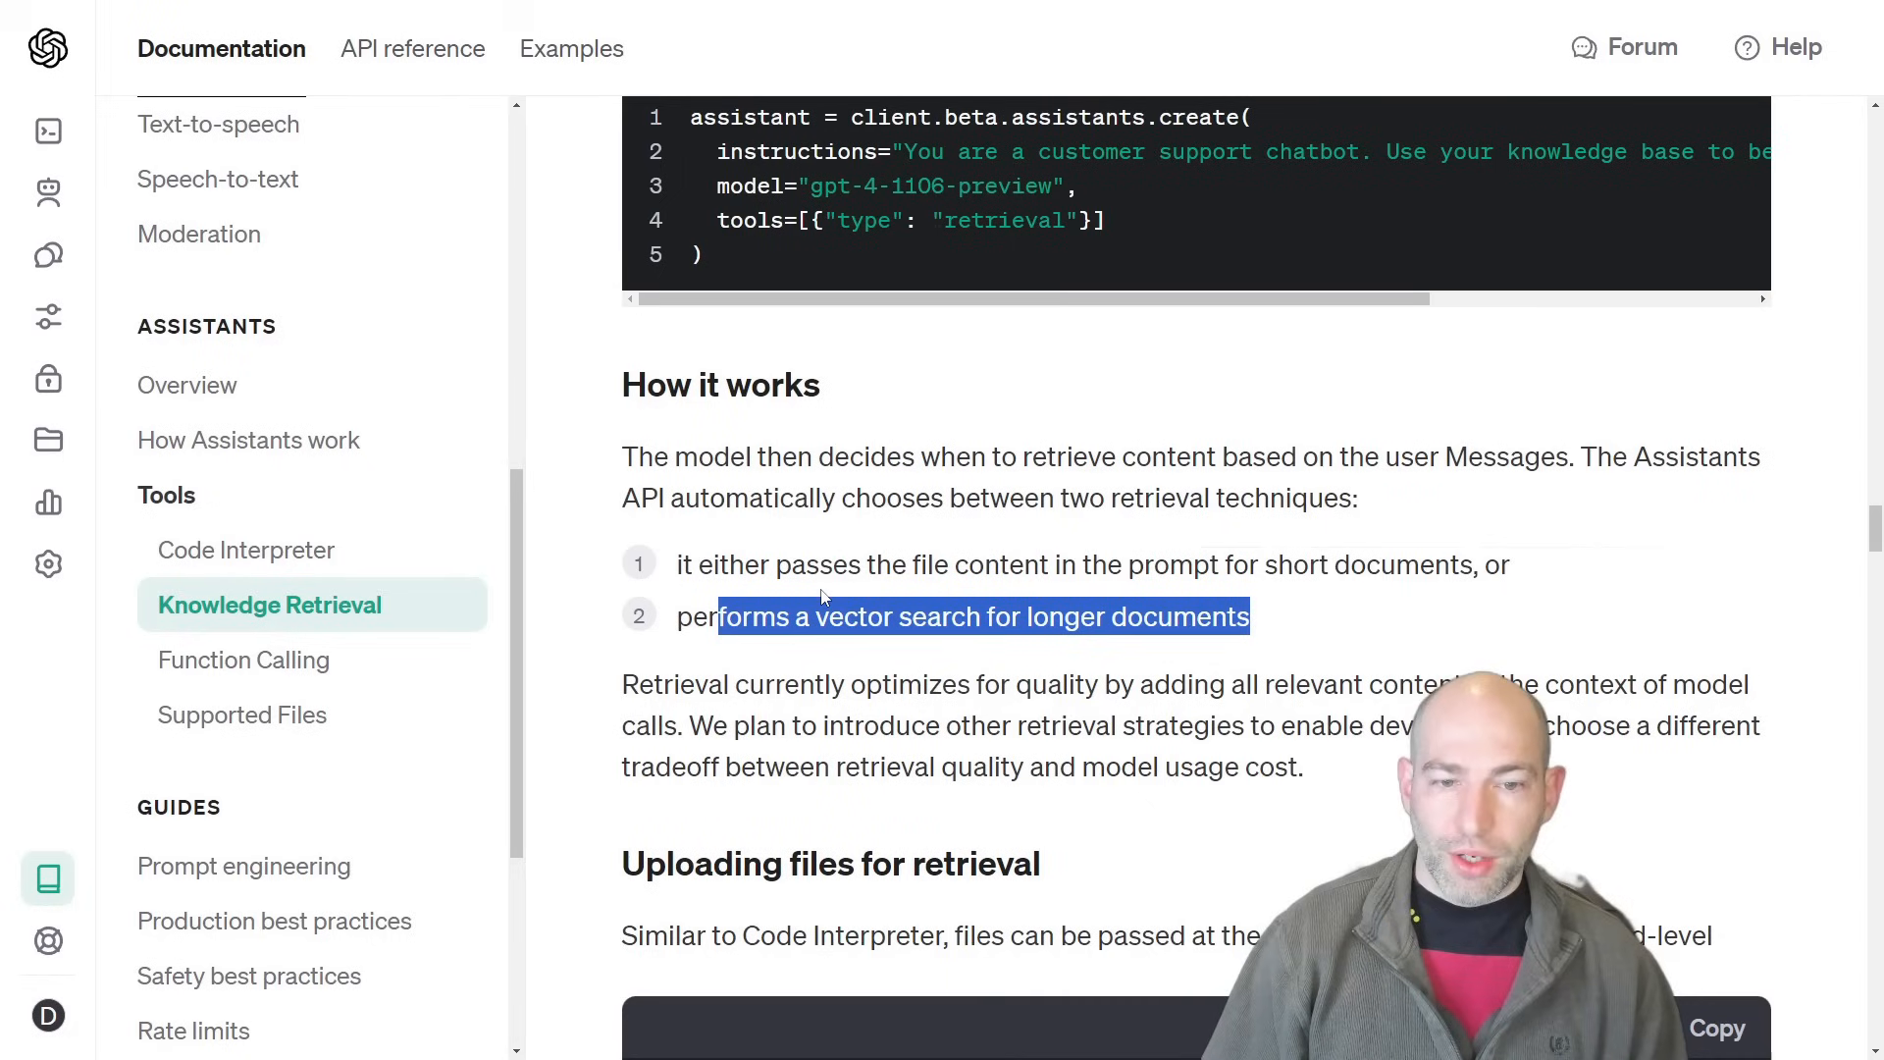
pyautogui.scroll(-3)
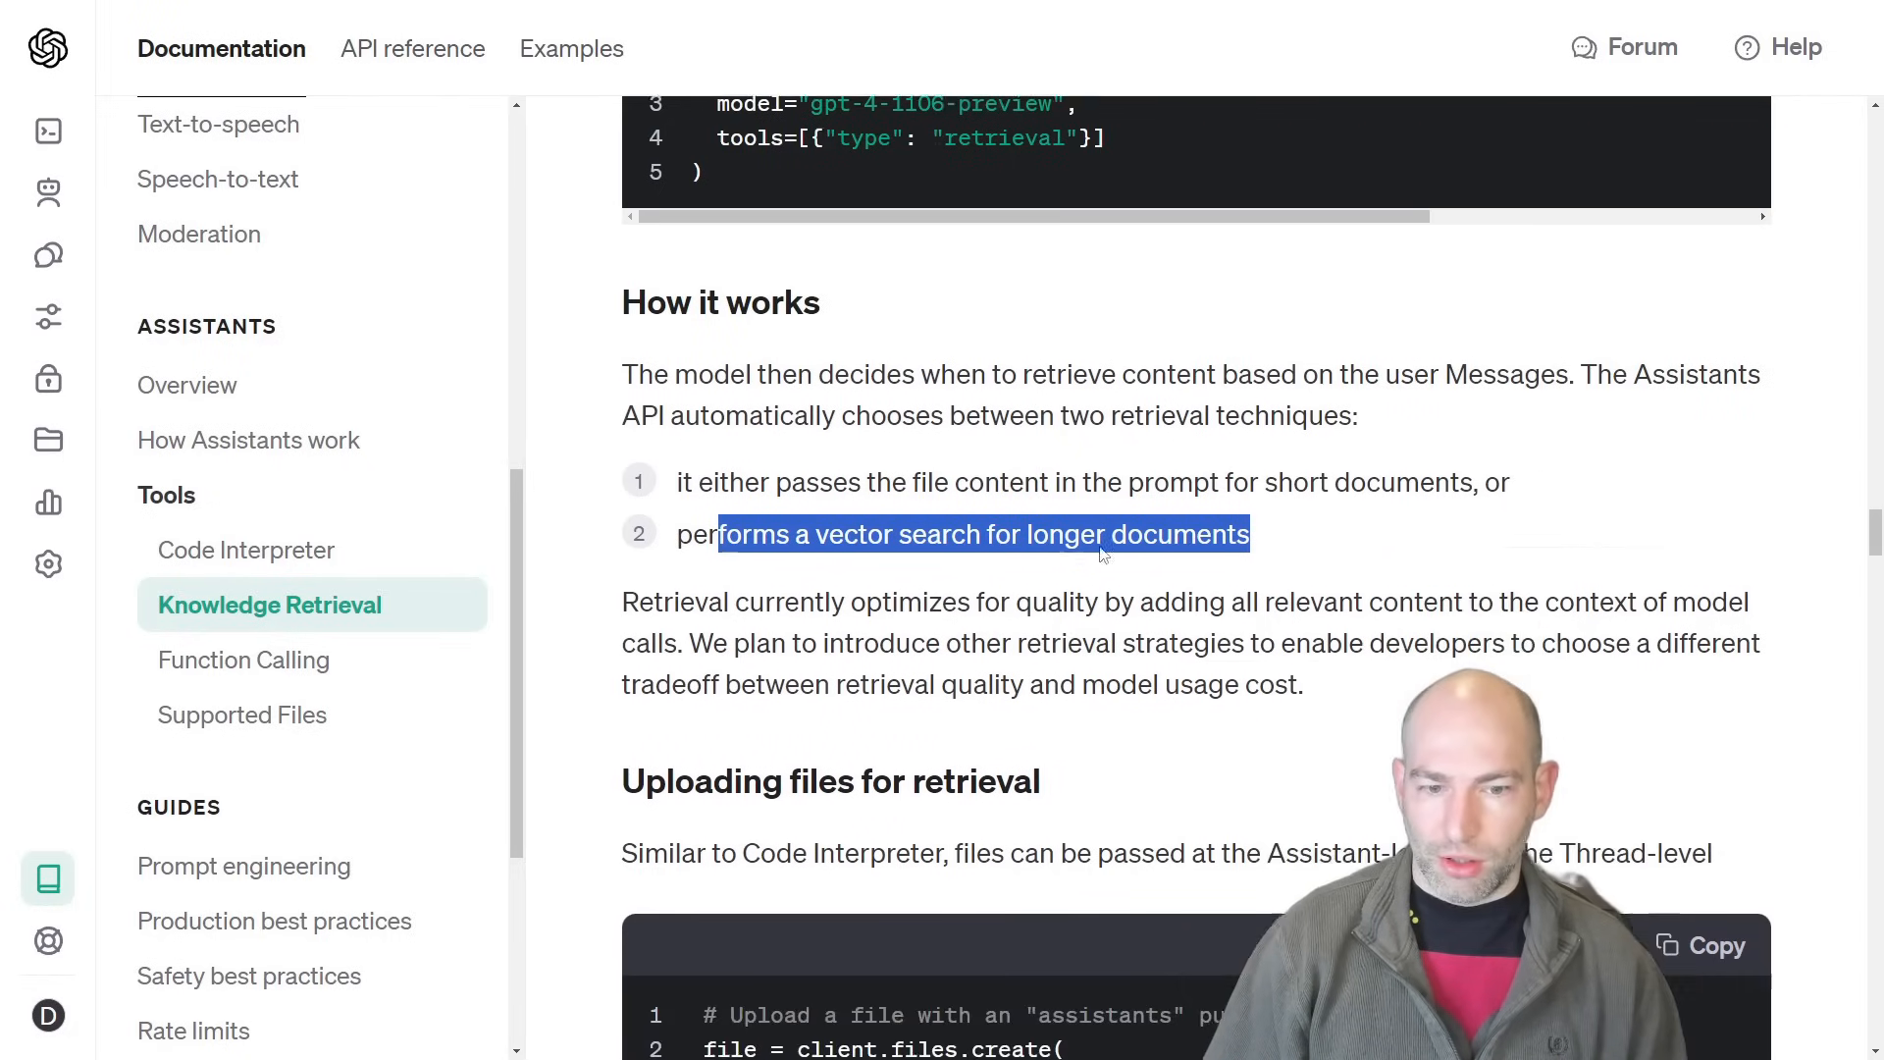
pyautogui.scroll(-3)
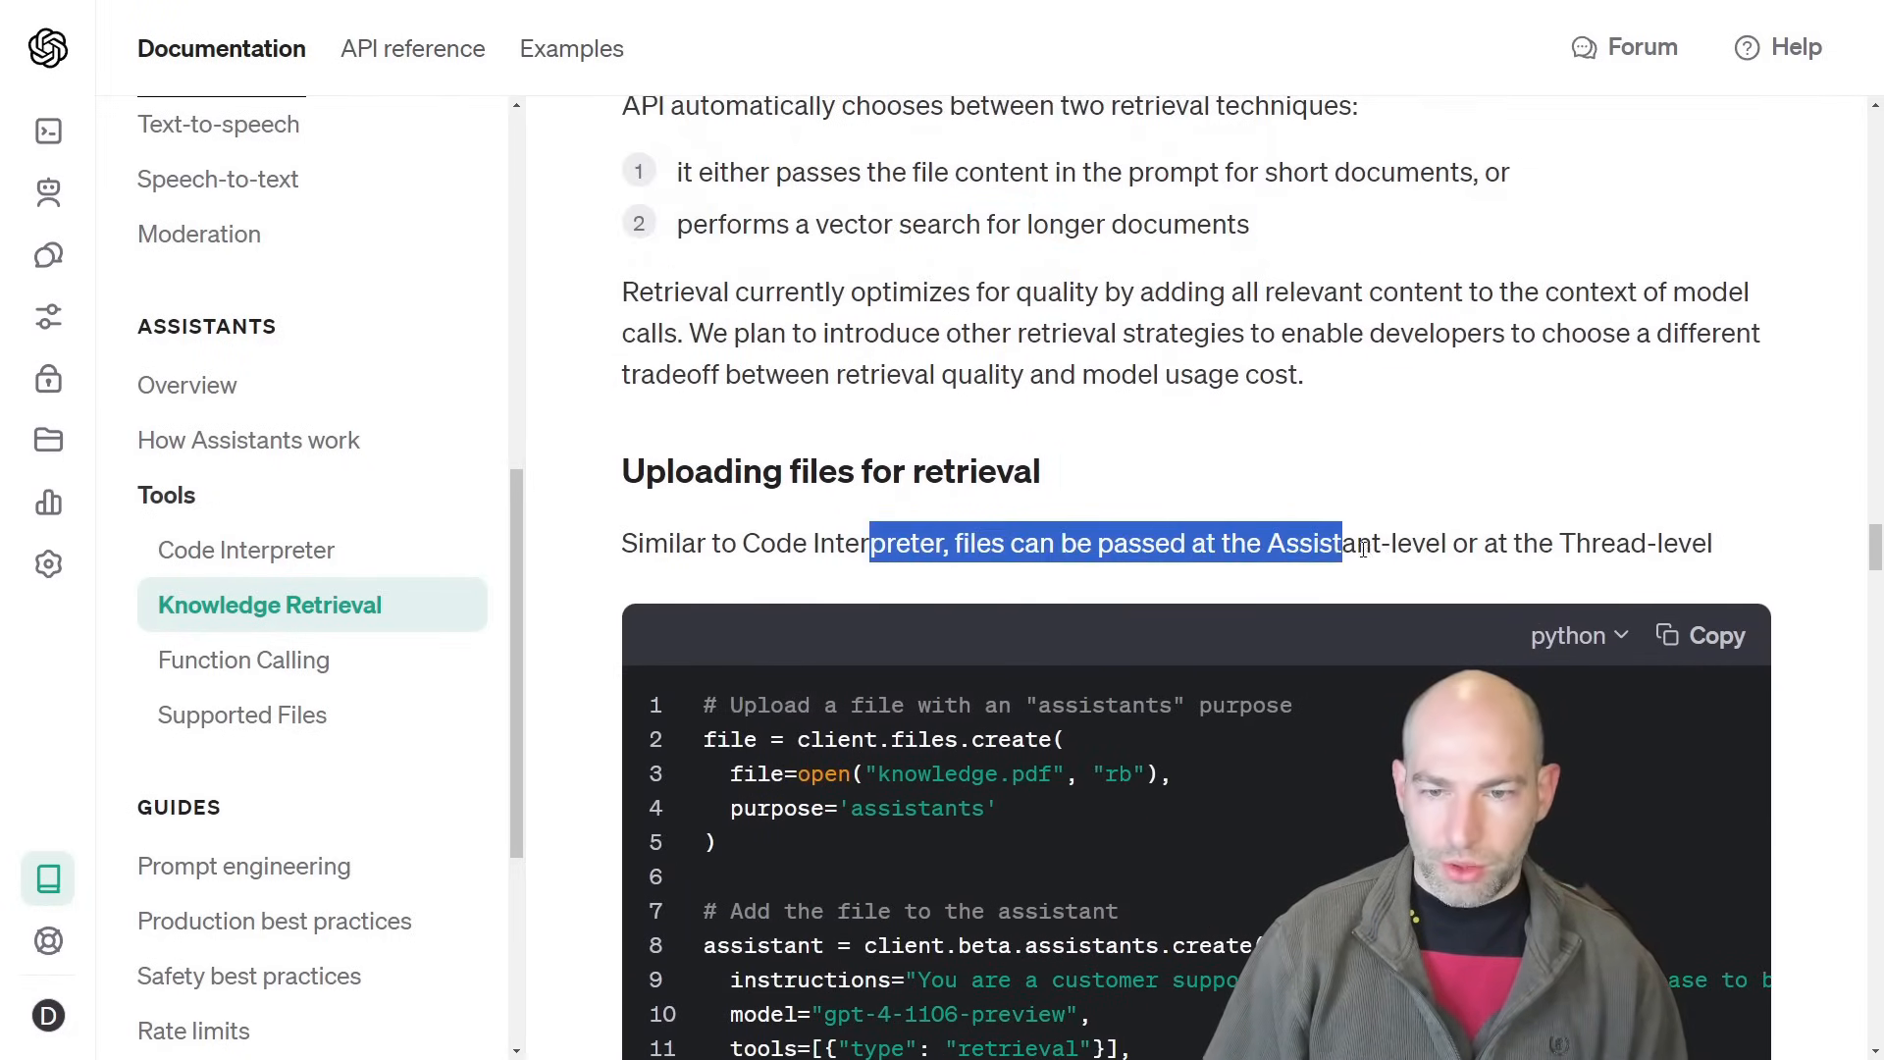
pyautogui.scroll(-3)
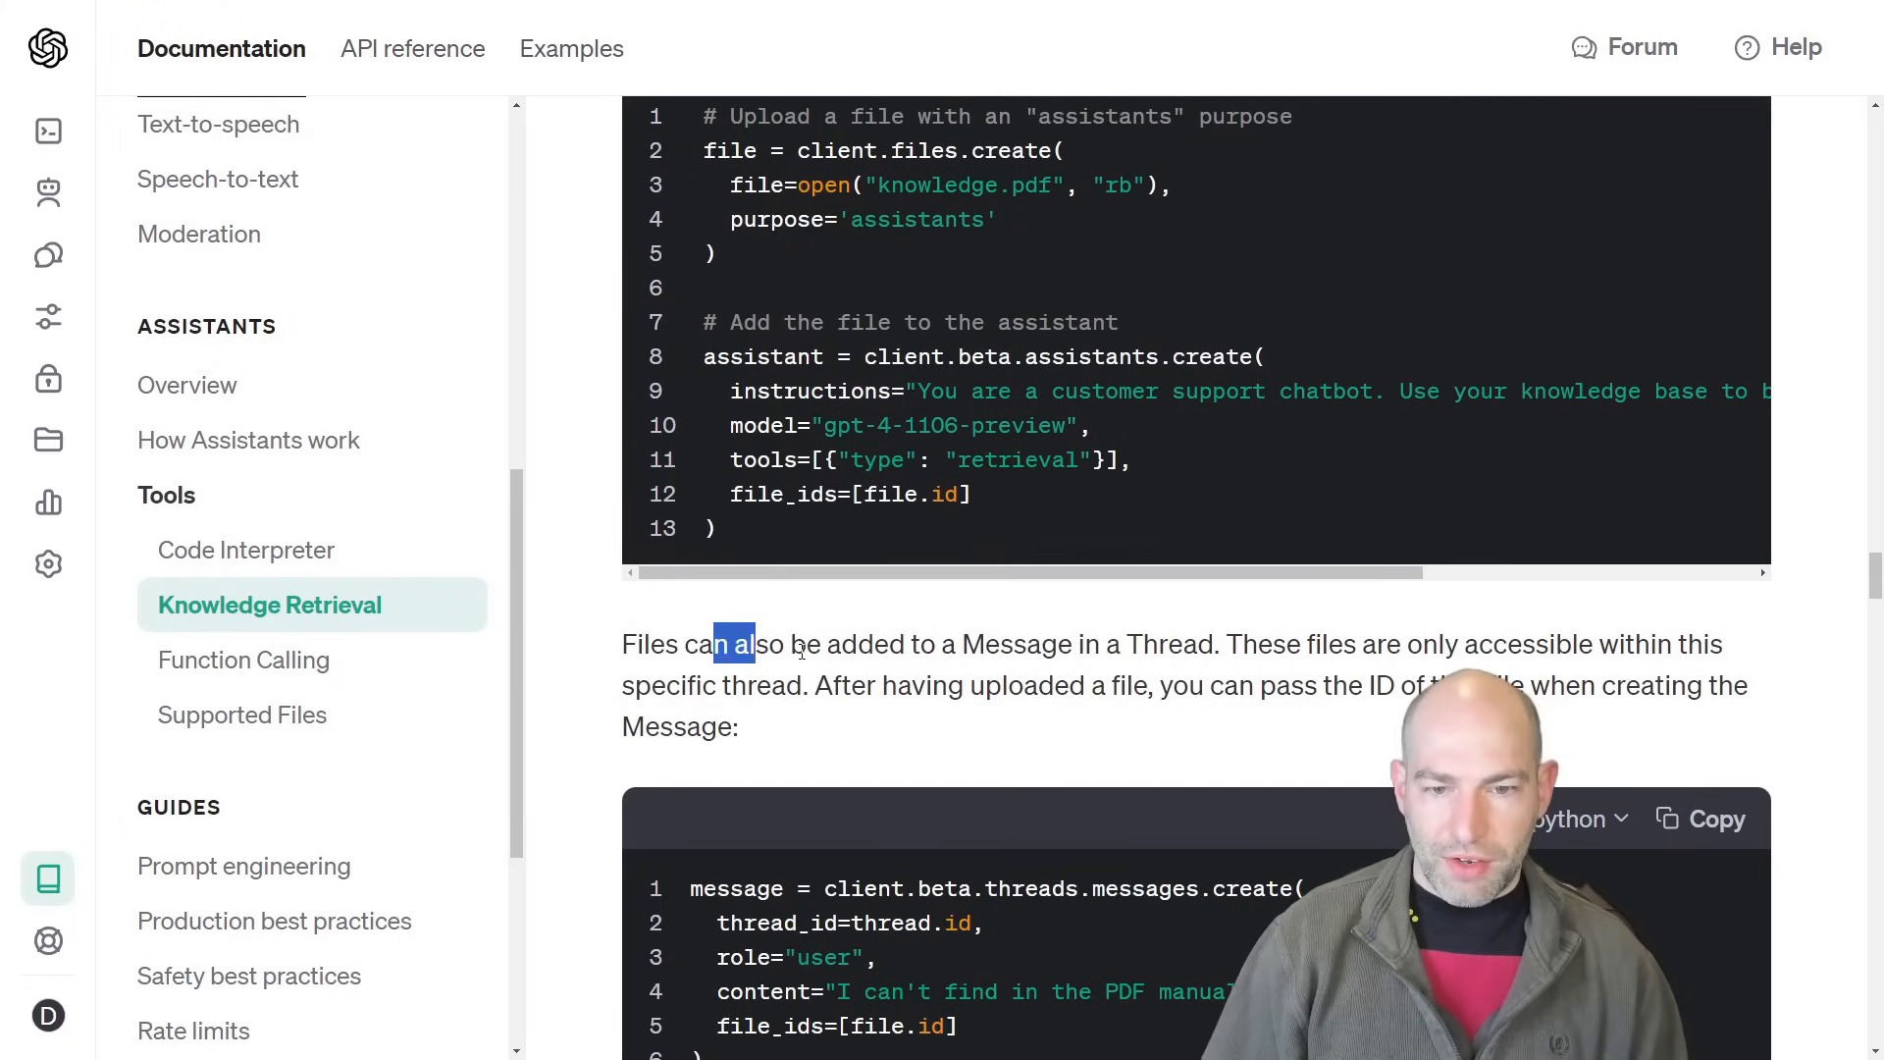
pyautogui.scroll(-3)
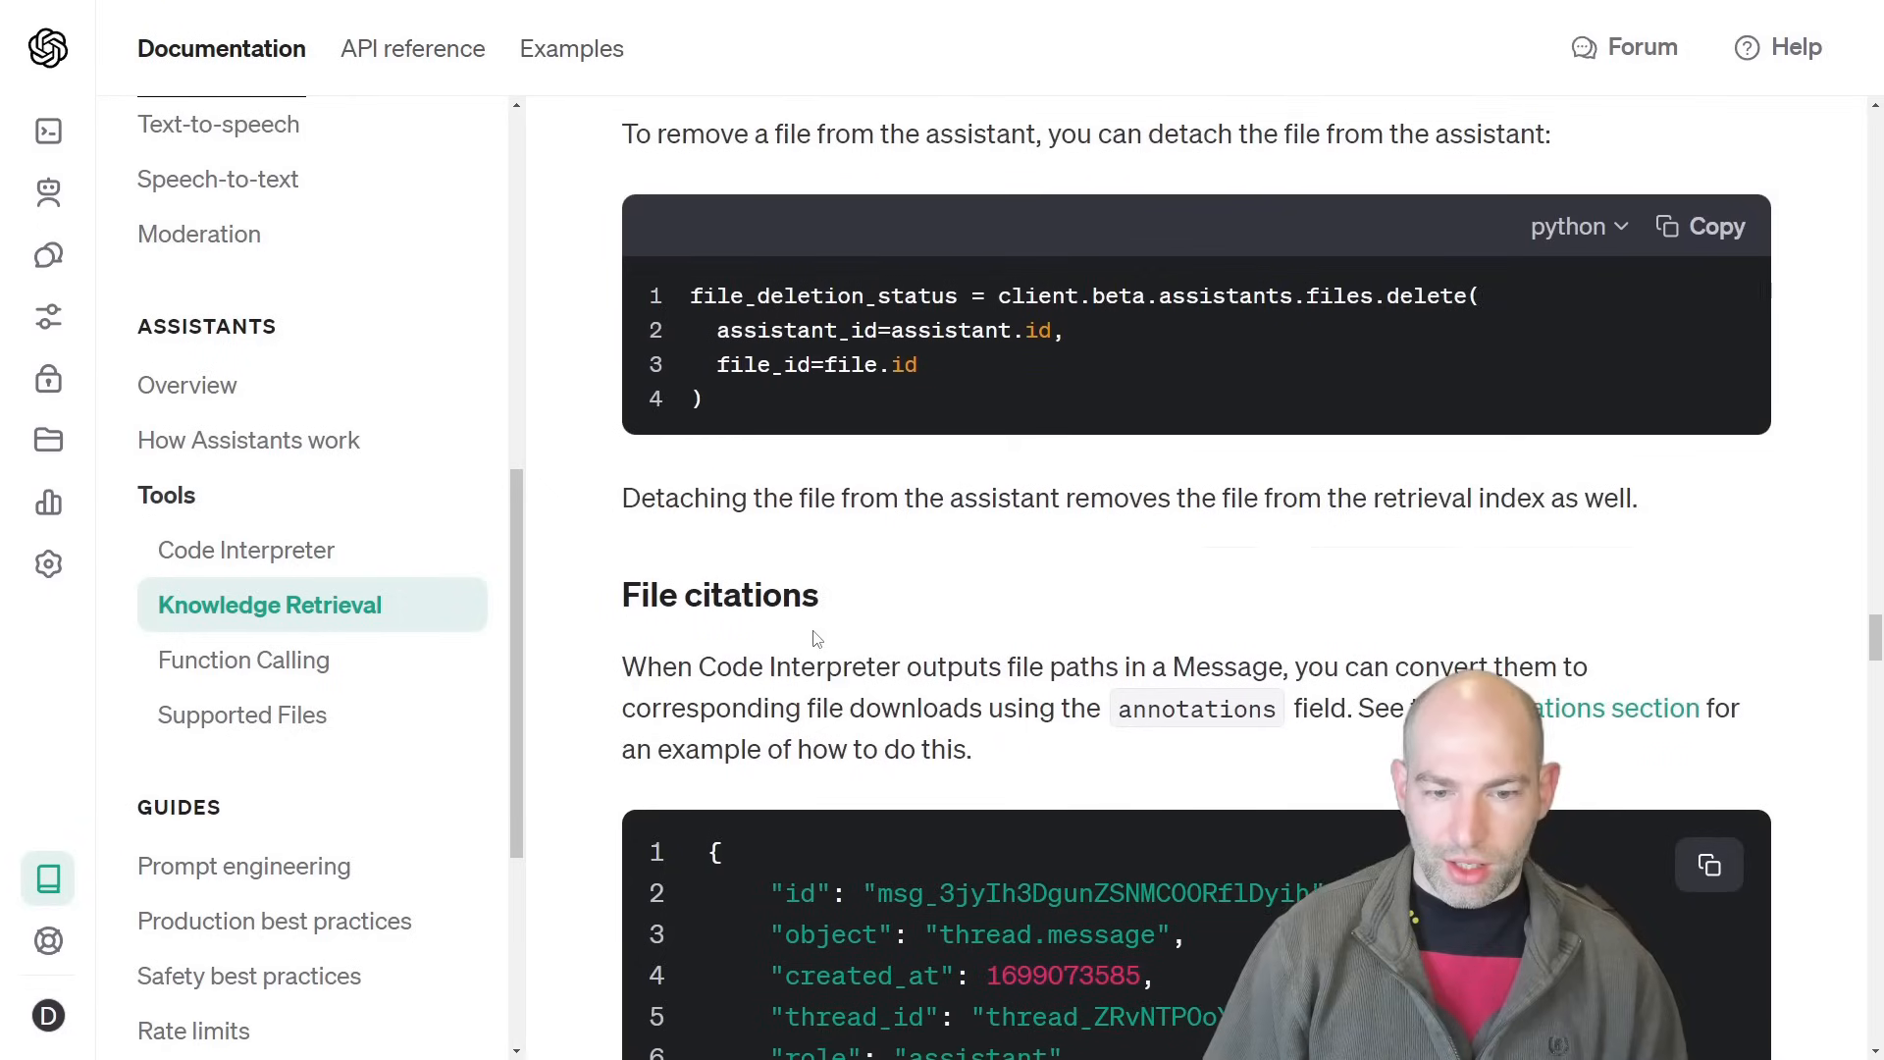
pyautogui.scroll(-3)
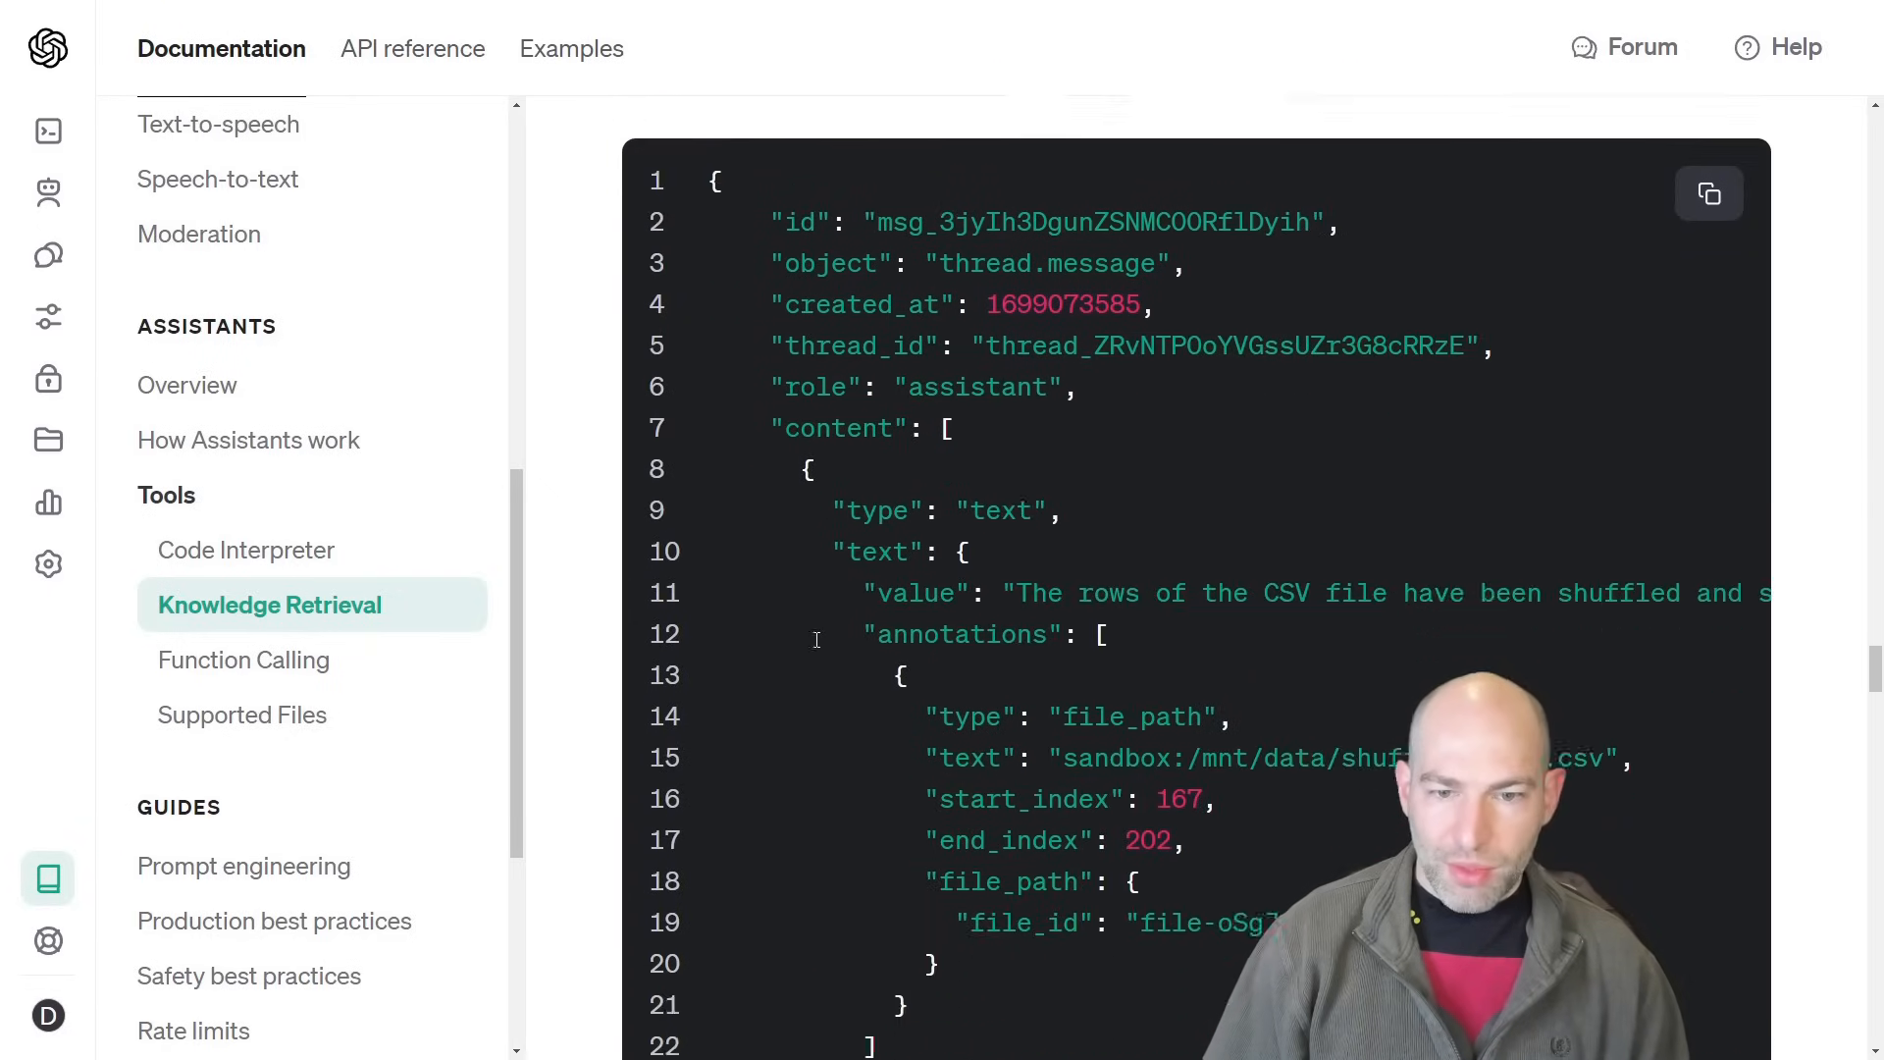
pyautogui.scroll(-3)
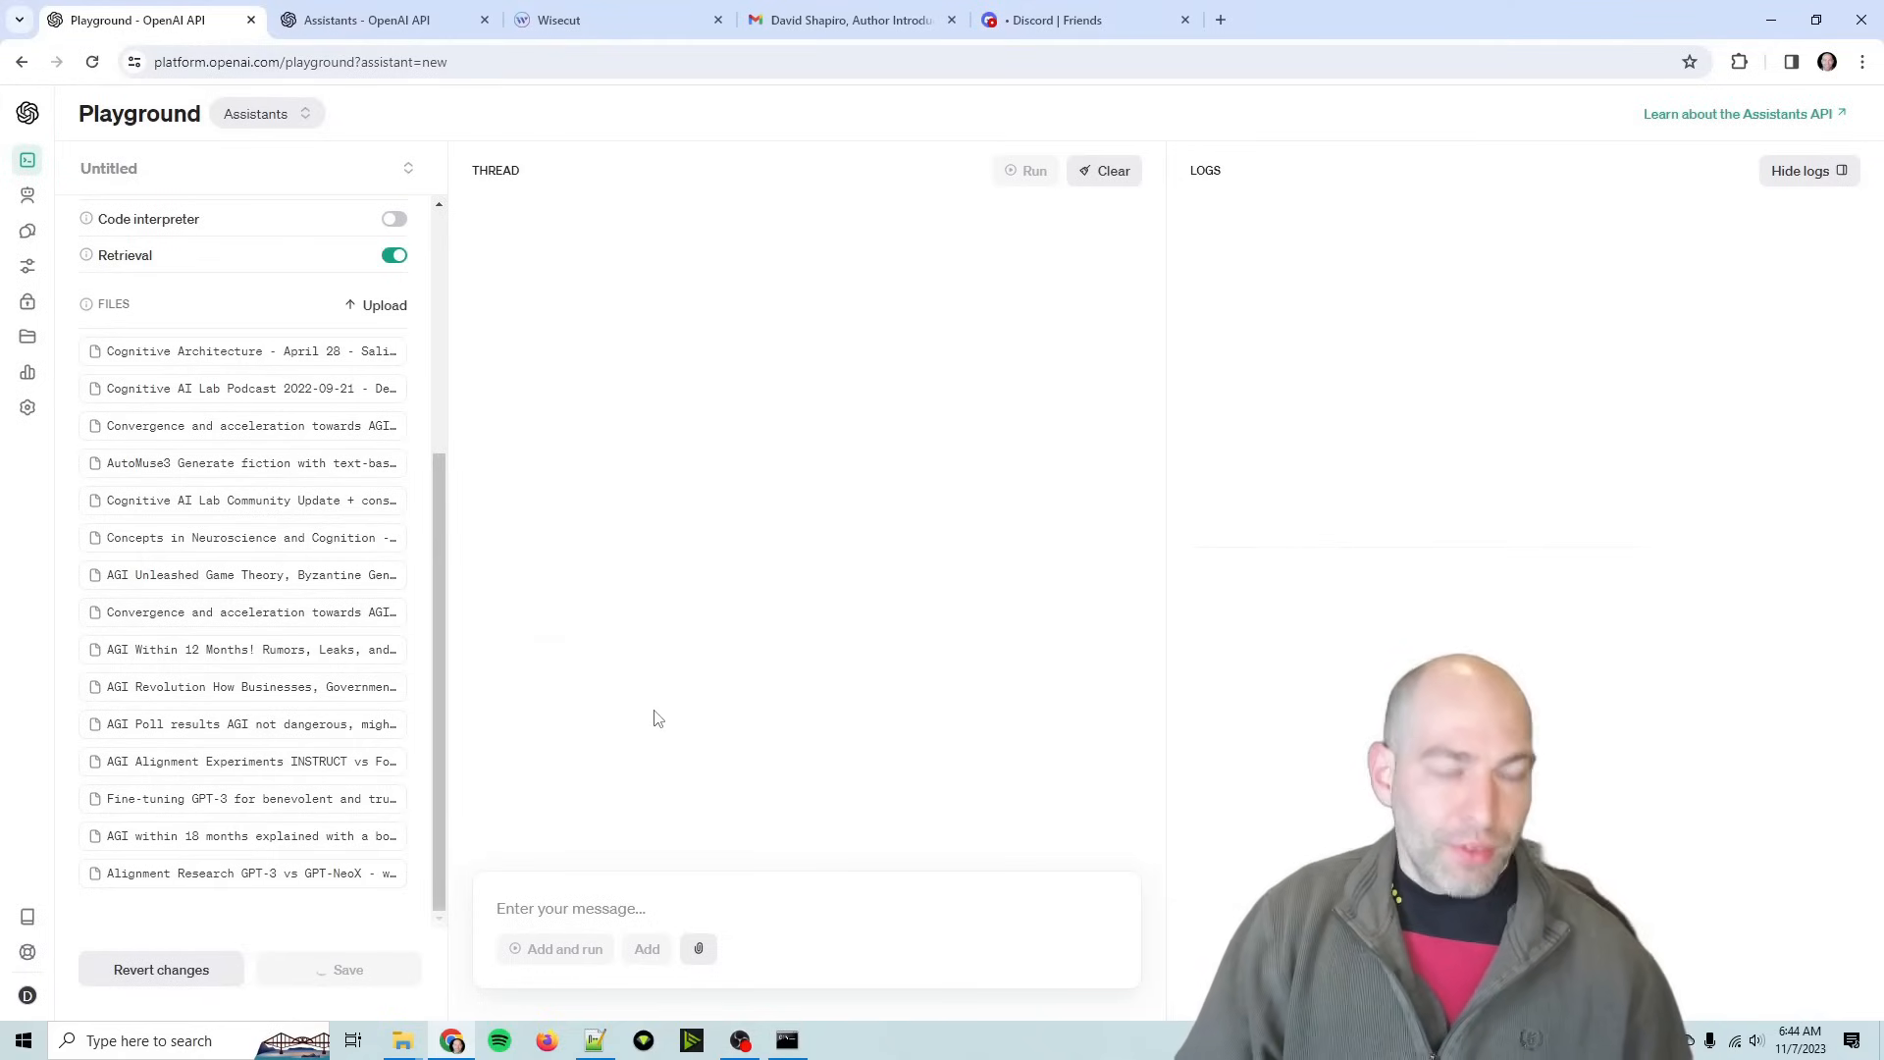
# - Return to the Playground's Untitled assistant draft with Retrieval on and SPR files attached
pyautogui.click(347, 968)
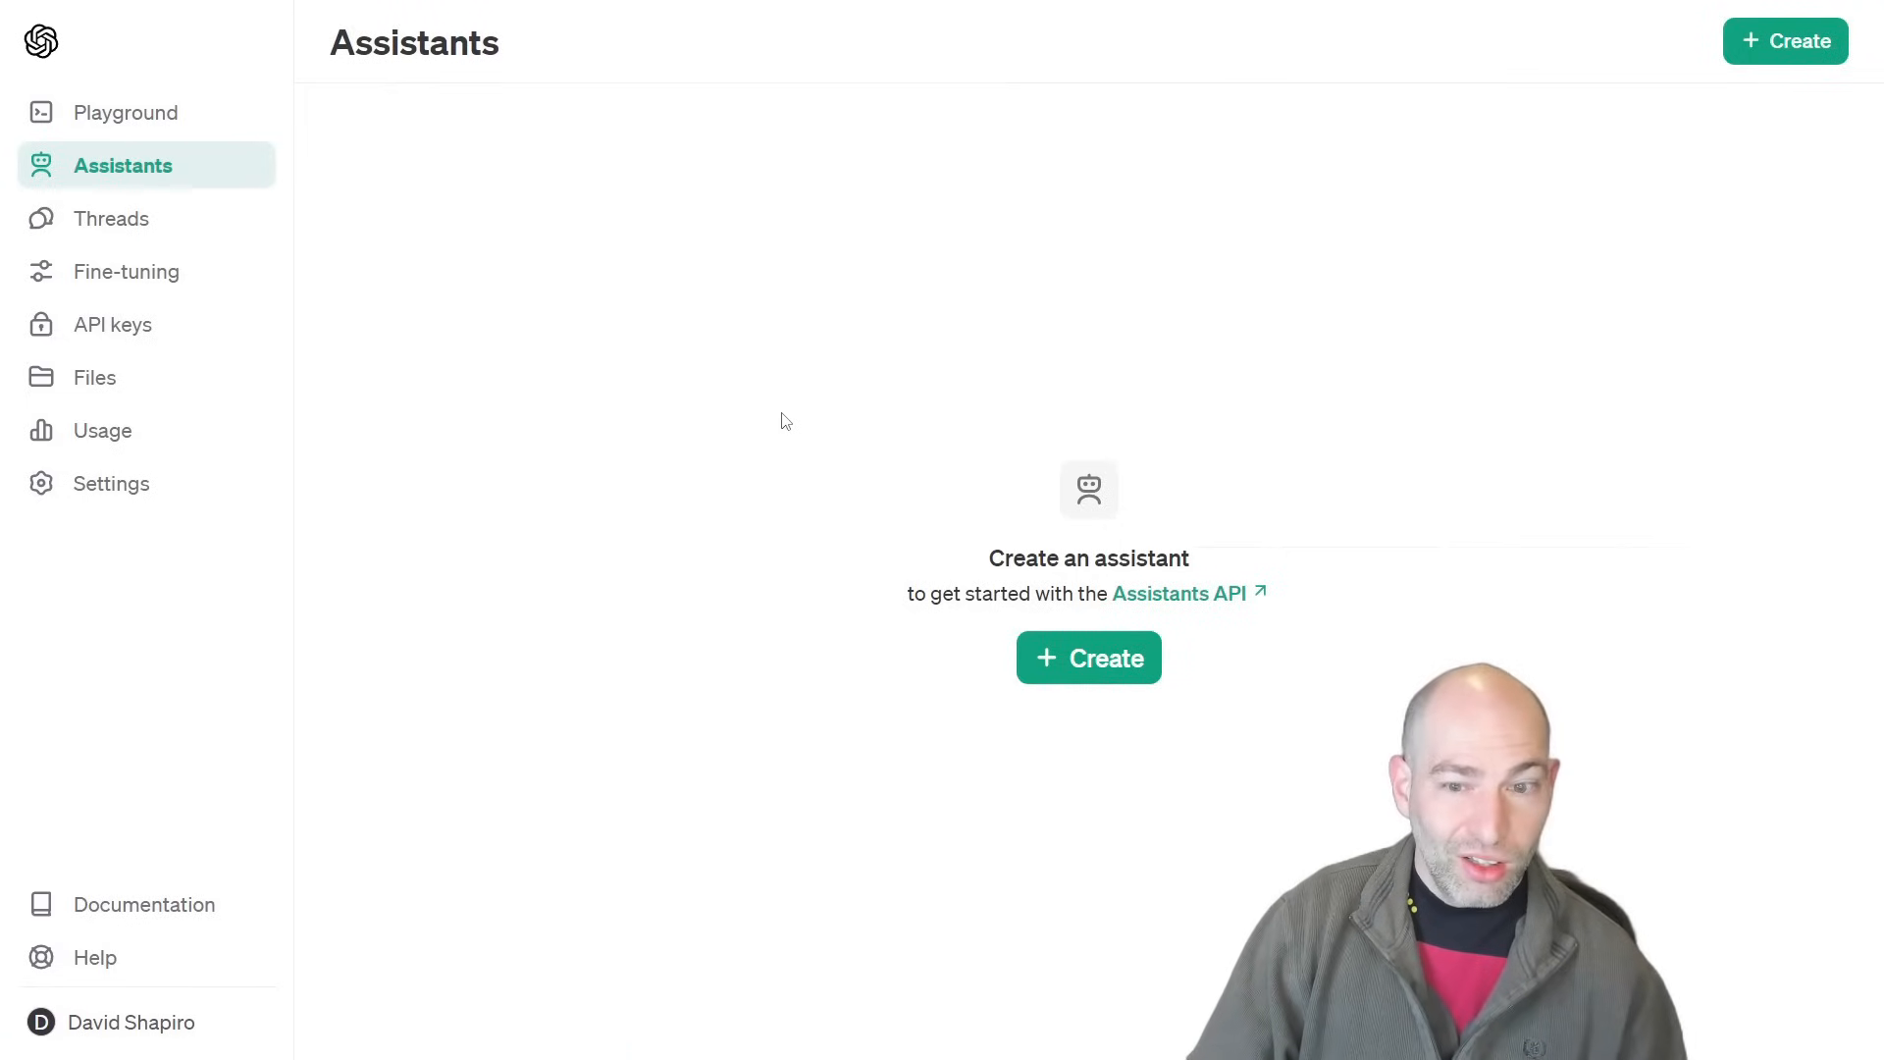
pyautogui.moveTo(777, 516)
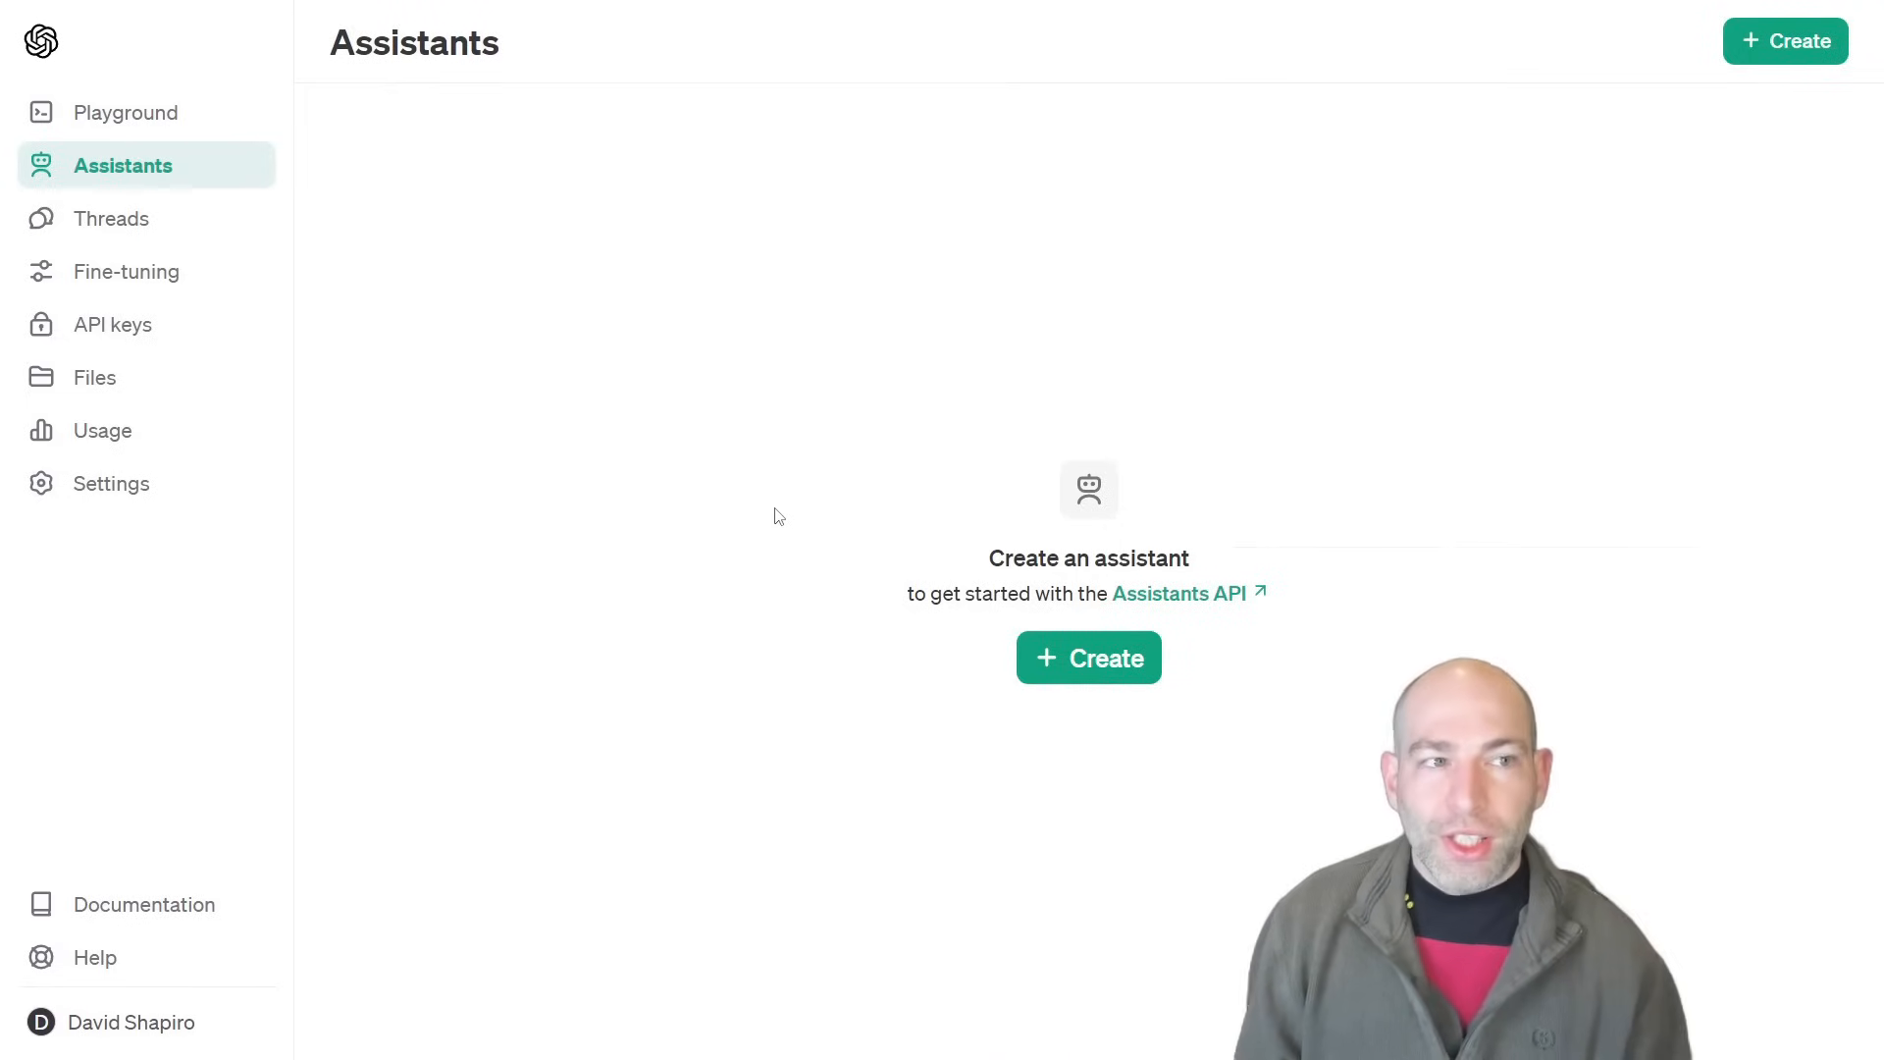